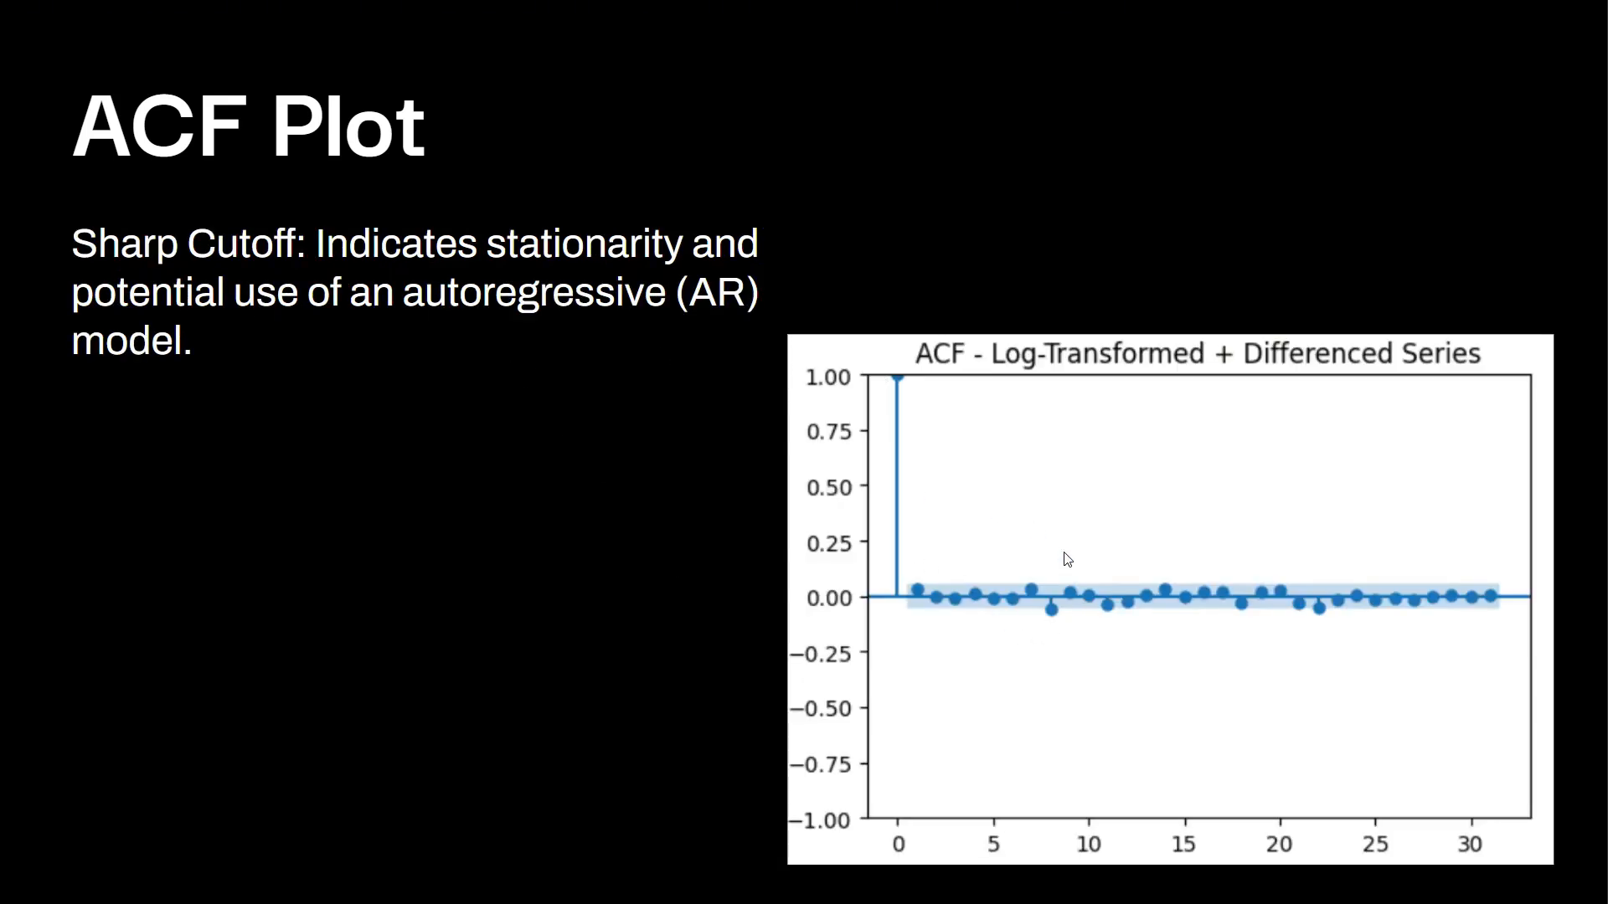
pyautogui.moveTo(754, 555)
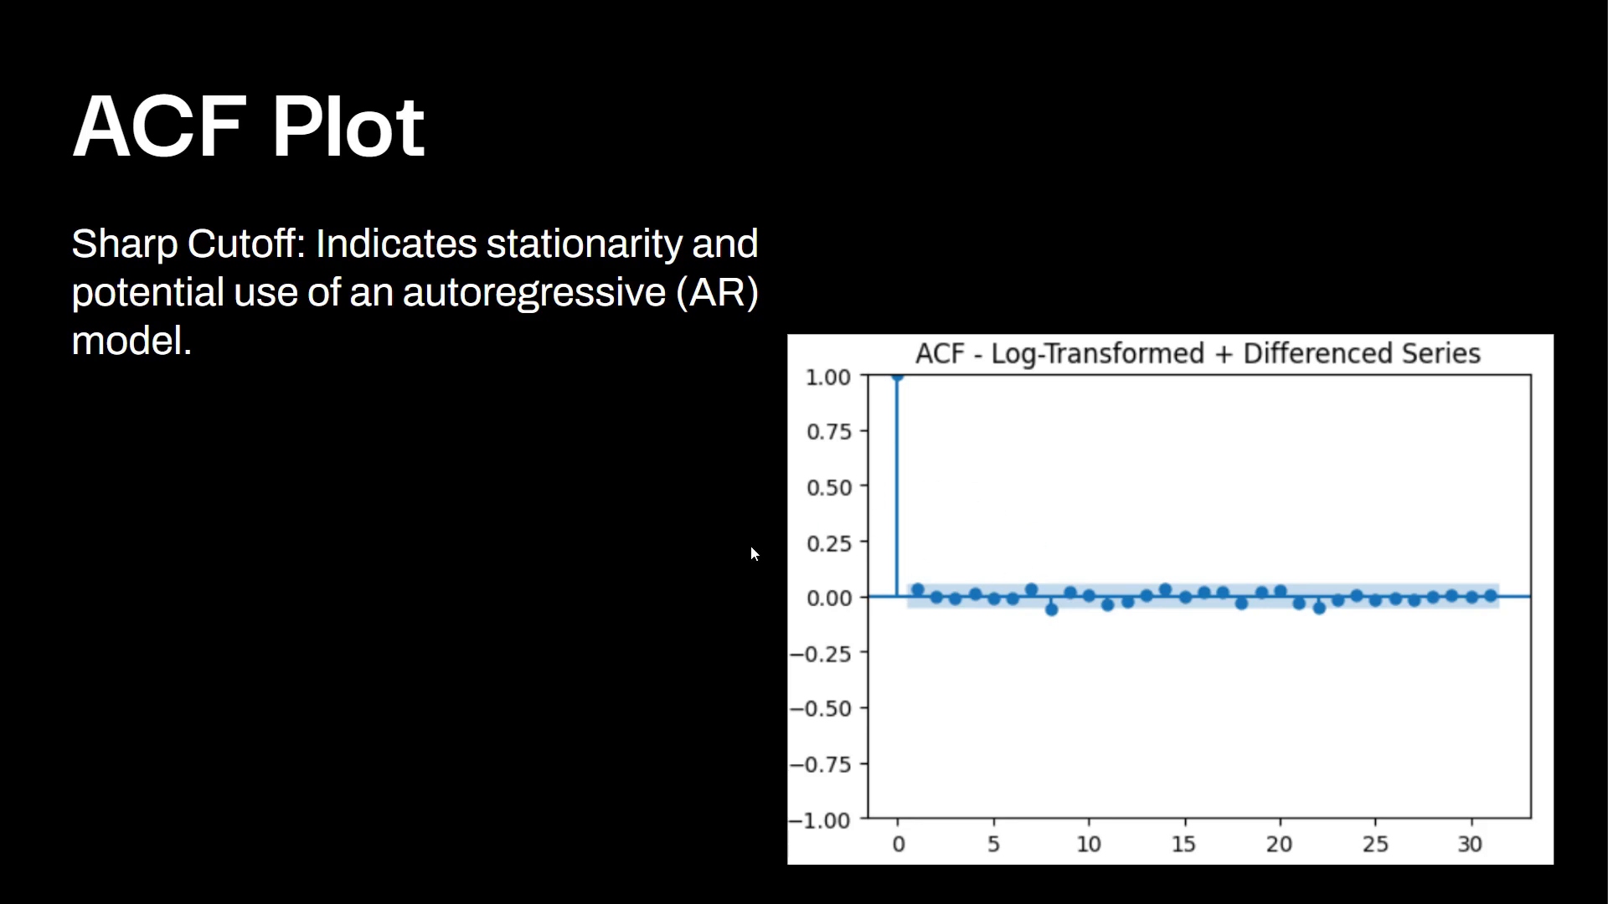
pyautogui.moveTo(675, 567)
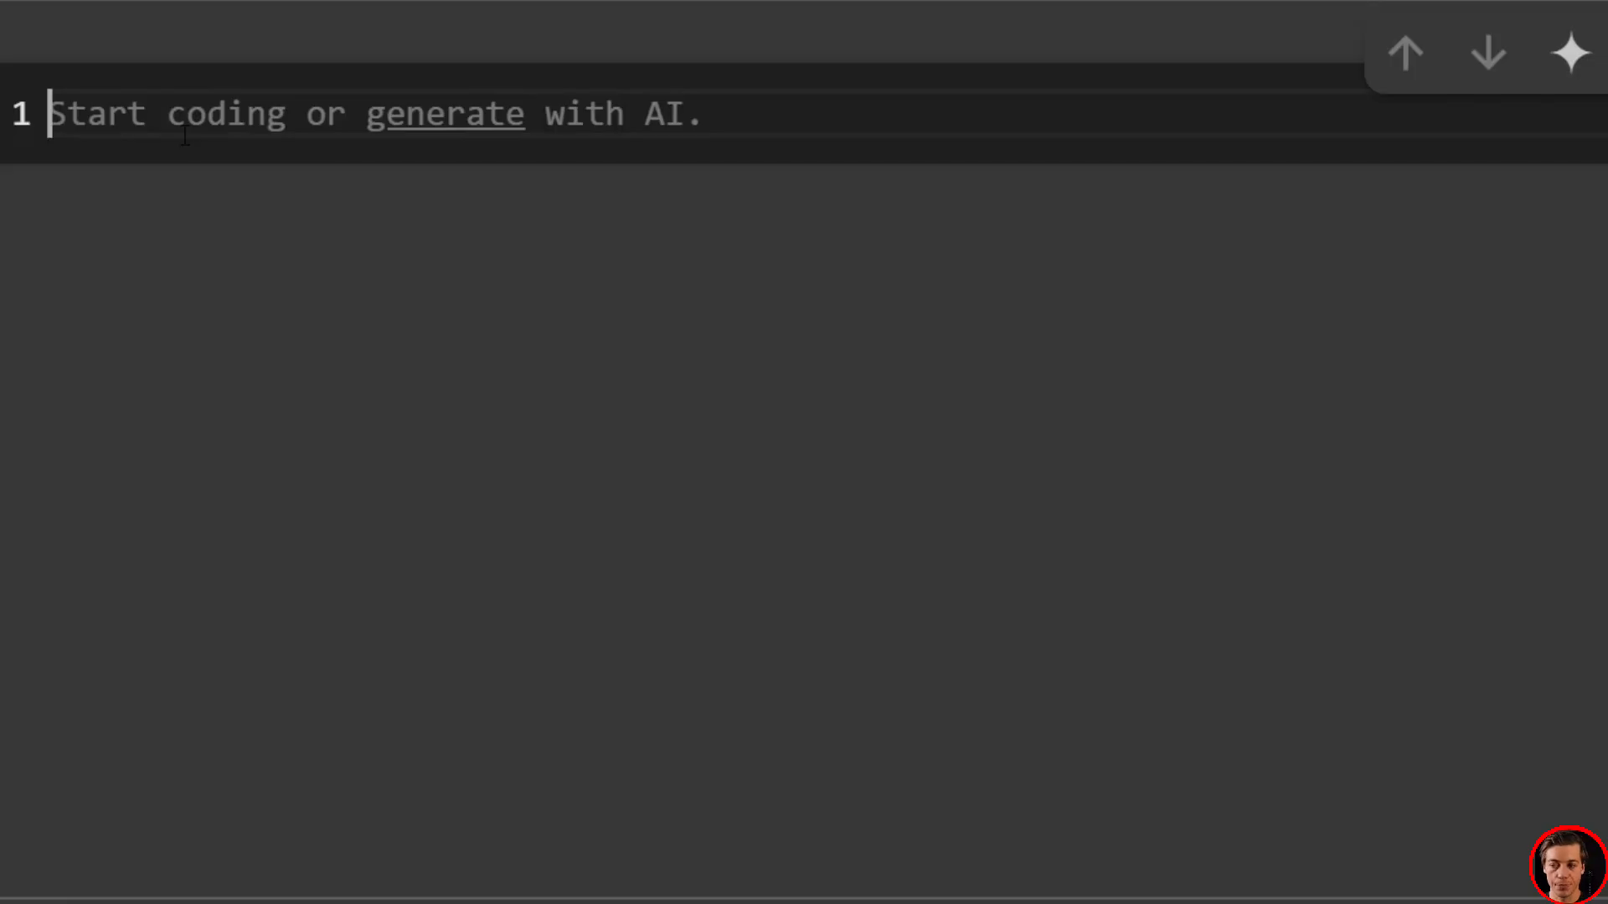
# Write the imports of pandas as pd and numpy as np in the first cell
pyautogui.write('import p')
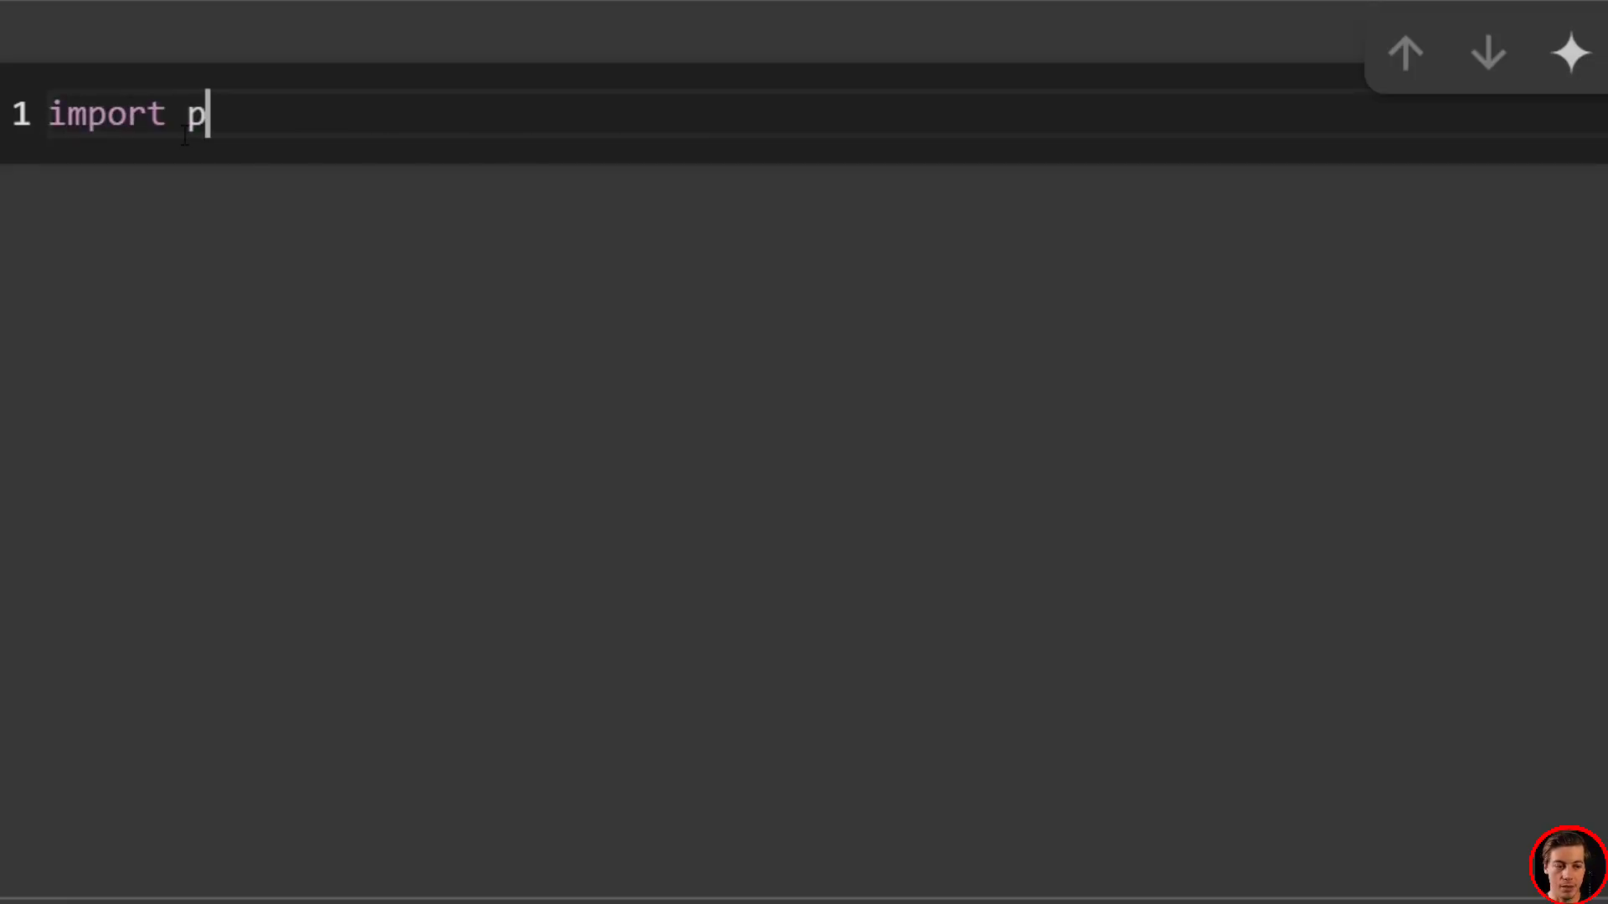
pyautogui.write('andas a')
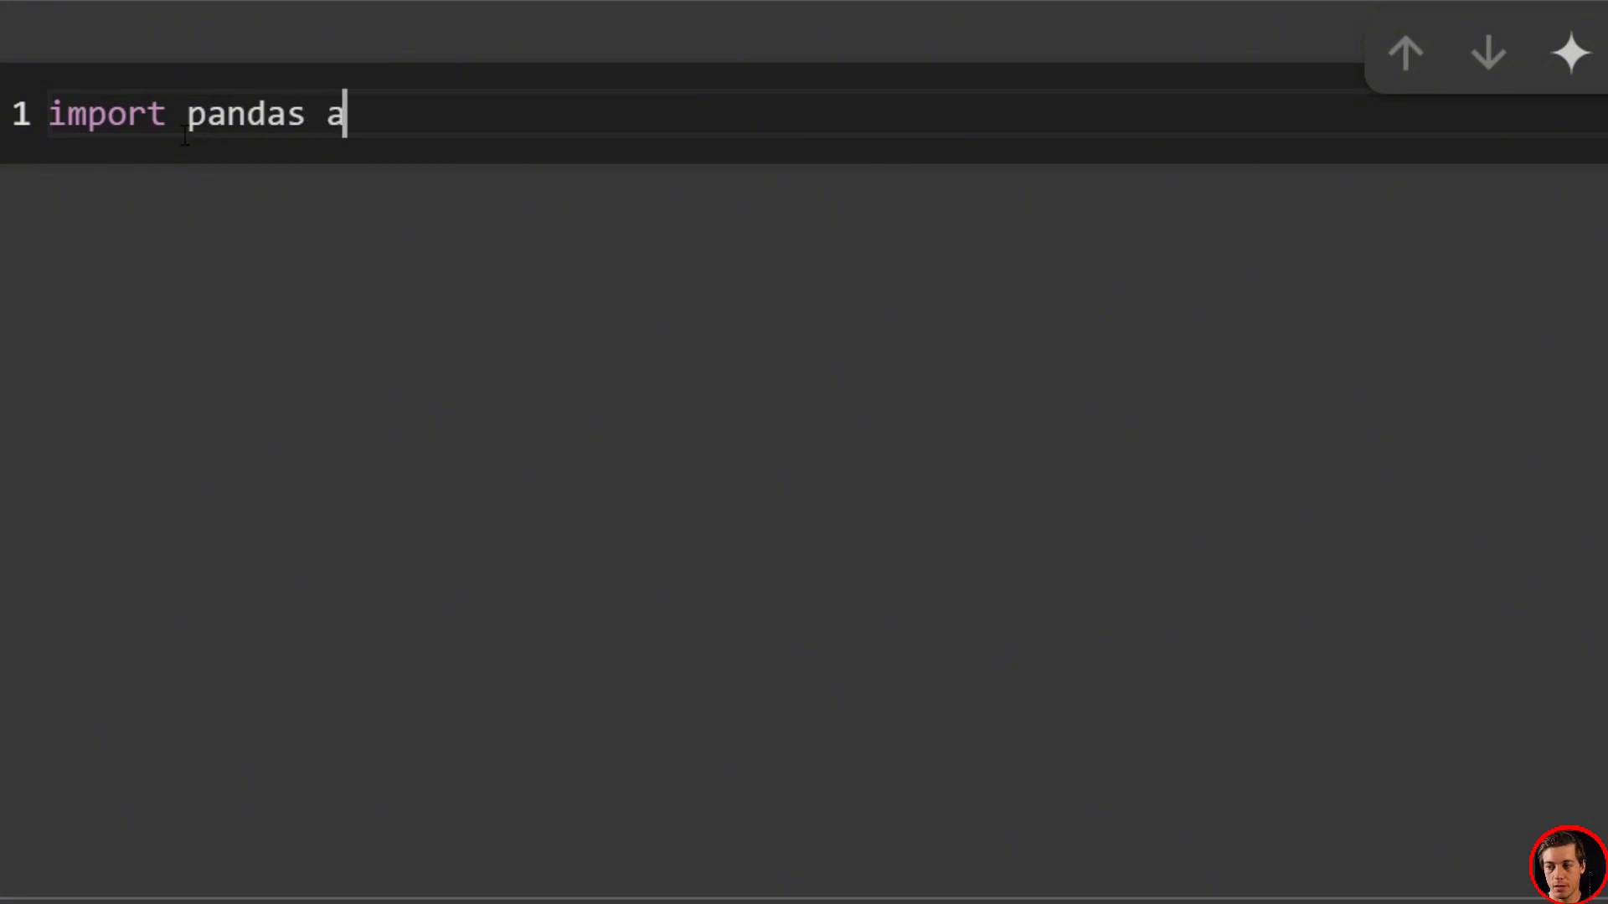
pyautogui.write('s pd')
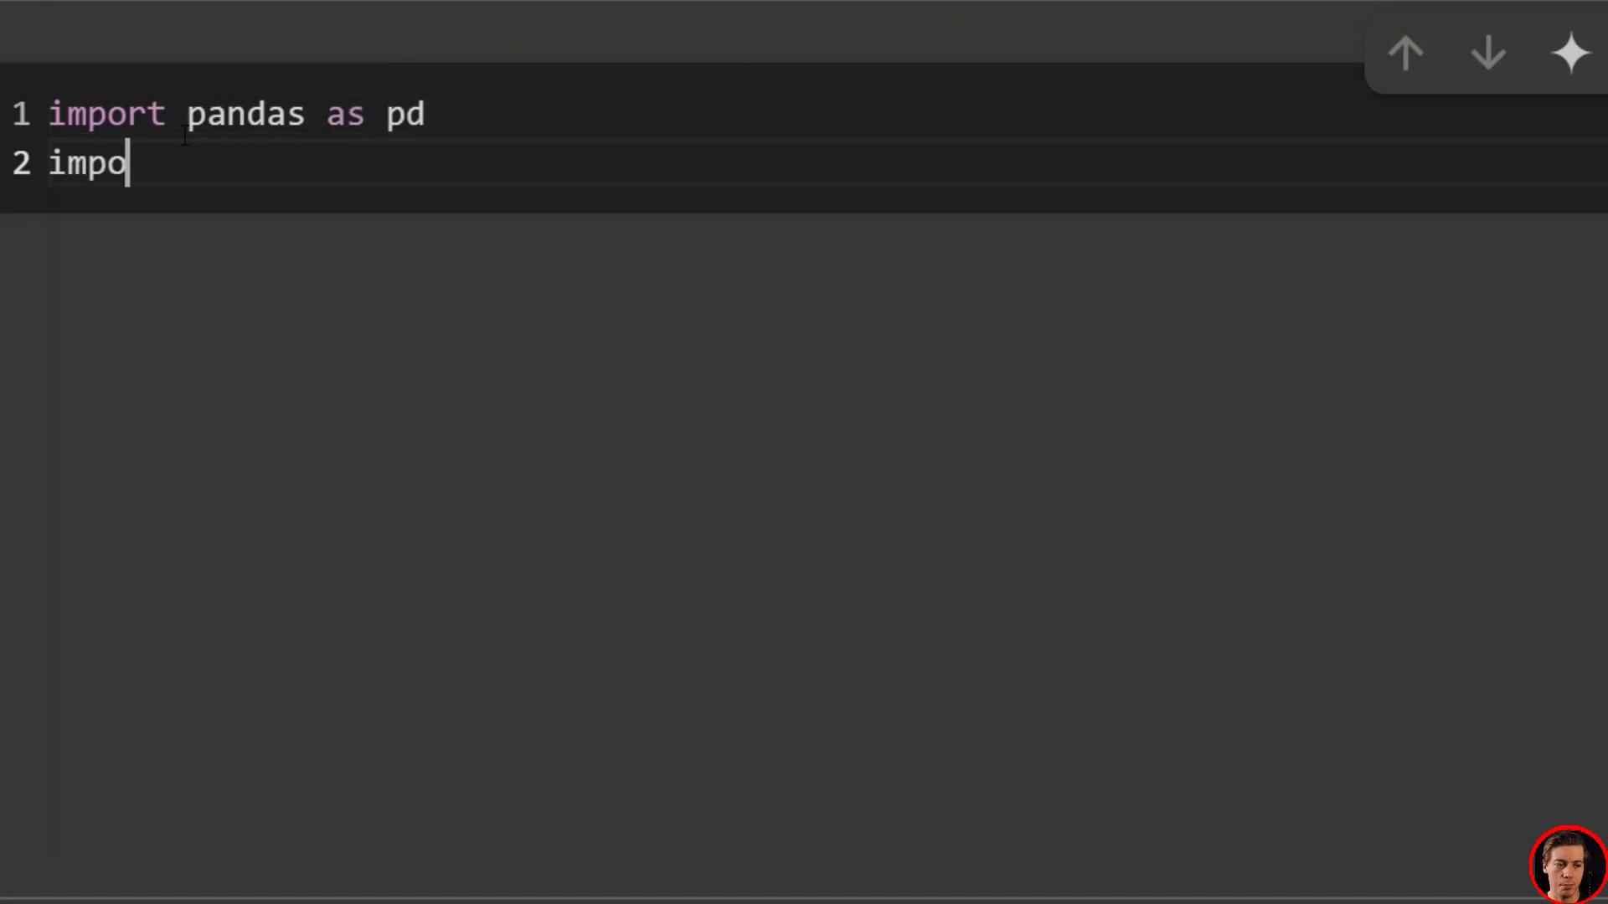
pyautogui.write('rt numpy as')
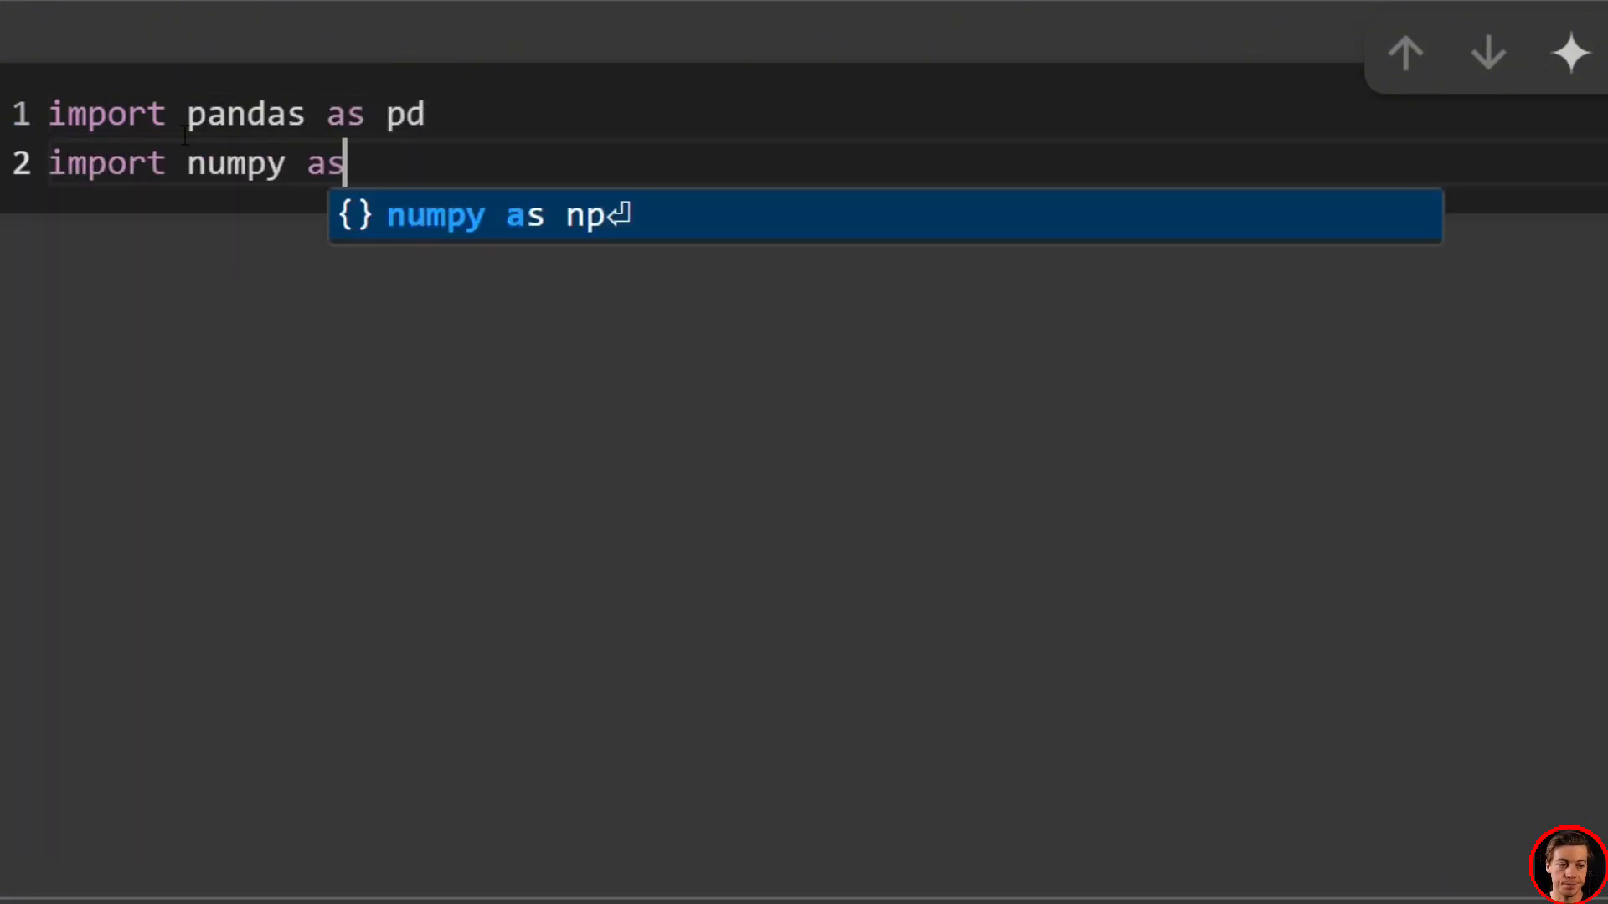
pyautogui.press('Enter')
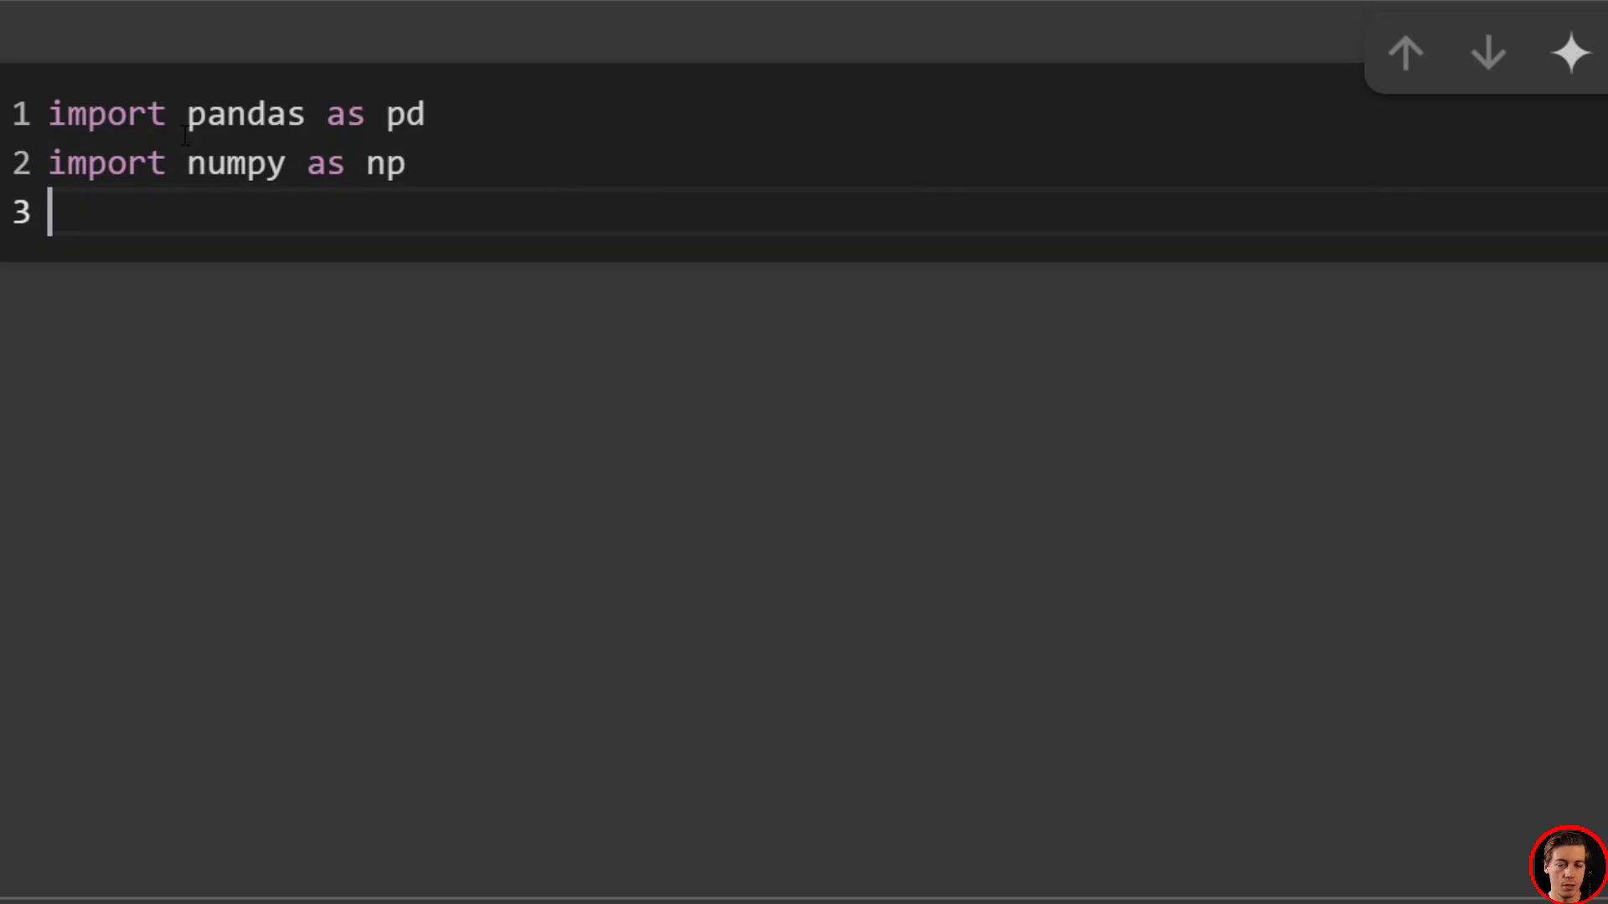
# Add imports of matplotlib.pyplot and statsmodels' plot_acf, and run the cell
pyautogui.write('import mat')
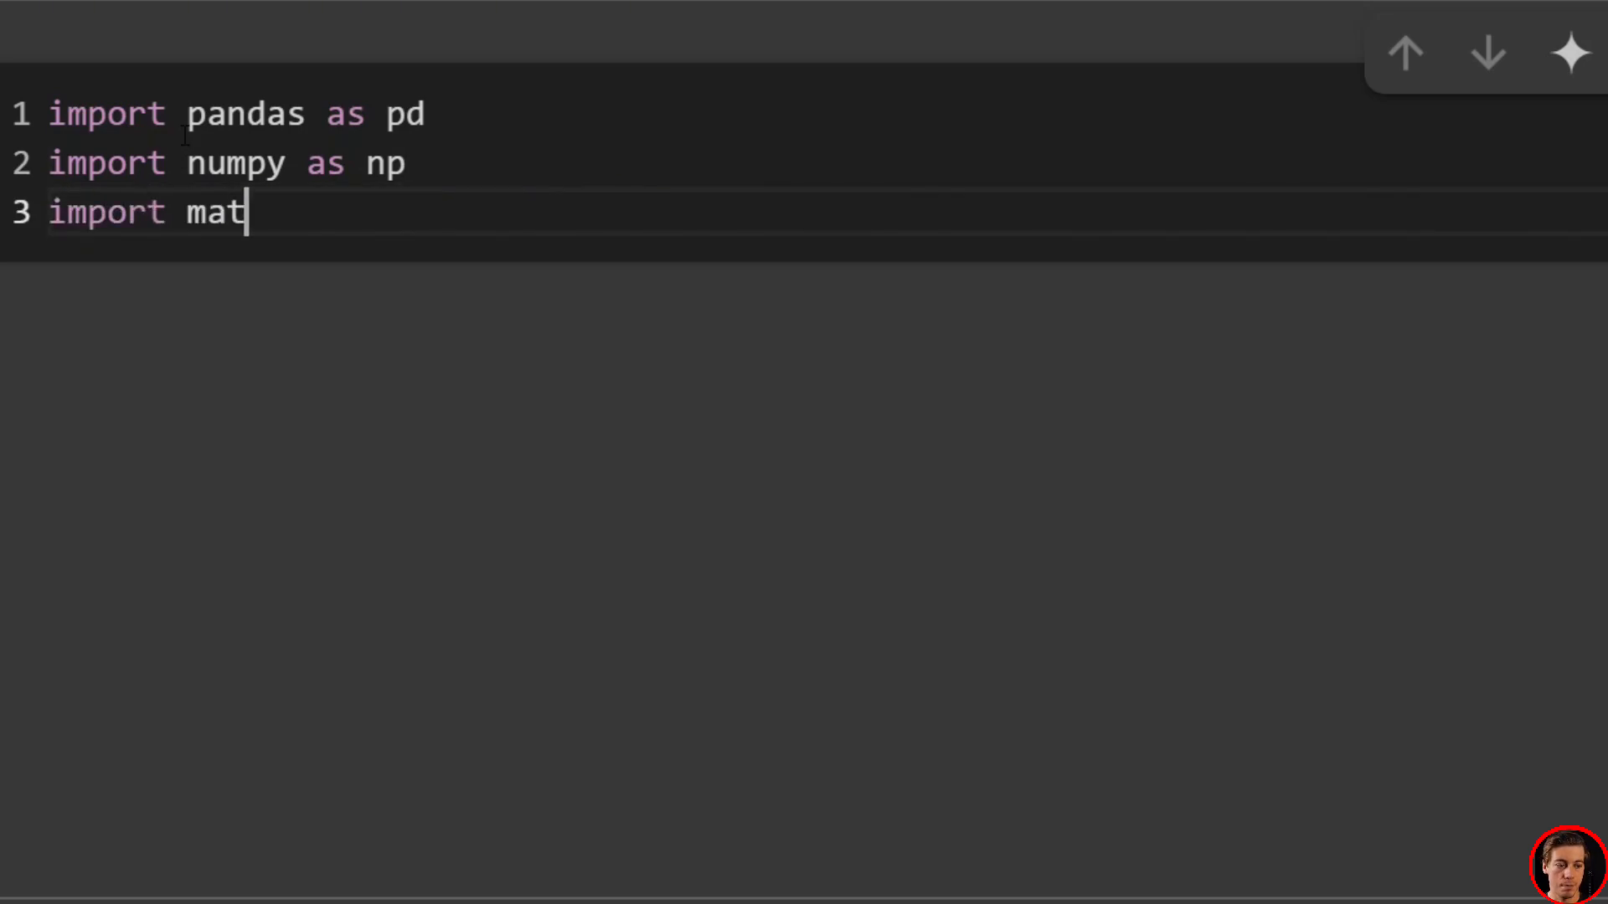
pyautogui.write('plotlib.pyplot as plt')
pyautogui.write('from')
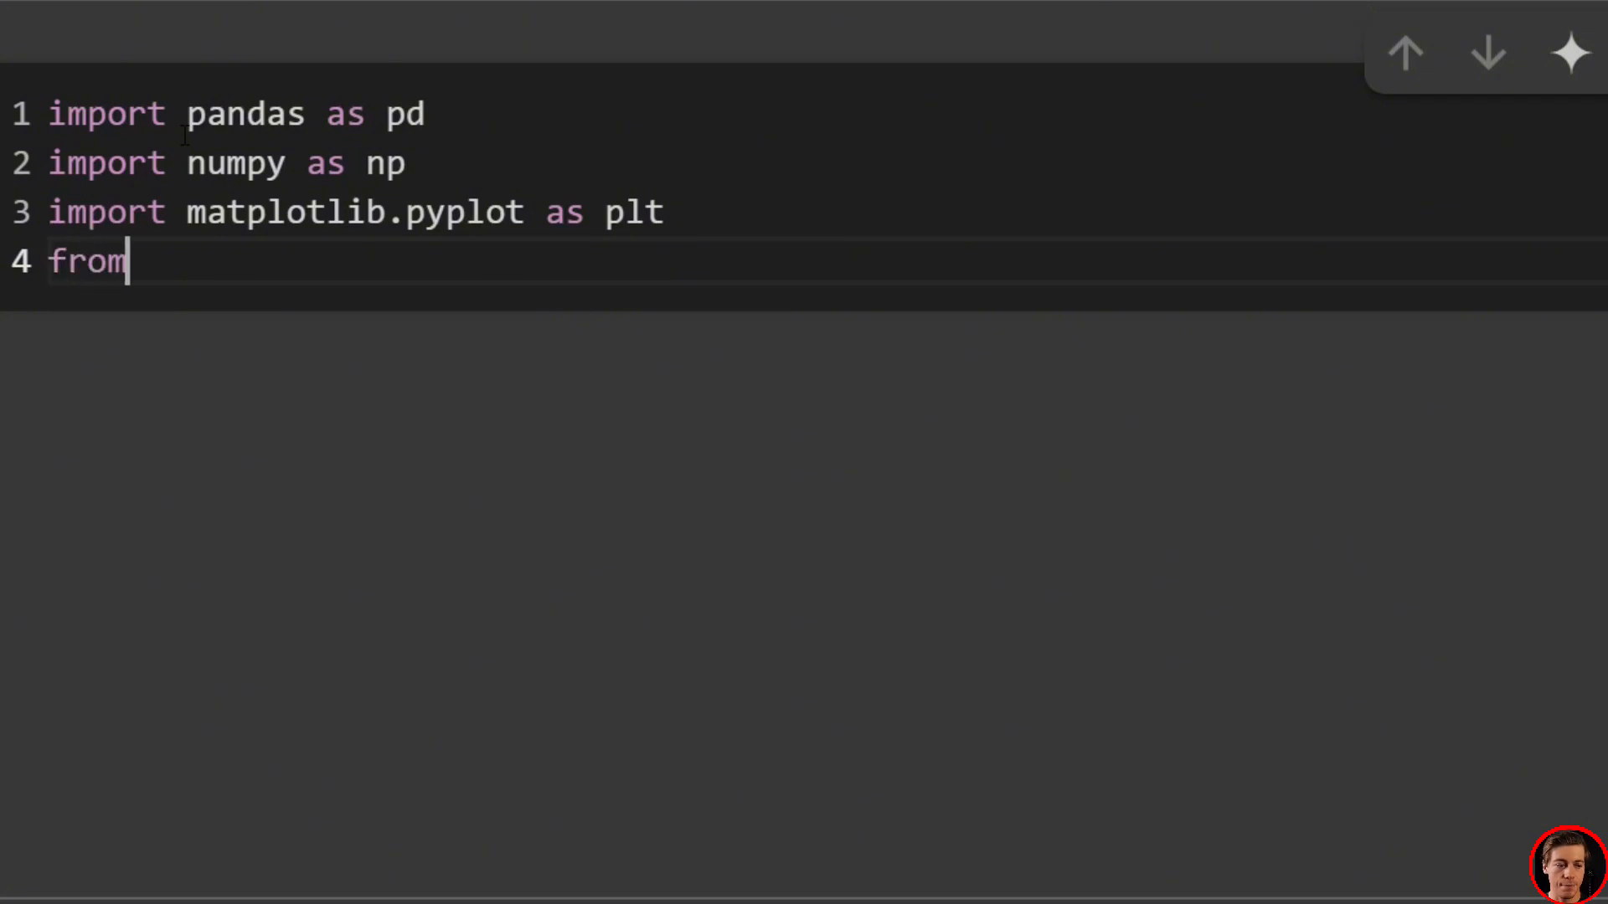
pyautogui.write('statsmodels.')
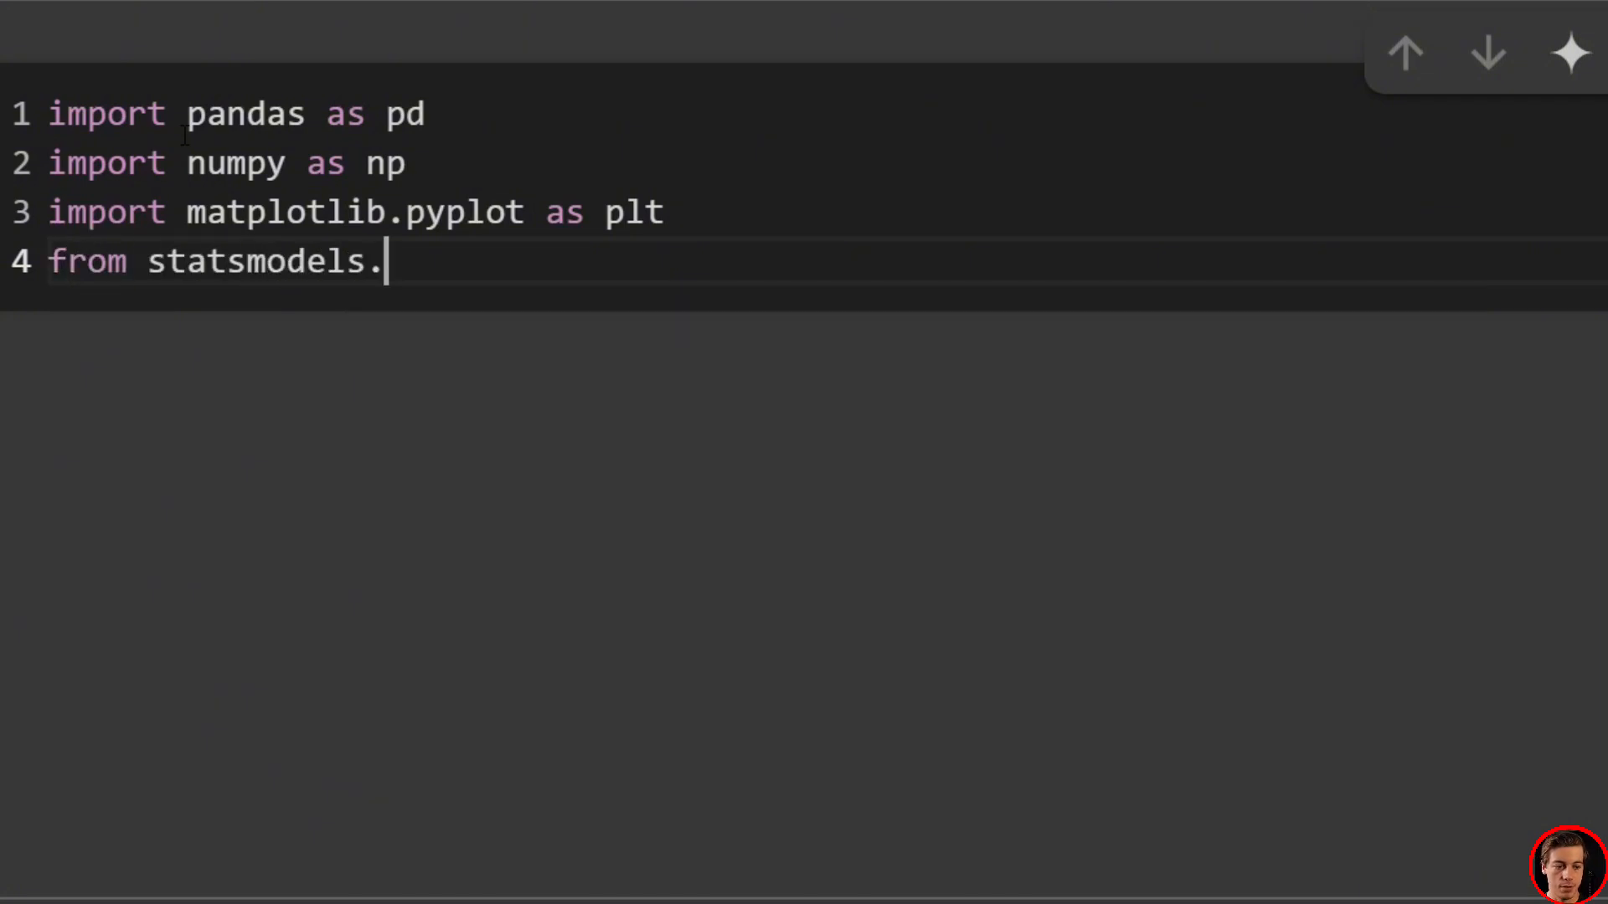
pyautogui.write('graphics.tsaplots import pl')
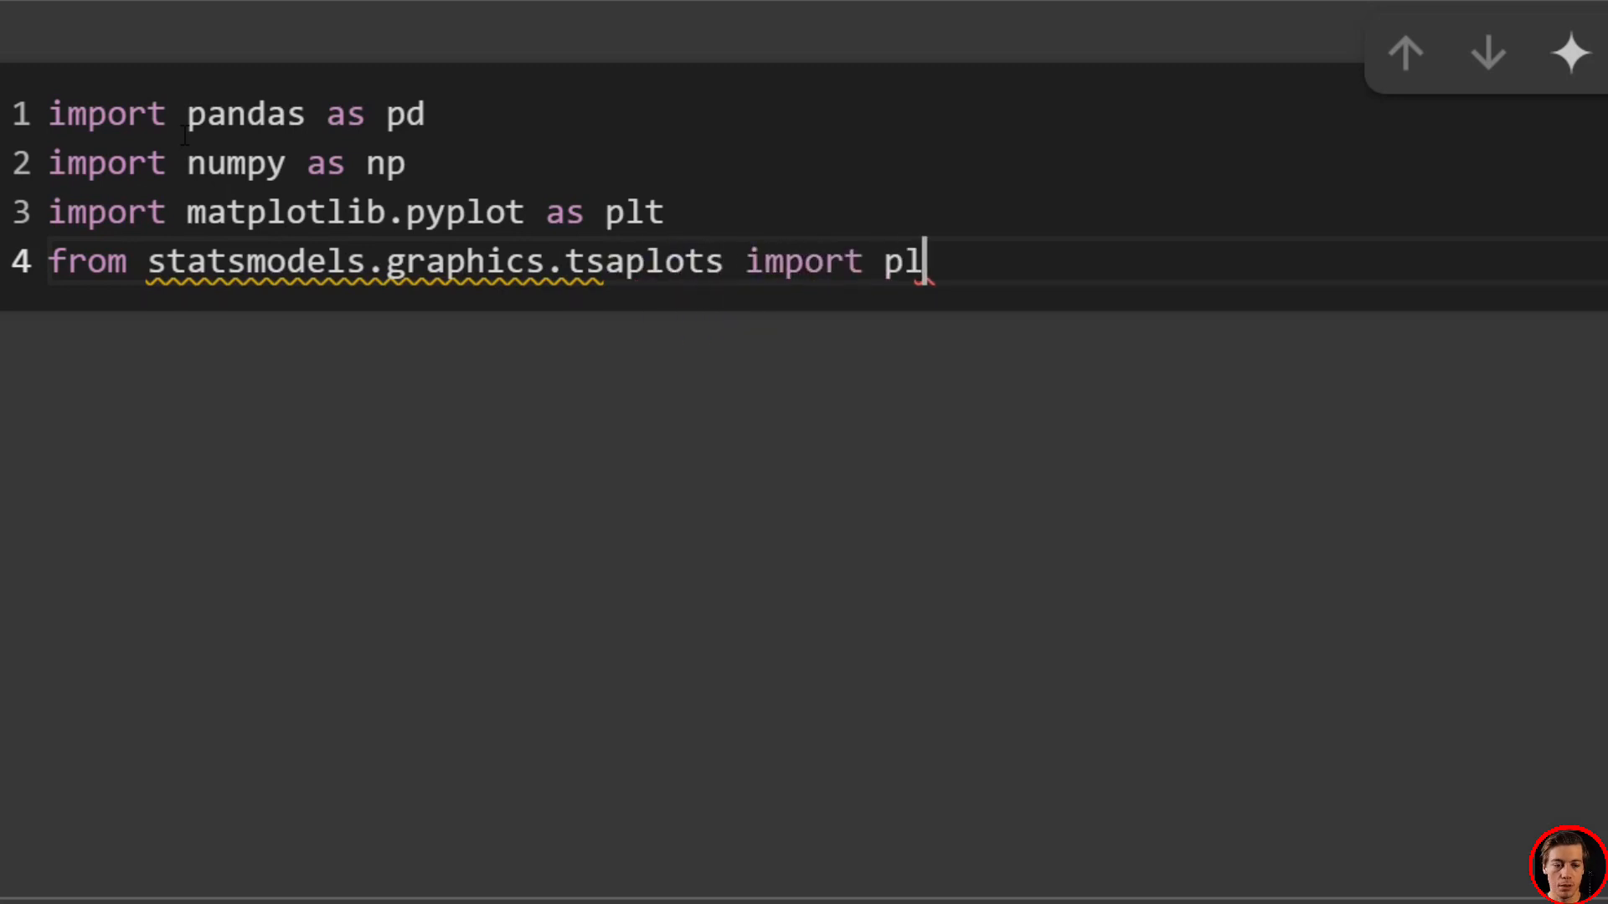
pyautogui.write('ot_acf')
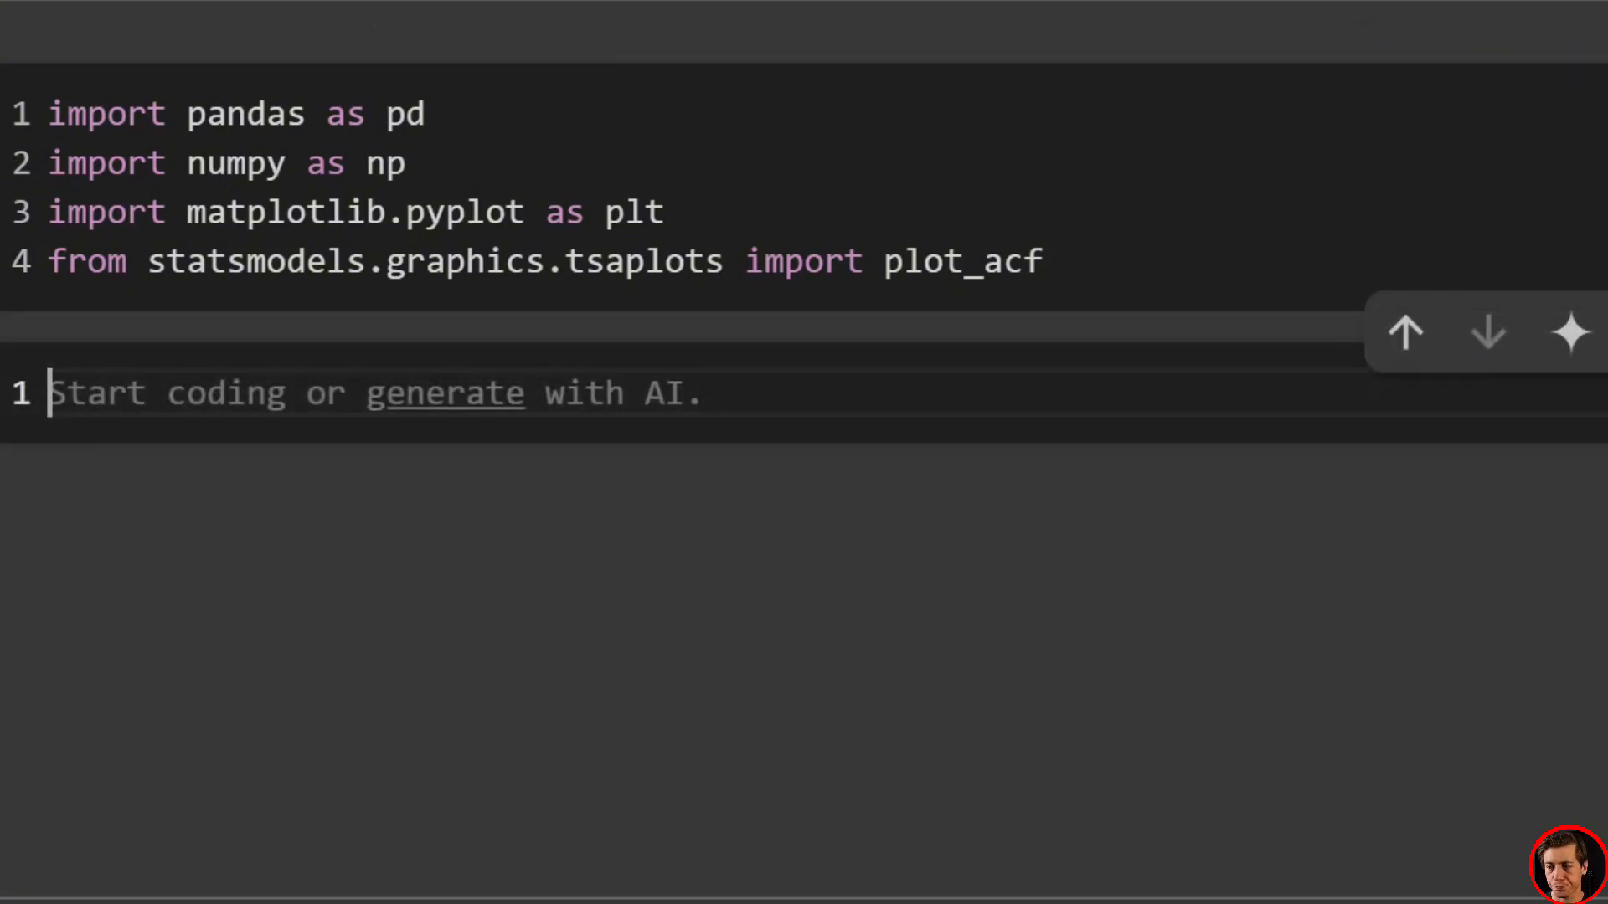
# Write df = pd.read_csv('') and copy the all_stocks_5yr.csv path from the Files panel into it
pyautogui.write('d')
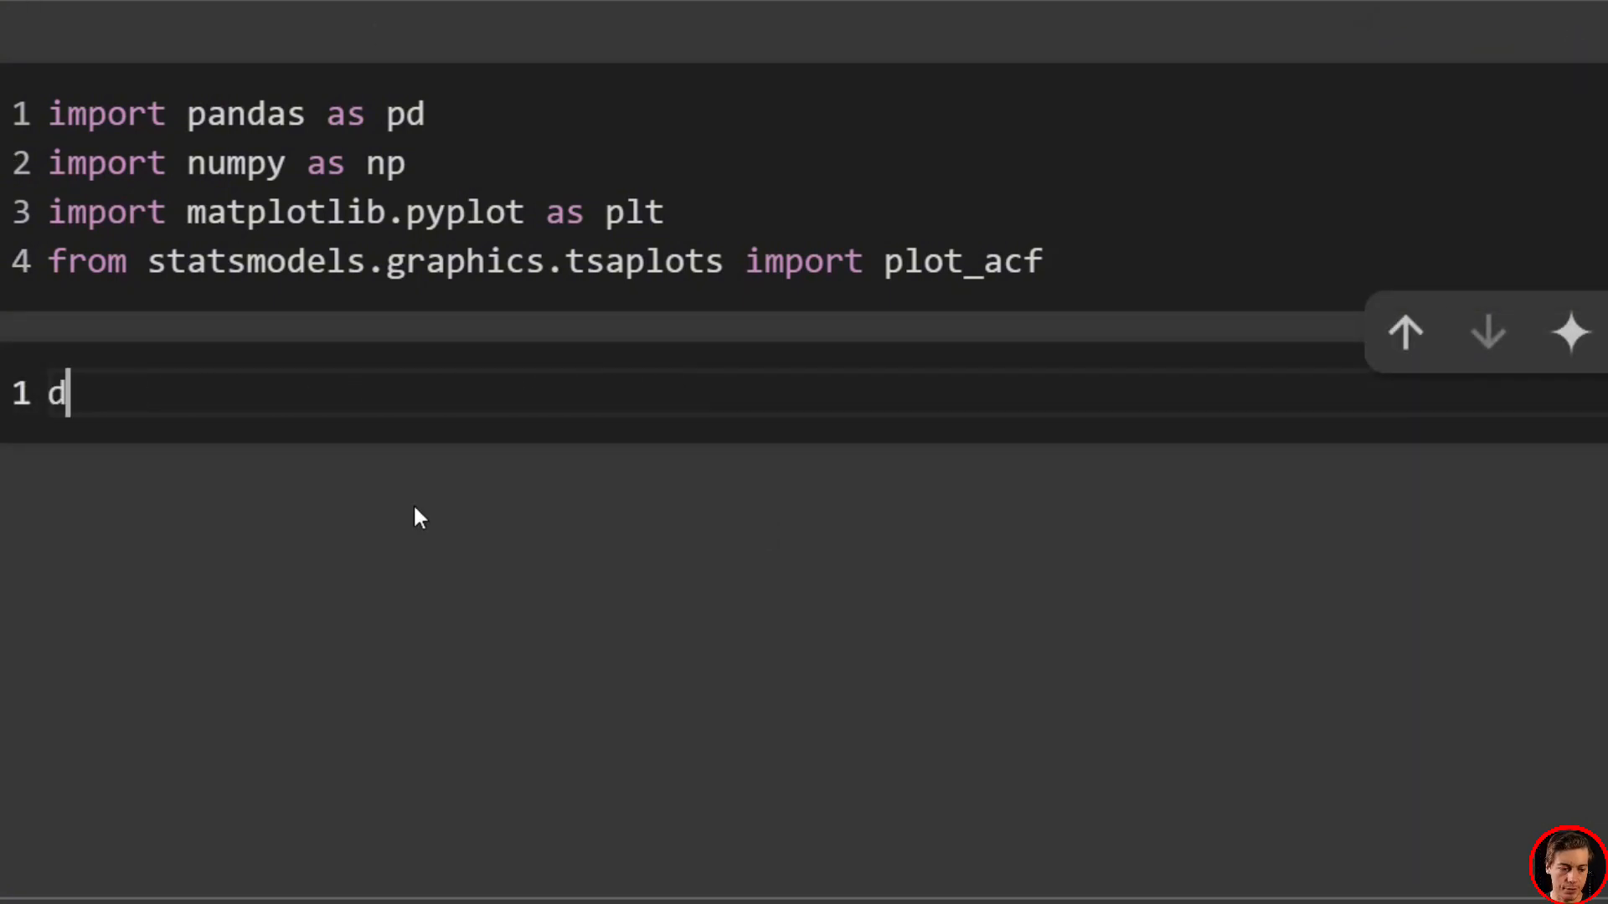
pyautogui.write('f =')
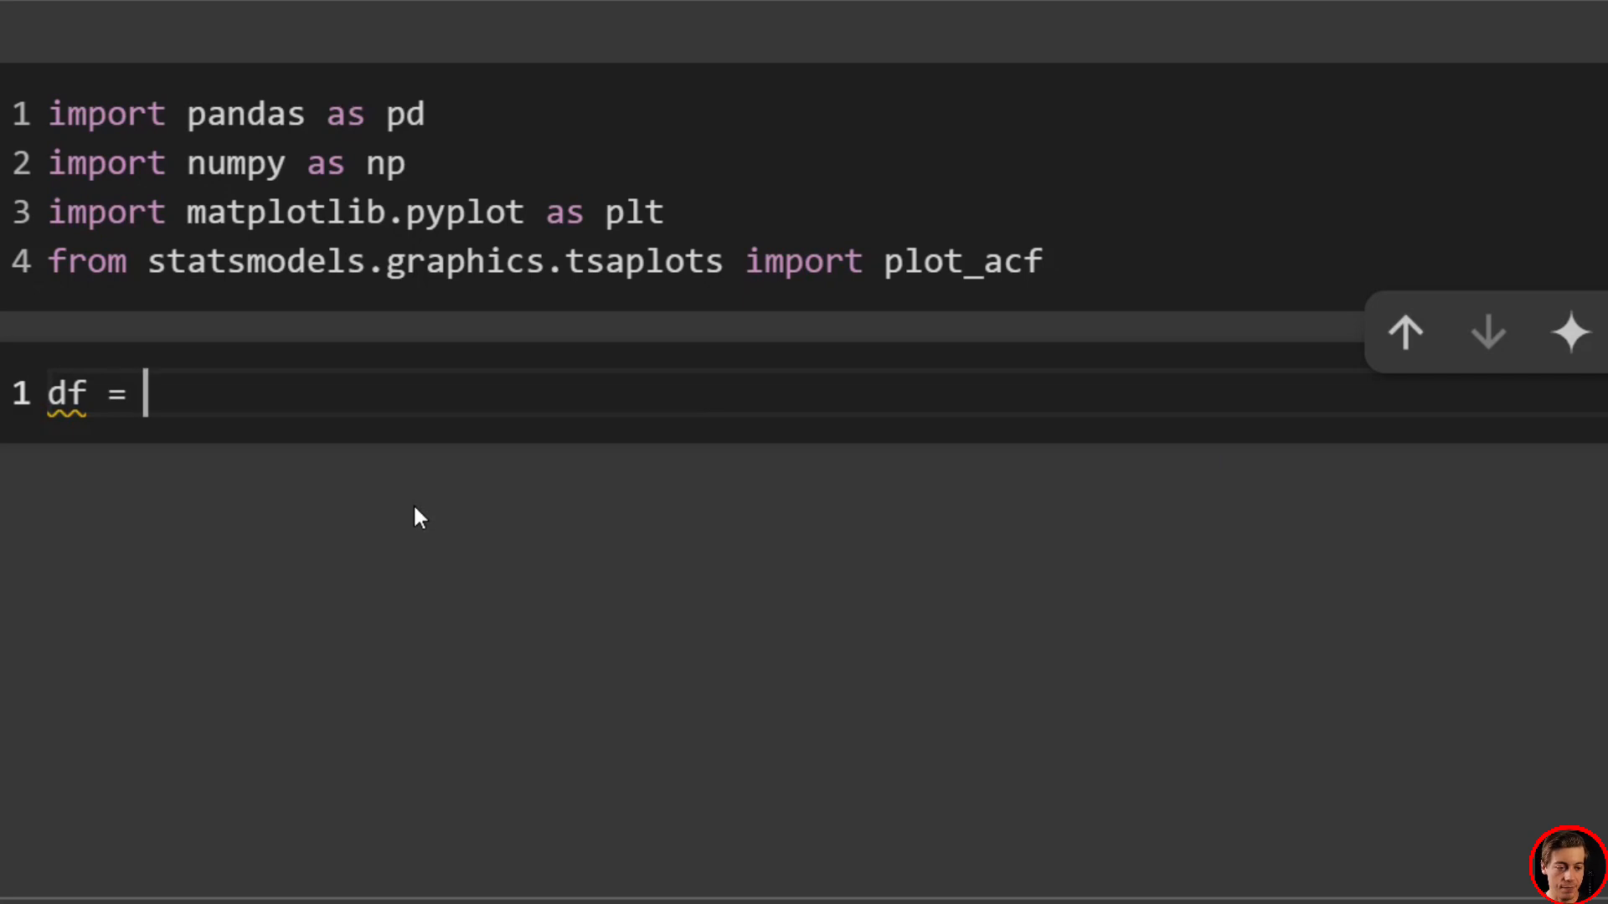
pyautogui.write('pd.rea')
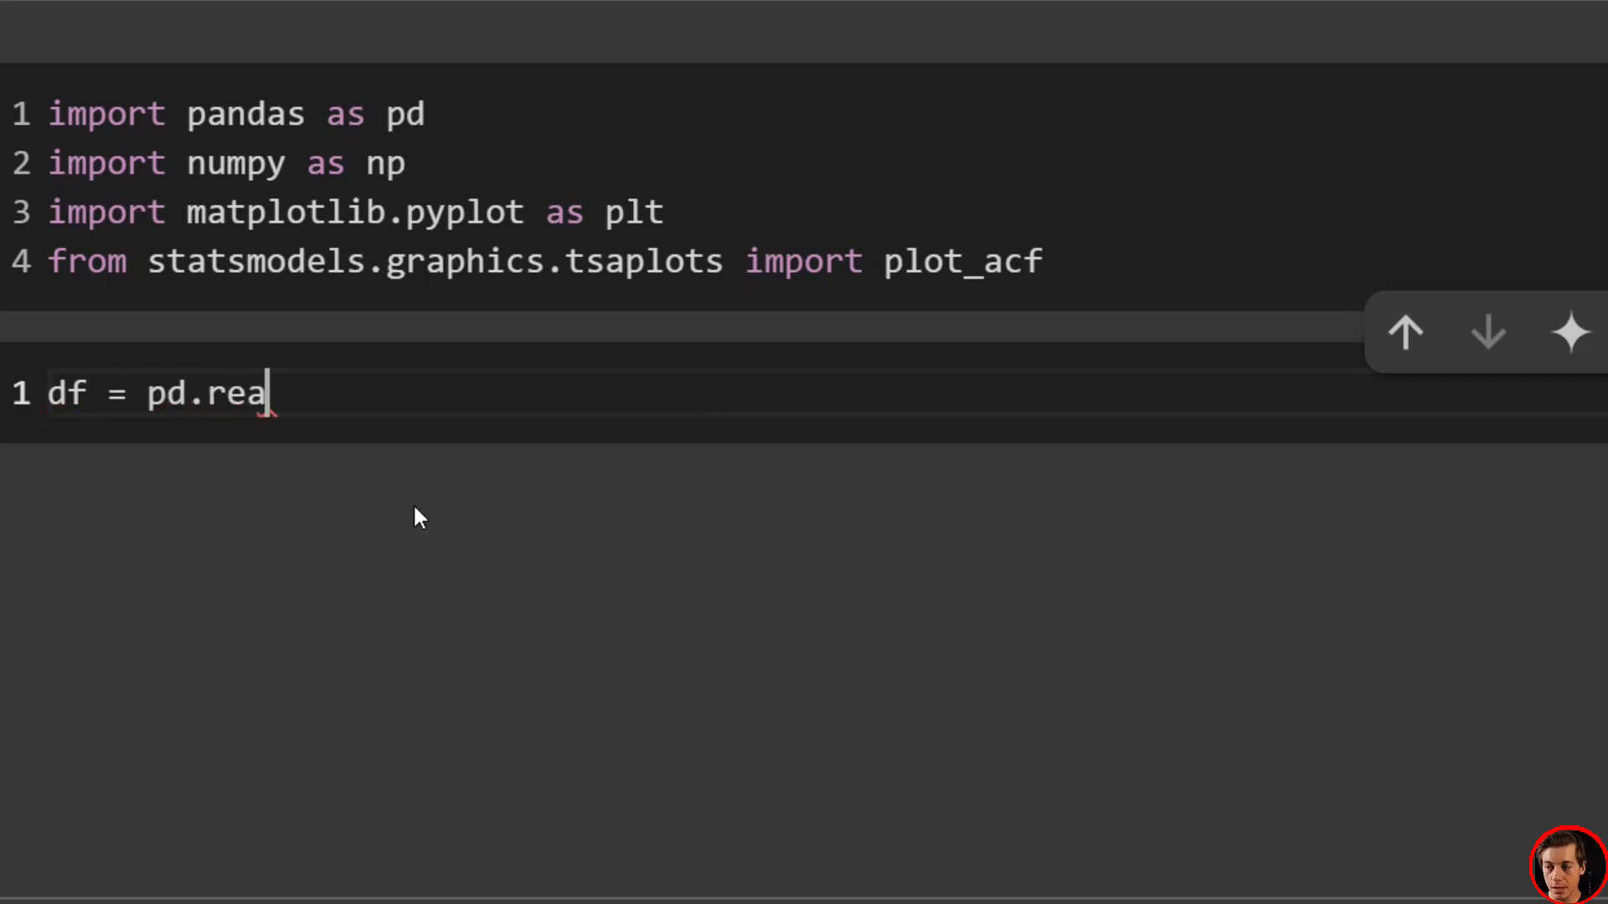
pyautogui.write('d_cs')
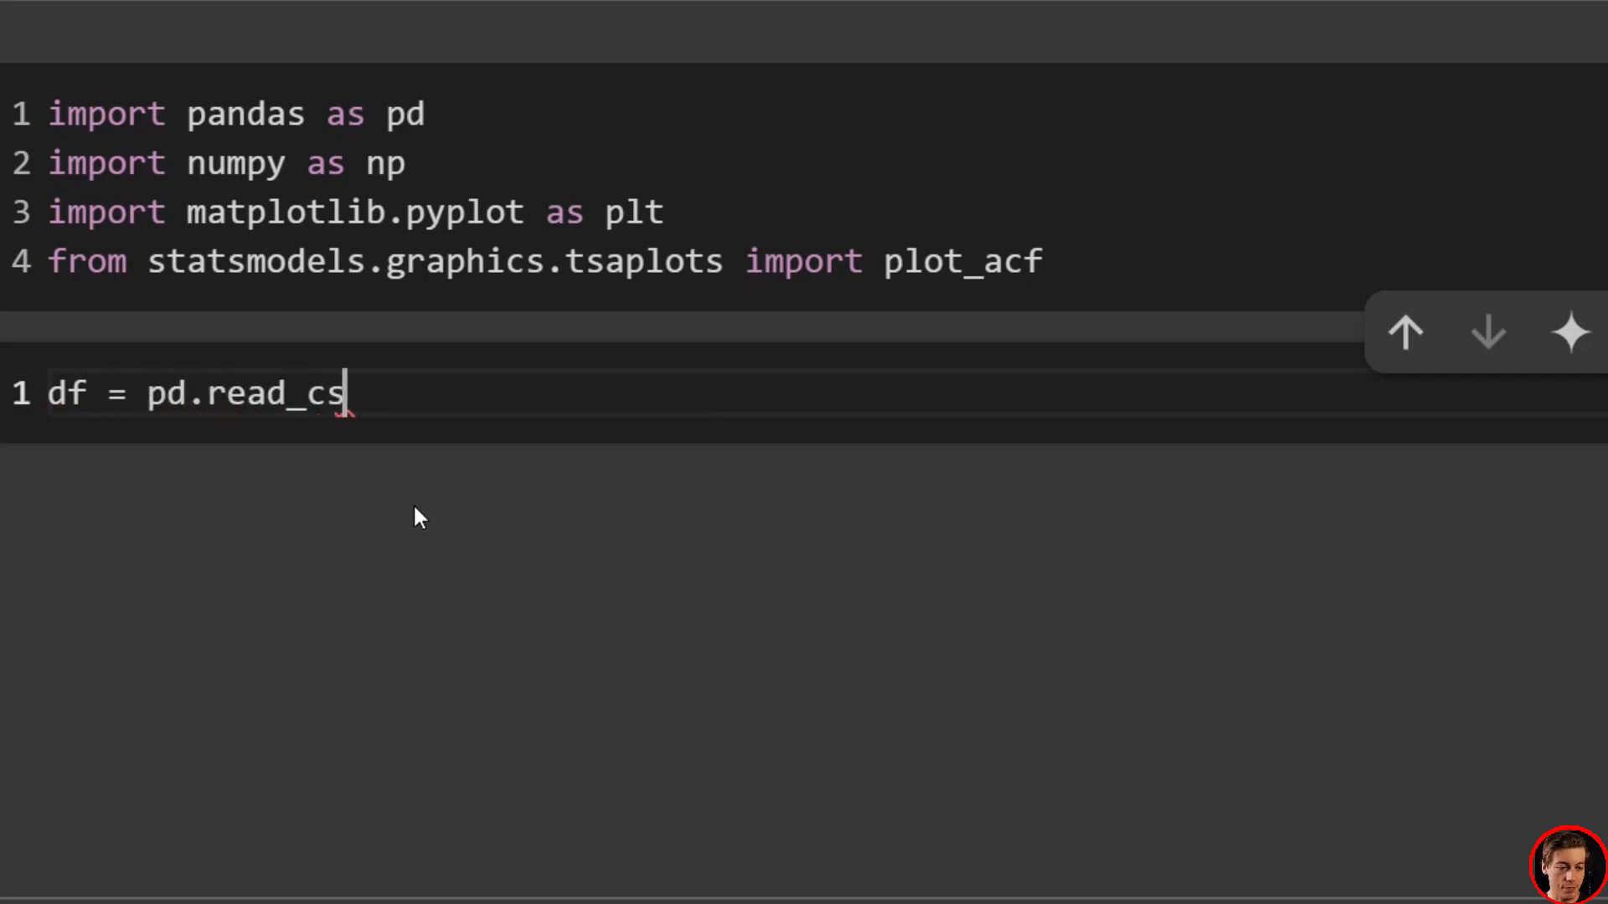
pyautogui.write('v')
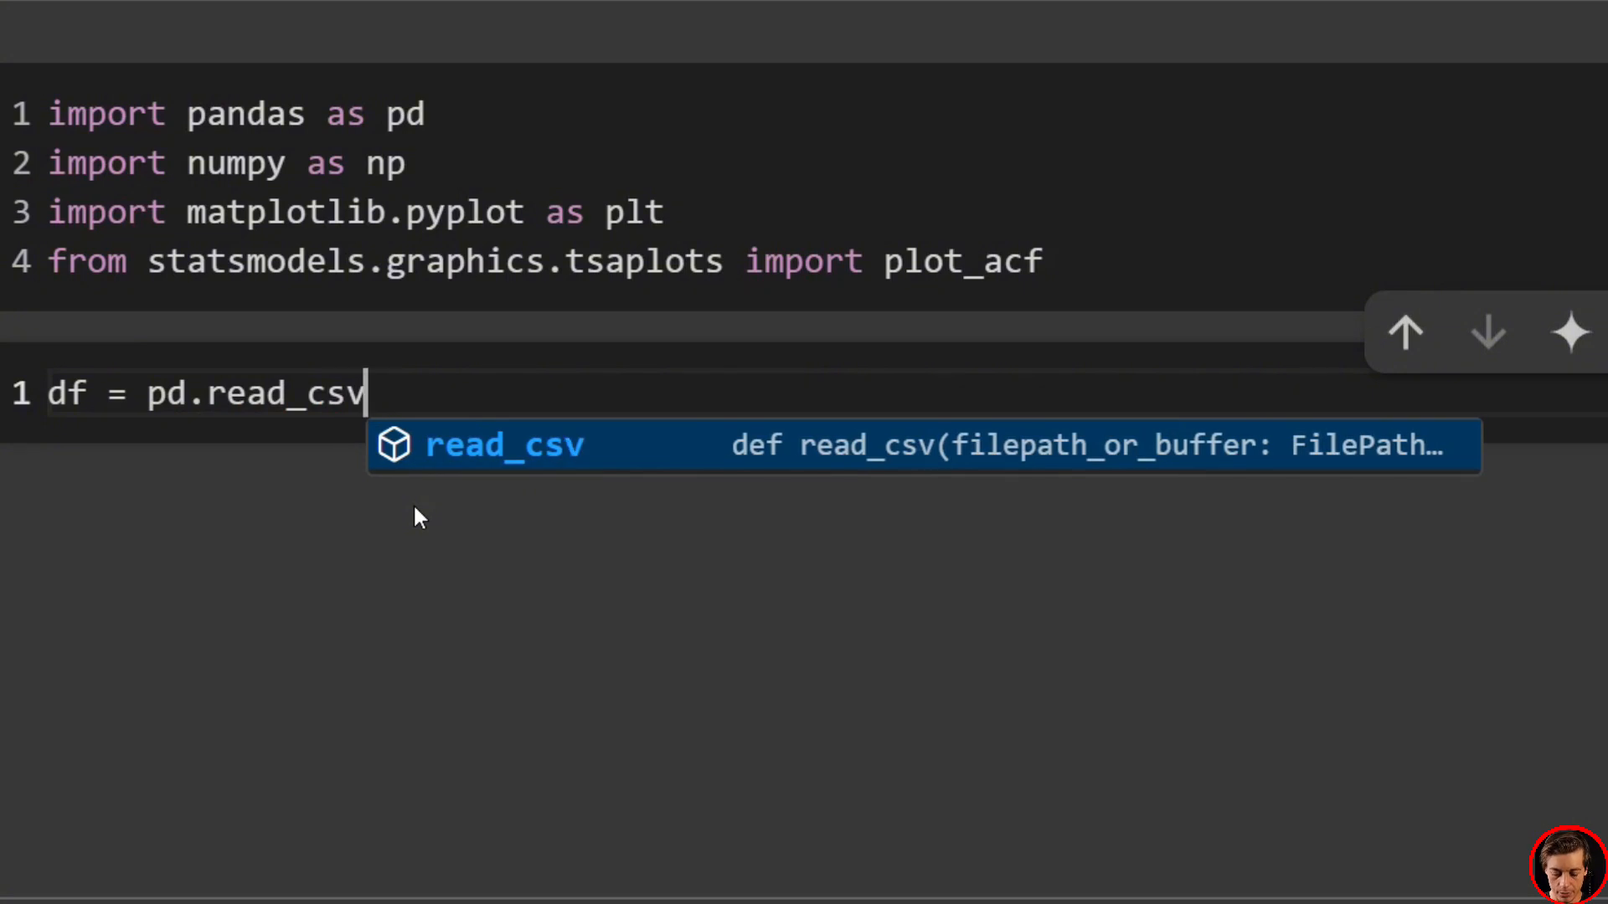
pyautogui.write("('')")
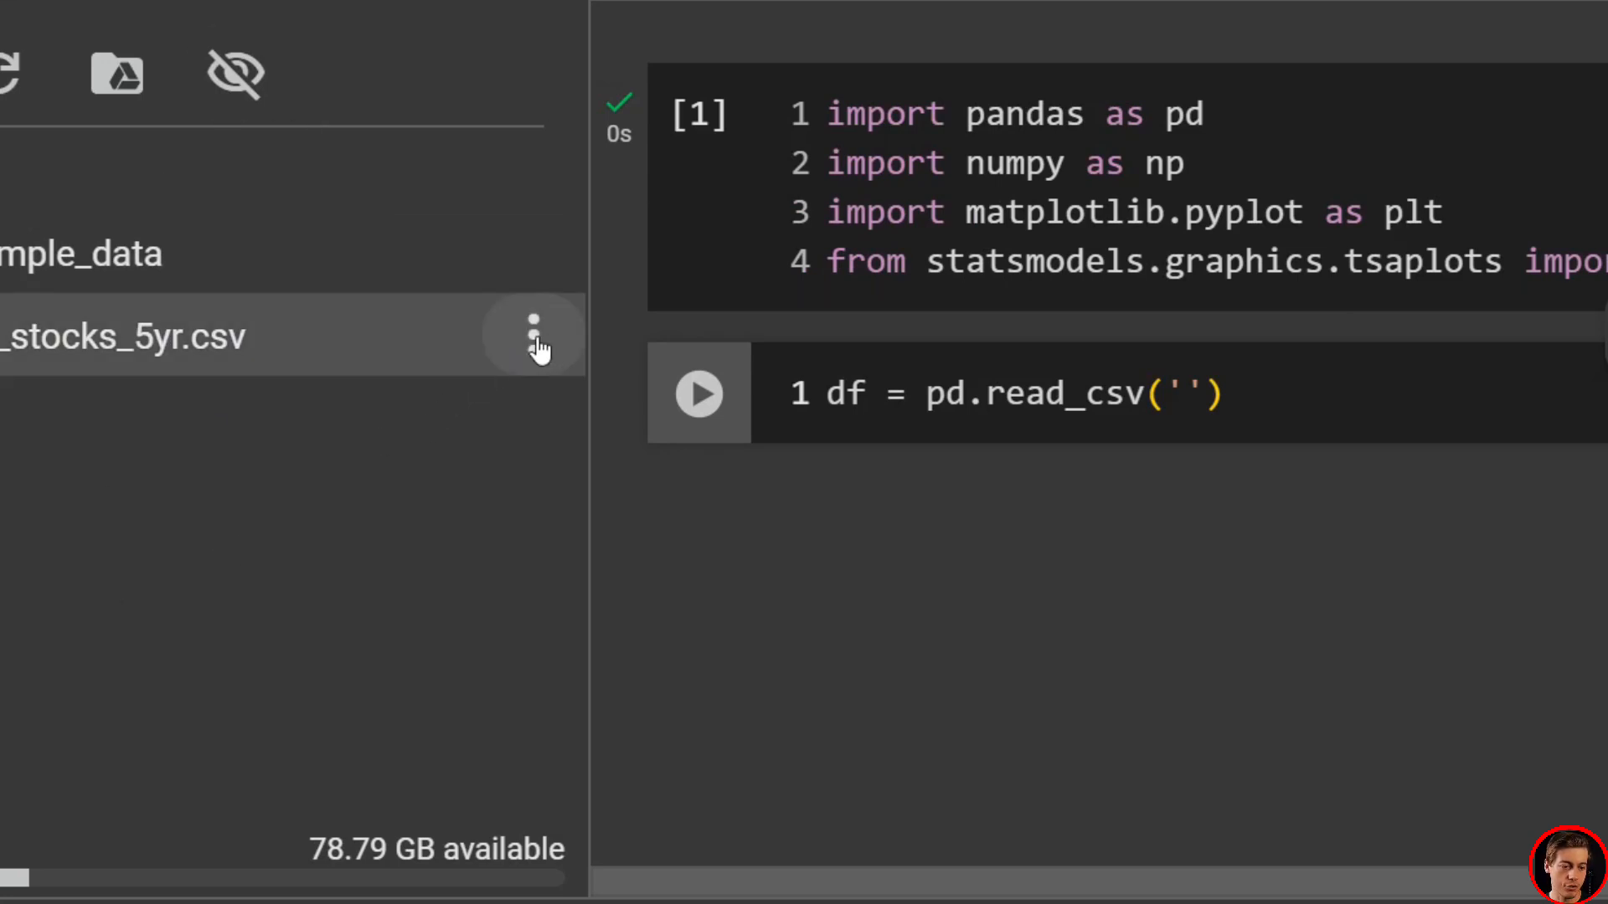
pyautogui.click(533, 335)
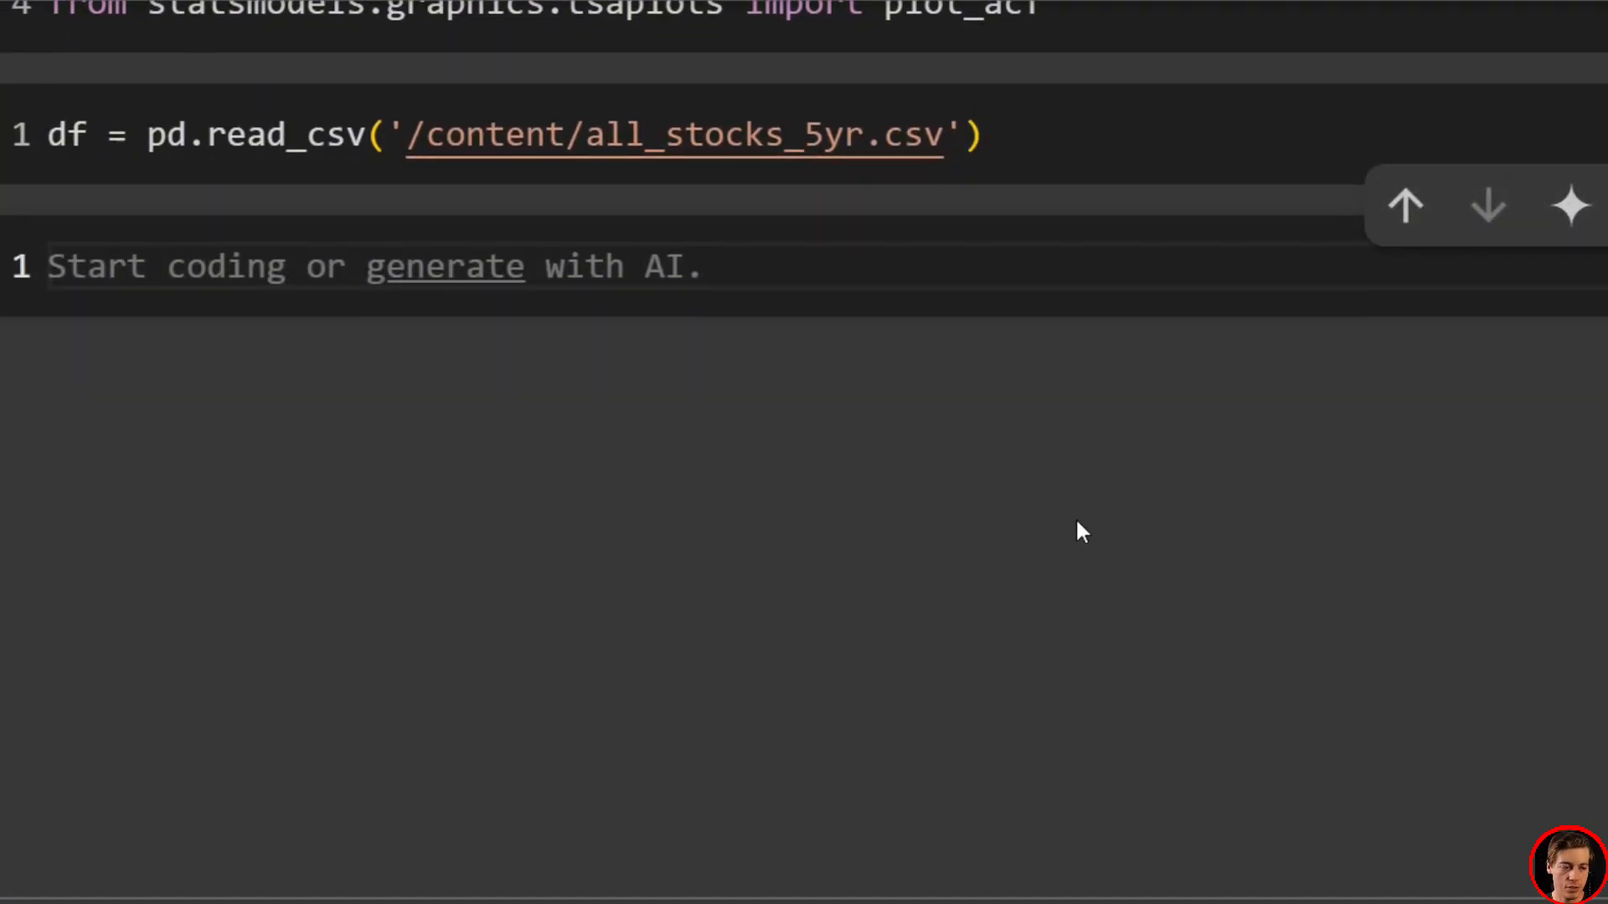
# Run df.head(5) to show the first five stock rows with their columns
pyautogui.write('df.head')
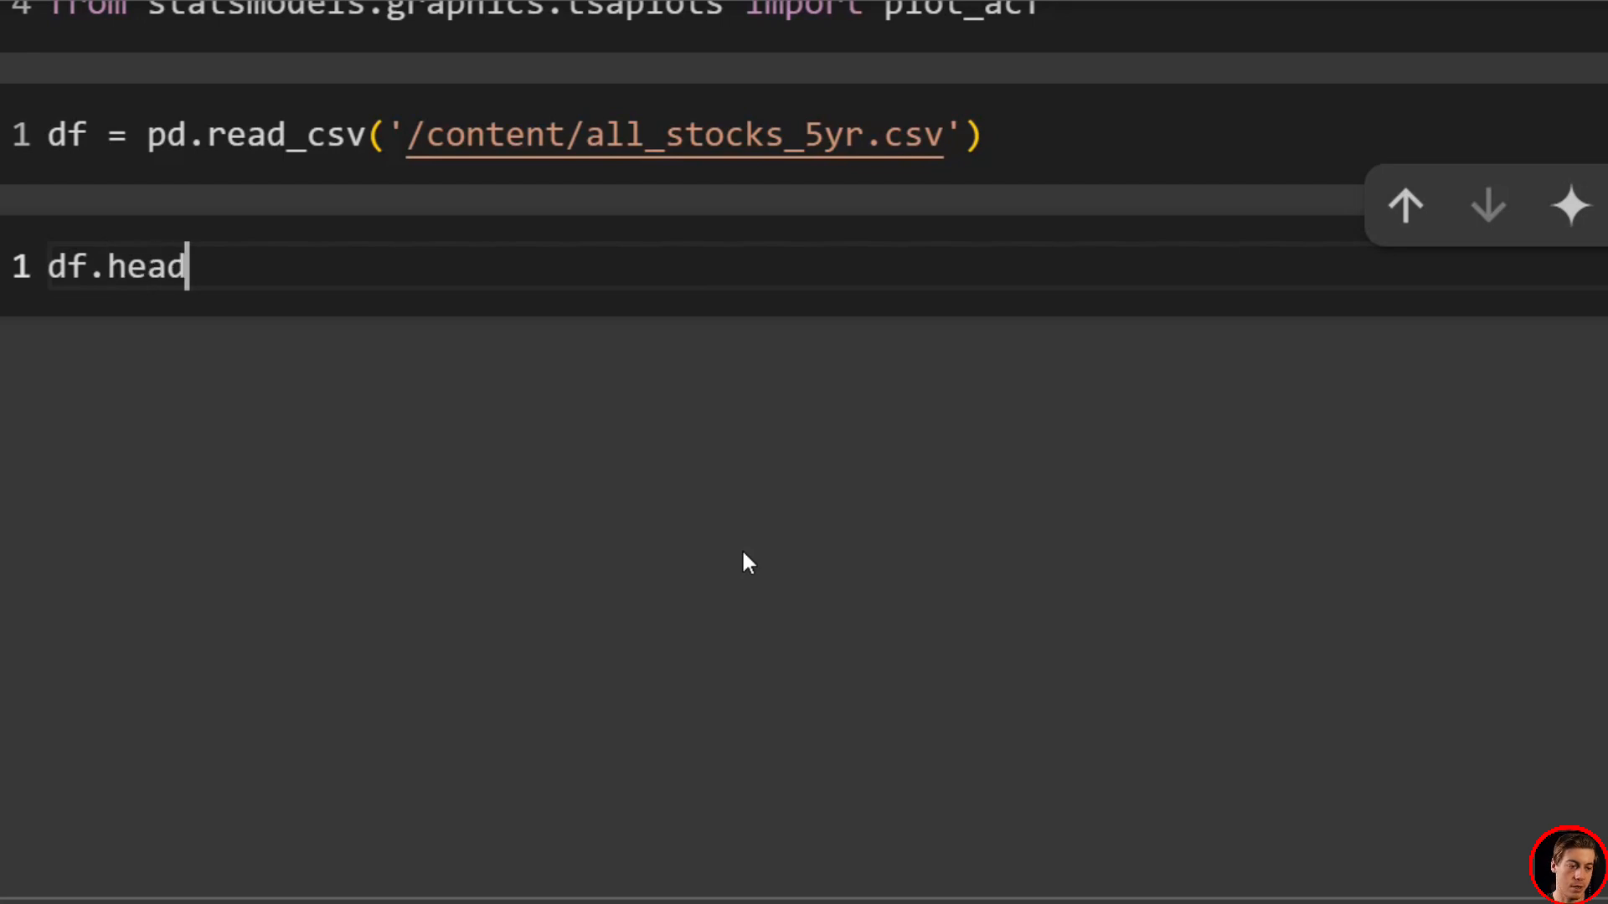
pyautogui.write('(5)')
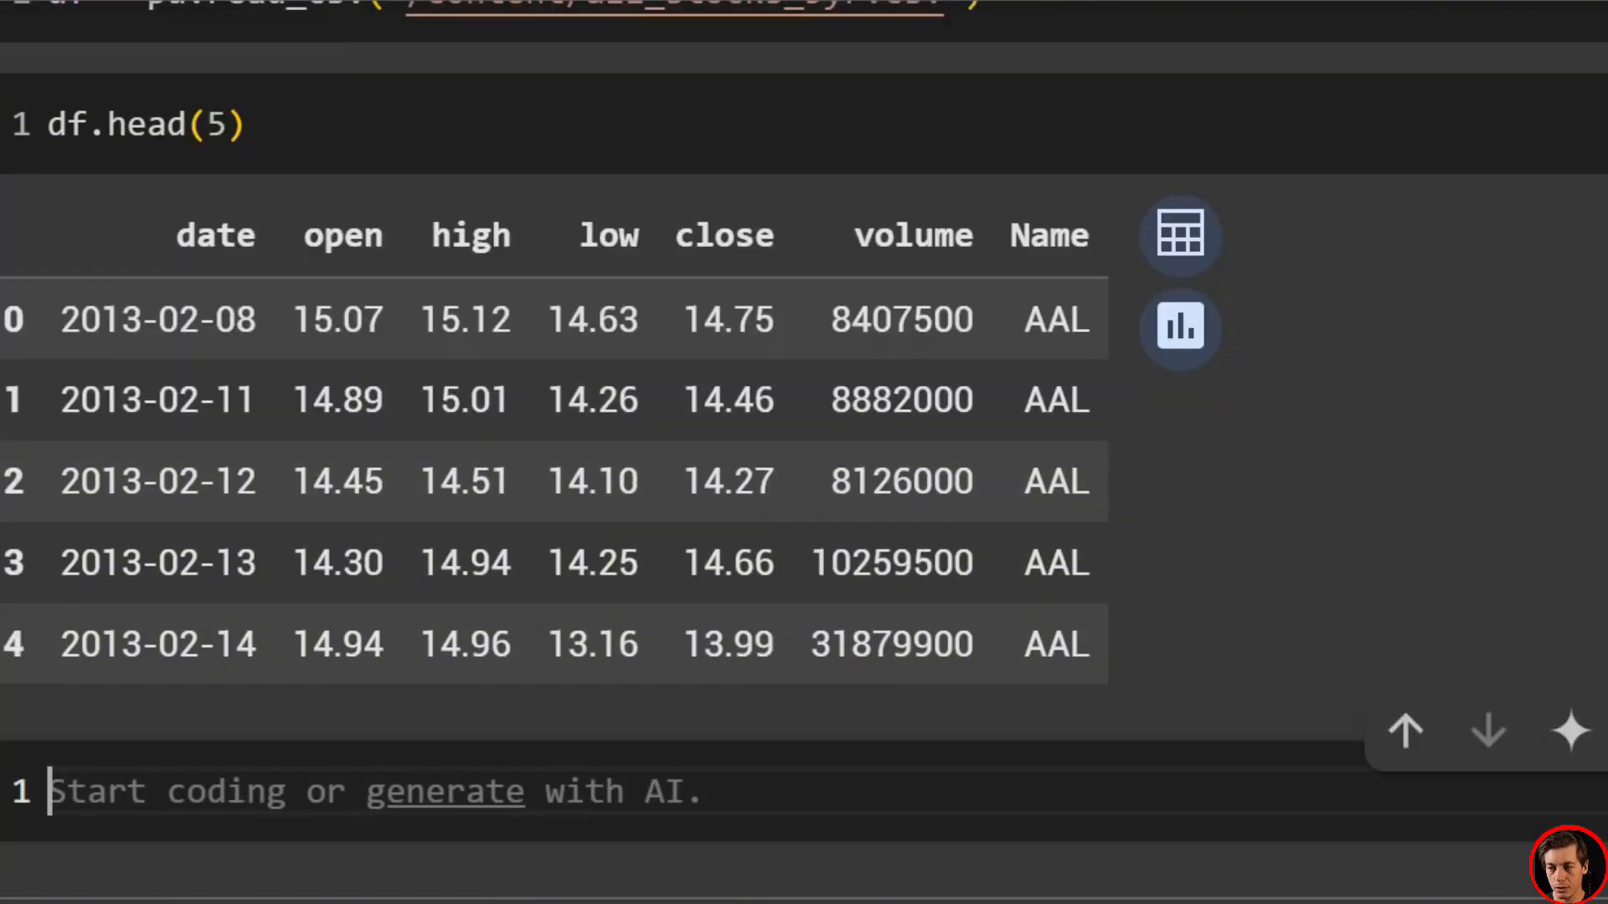
pyautogui.scroll(-3)
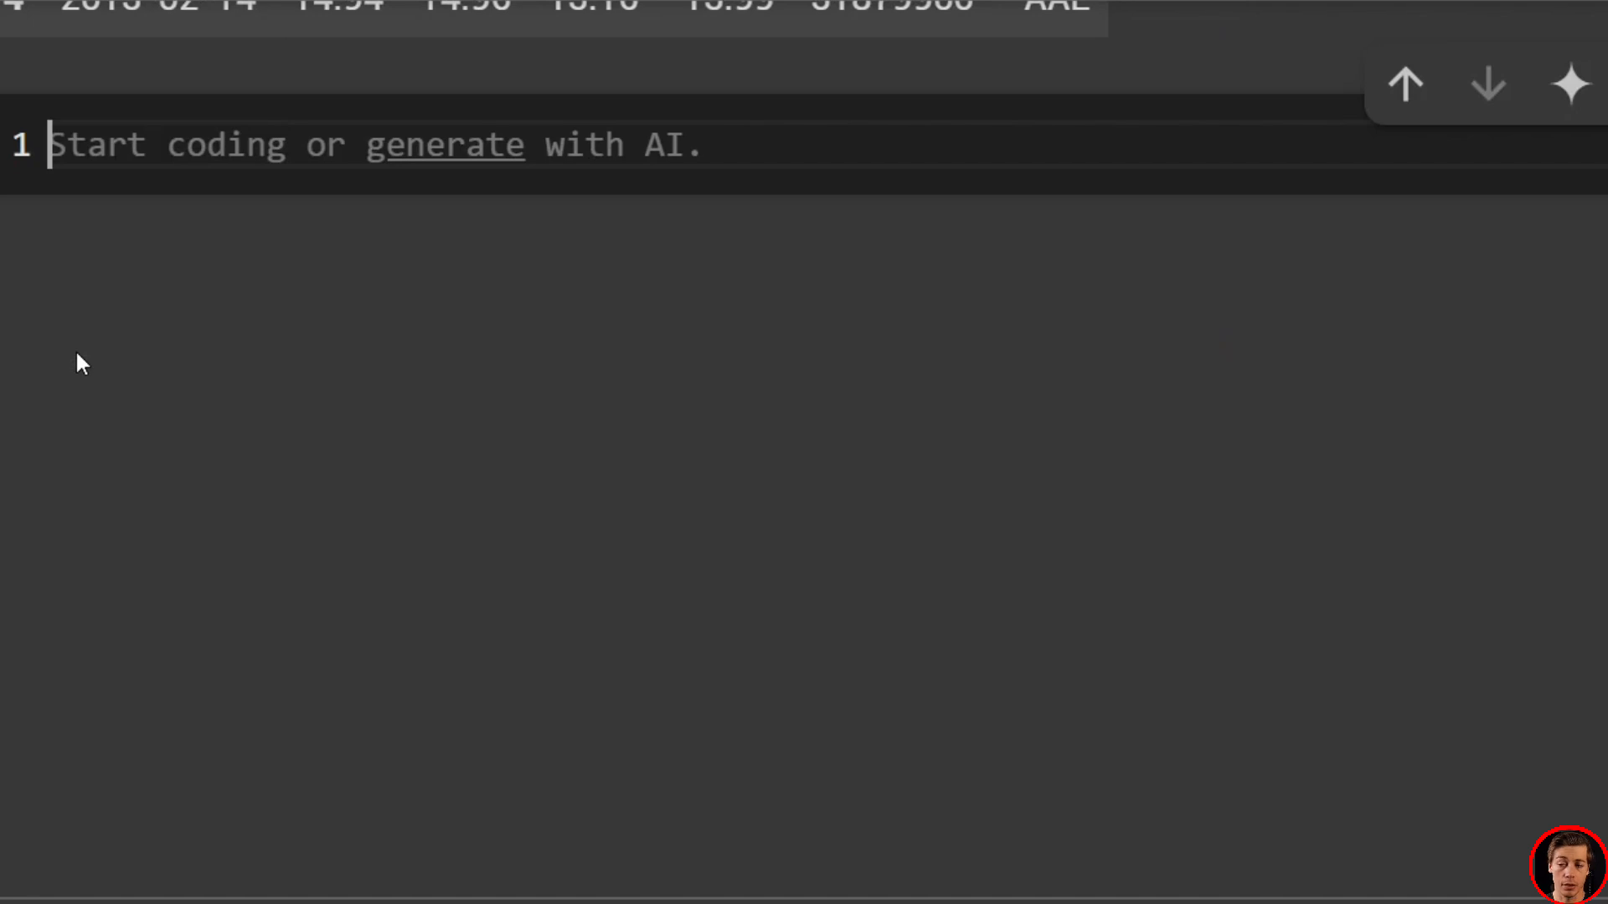
# Write apple_stock = df[df['Name'] filter, correcting the mistyped column name
pyautogui.write('app')
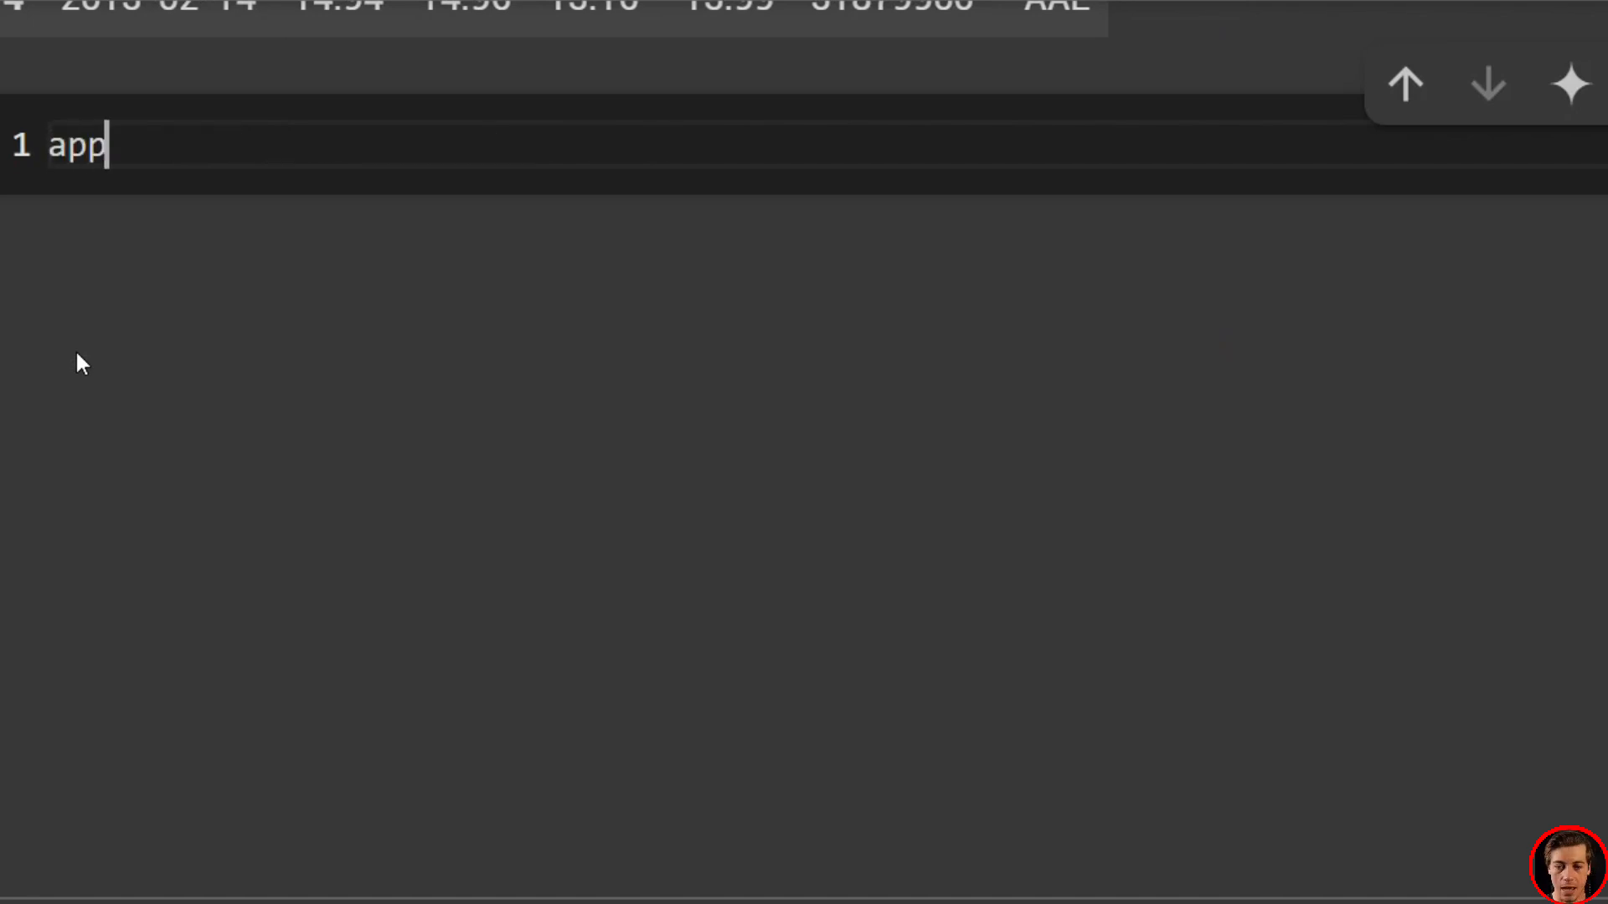
pyautogui.write('le_stoc')
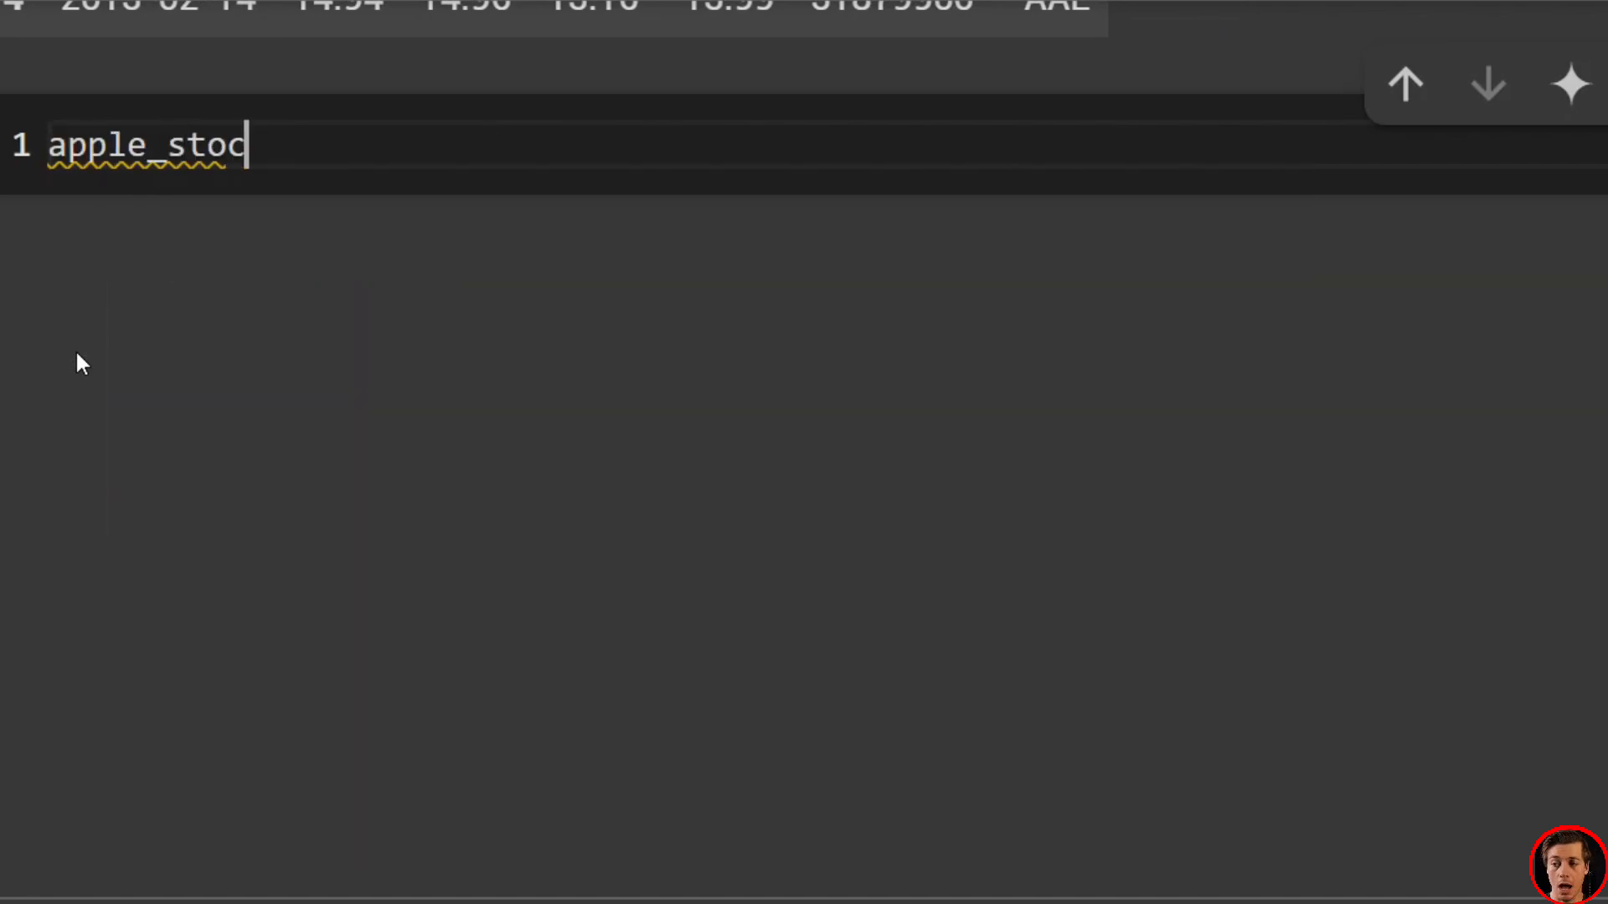
pyautogui.write('k = df')
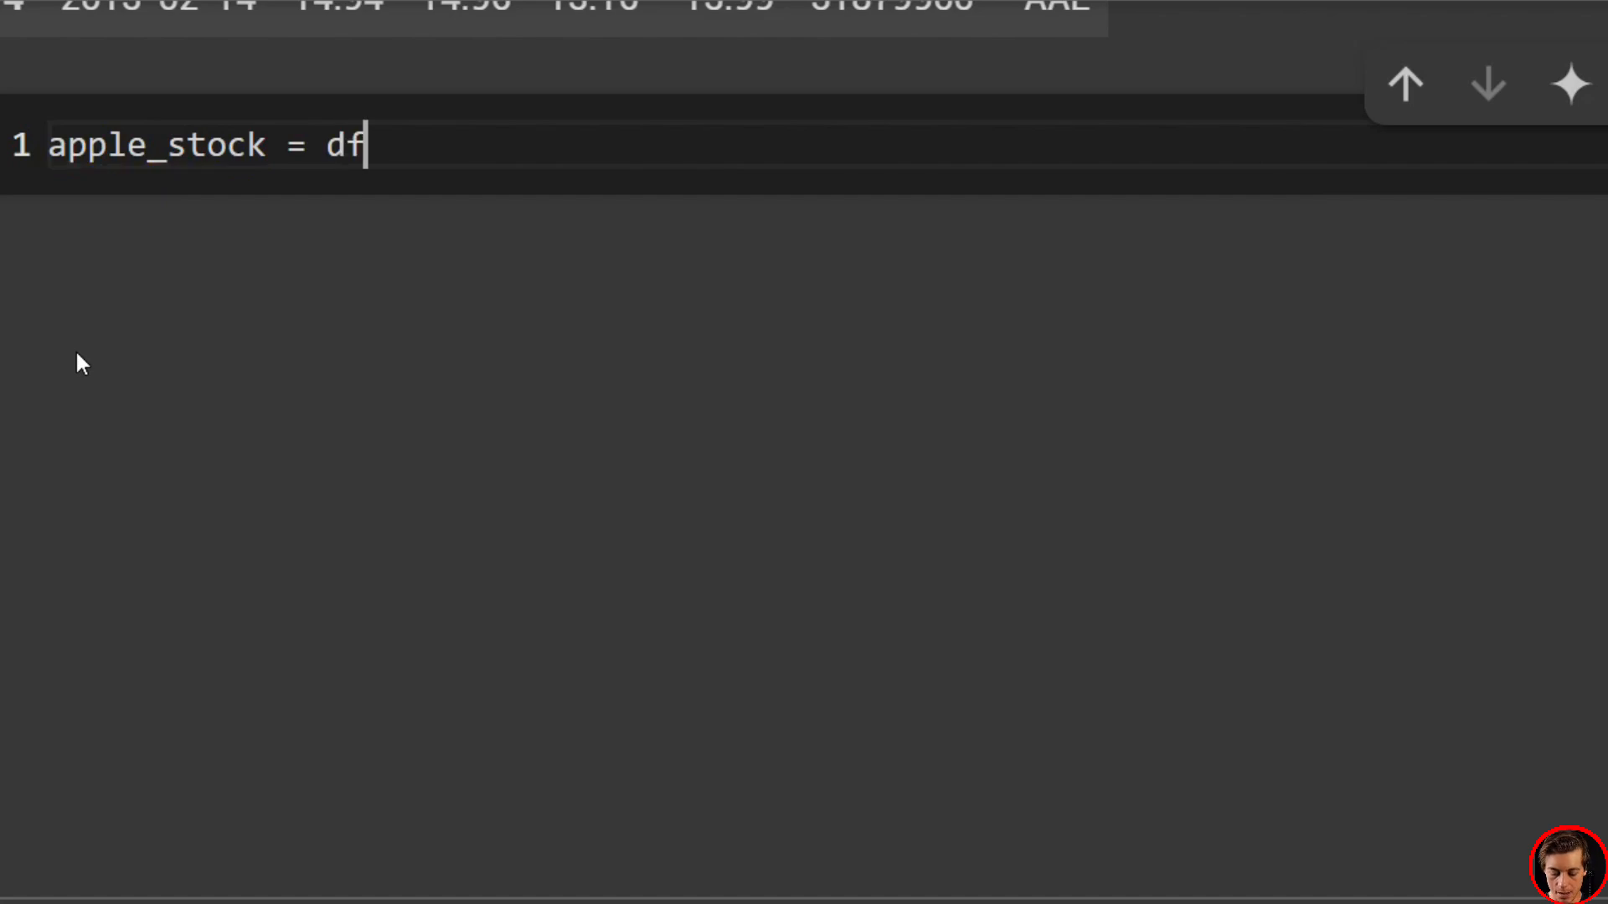
pyautogui.write("[df['']]")
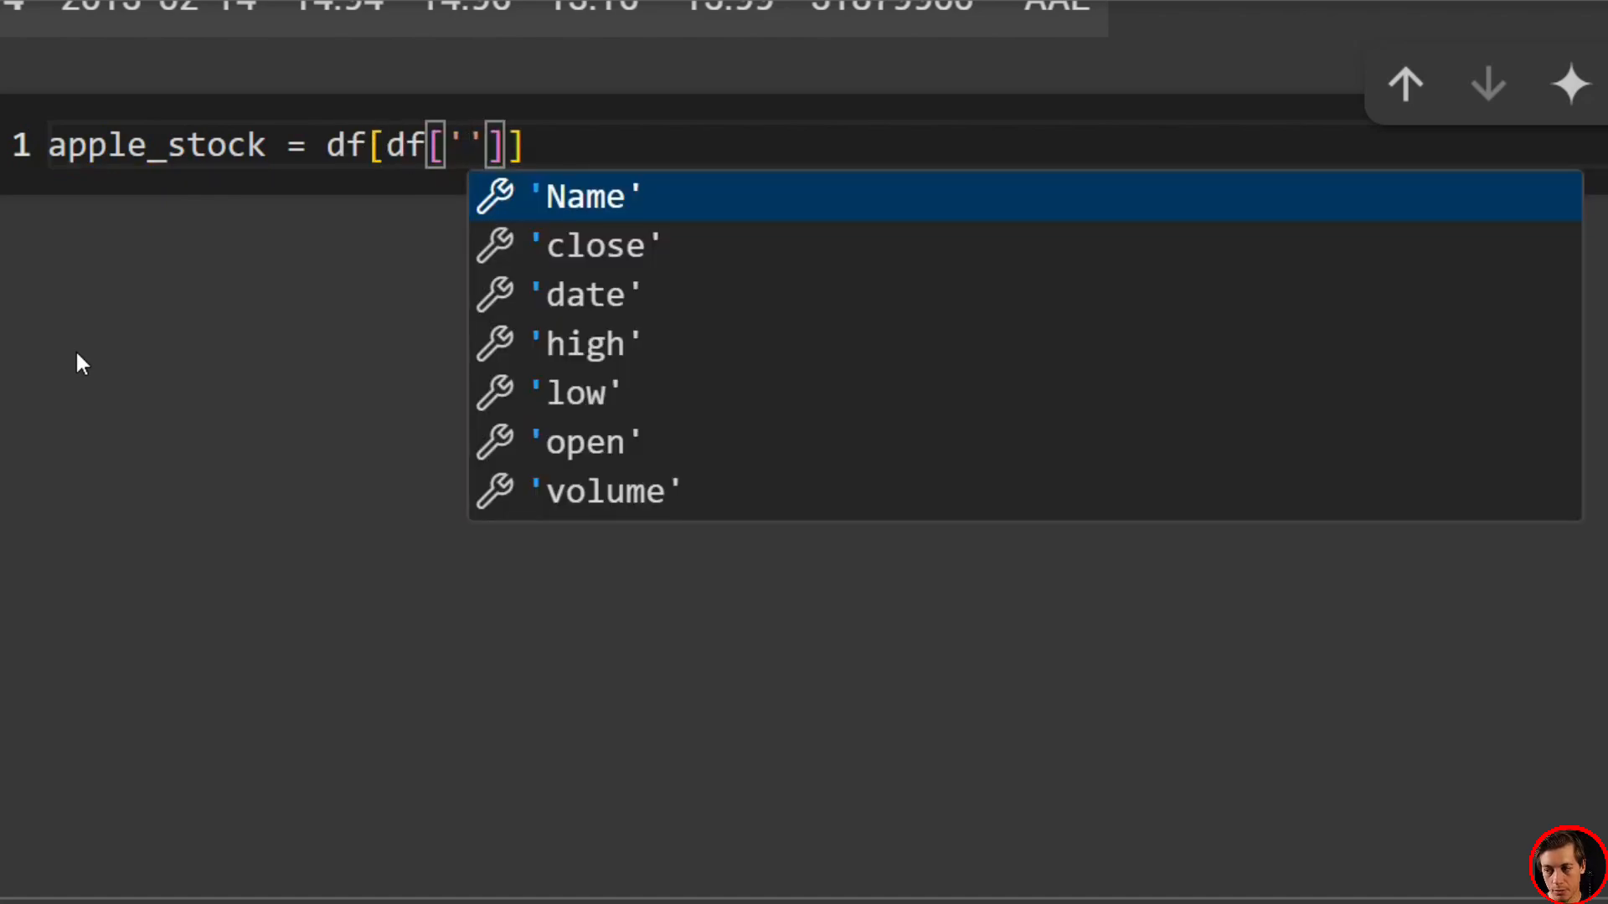
pyautogui.write('Nam')
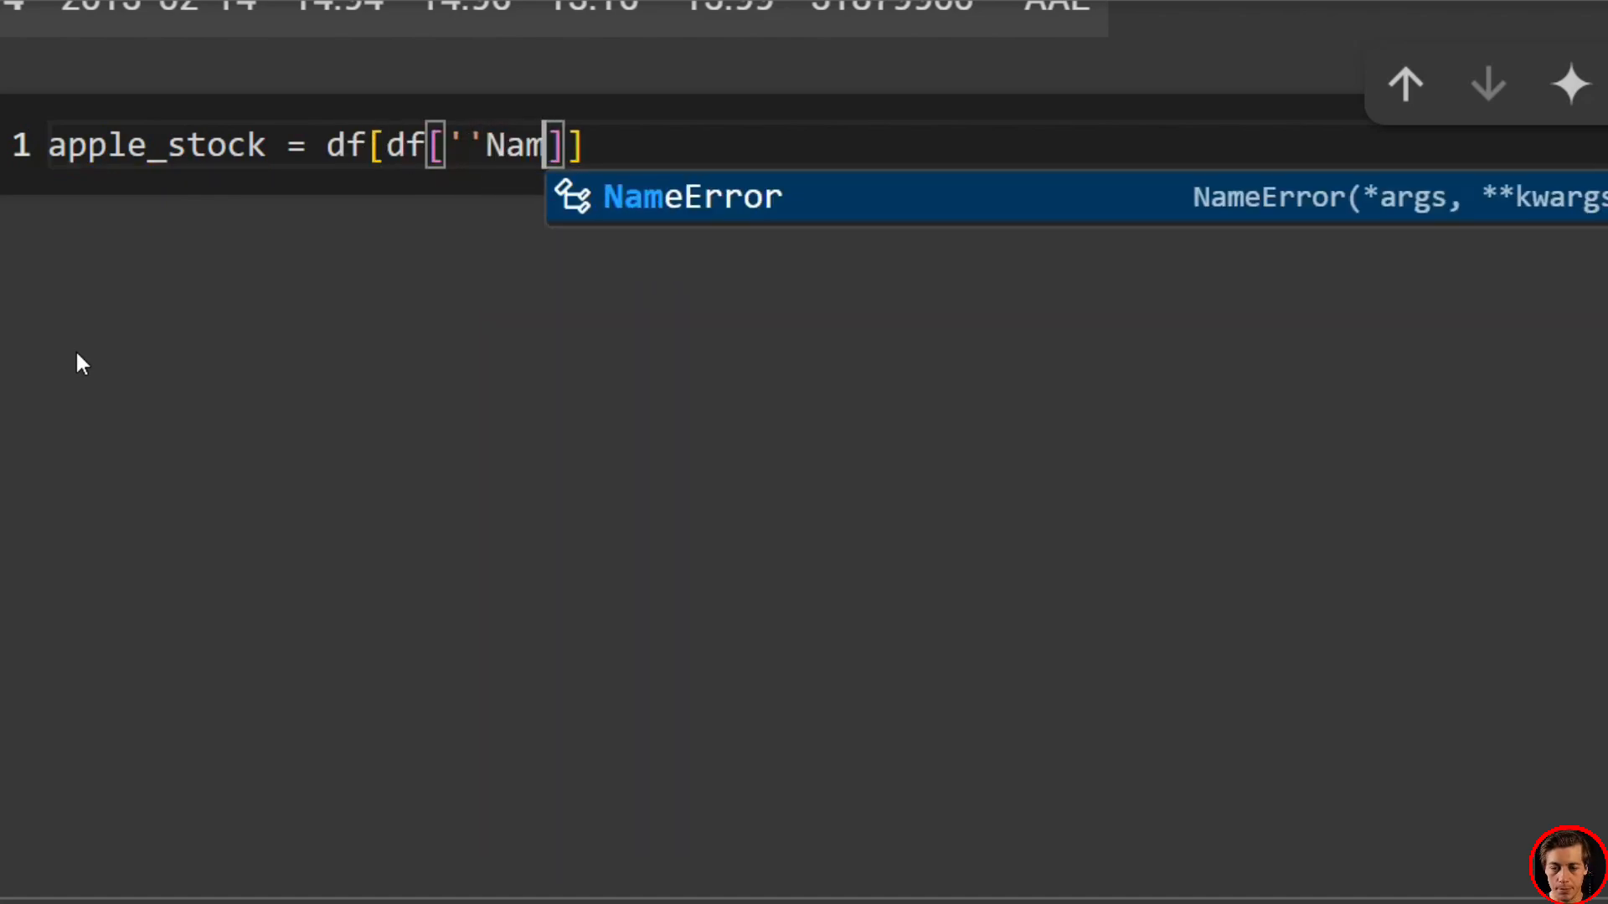
pyautogui.press('Backspace')
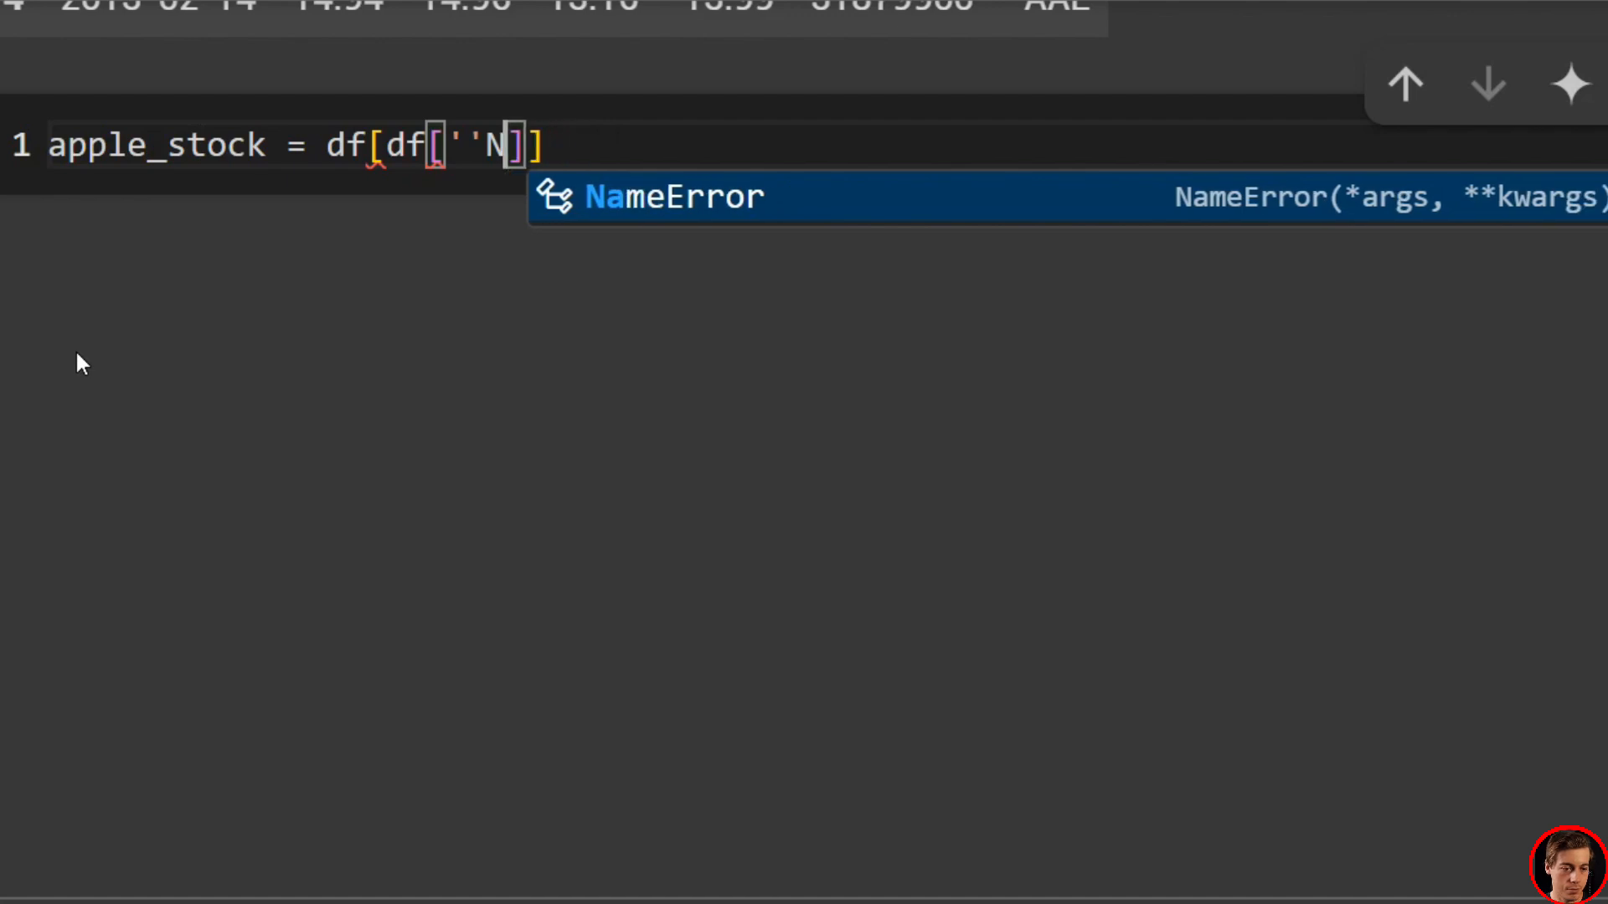
pyautogui.write('a')
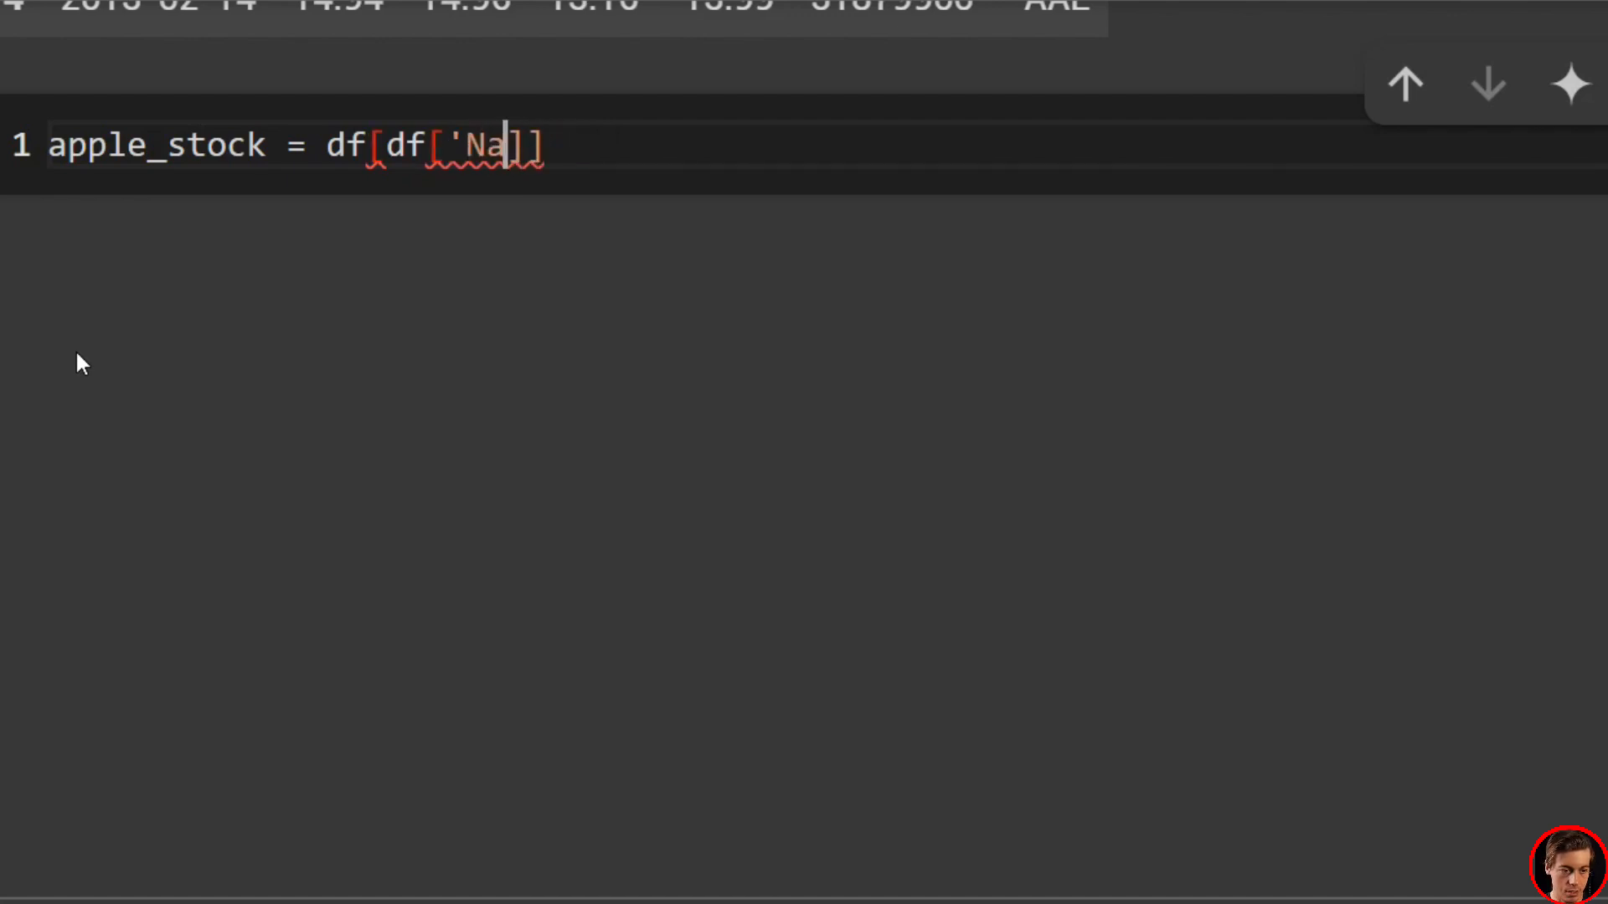
pyautogui.write("me'")
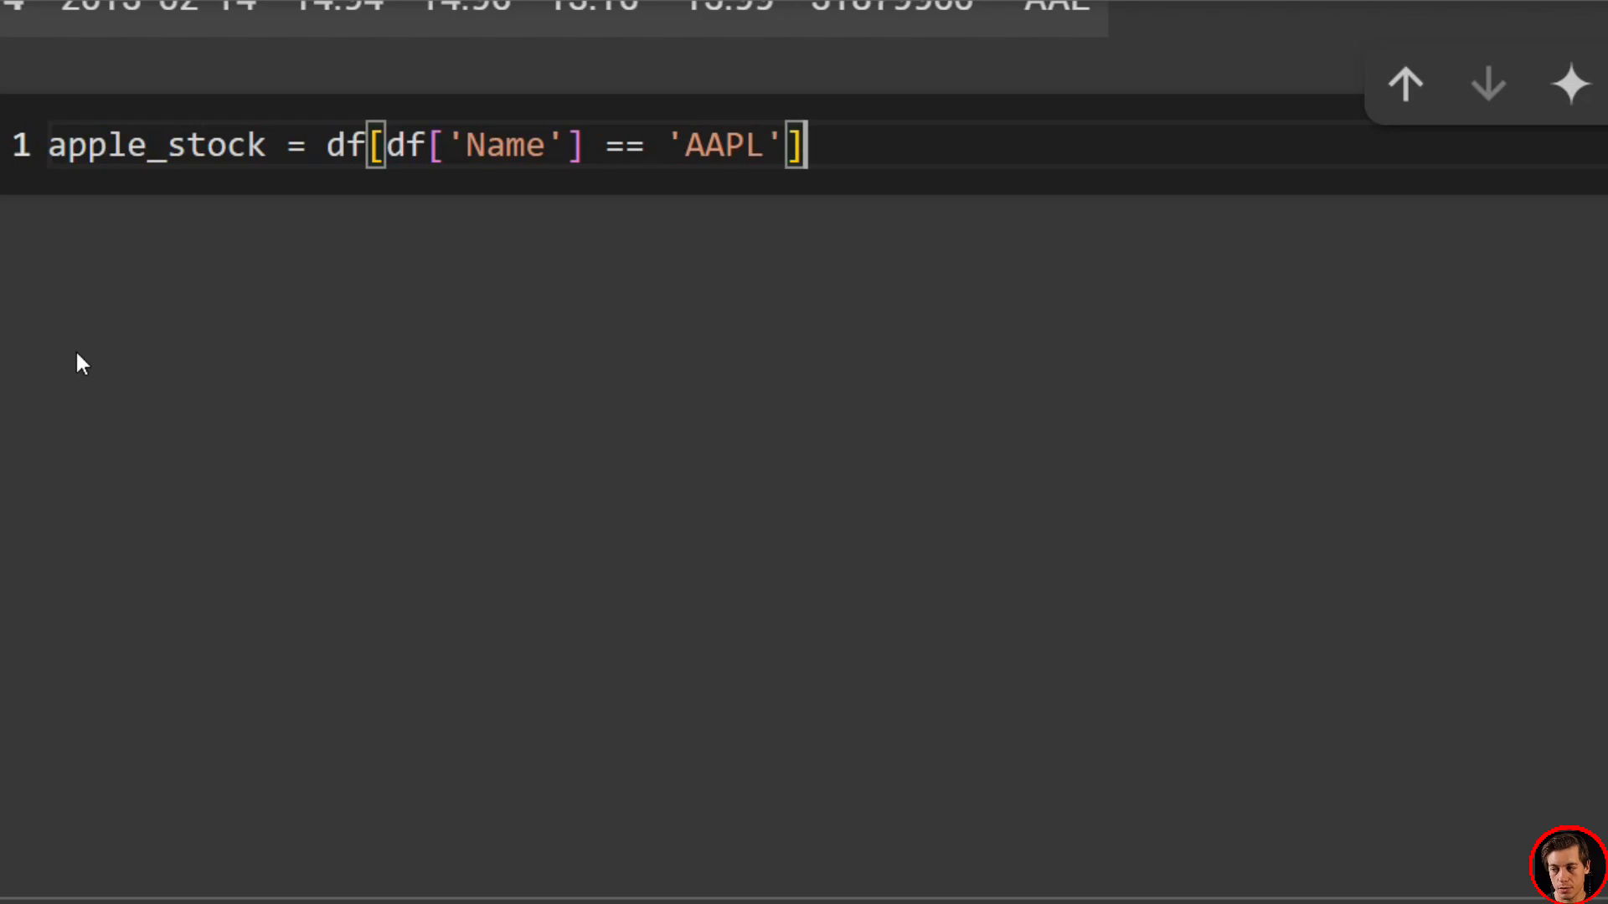
# Complete the filter as == 'AAPL' with the ['close'] column selected
pyautogui.write("['clos'")
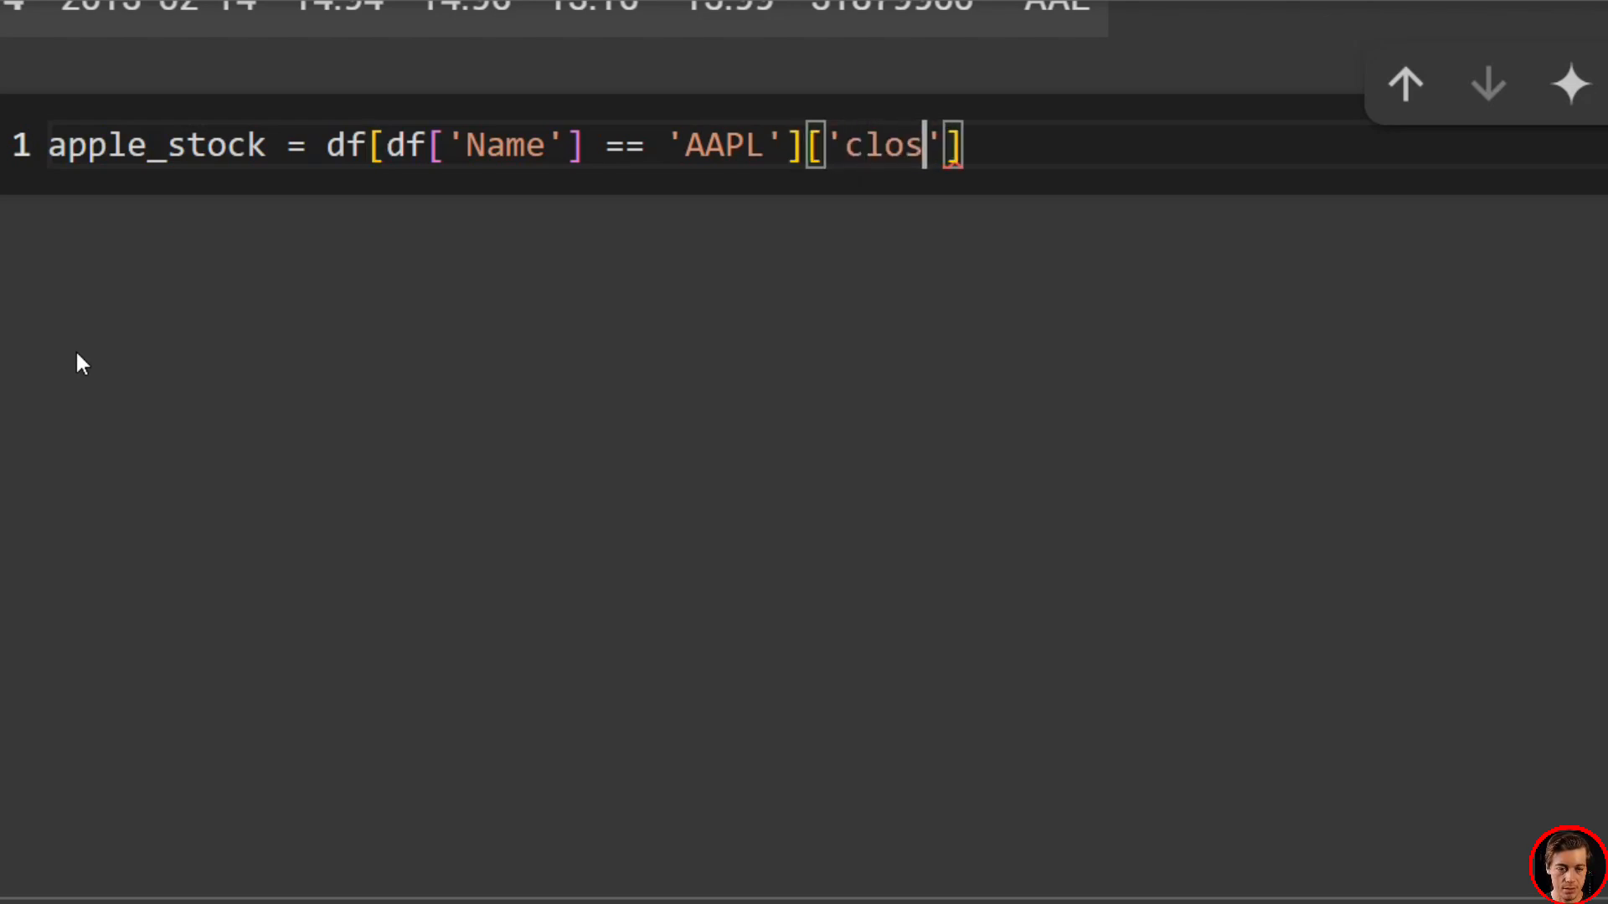
pyautogui.write('e')
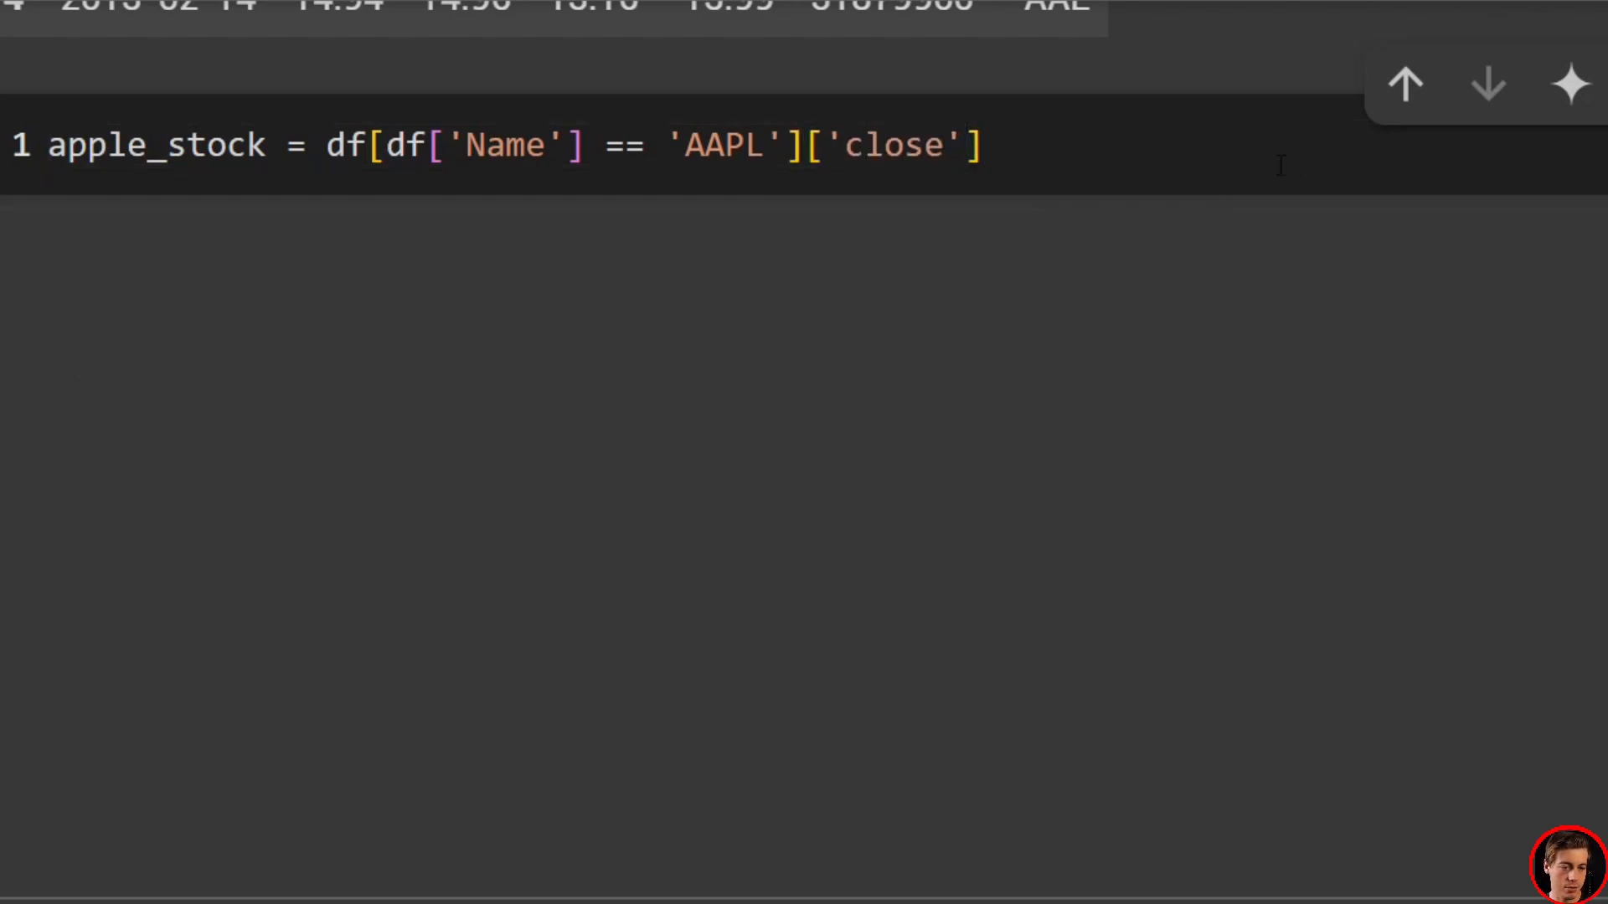
pyautogui.click(1487, 84)
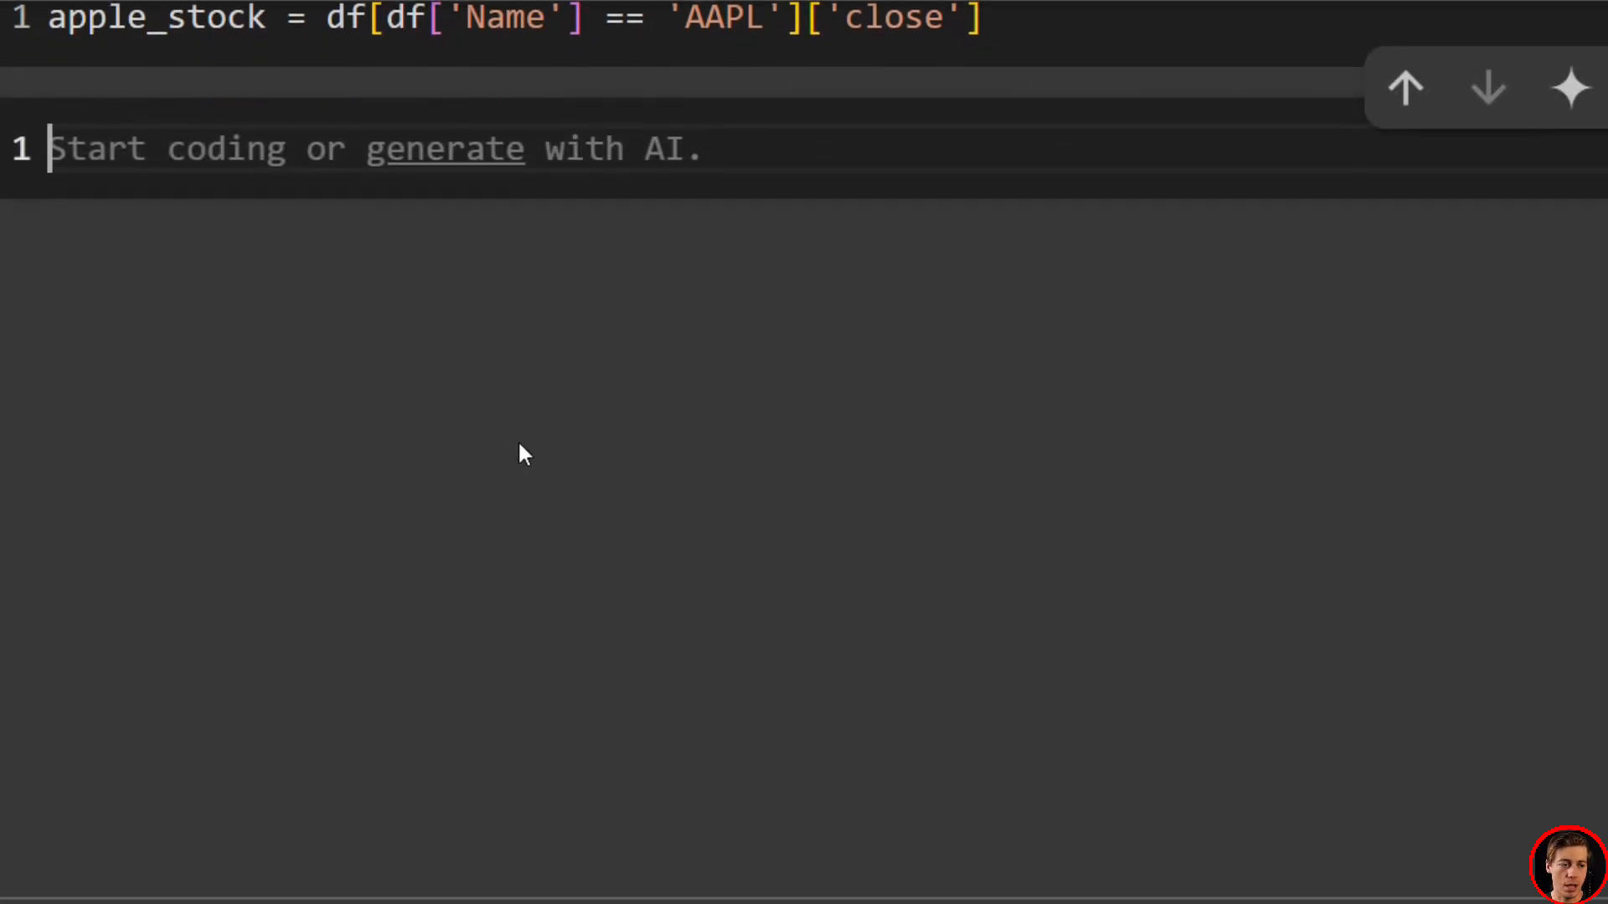
# Add a #plot ACF comment and plt.figure(figsize=(10,5))
pyautogui.write('#')
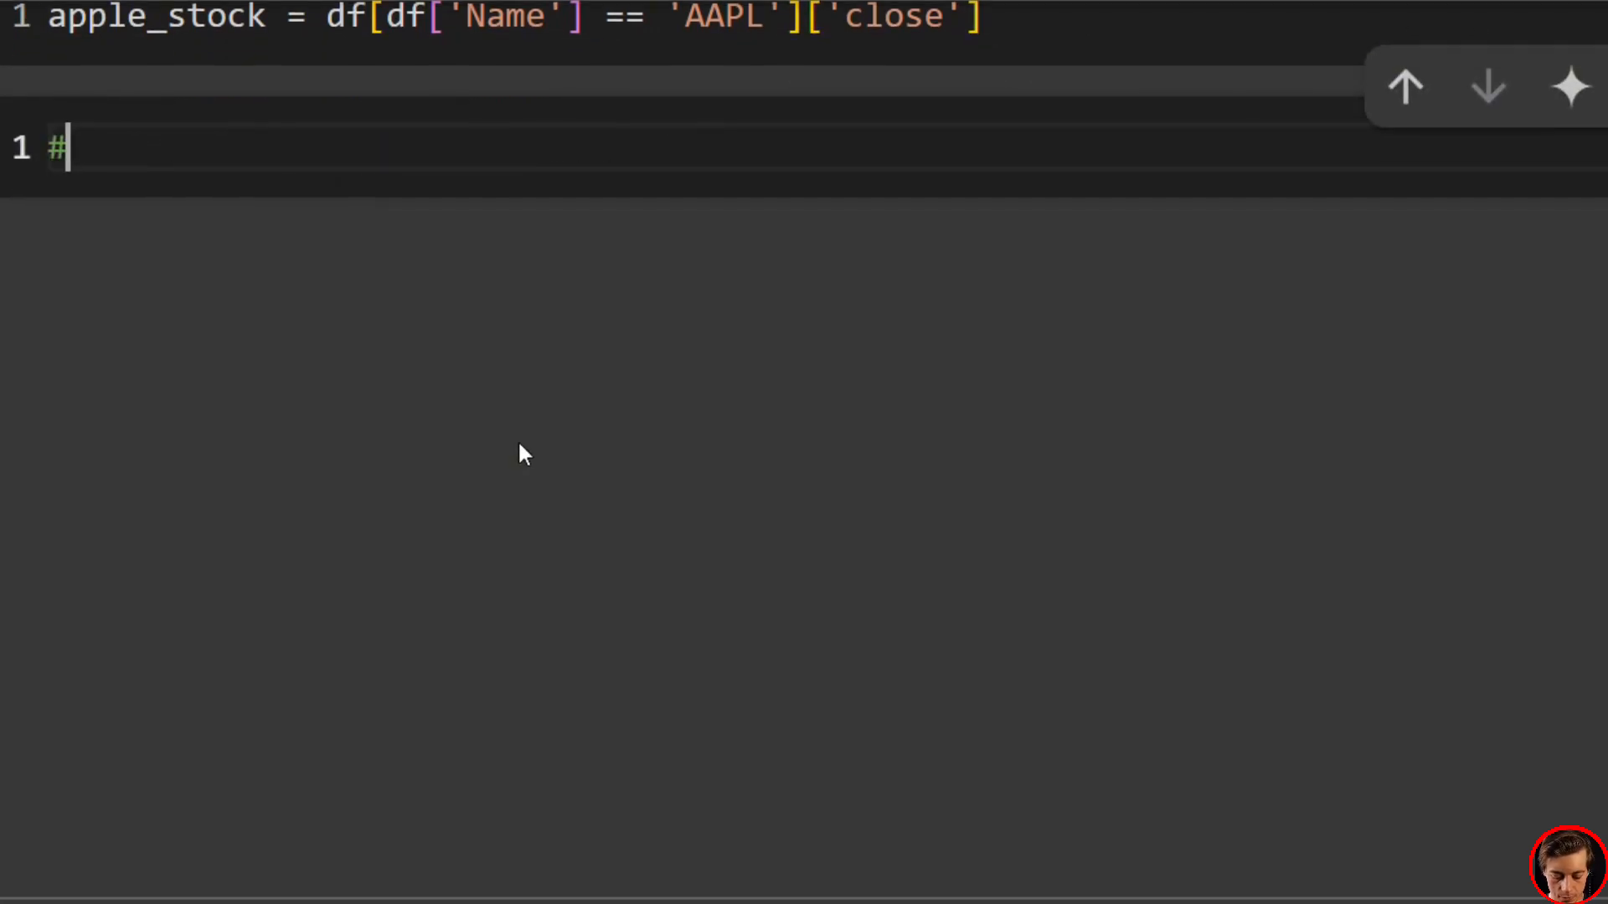
pyautogui.write('plot AC')
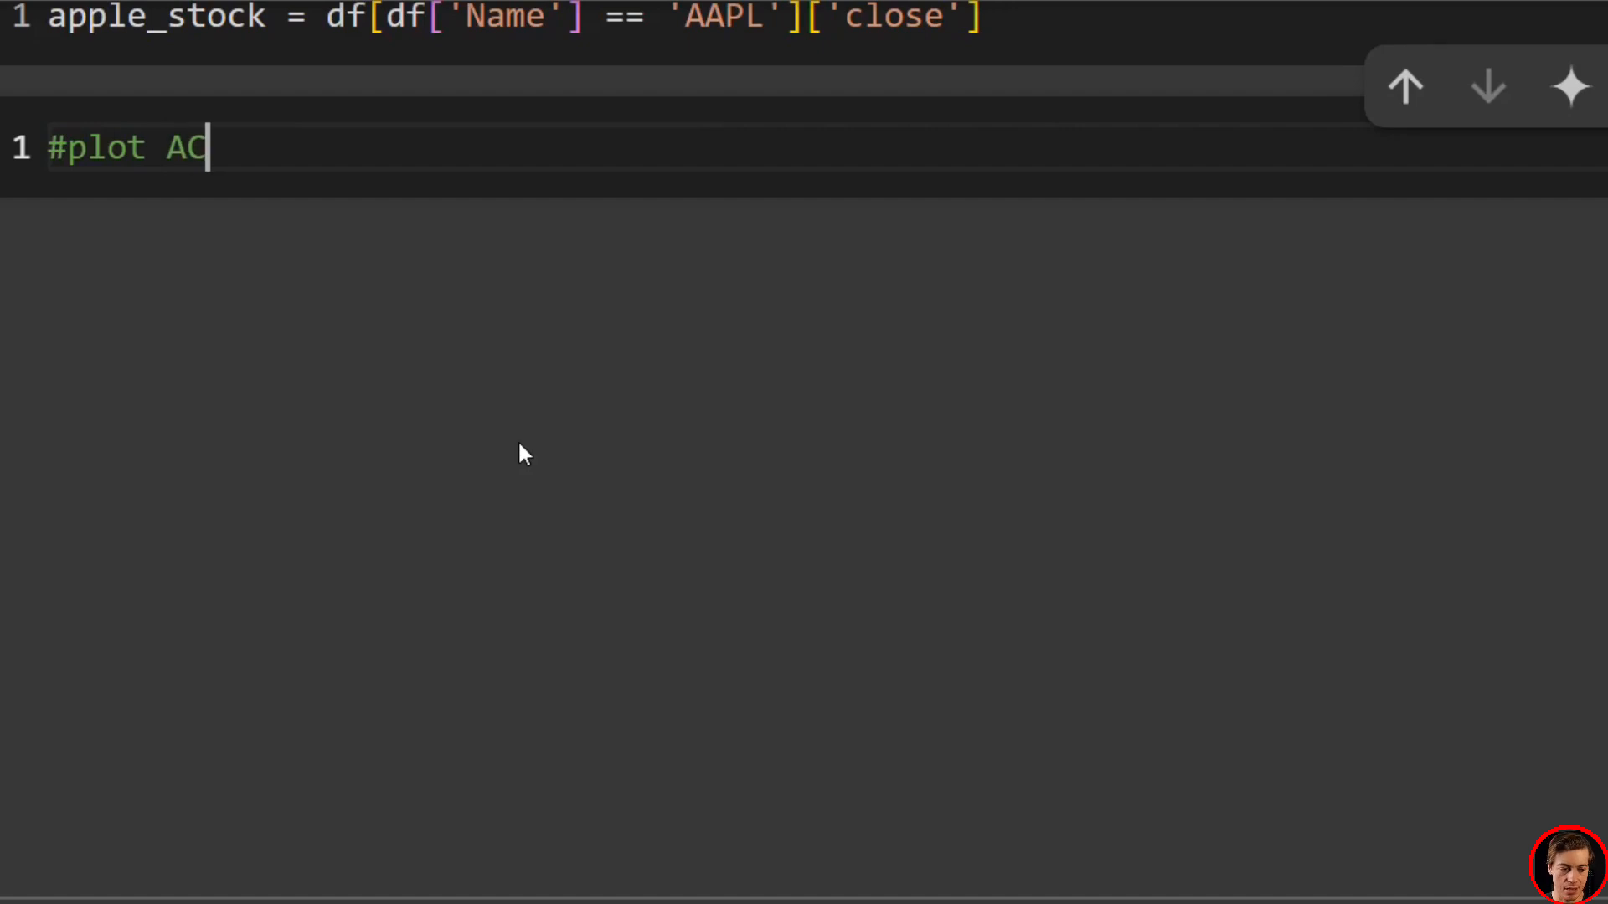
pyautogui.write('F')
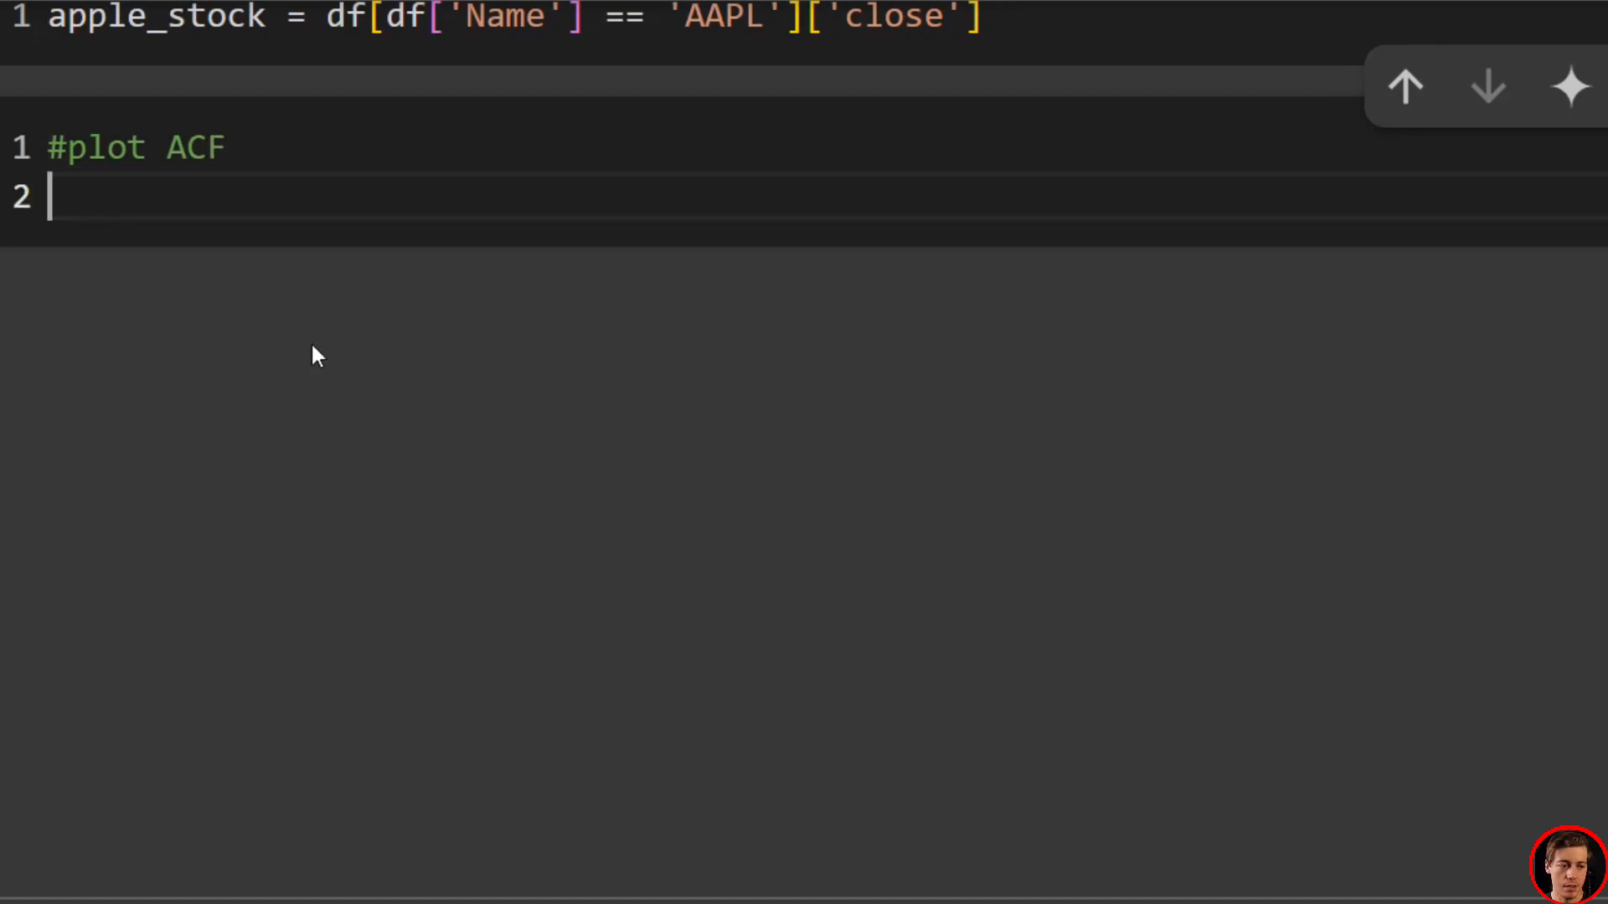
pyautogui.moveTo(484, 416)
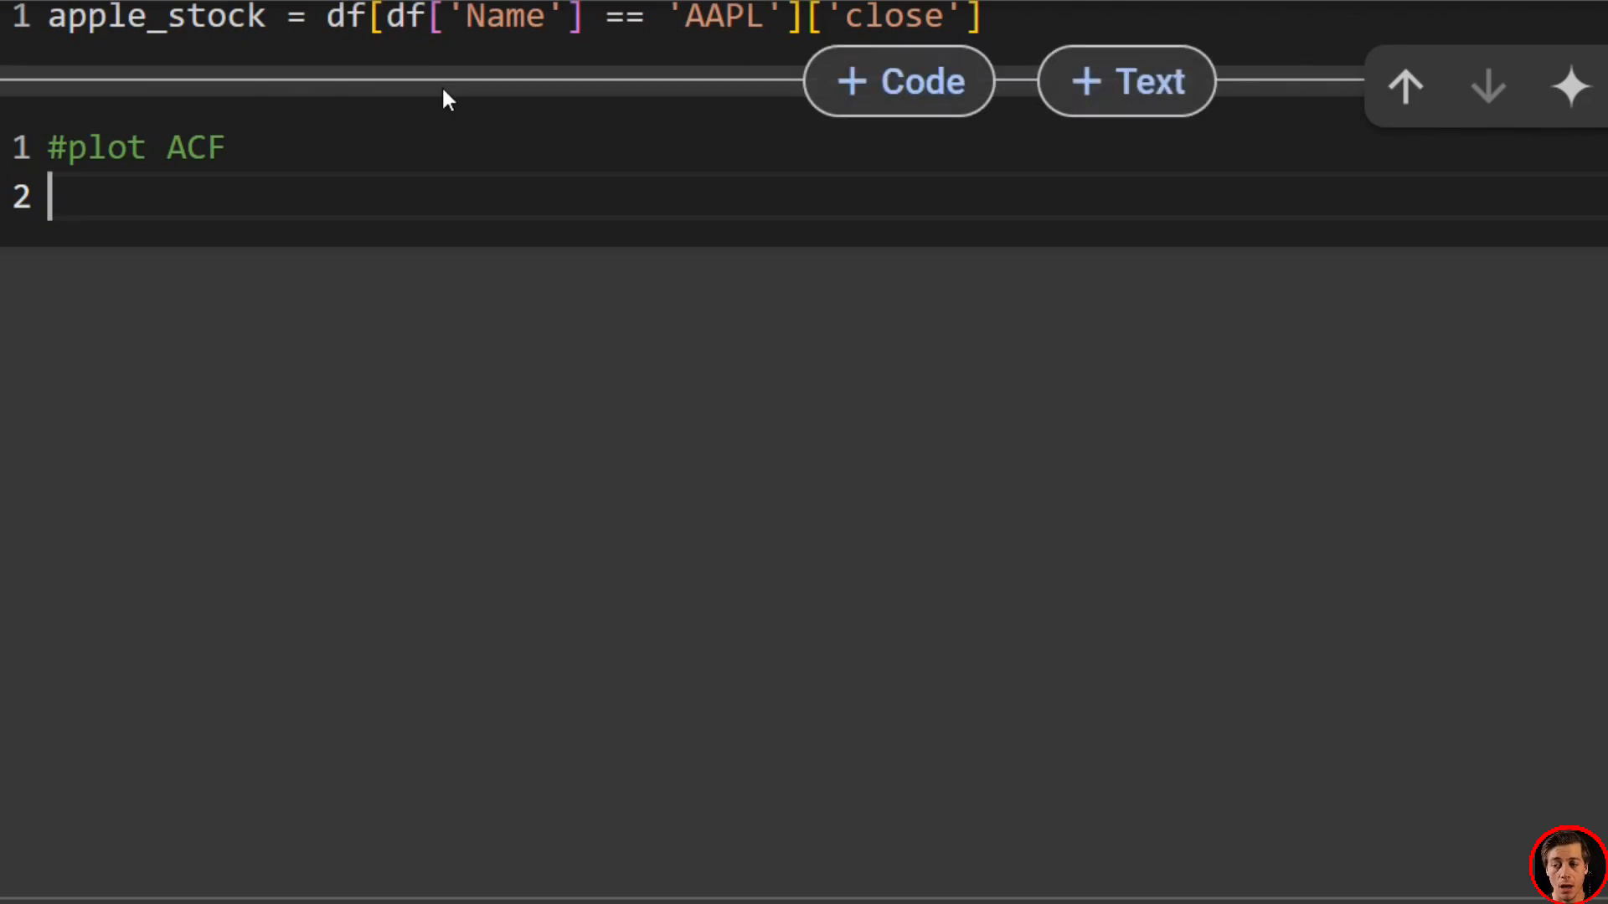
pyautogui.write('plt')
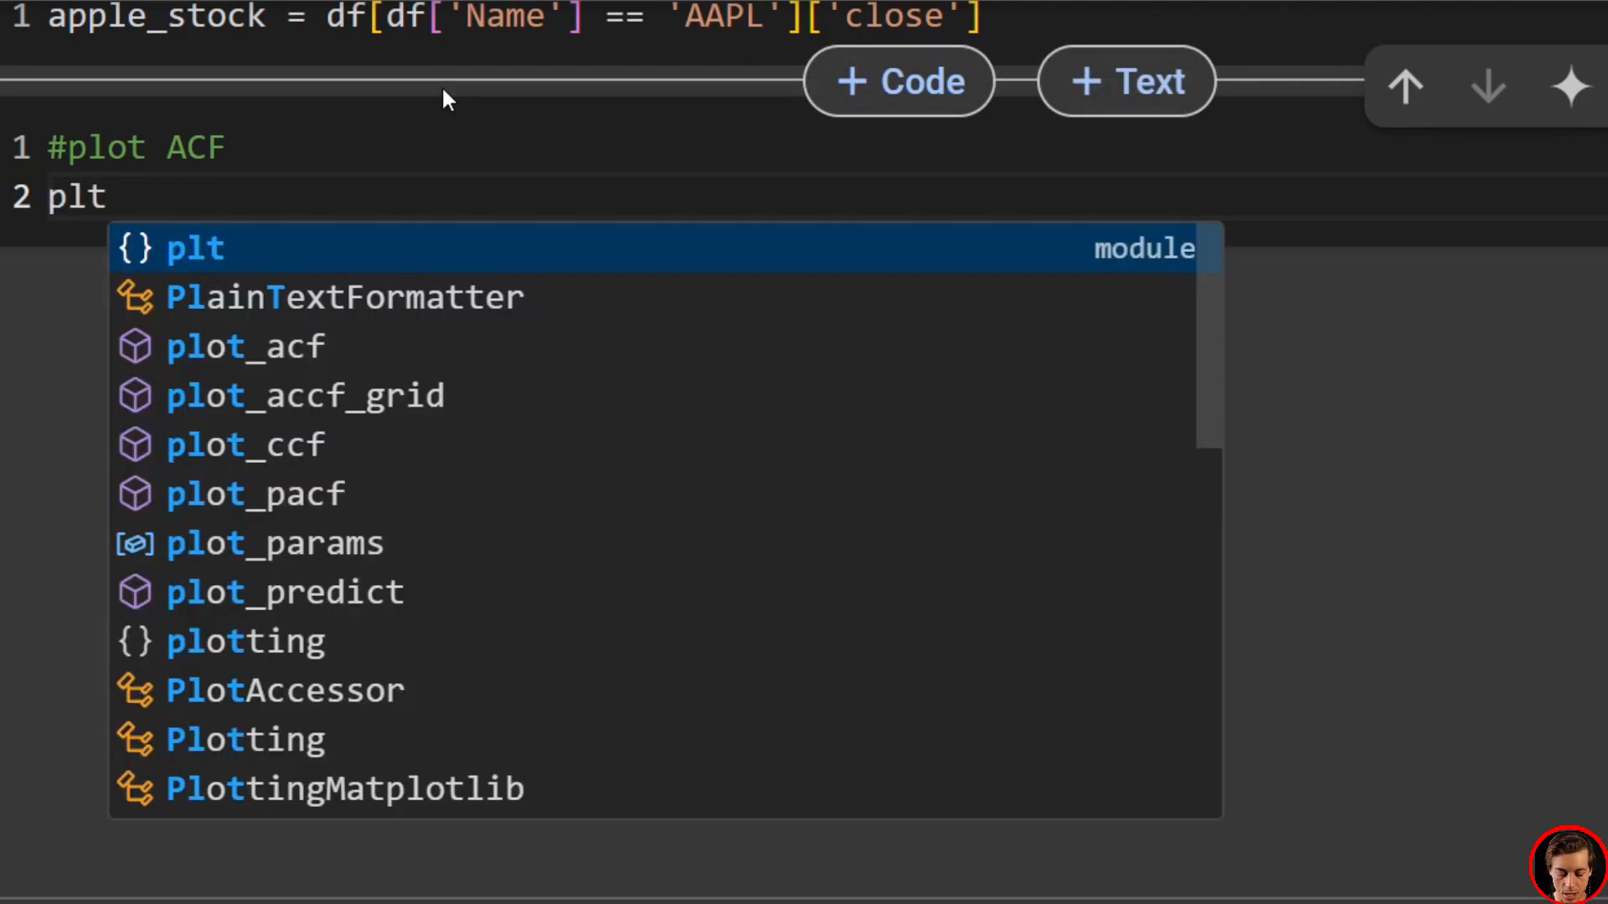
pyautogui.write('.figure()')
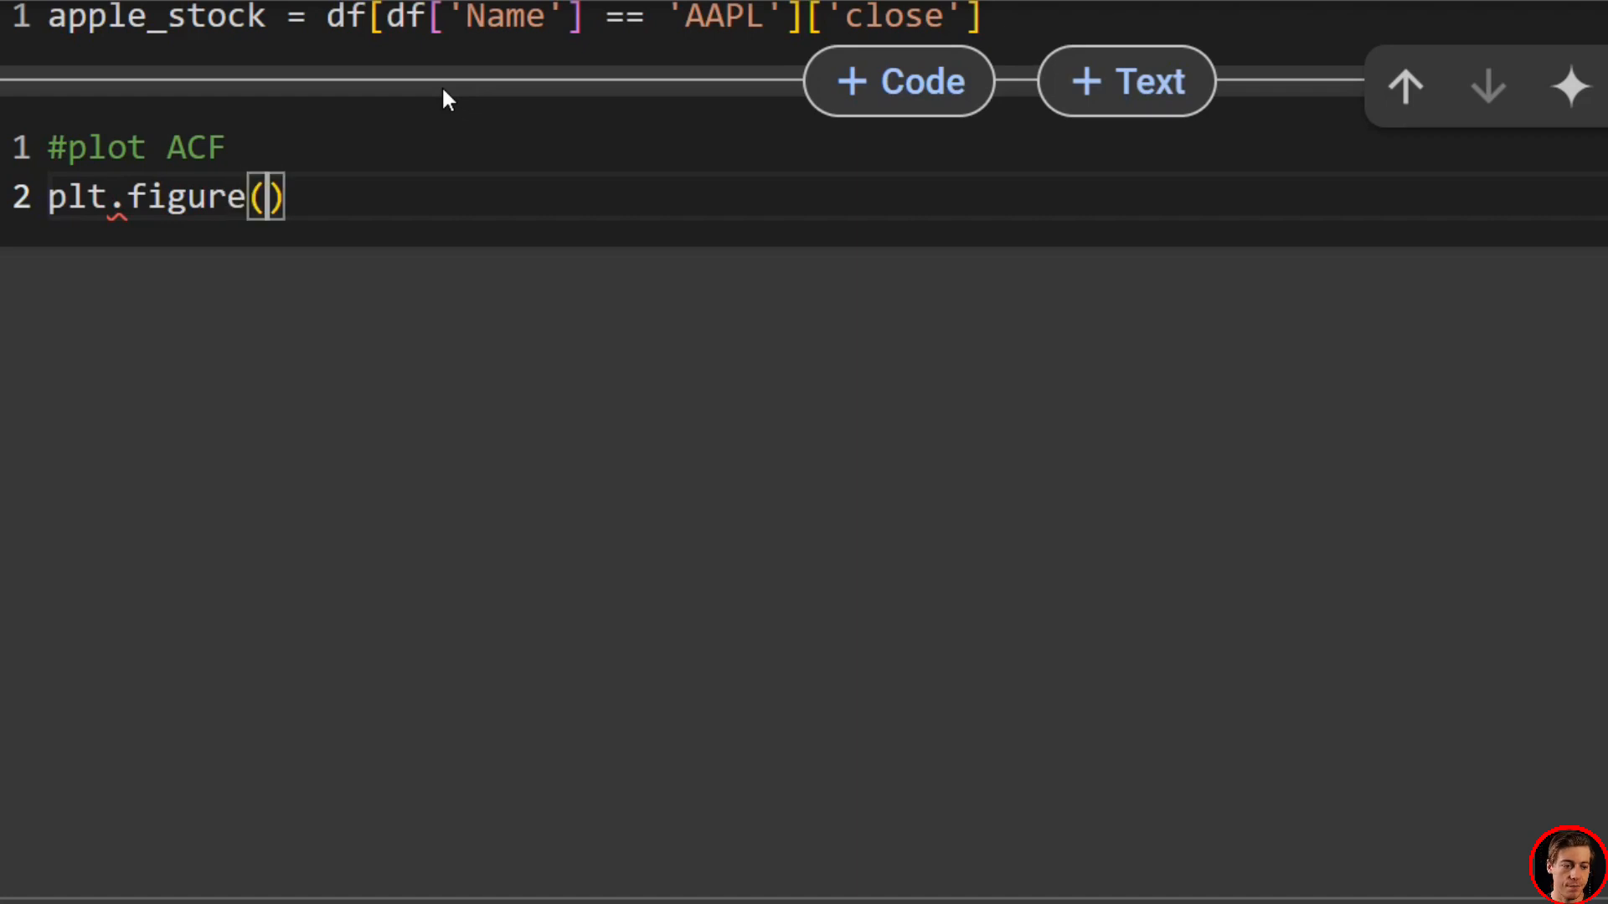
pyautogui.write('figsize')
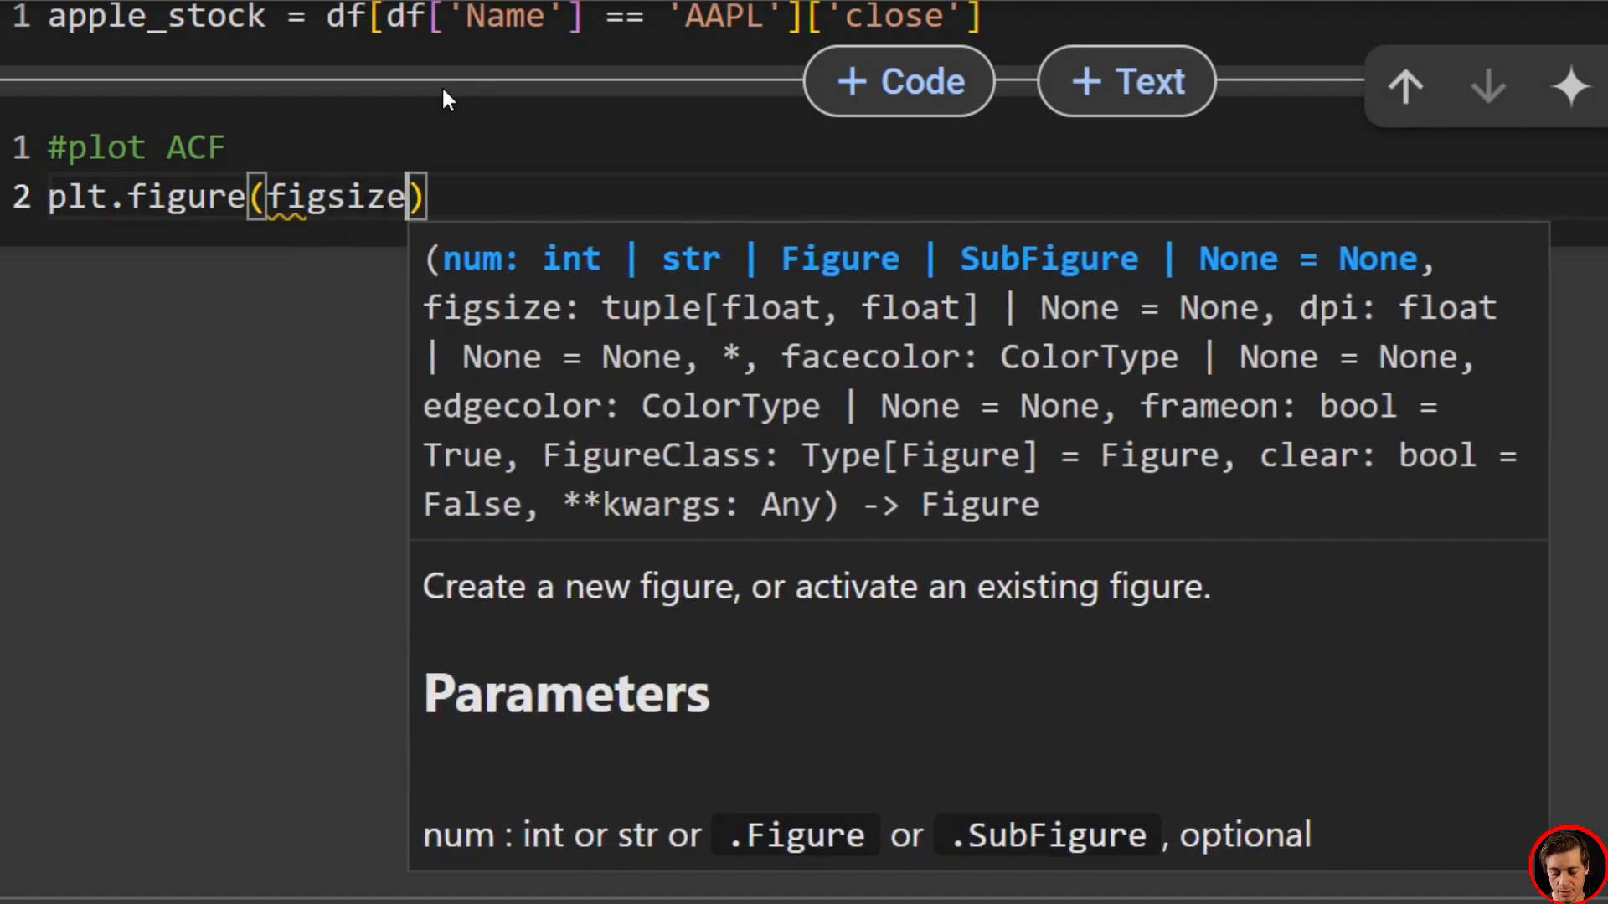
pyautogui.write('=(10,5)')
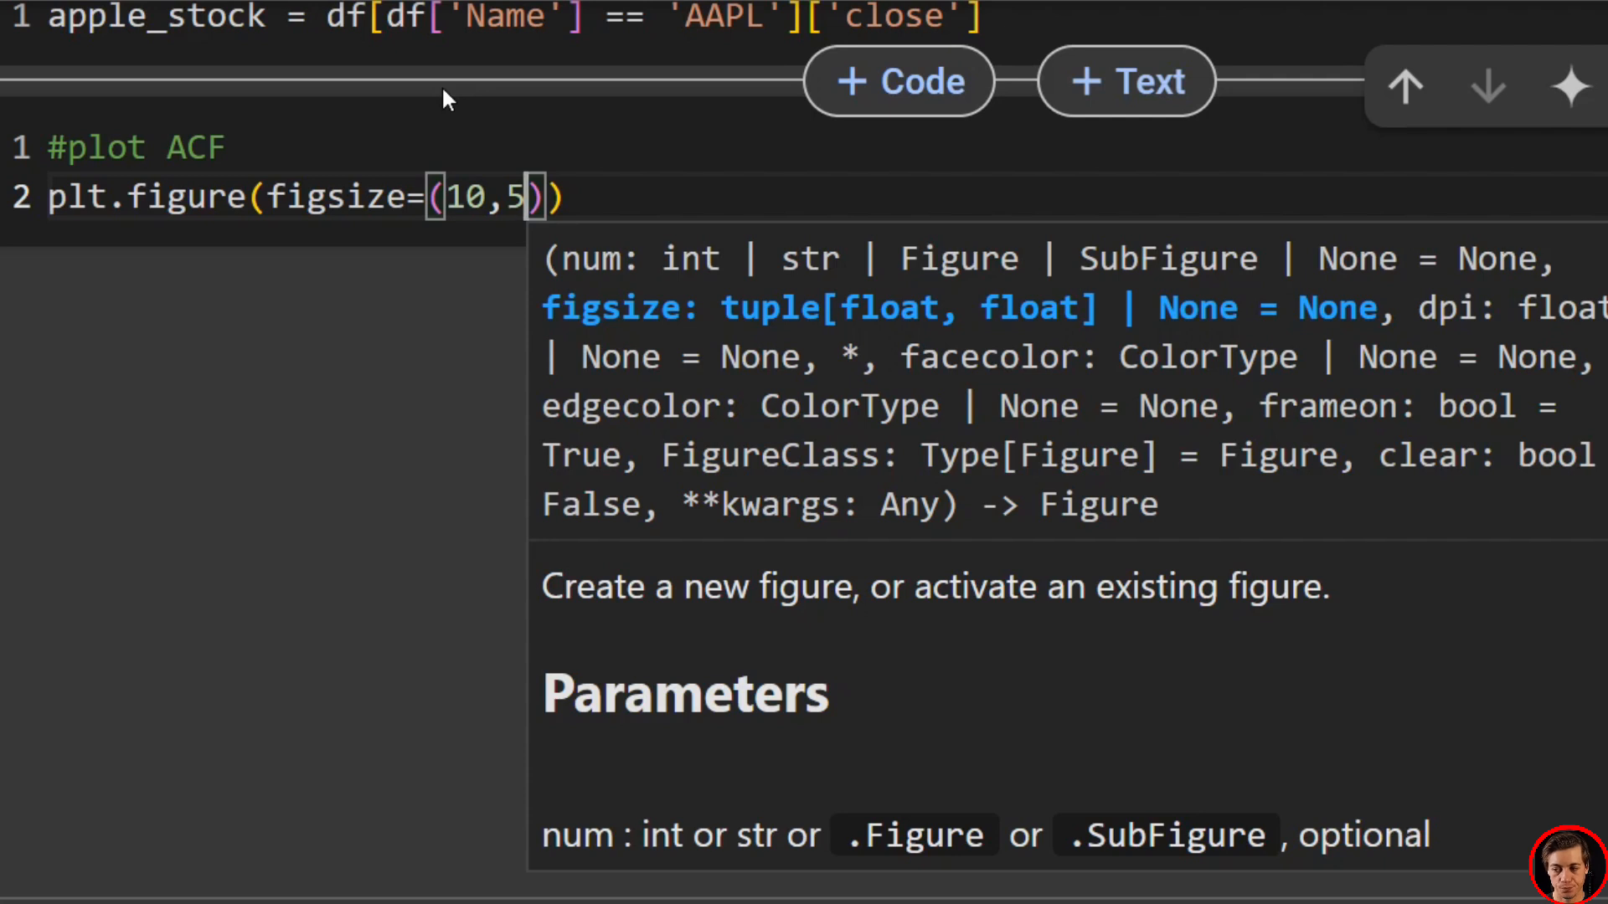
# Call plot_acf(apple_stock, lags=40) with a markersize argument
pyautogui.write('pl')
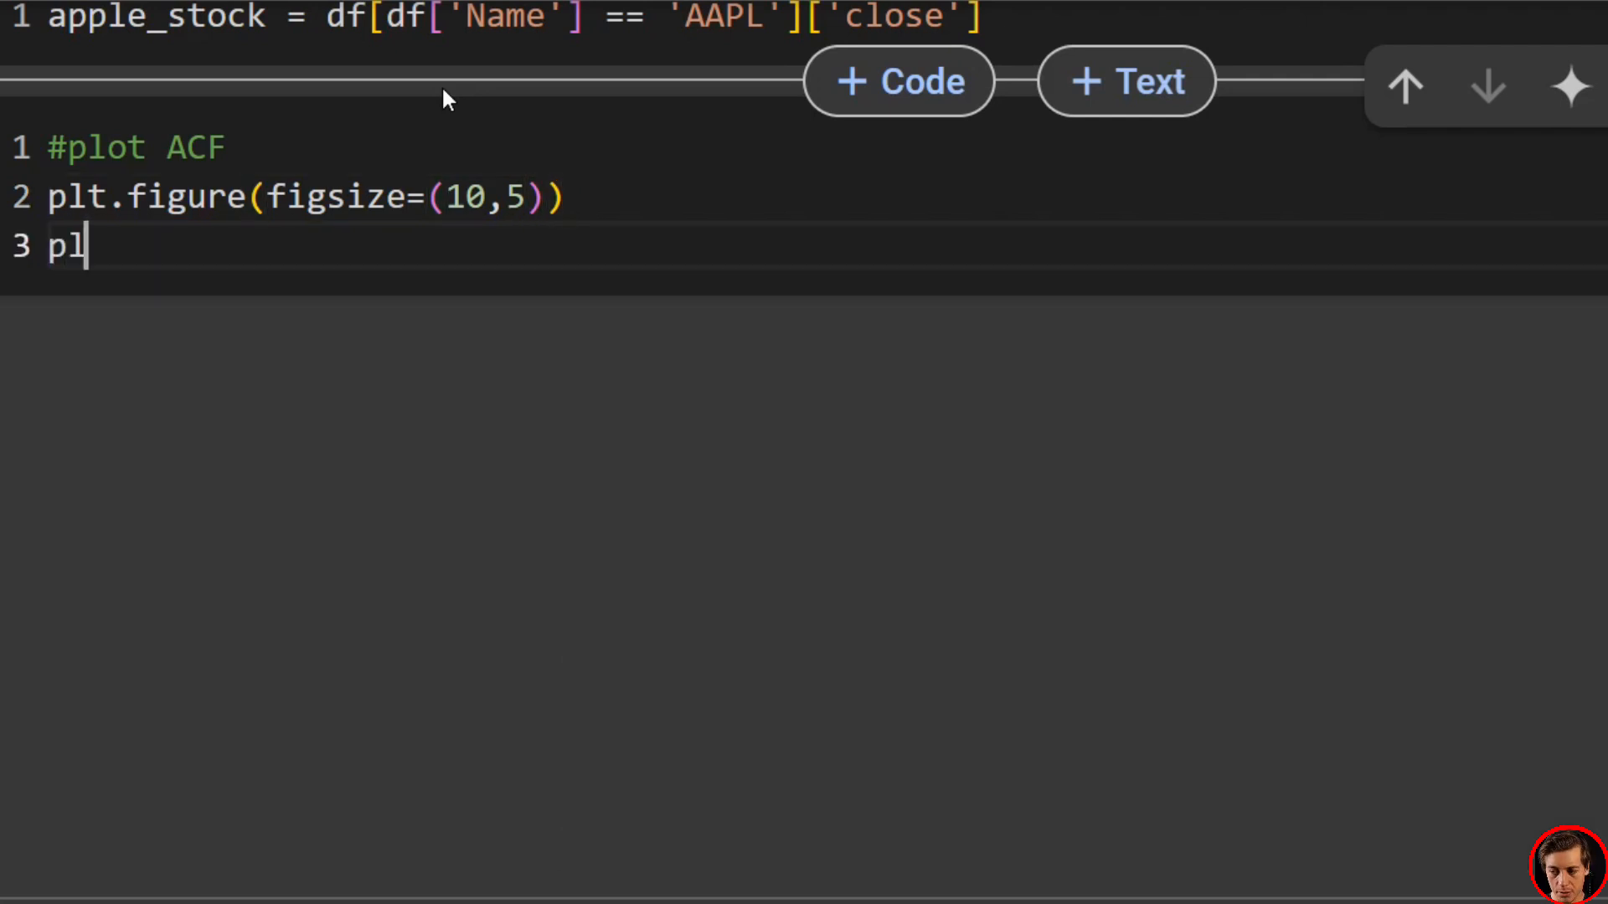
pyautogui.write('ot_ac')
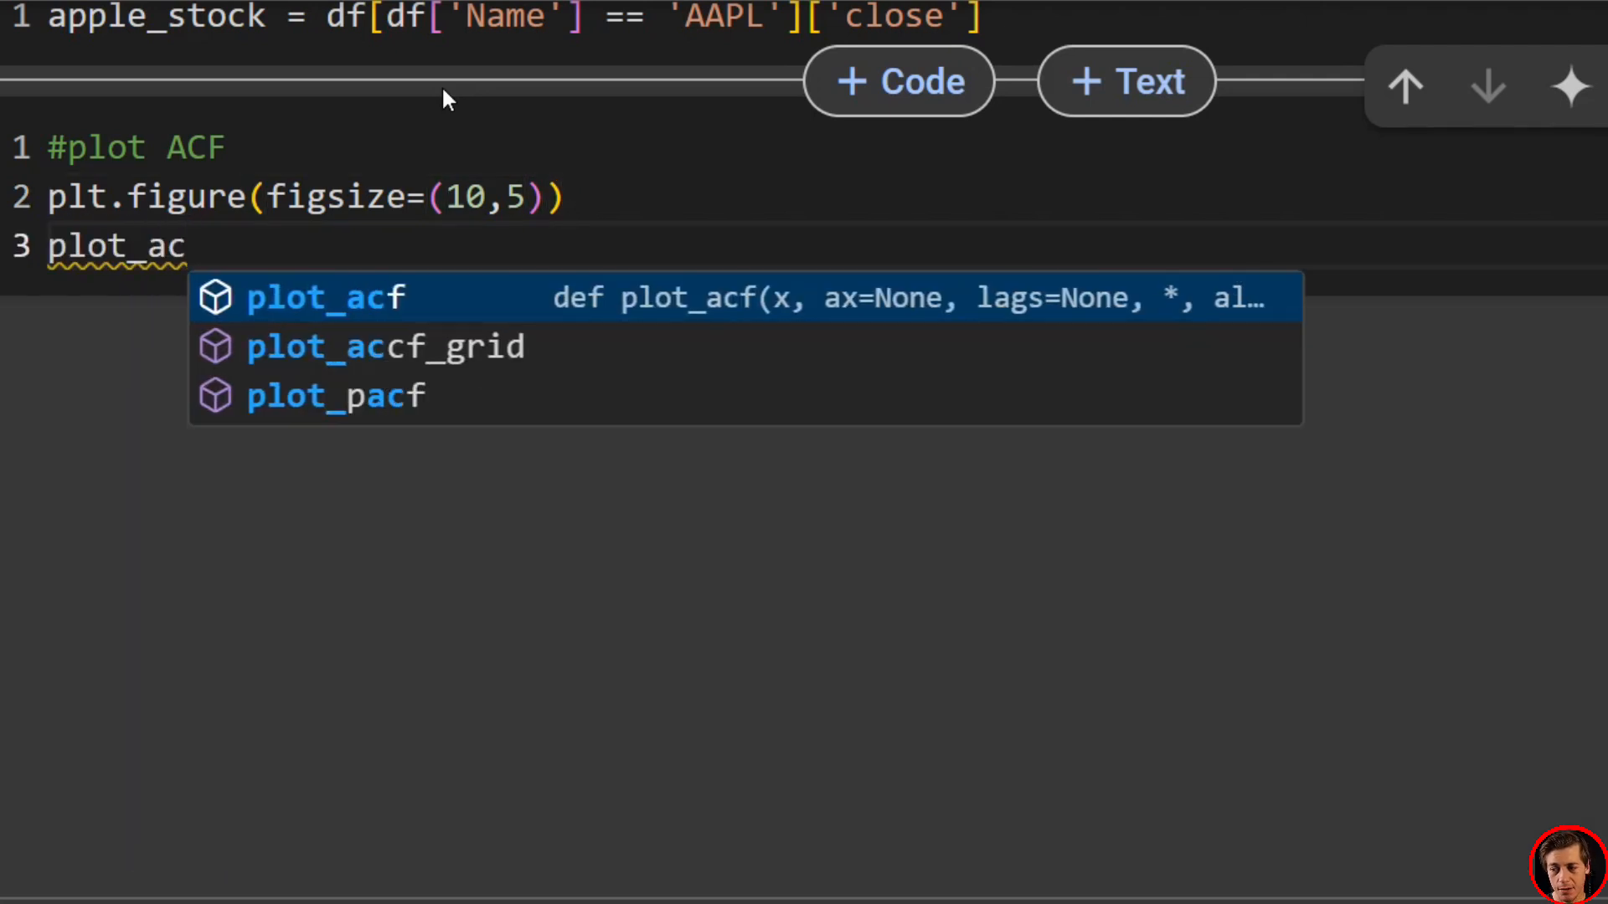
pyautogui.write('f(appl')
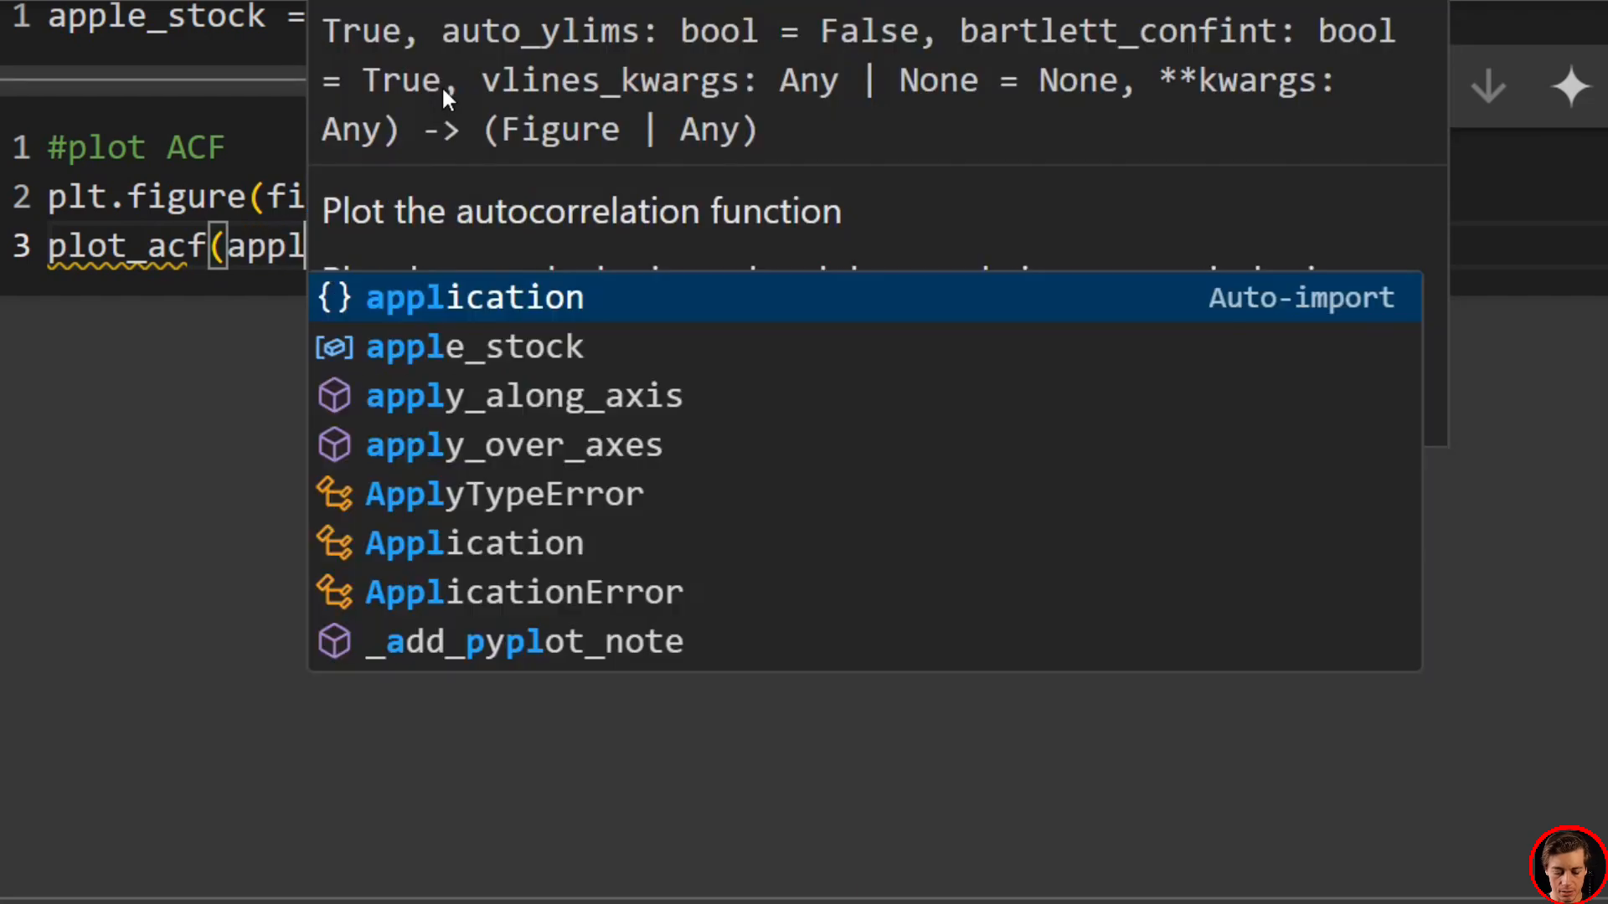
pyautogui.write('apple_stock, lags=')
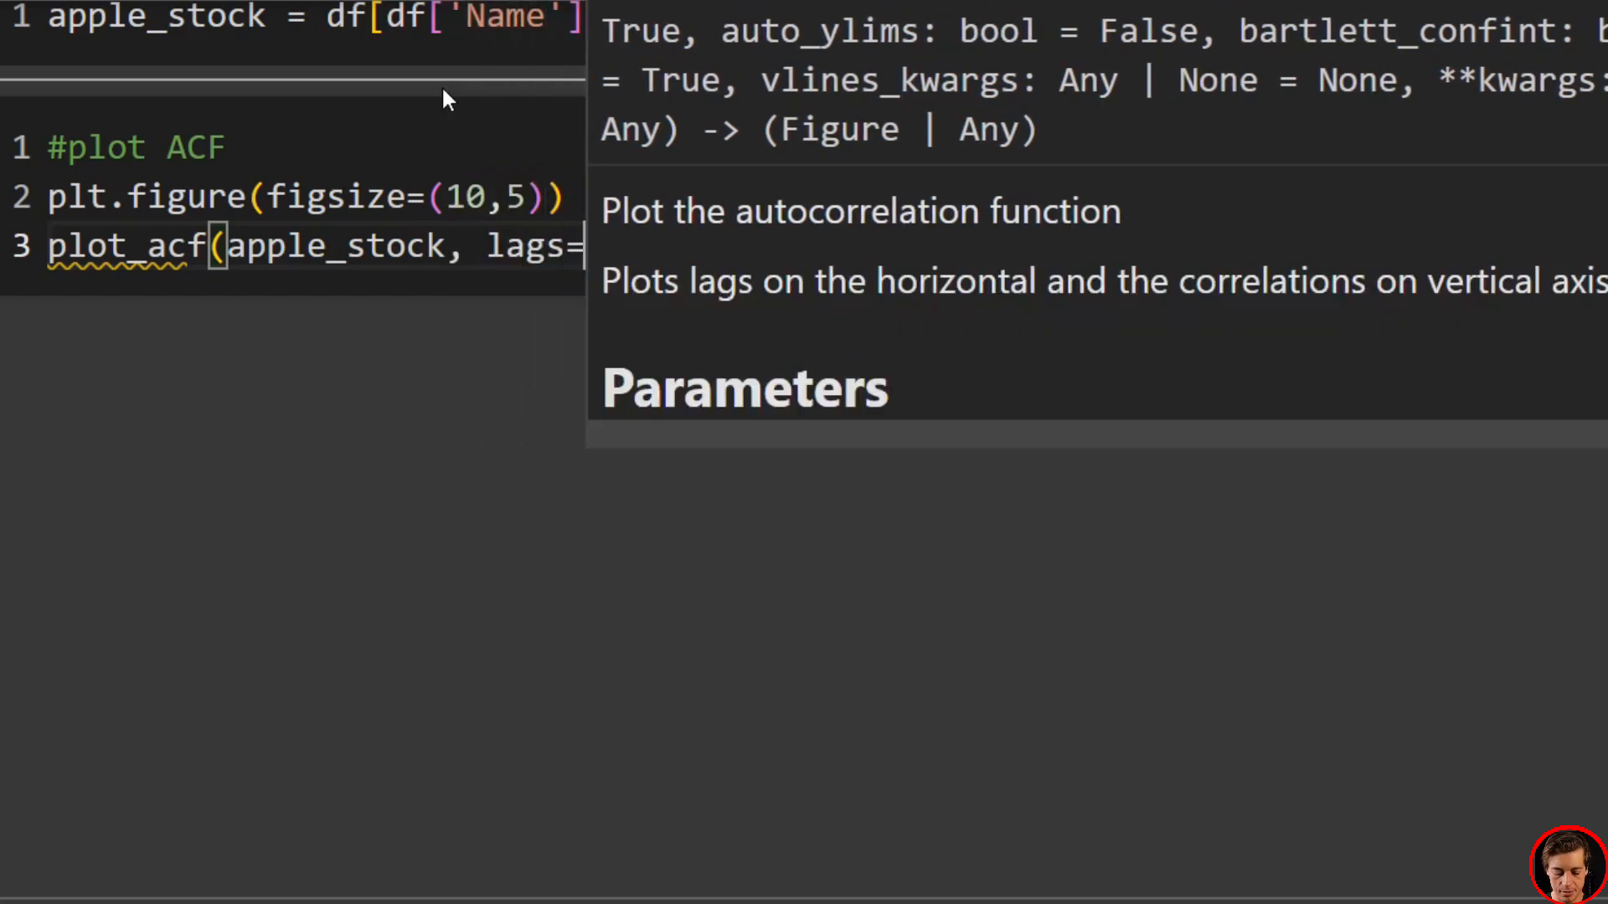
pyautogui.write('40,')
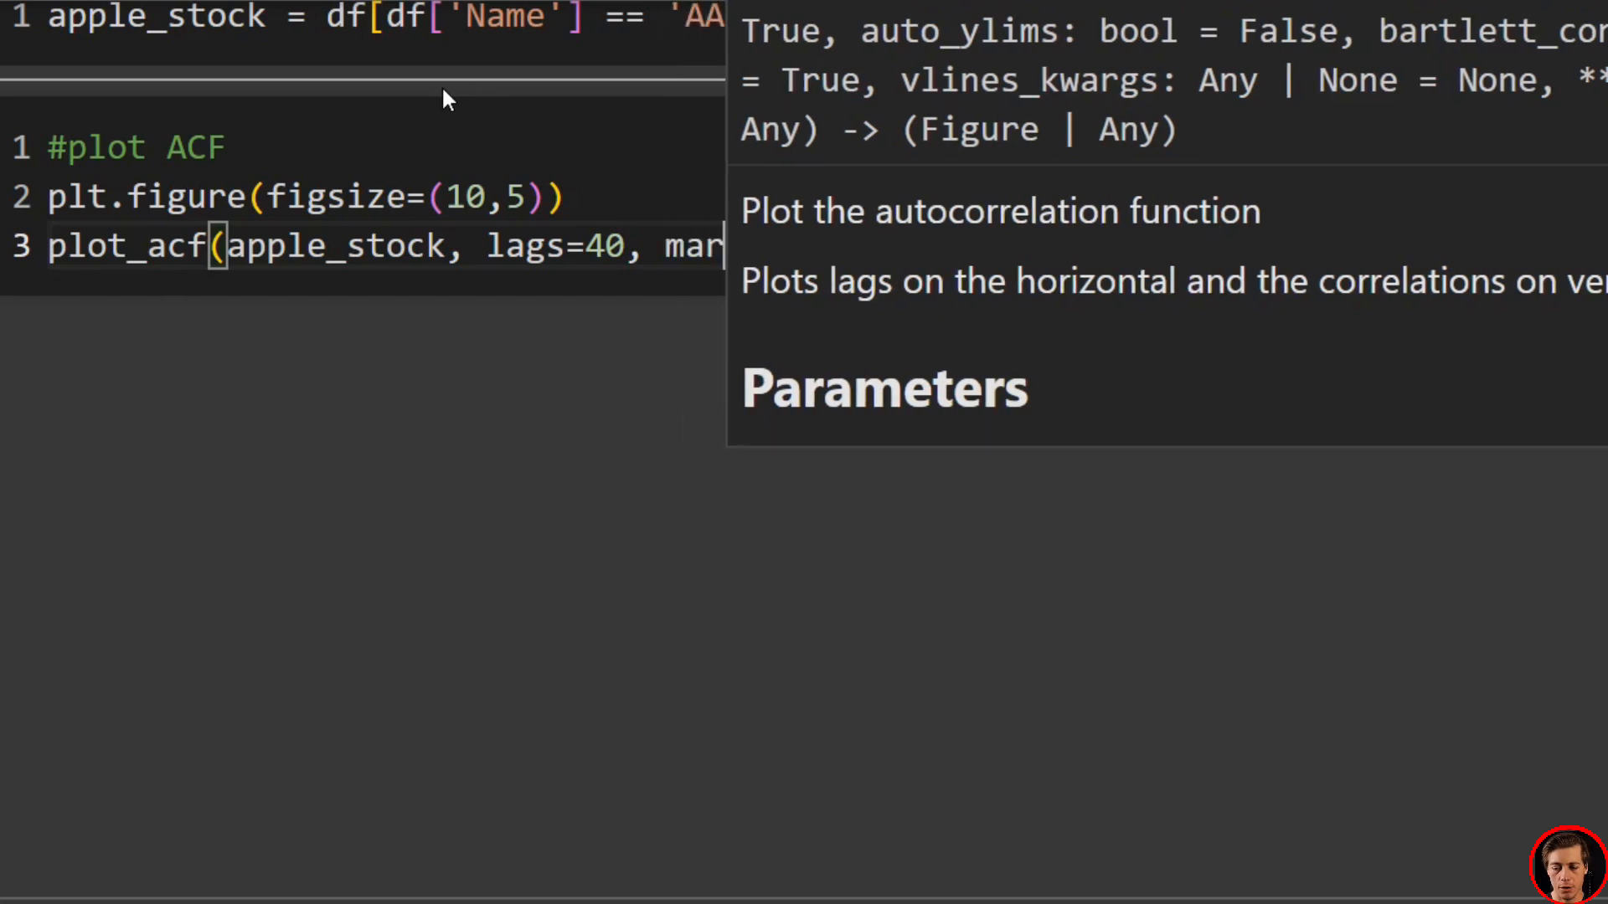
pyautogui.write('markersize=4')
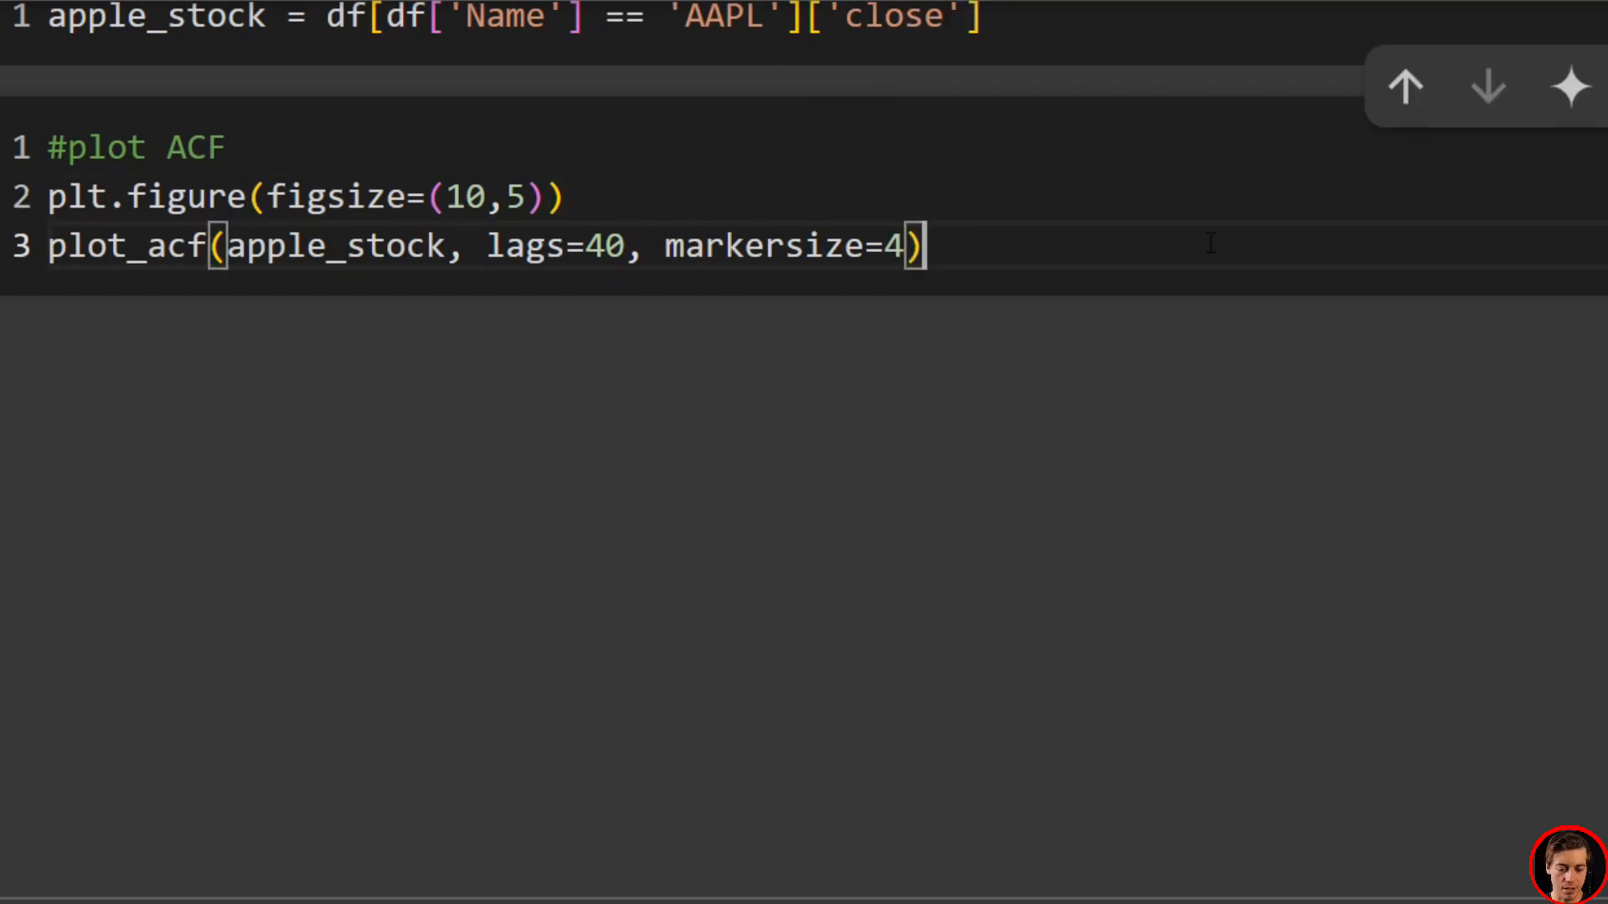
# Title the plot 'Autocorrelation Function (ACF) for AAPL Closing Prices' and finish with plt.show()
pyautogui.write('p')
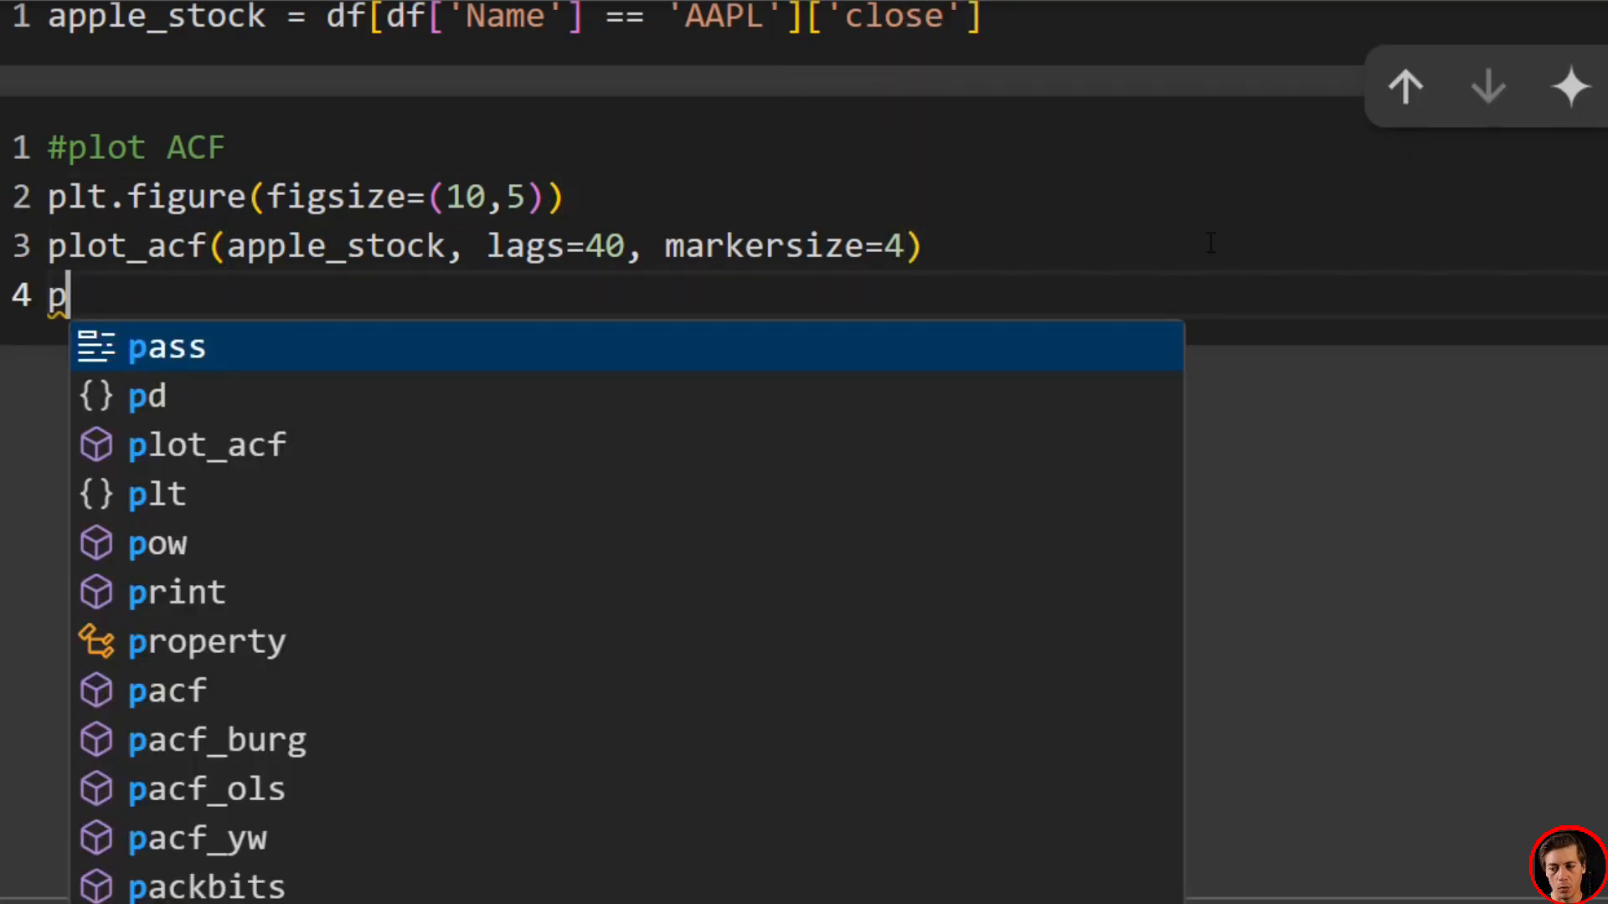
pyautogui.write('lt.title("Au')
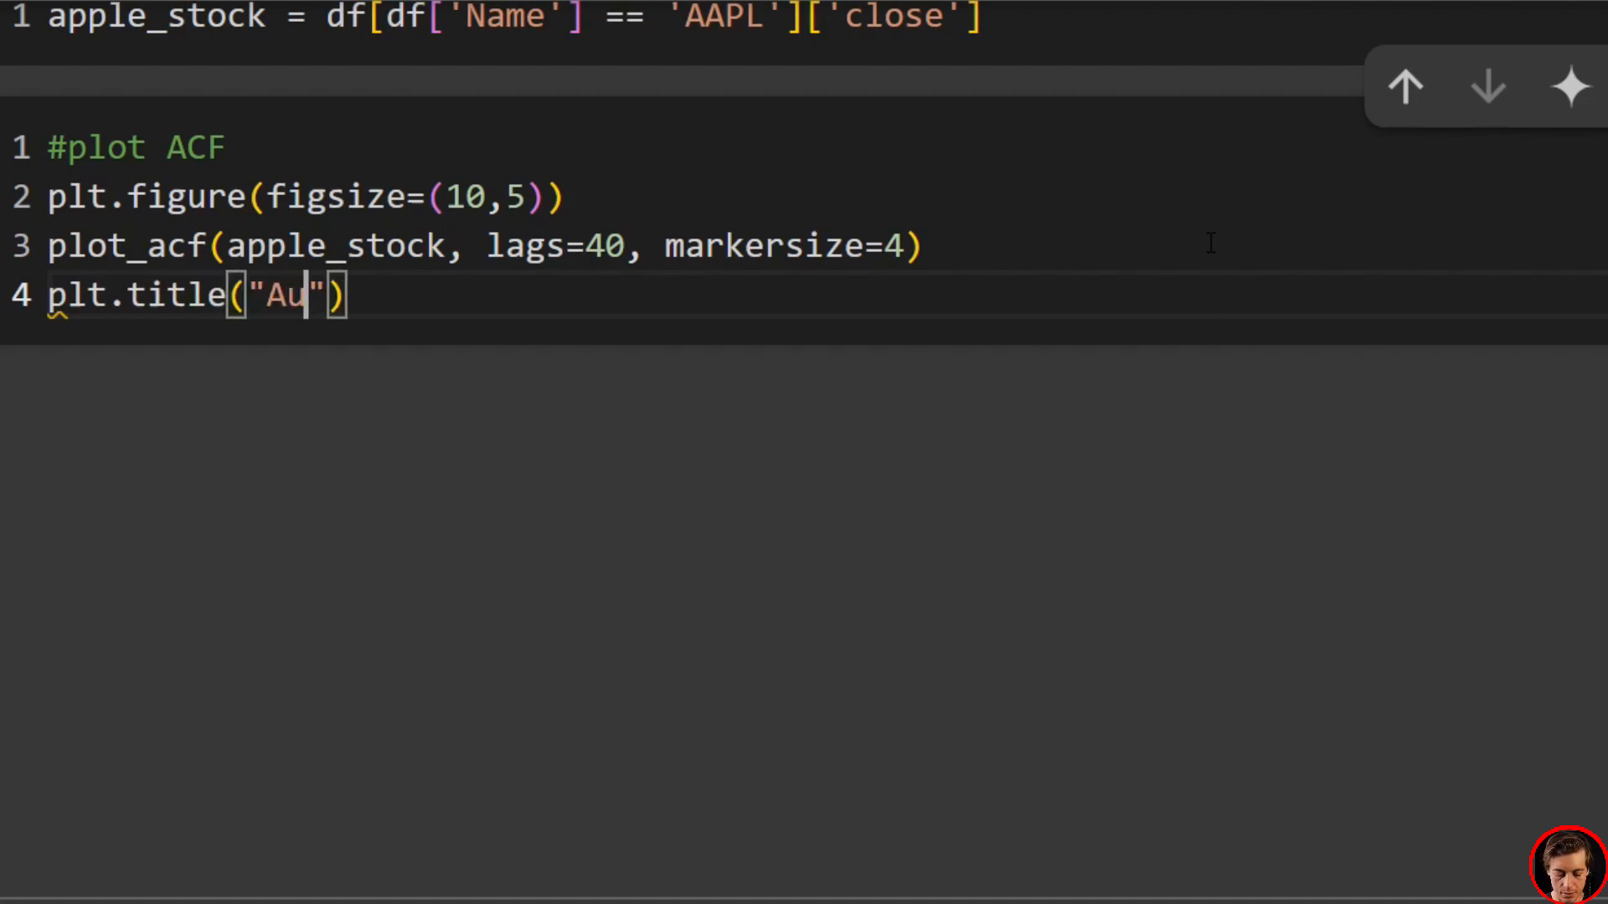
pyautogui.write('tocorr')
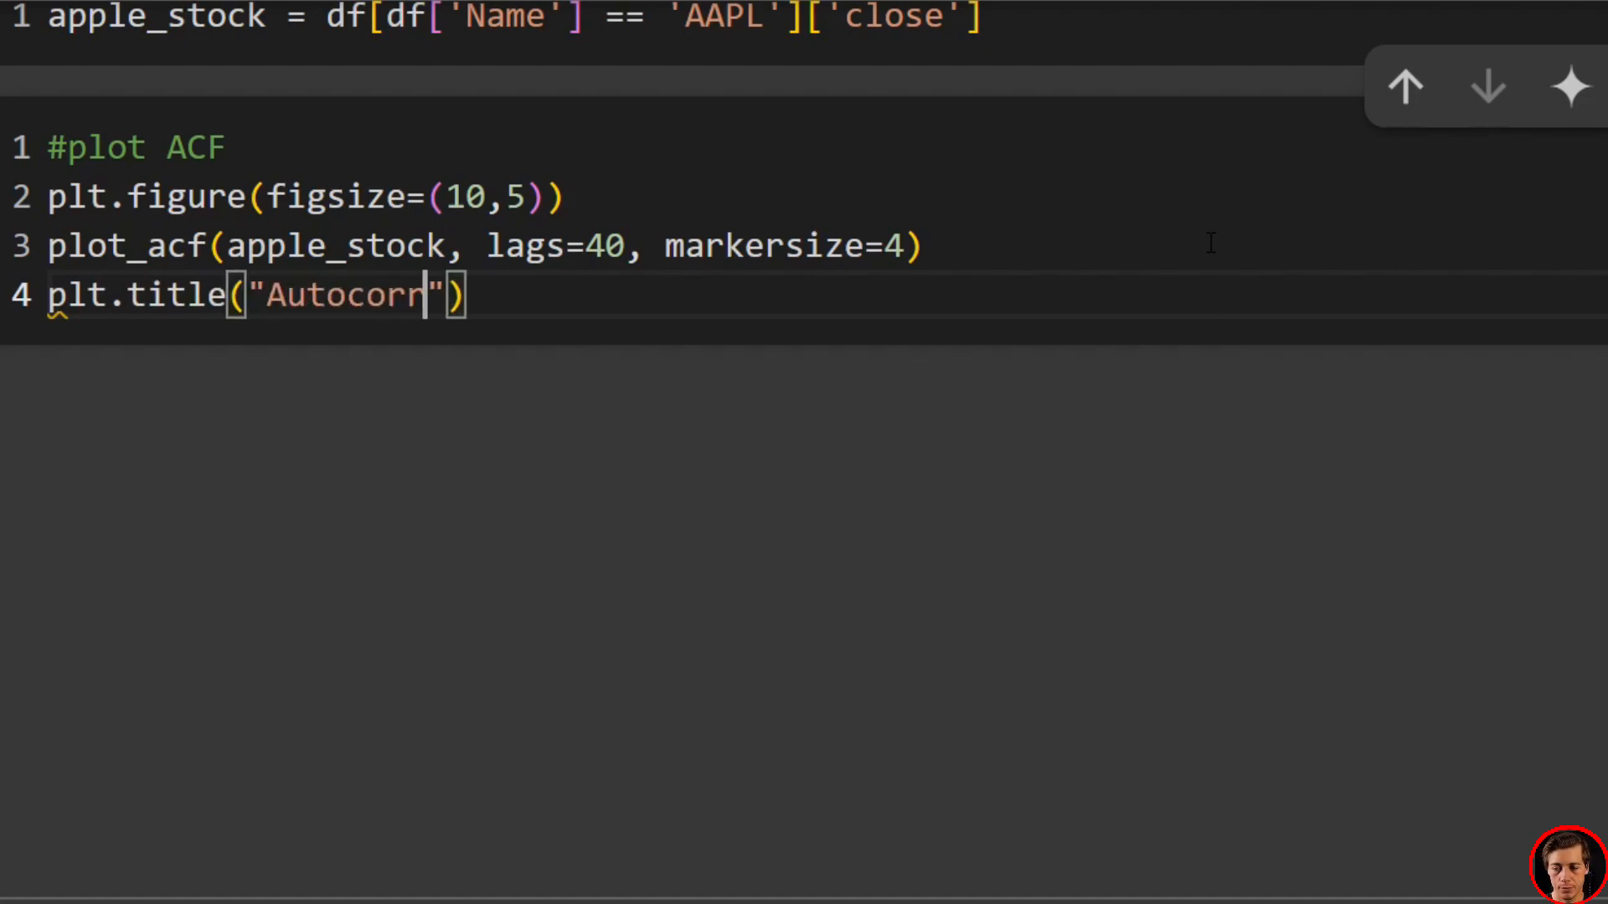
pyautogui.write('elation')
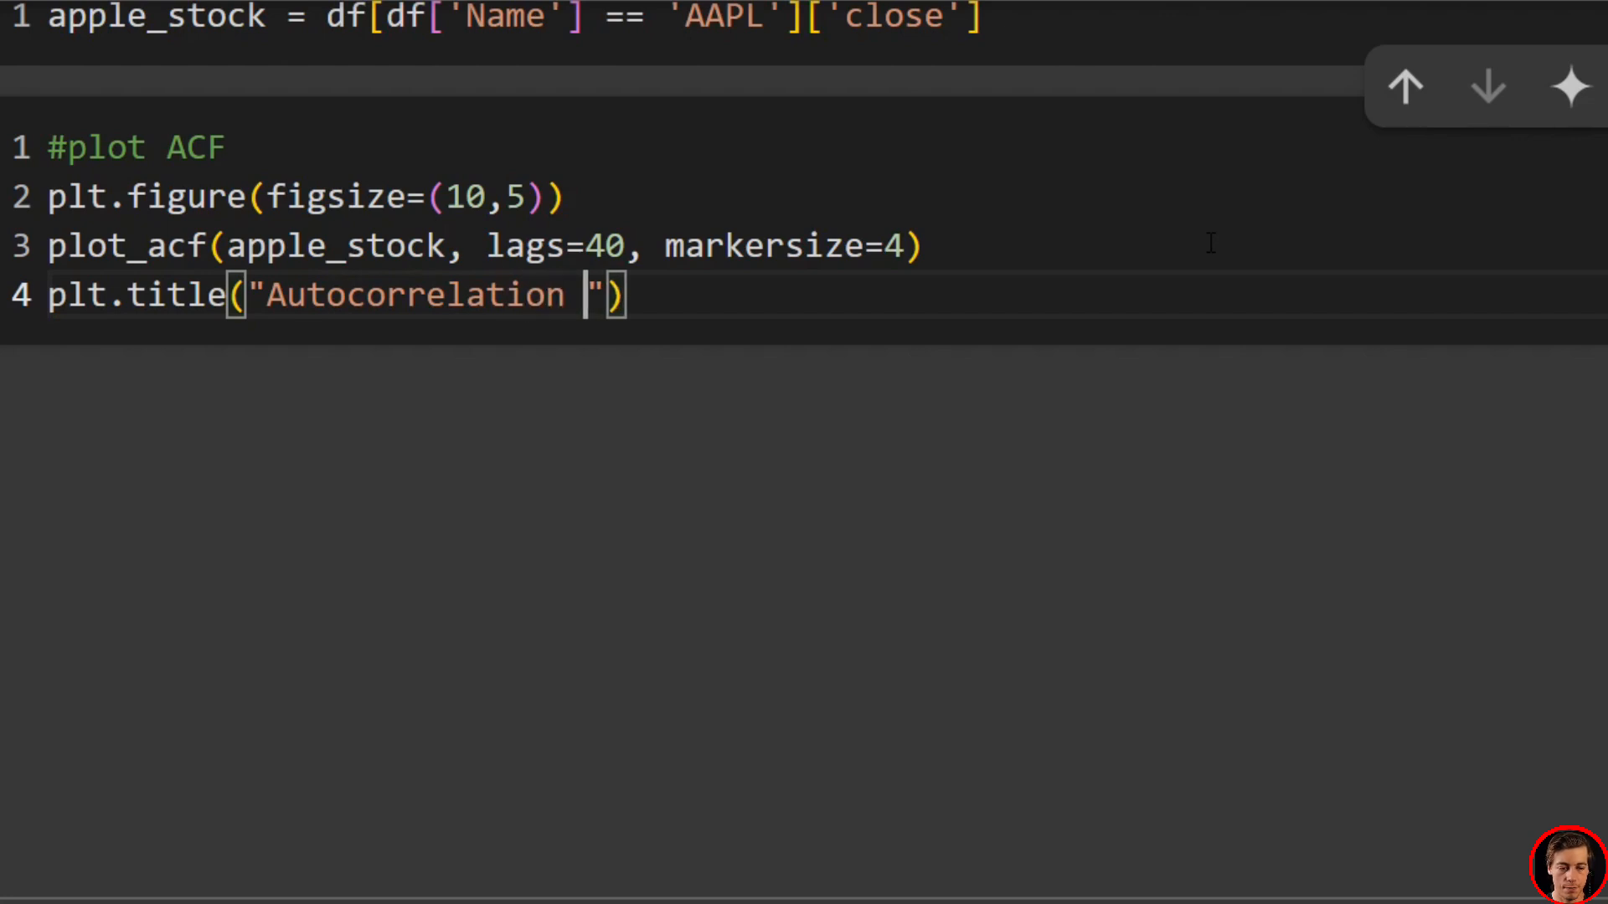
pyautogui.write('Function (A')
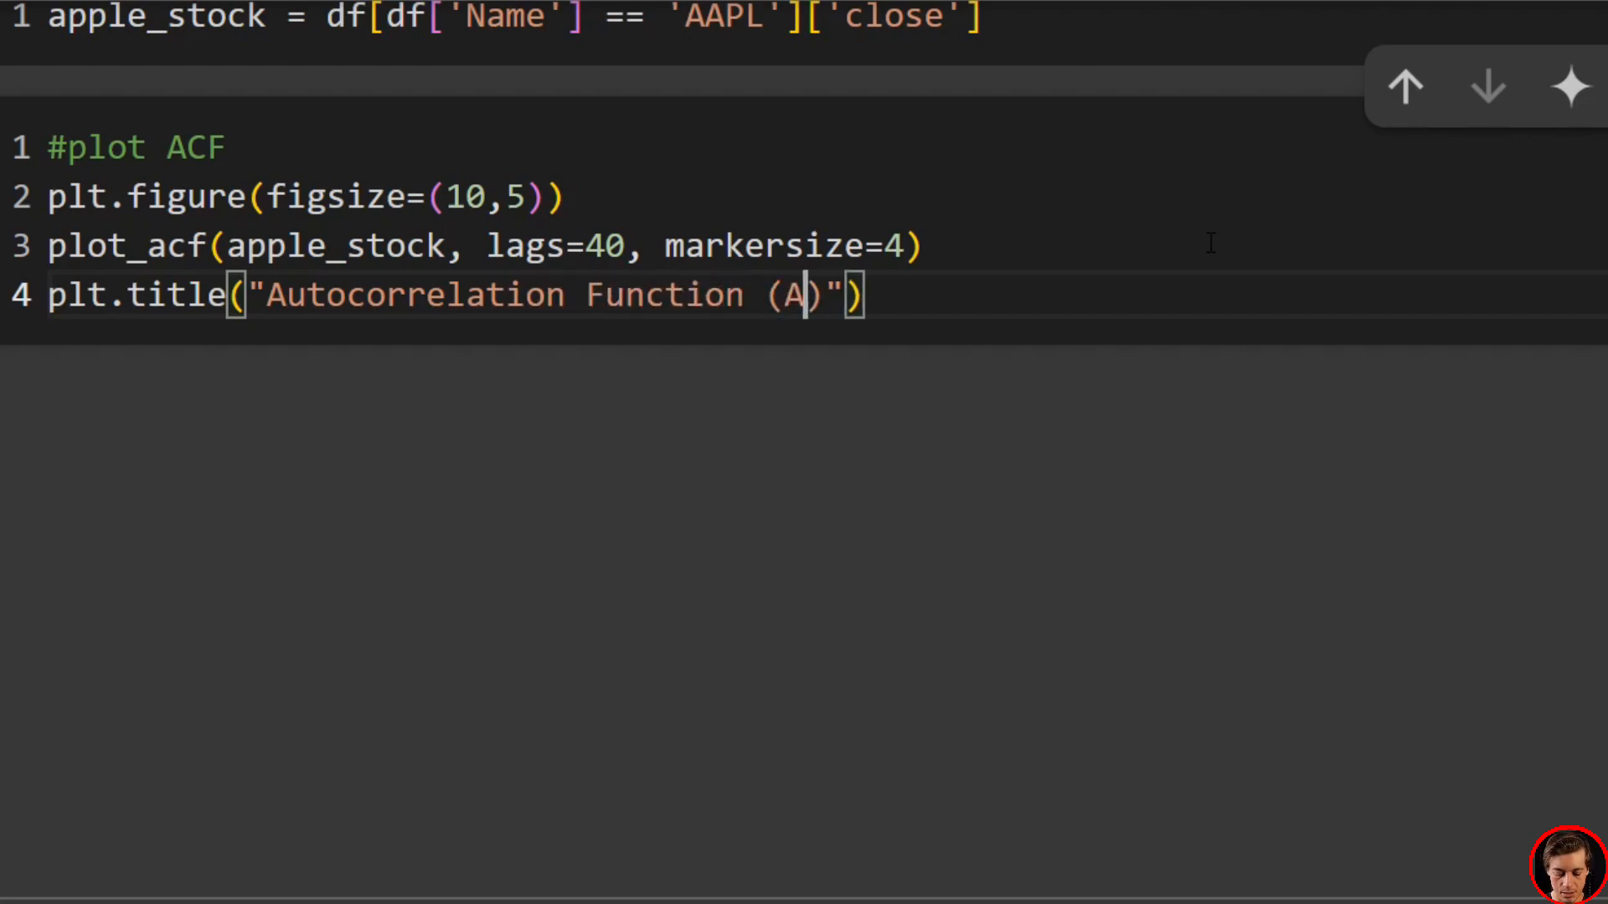
pyautogui.write('CF) for')
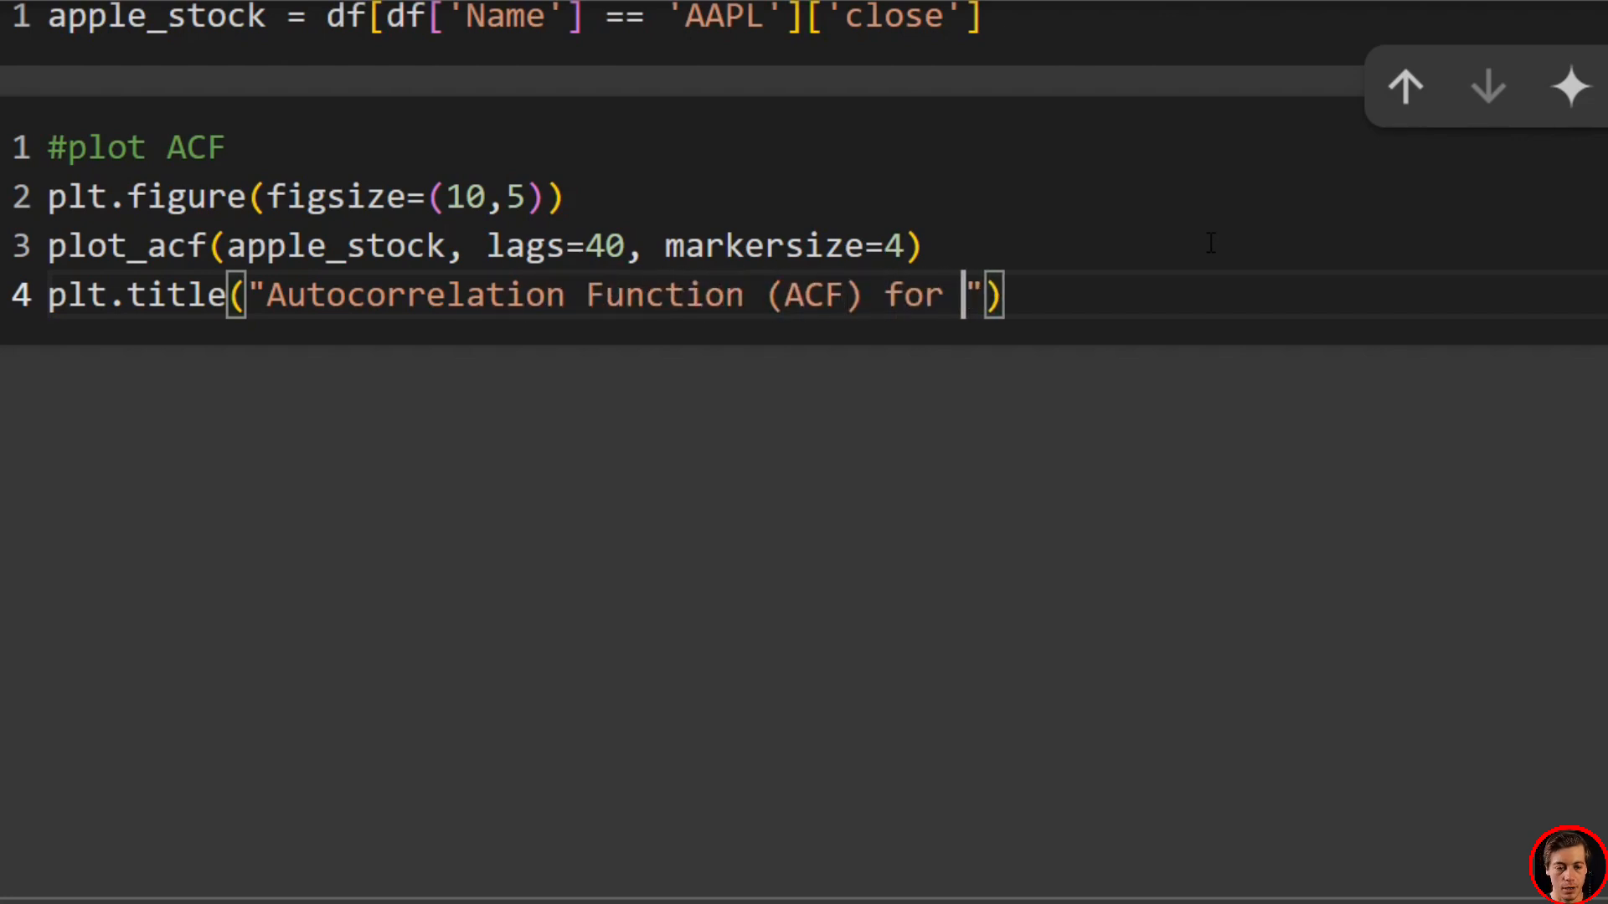
pyautogui.write('APPLE')
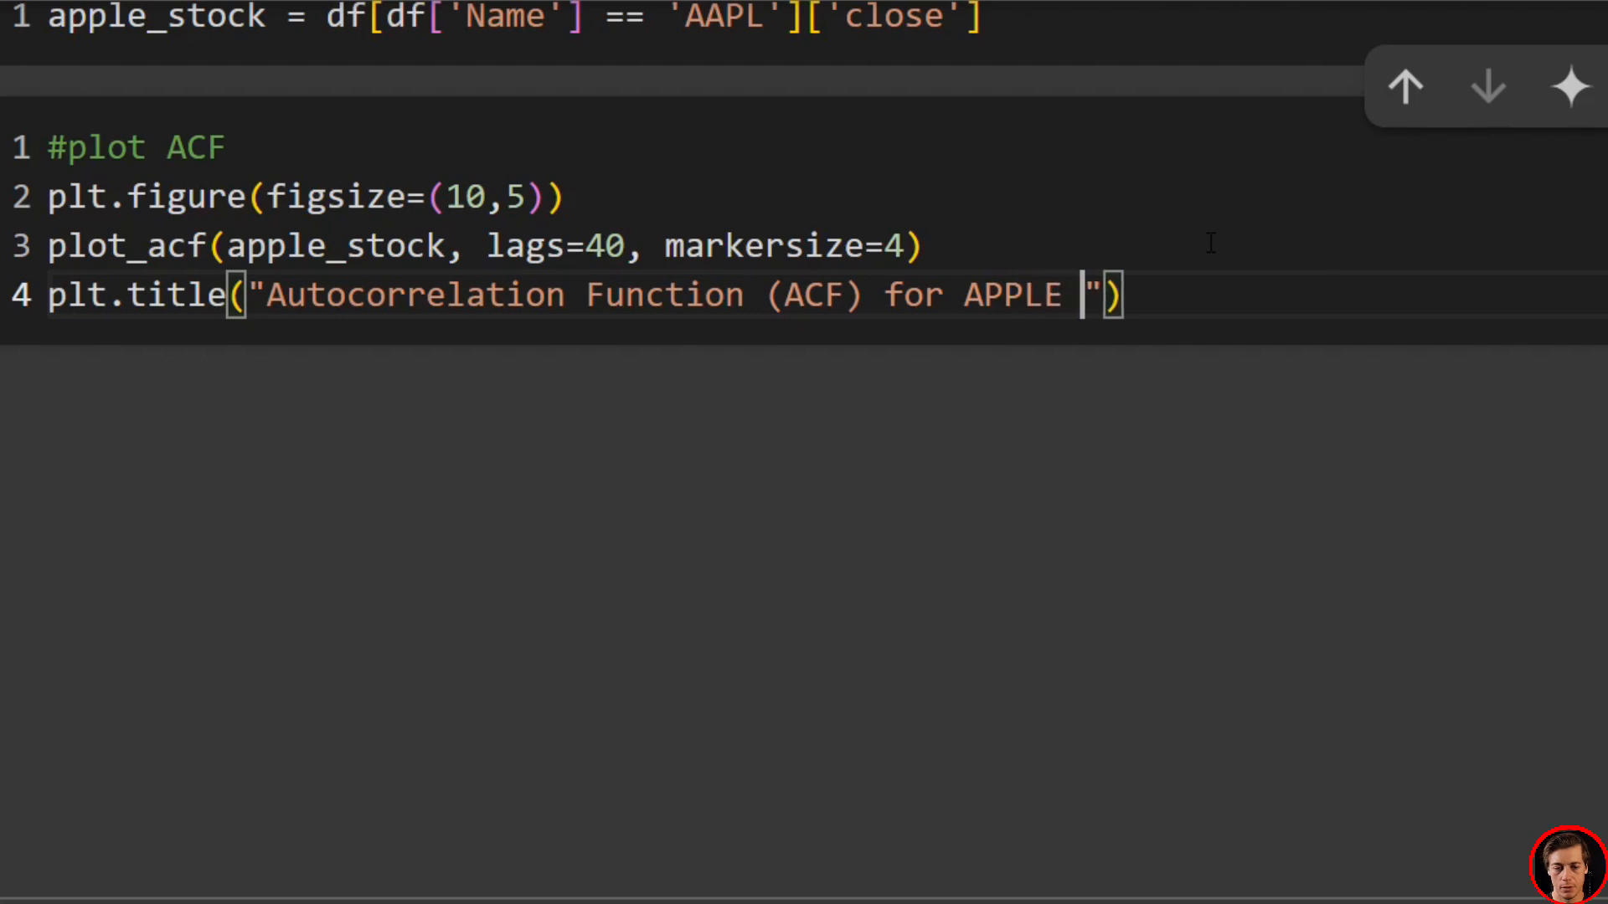
pyautogui.press('BackSpace')
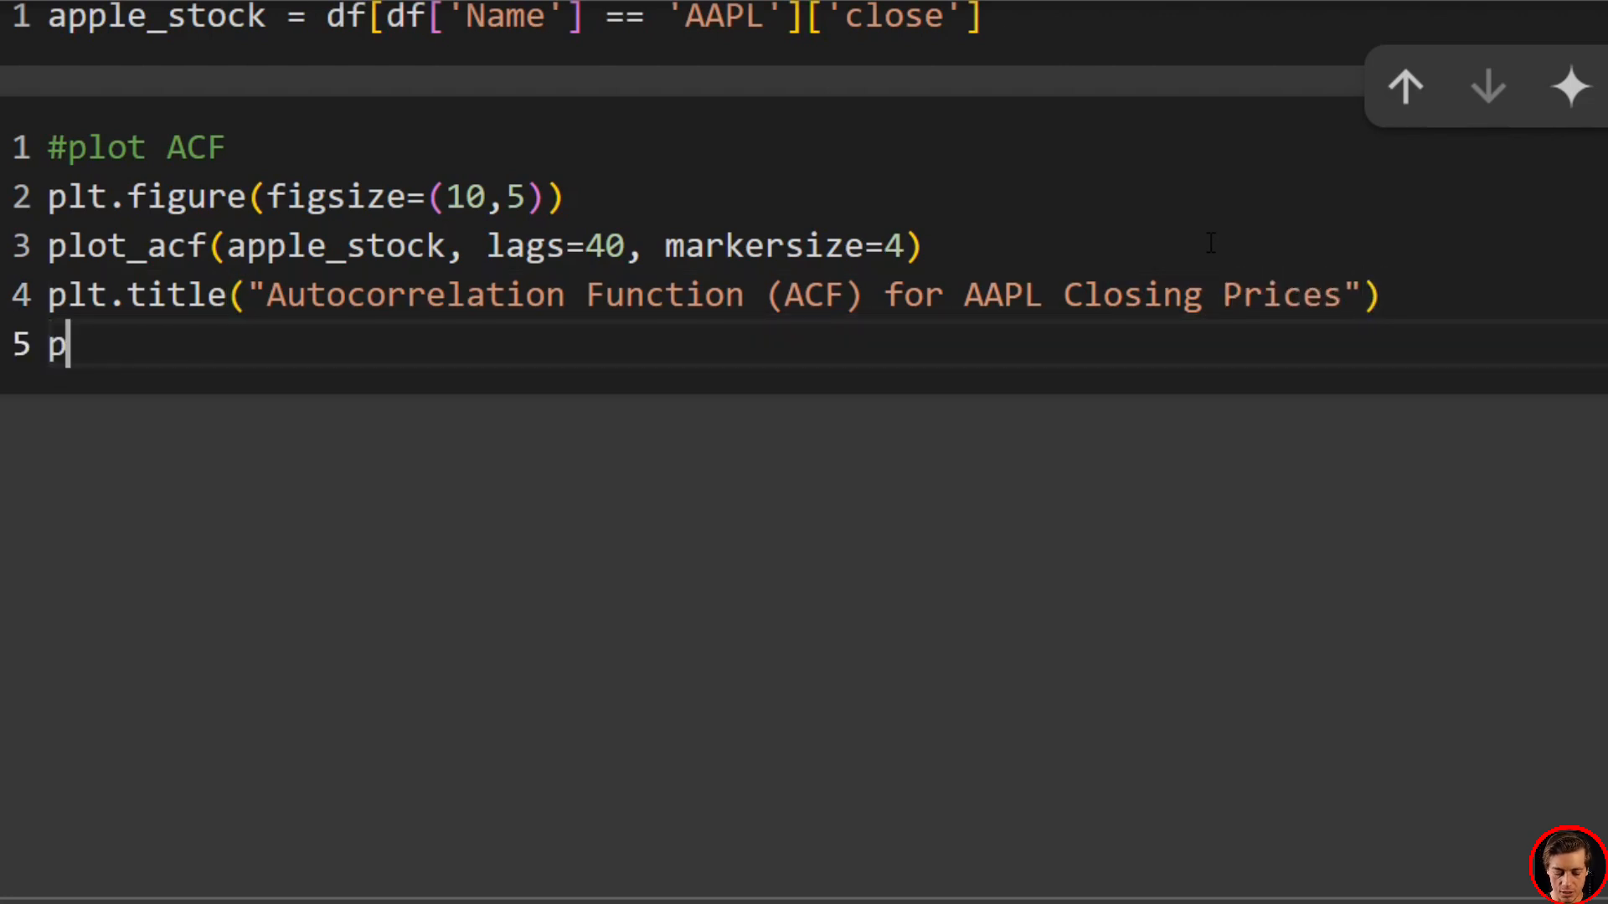
pyautogui.write('lt.show()')
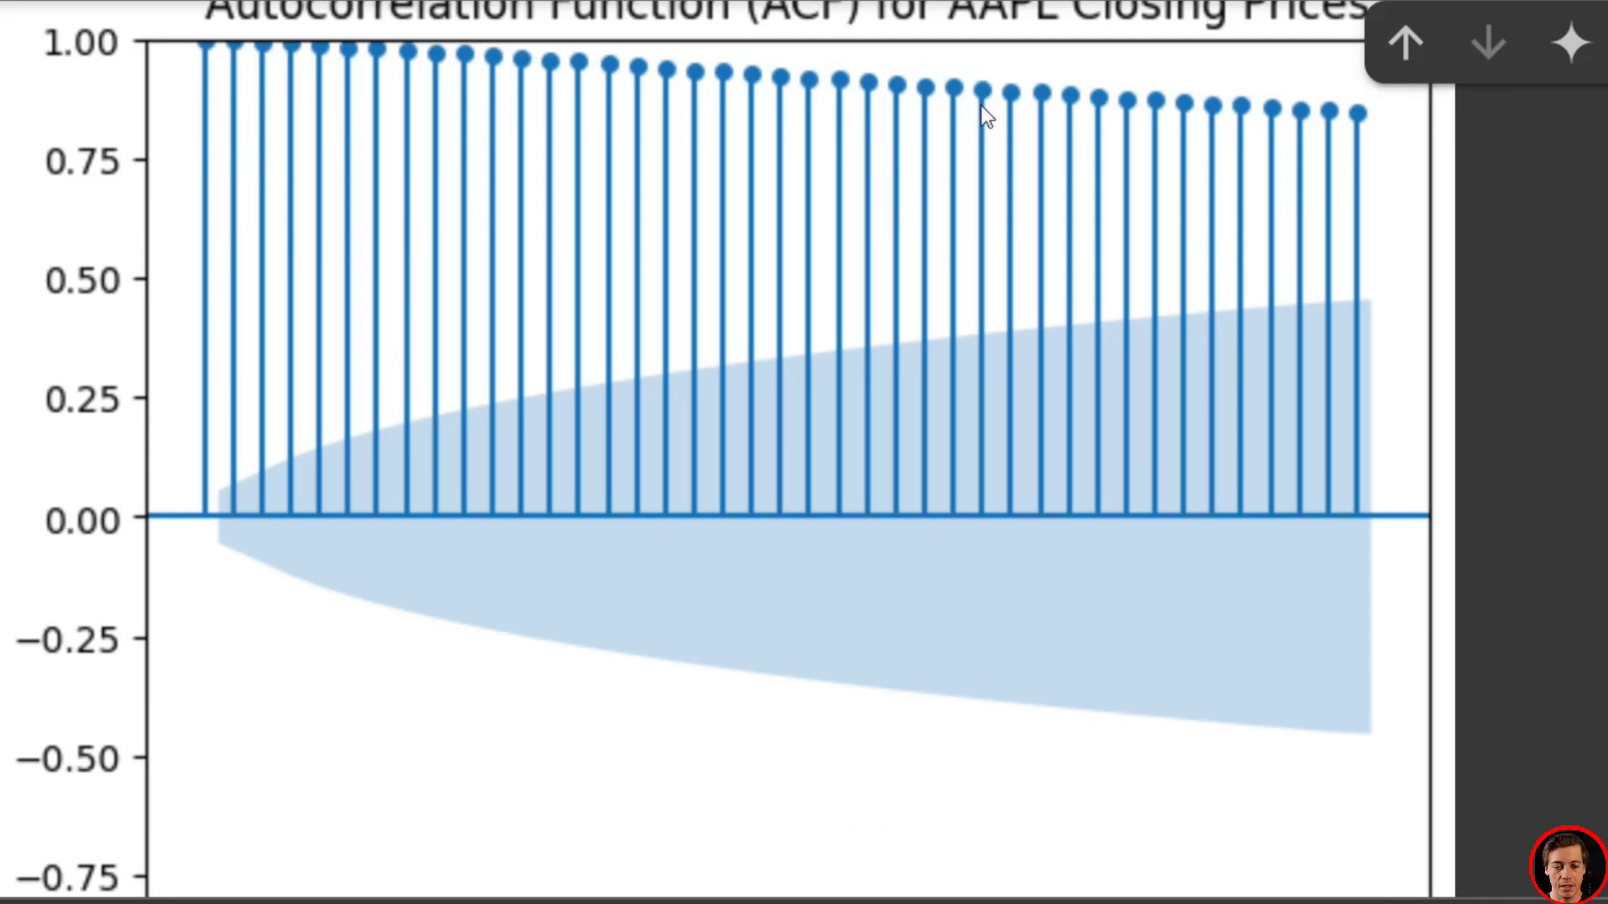
pyautogui.moveTo(1263, 164)
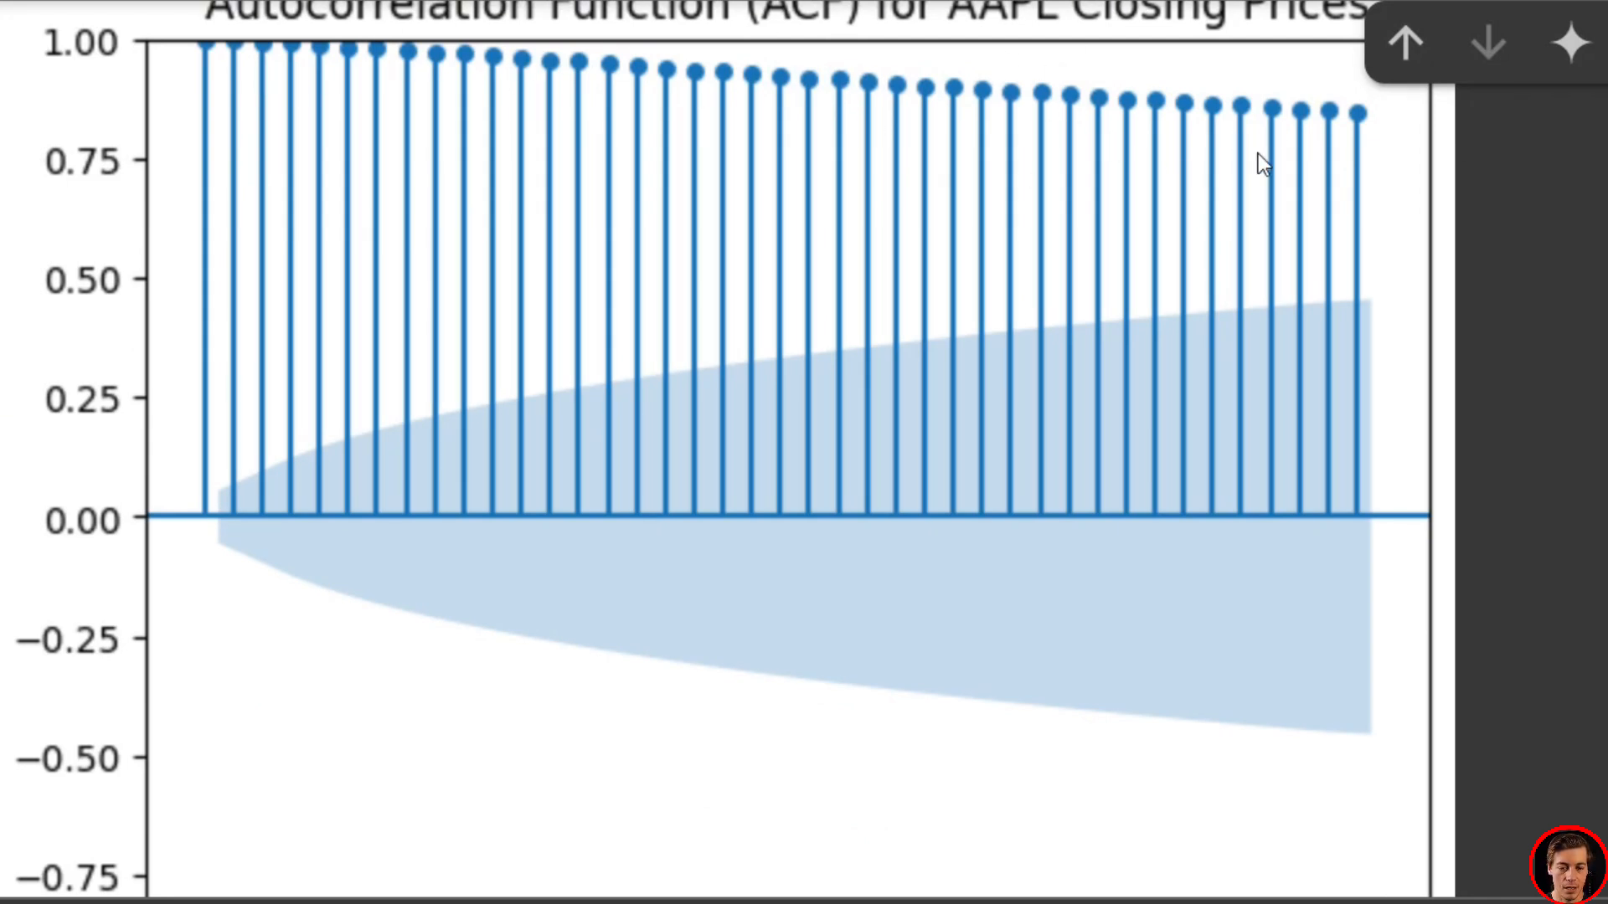
pyautogui.moveTo(561, 176)
pyautogui.write('#')
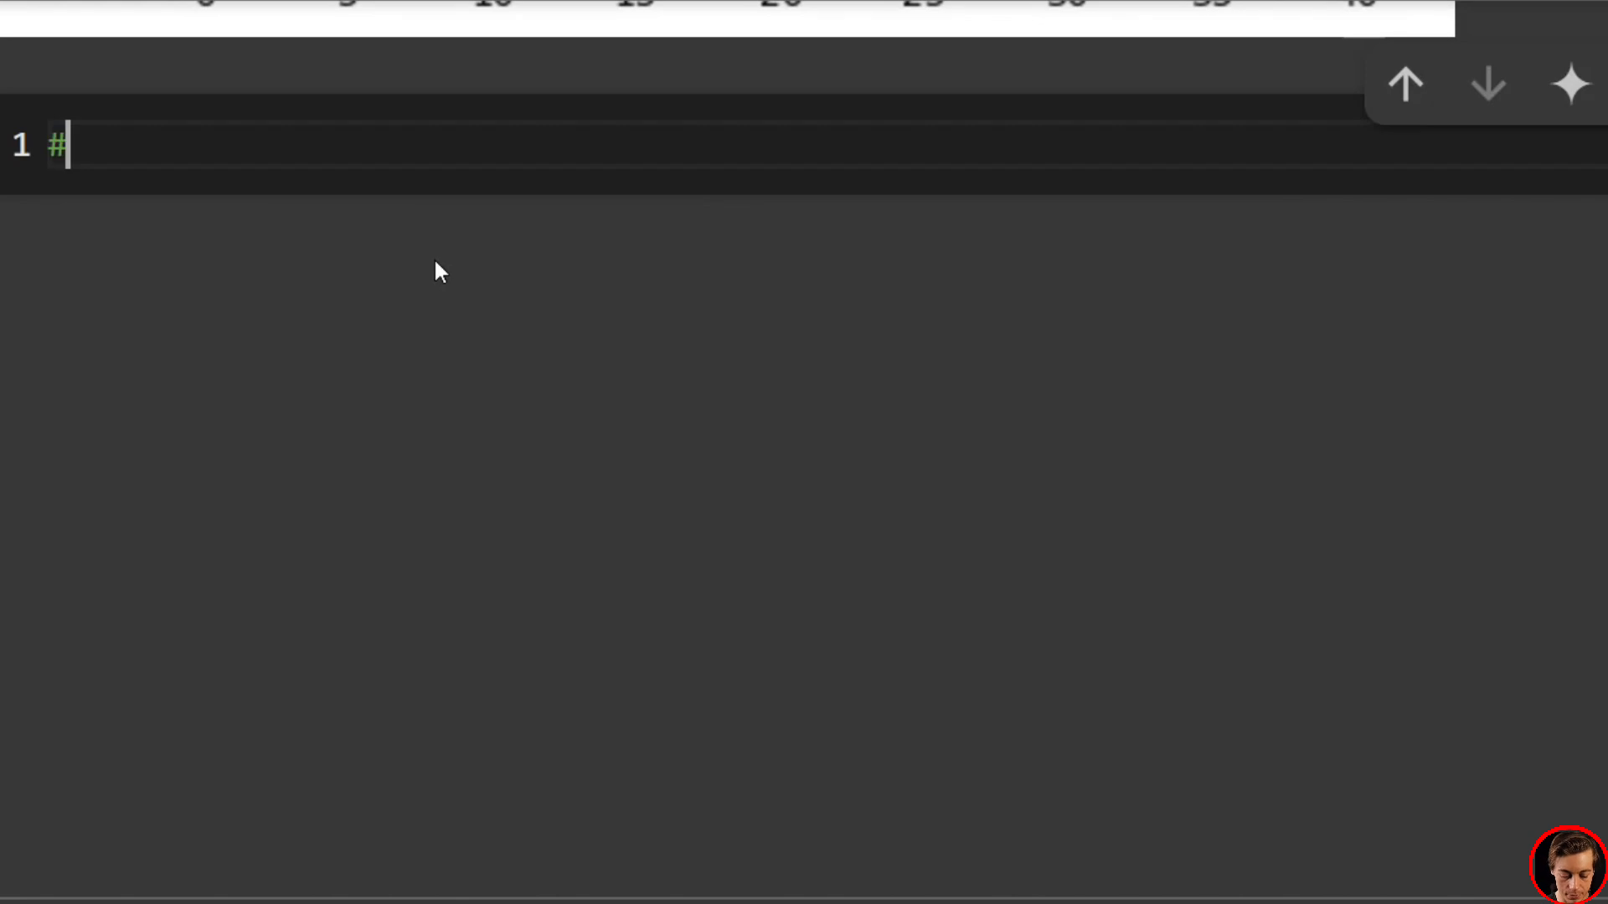
# Add a #stationary comment and apple_stock_log = np.log(apple_stock)
pyautogui.write('stationary')
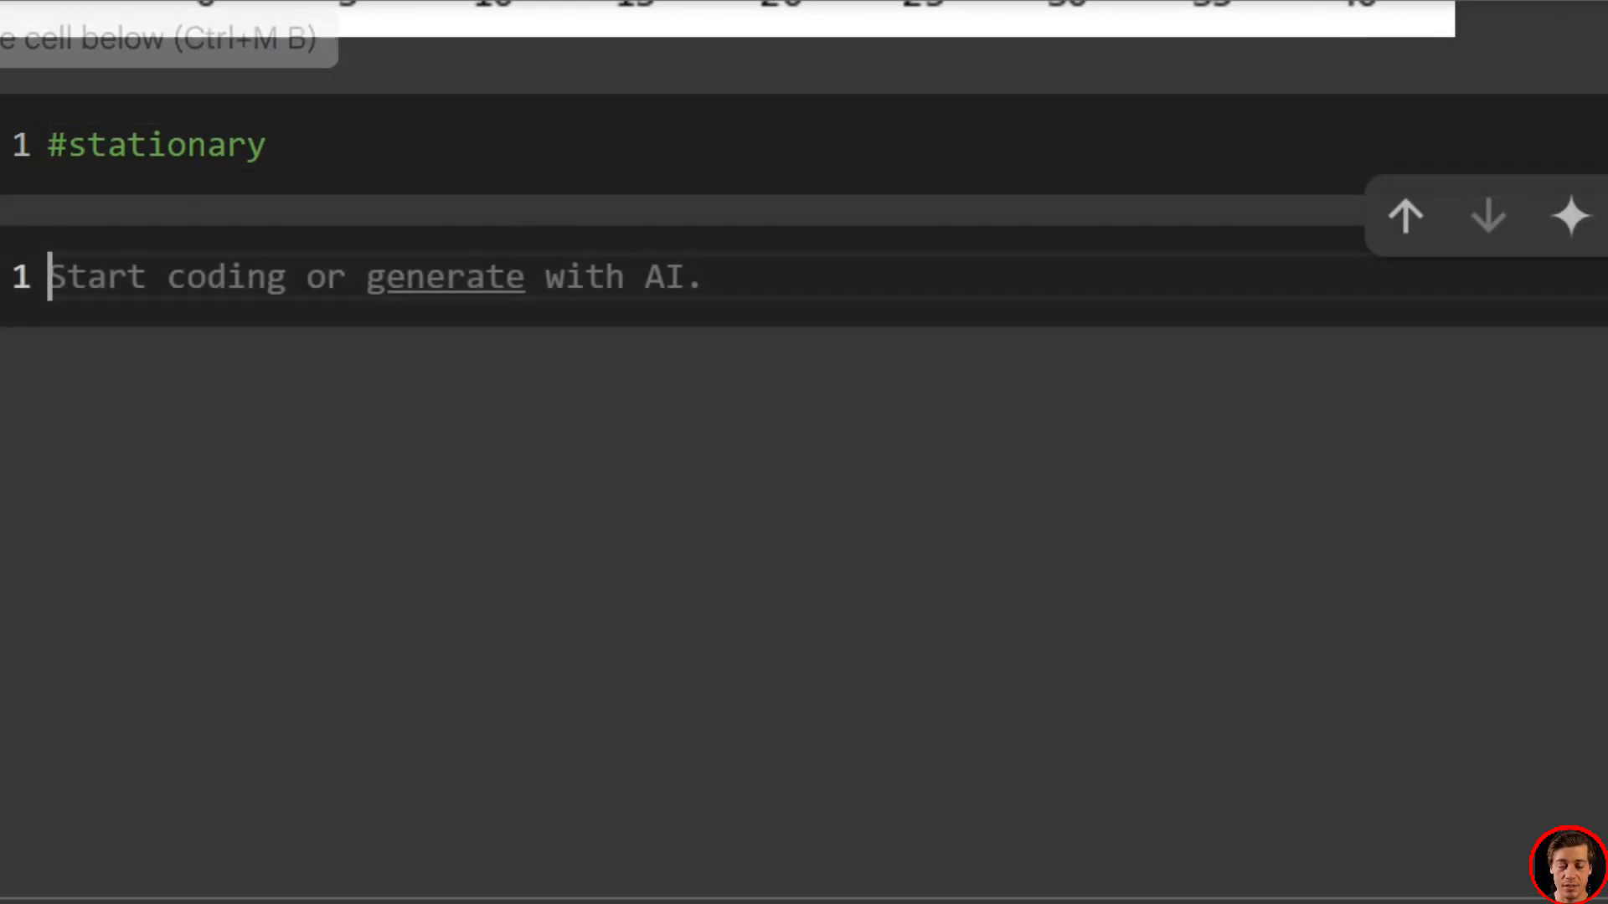
pyautogui.write('apple_stock_l')
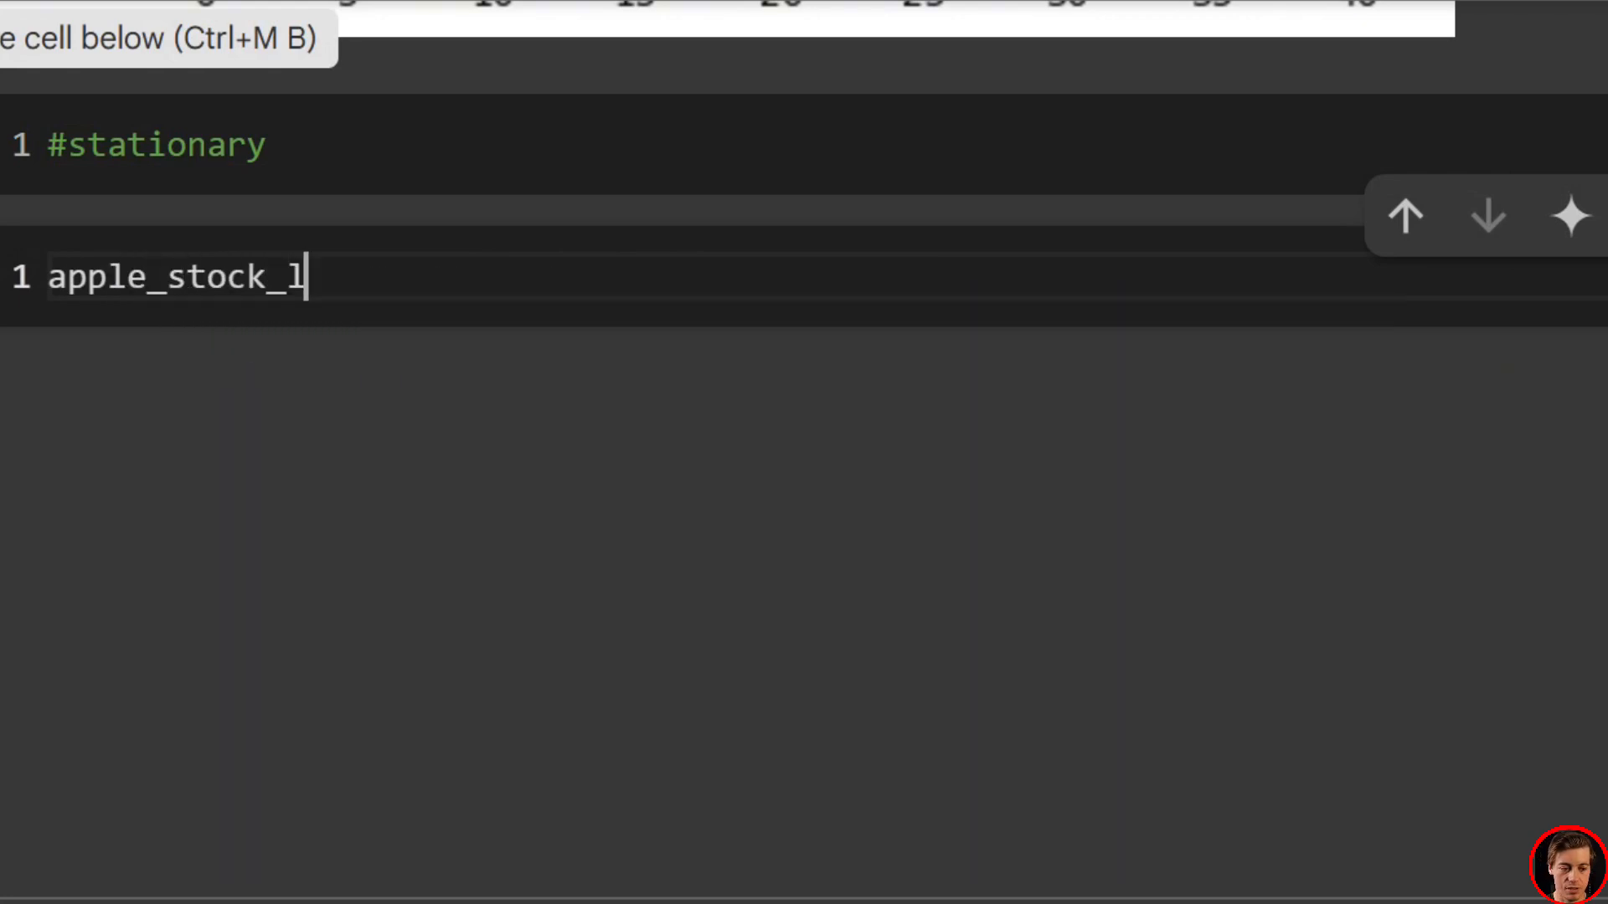
pyautogui.write('og =')
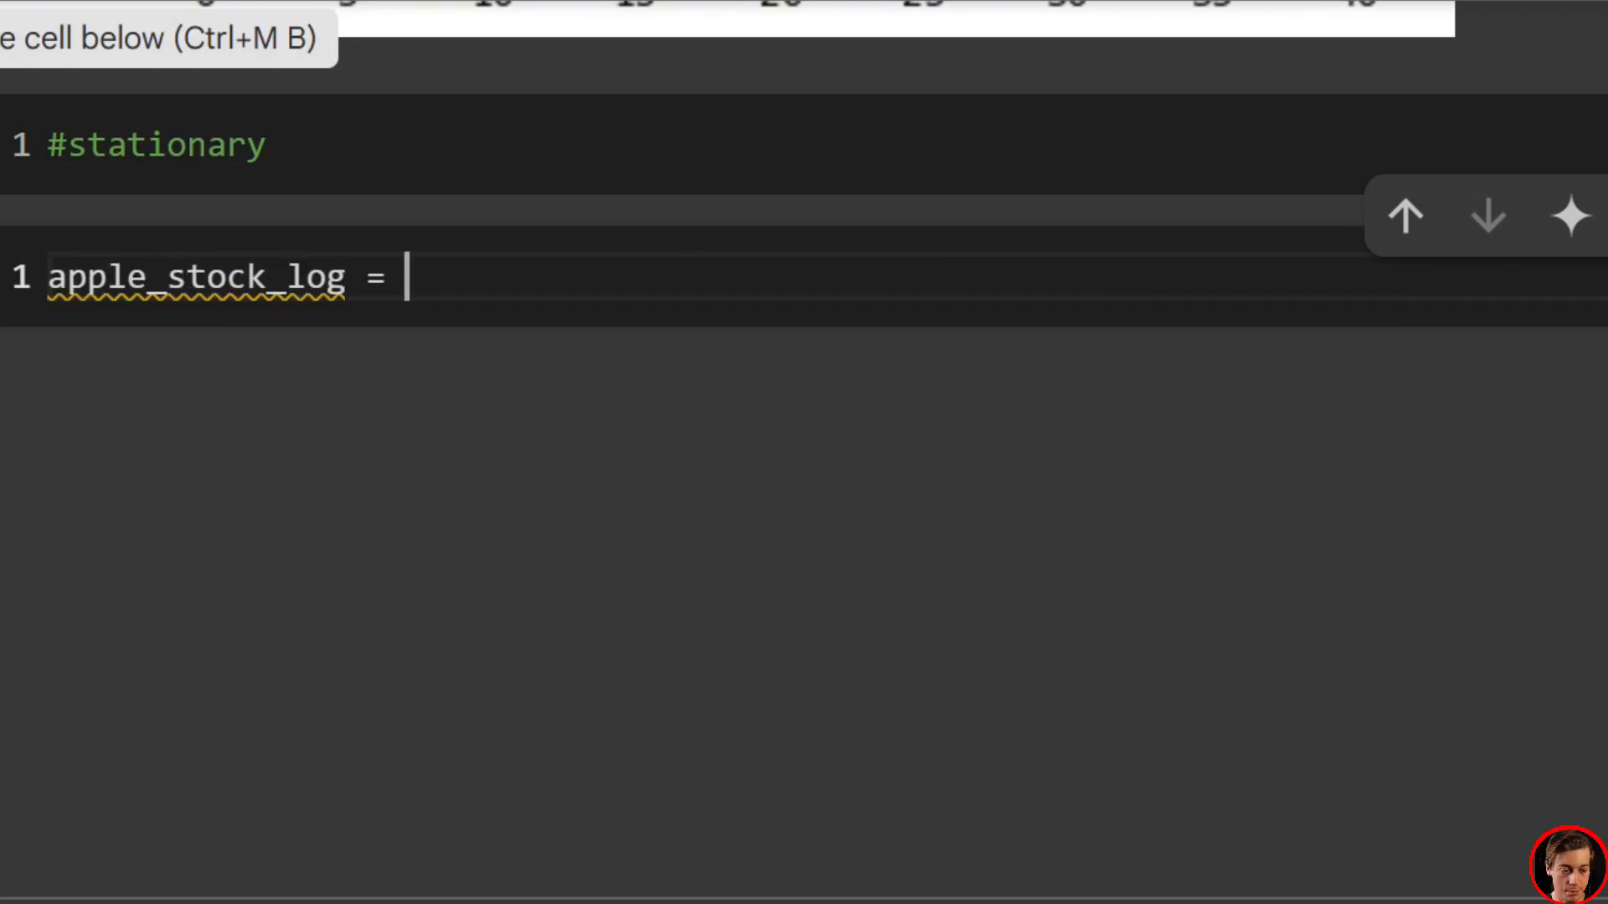
pyautogui.write('np.log(app)')
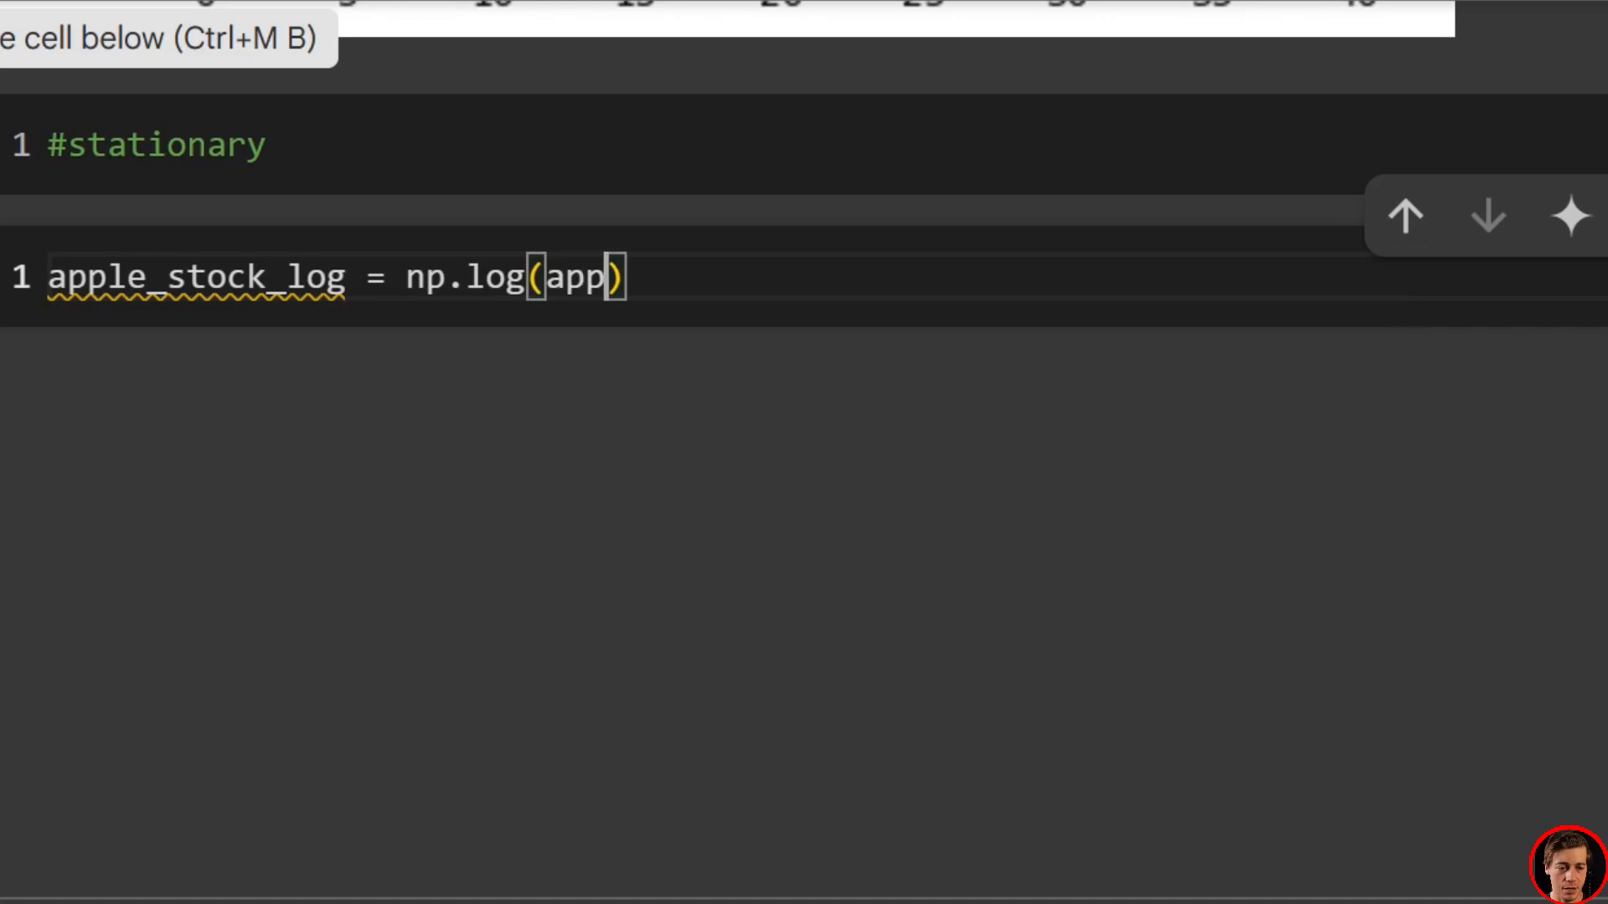
pyautogui.write('le_stock')
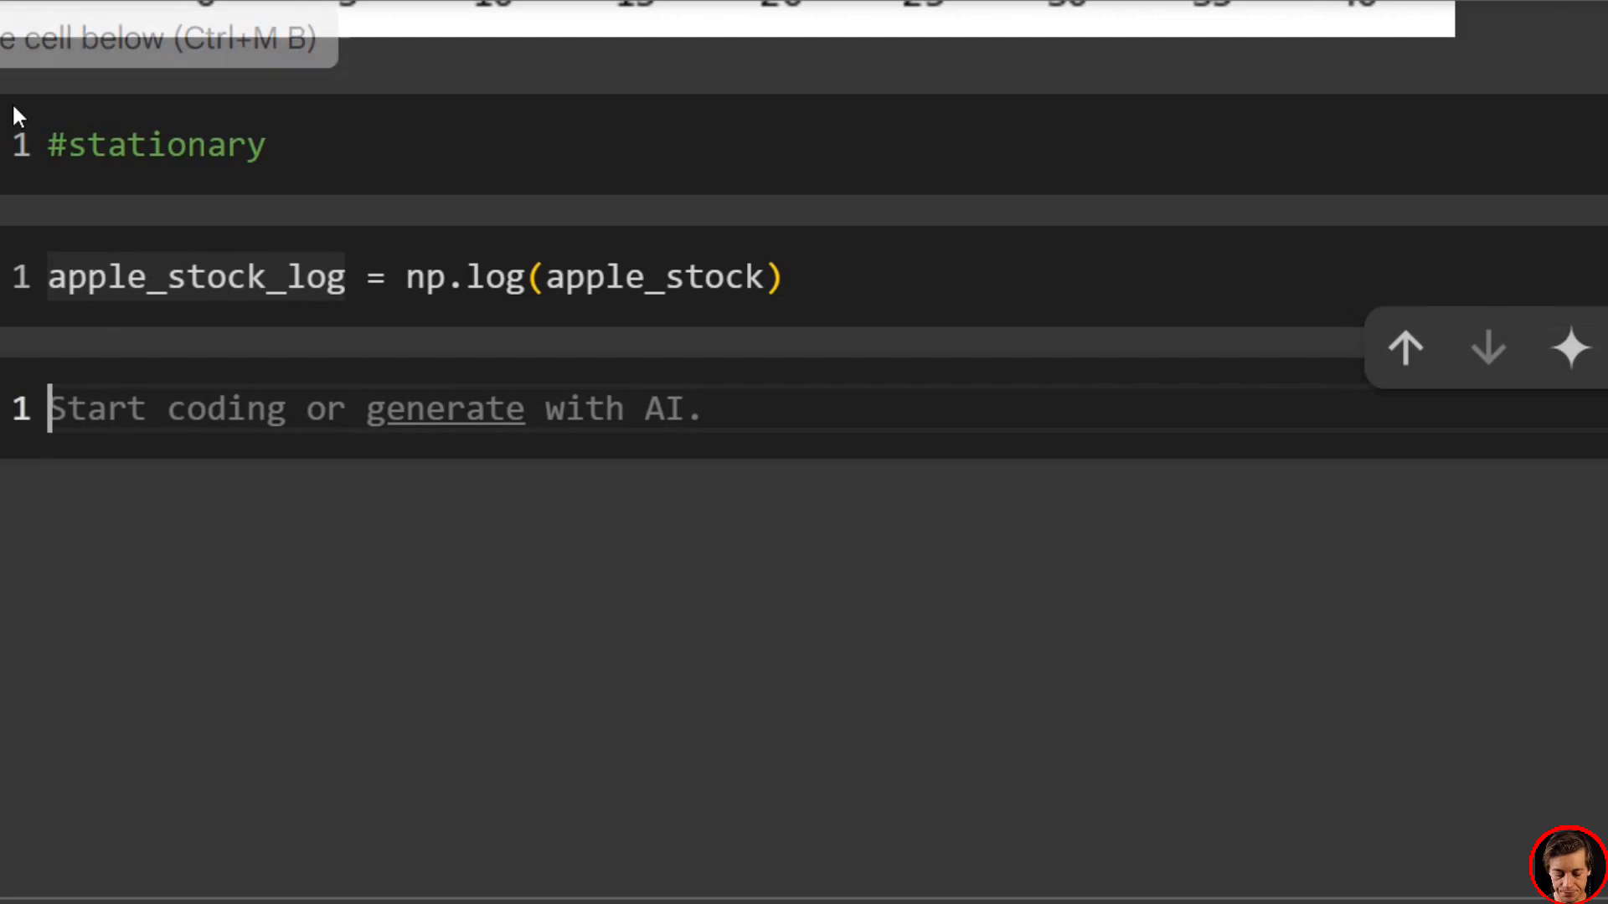
# Define apple_stock_diff = apple_stock_log.diff().dropna() and add a new code cell below
pyautogui.write('apple_stock')
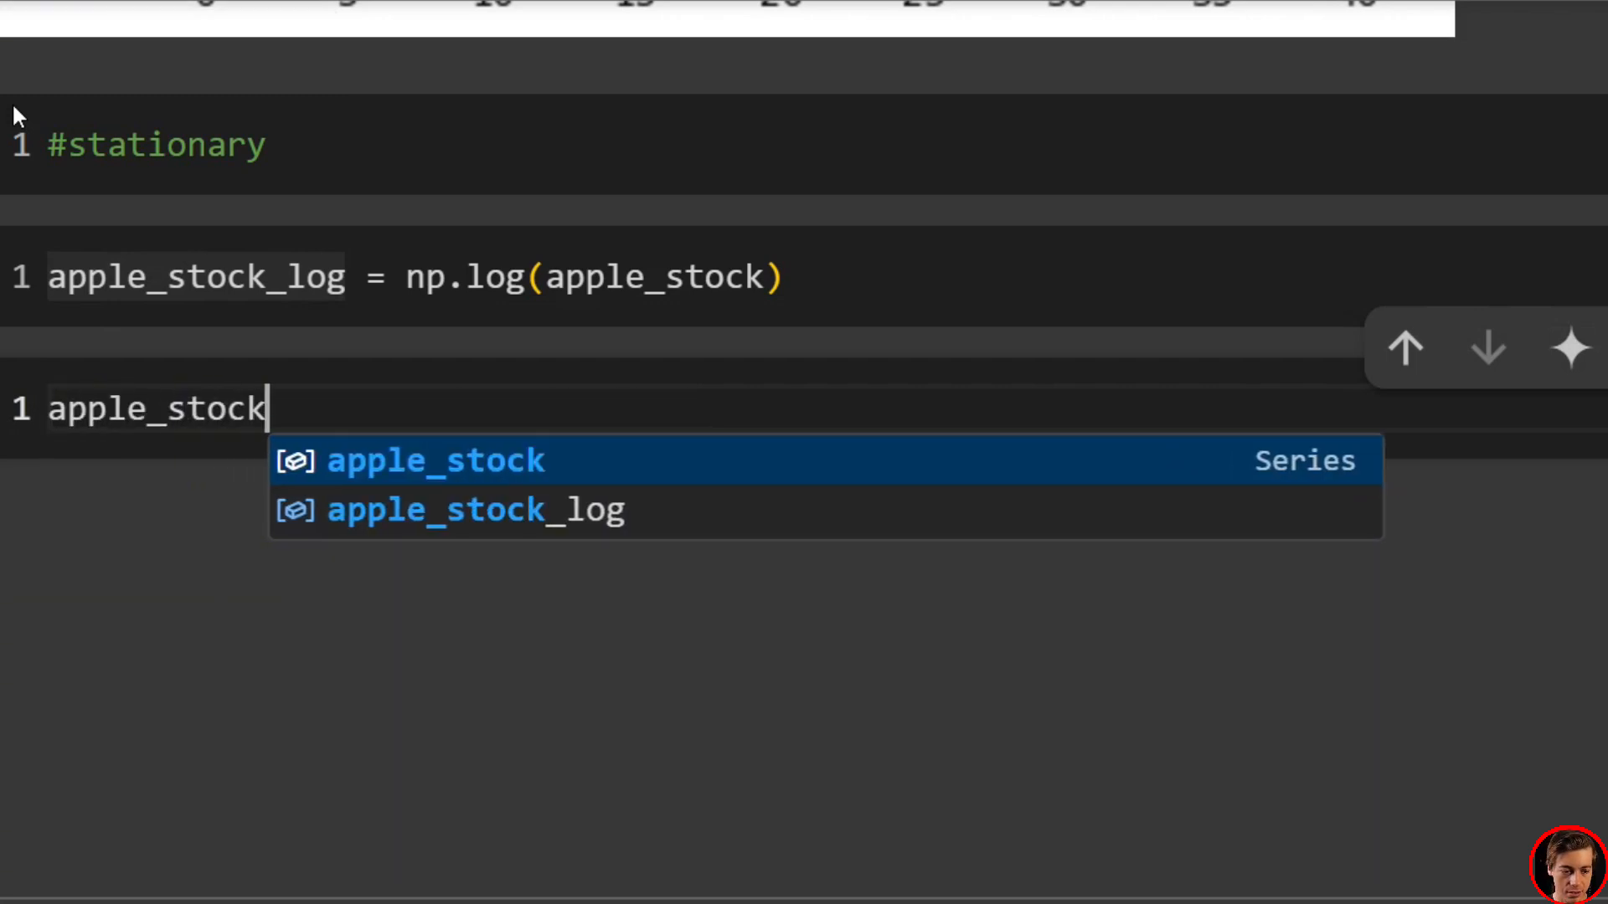
pyautogui.write('_diff')
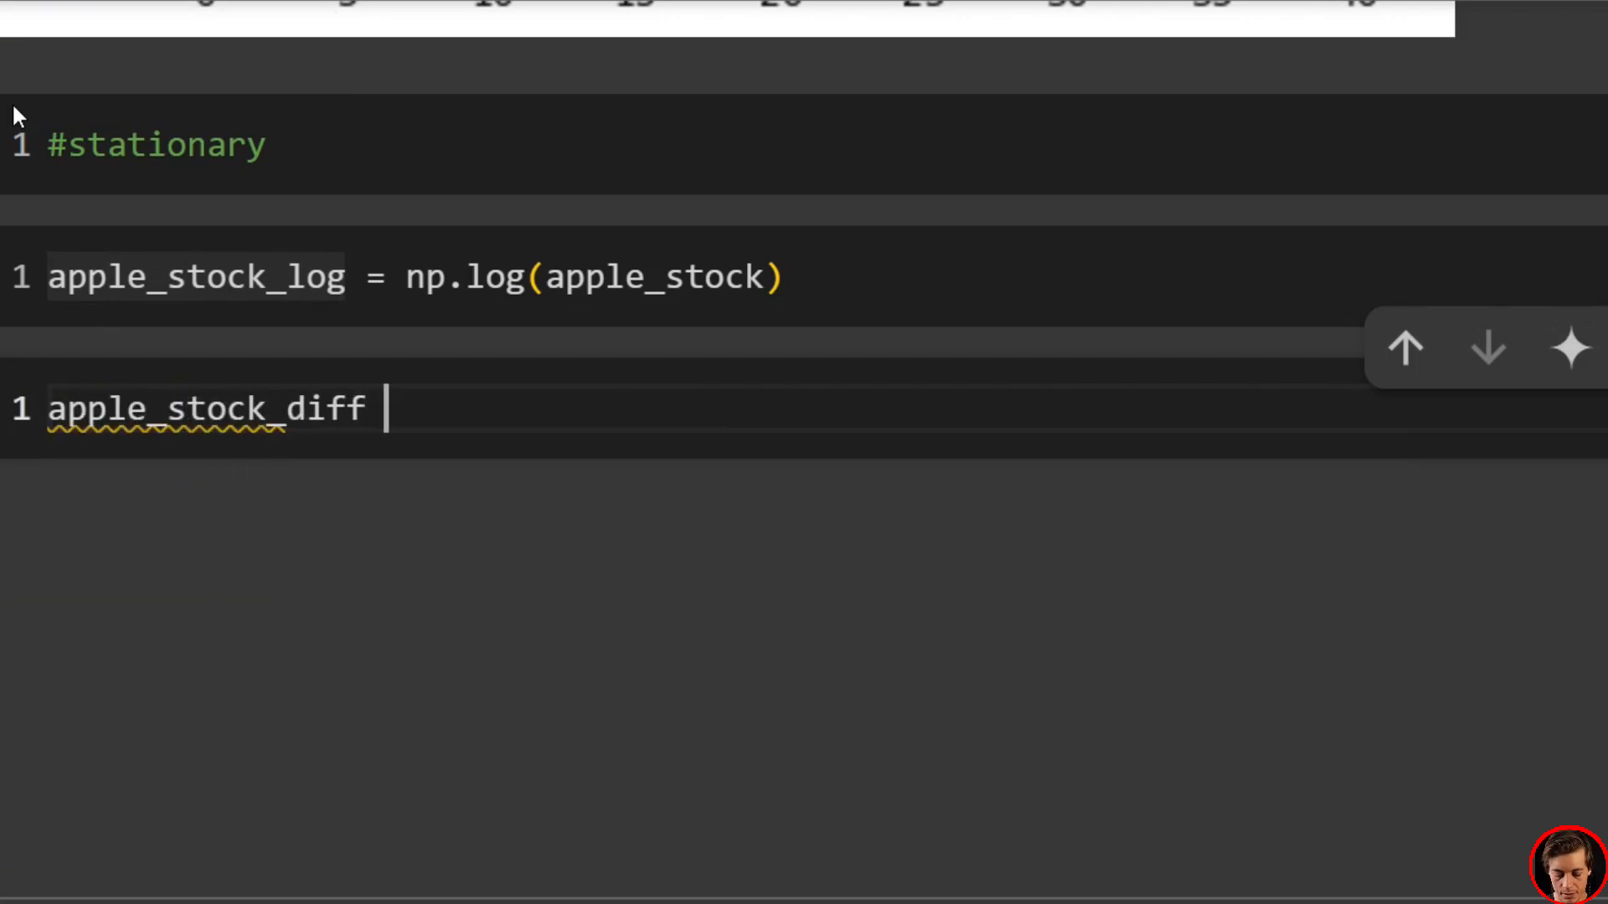
pyautogui.write('= apple_stock_log.')
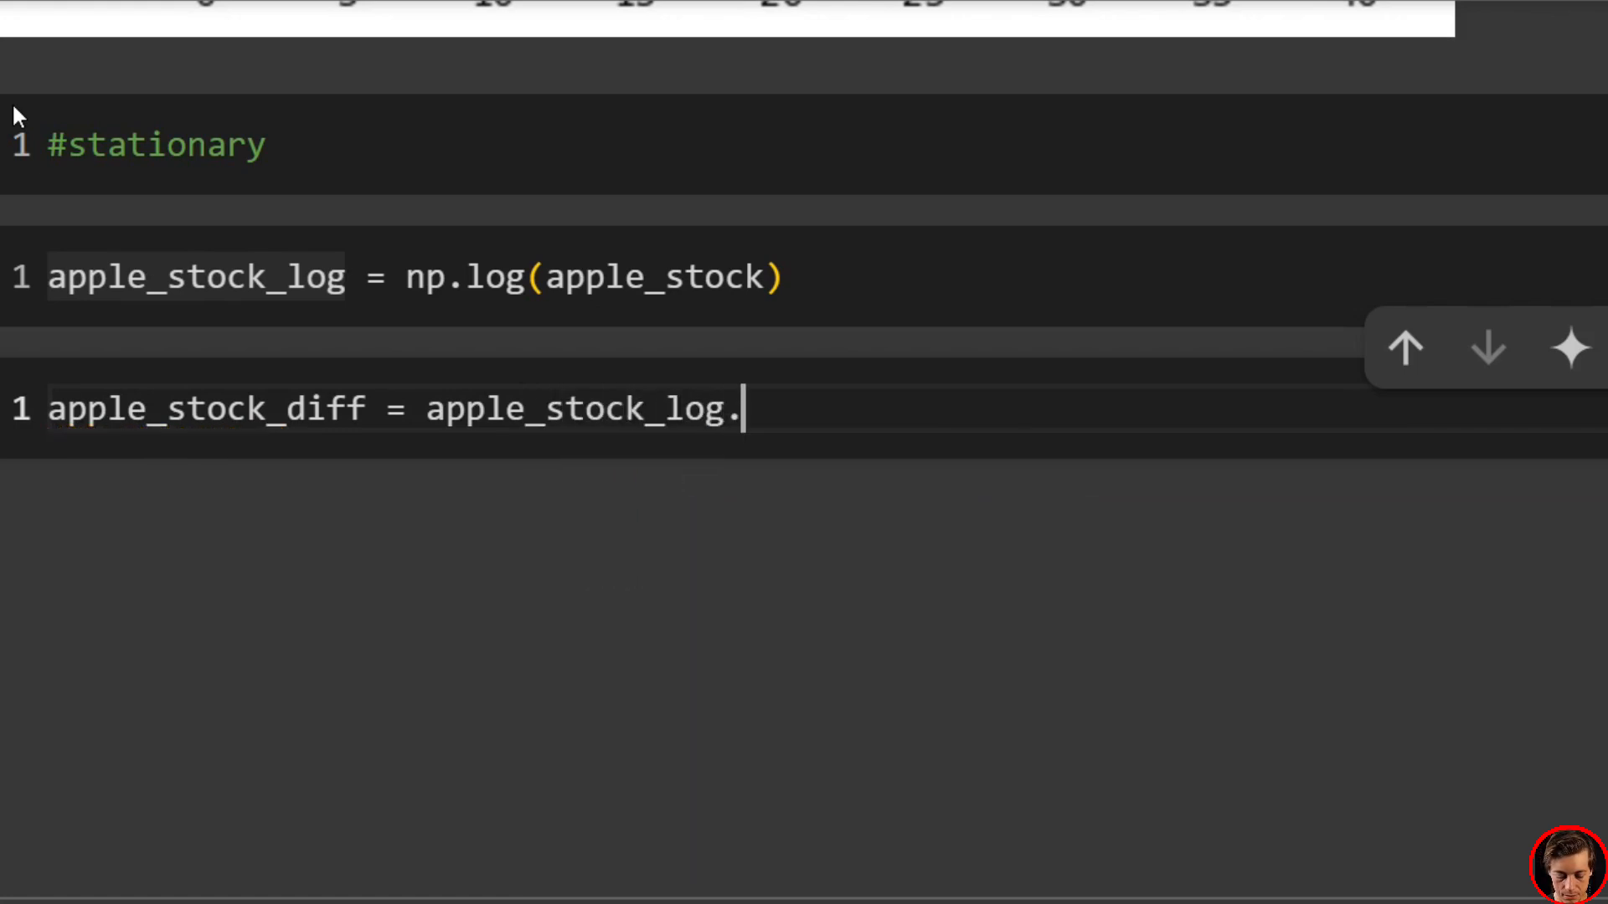
pyautogui.write('diff(')
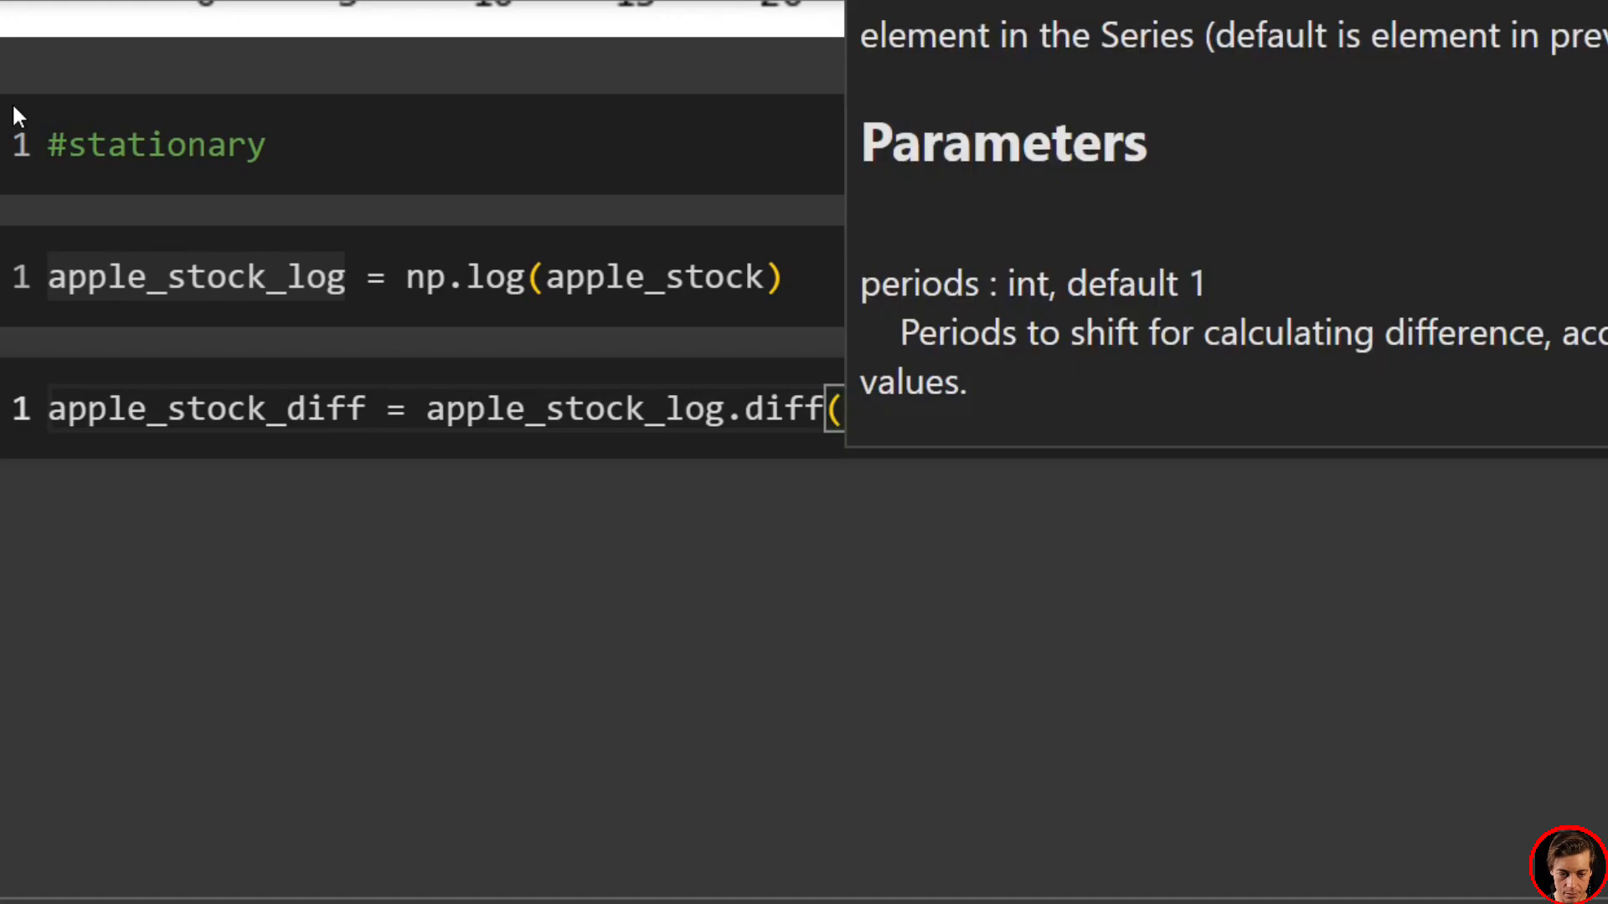
pyautogui.write(').drop')
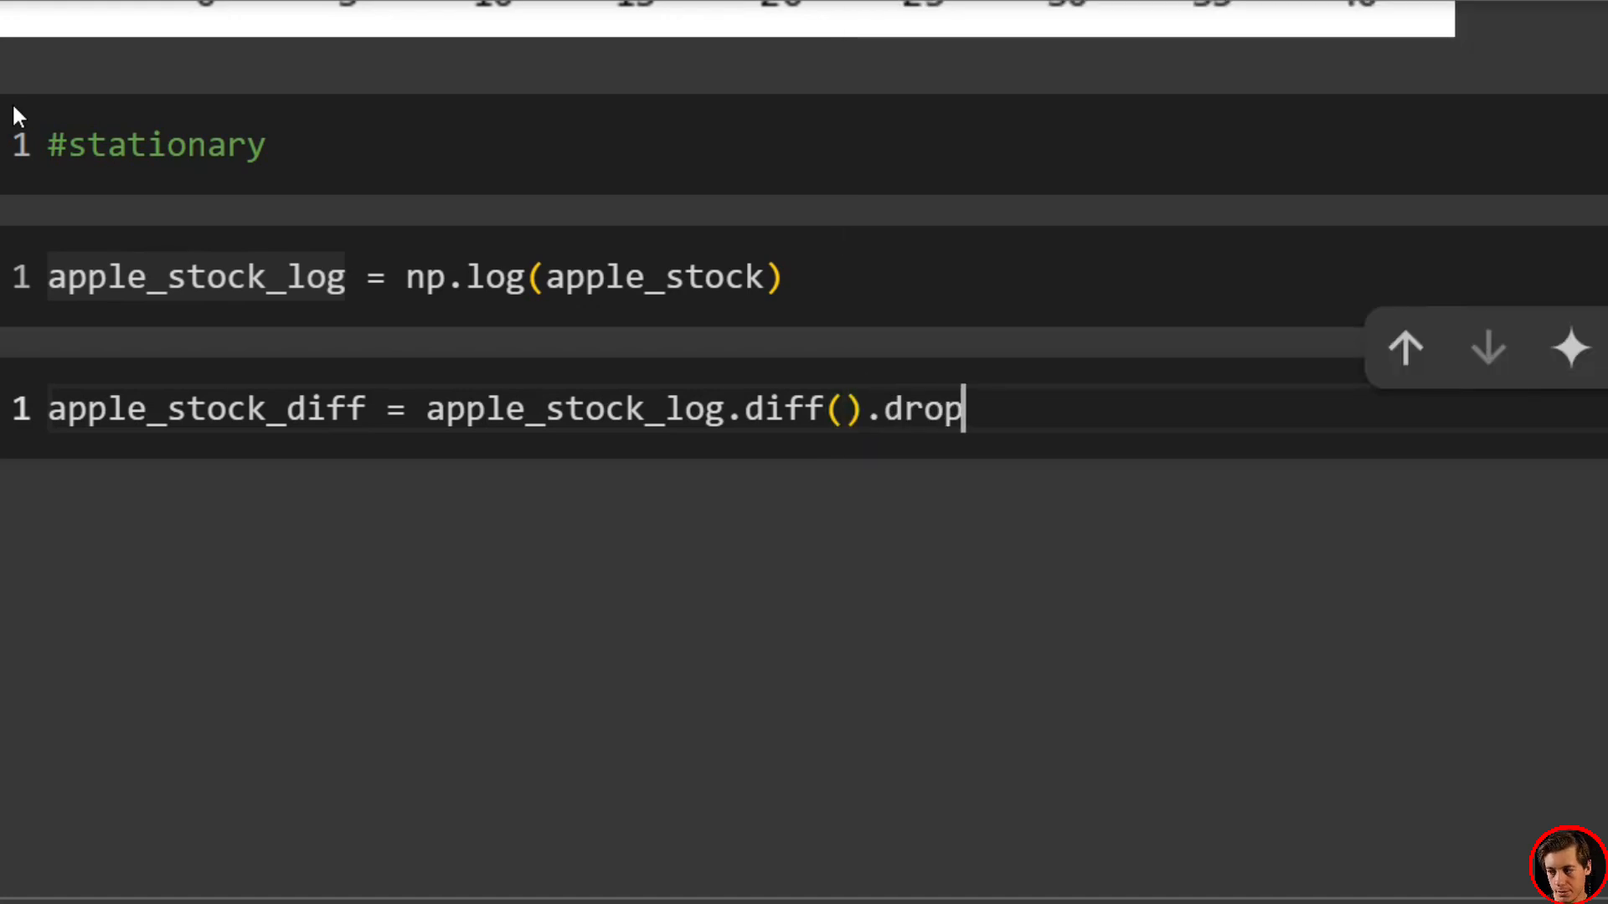
pyautogui.write('na()')
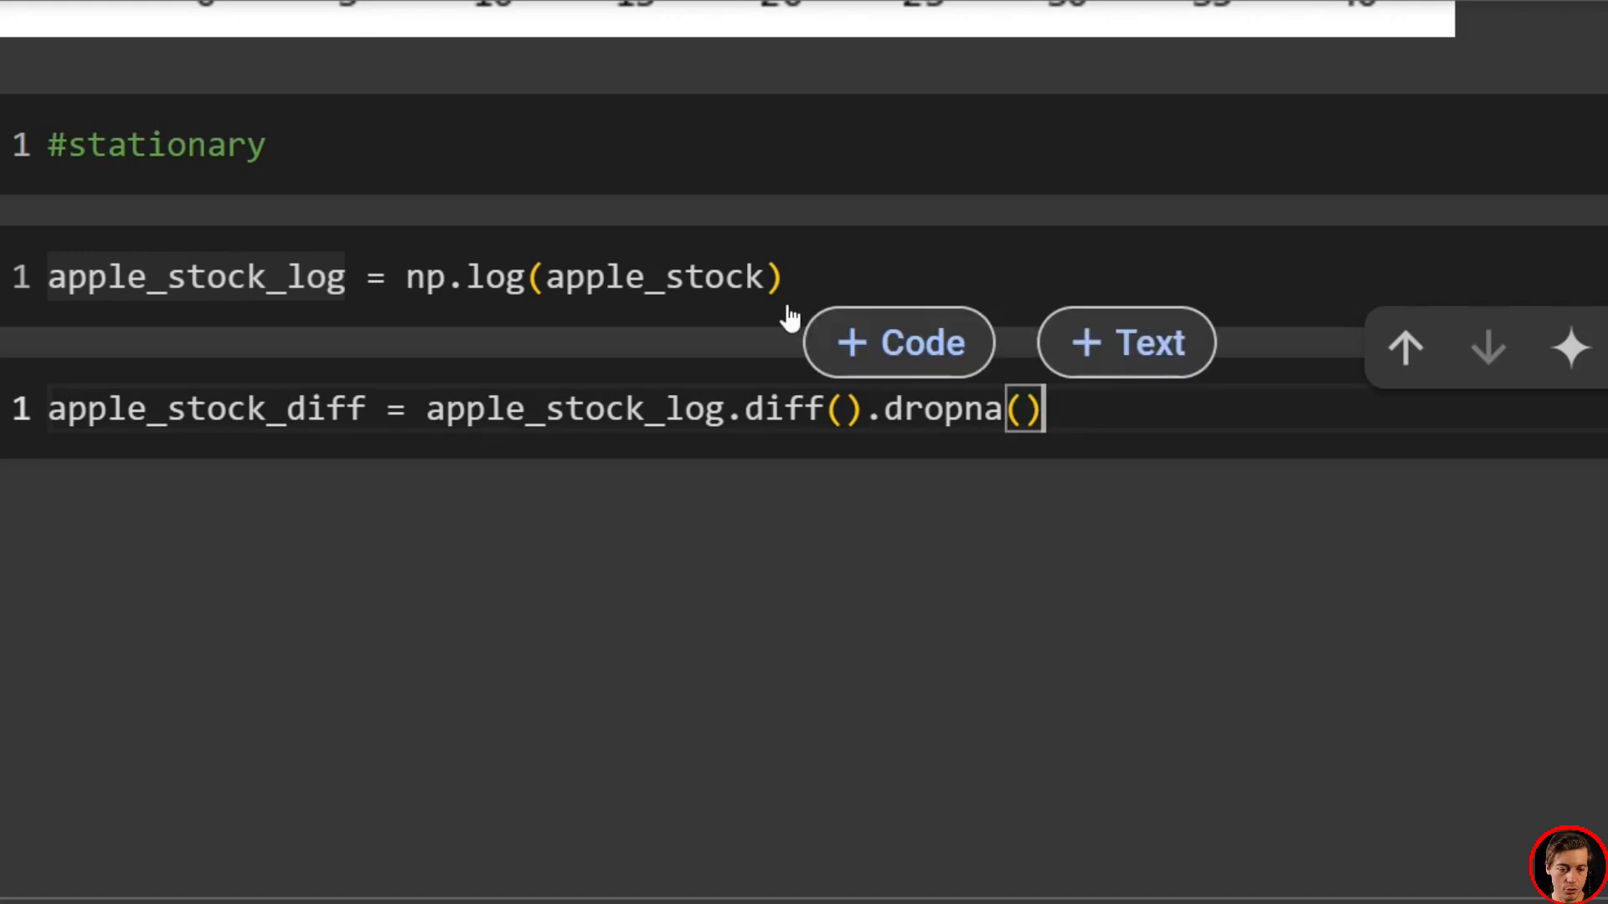
pyautogui.click(898, 342)
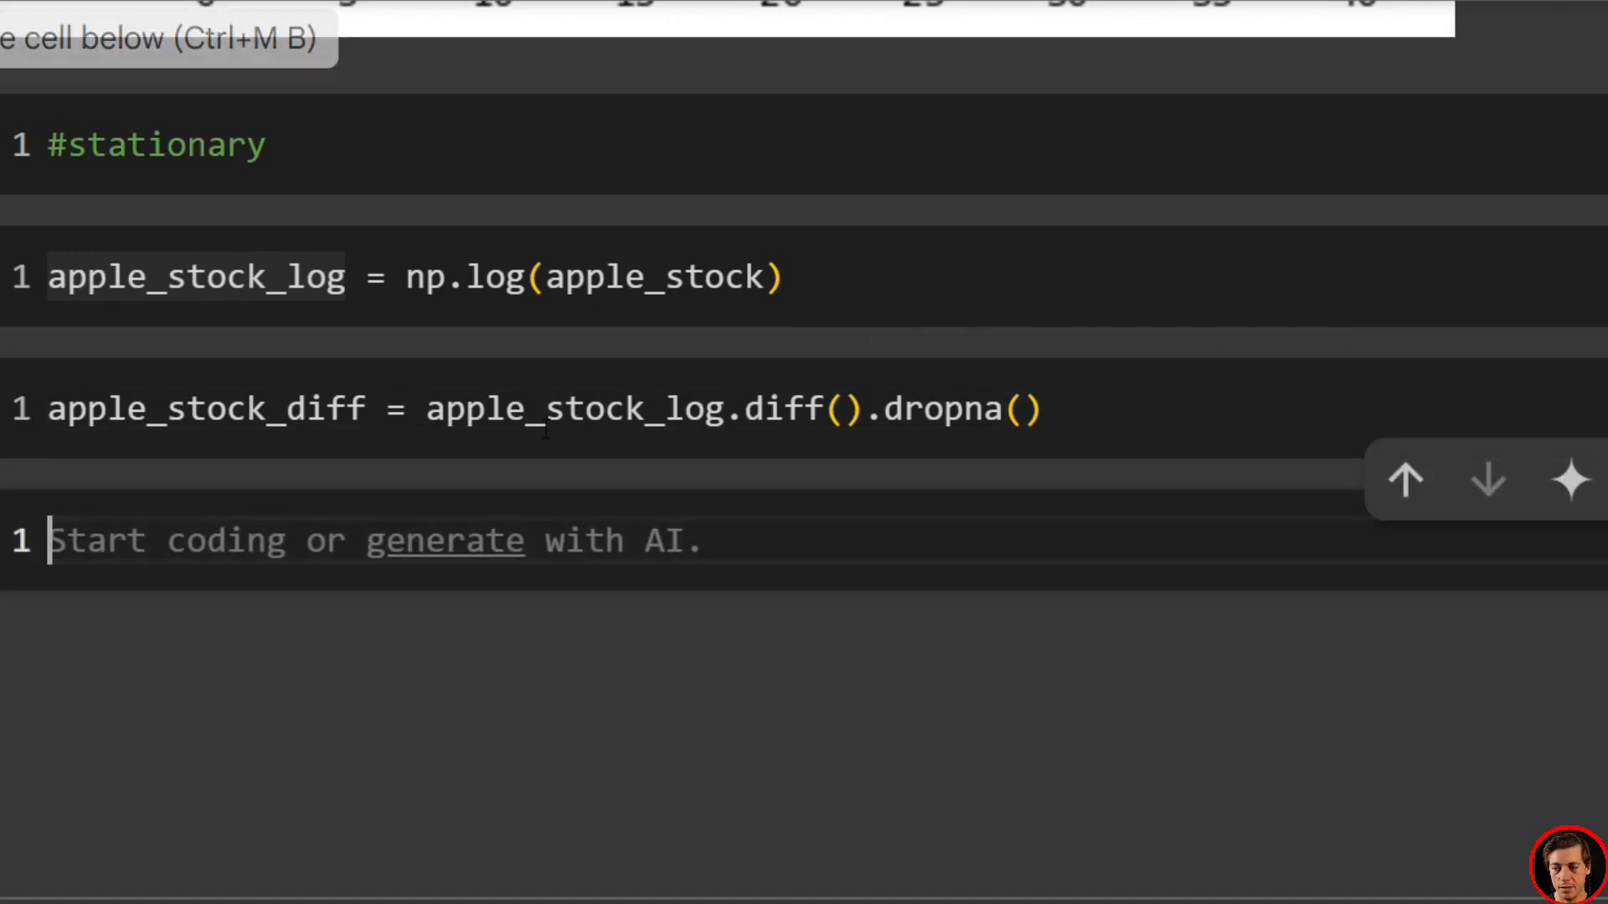
# Write plt.figure(figsize...) and a plot_acf call for the differenced series with 40 lags
pyautogui.scroll(-3)
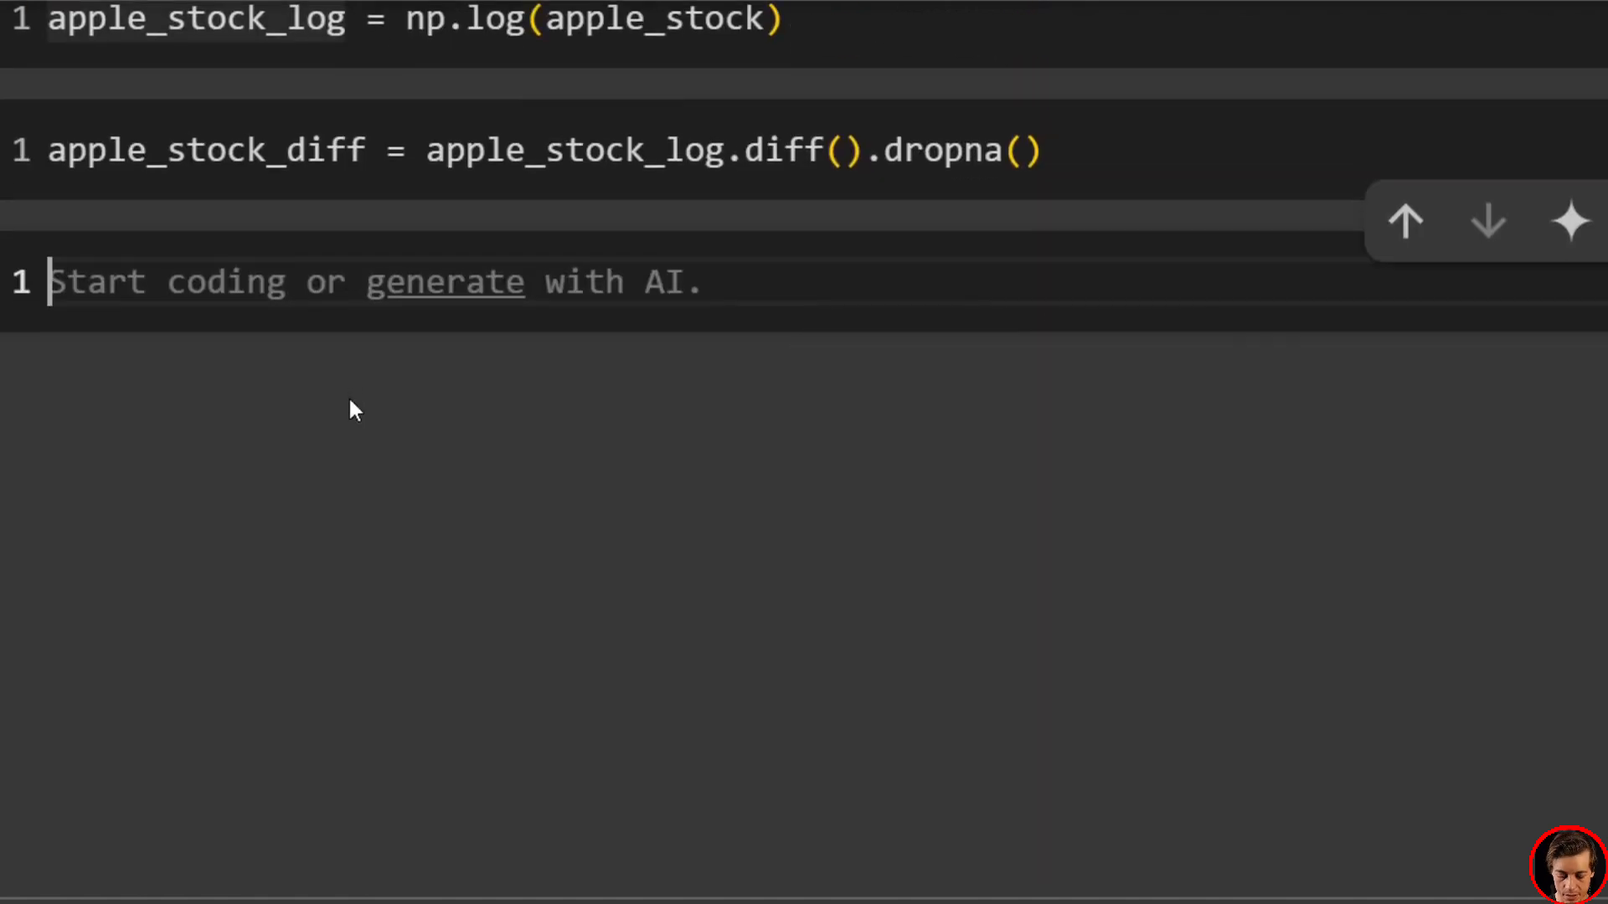
pyautogui.write('plt.figu')
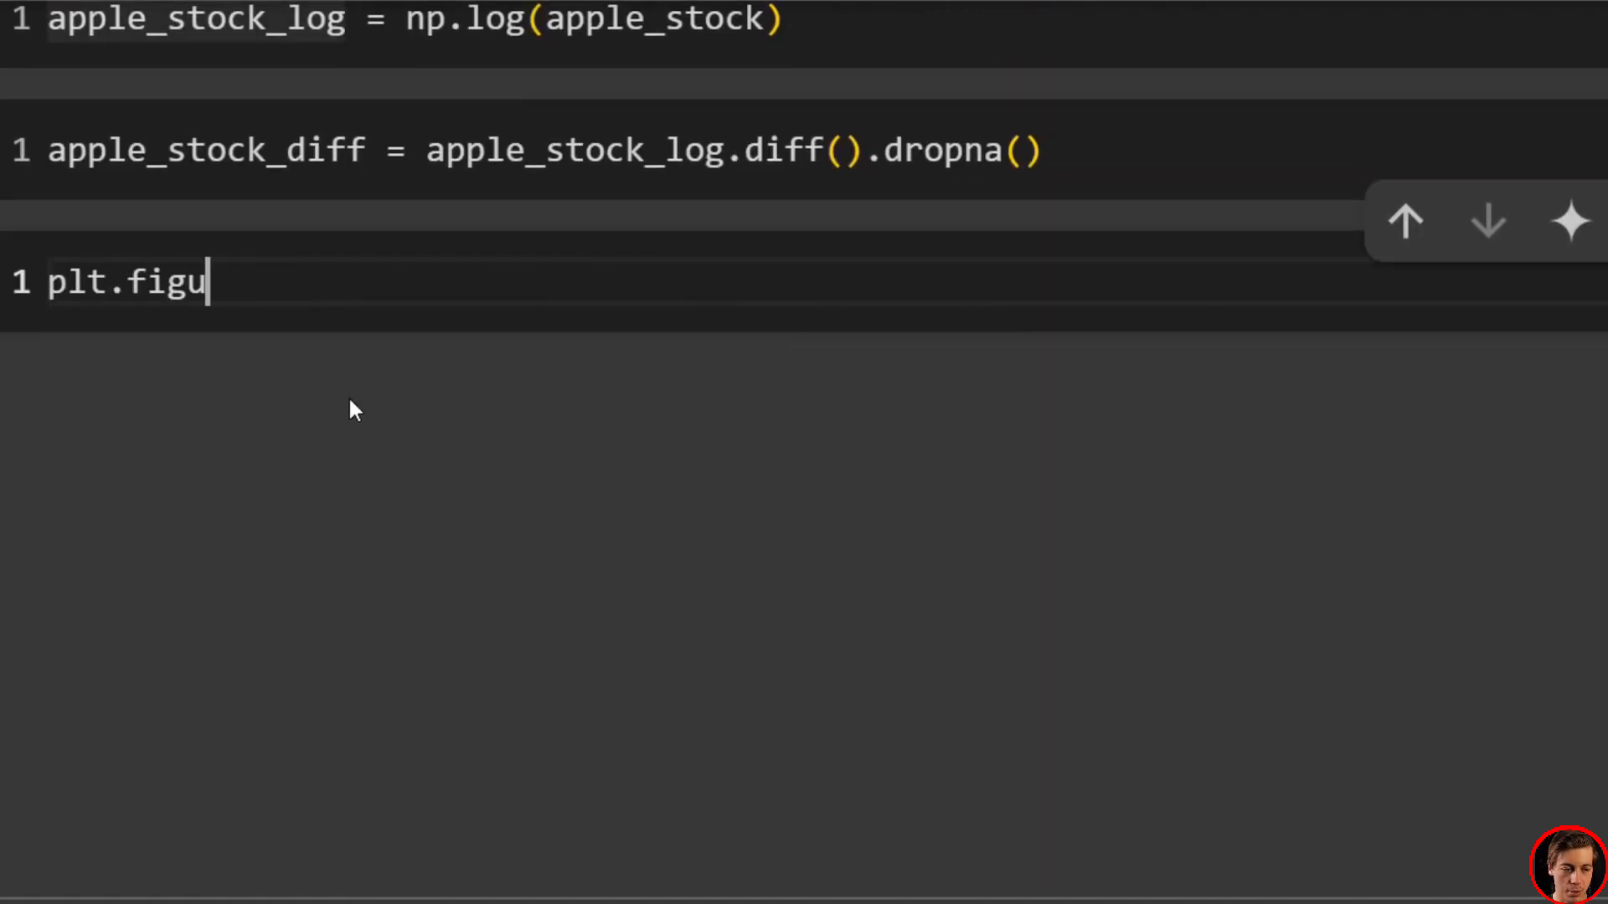
pyautogui.write('re(figsize=(10,5')
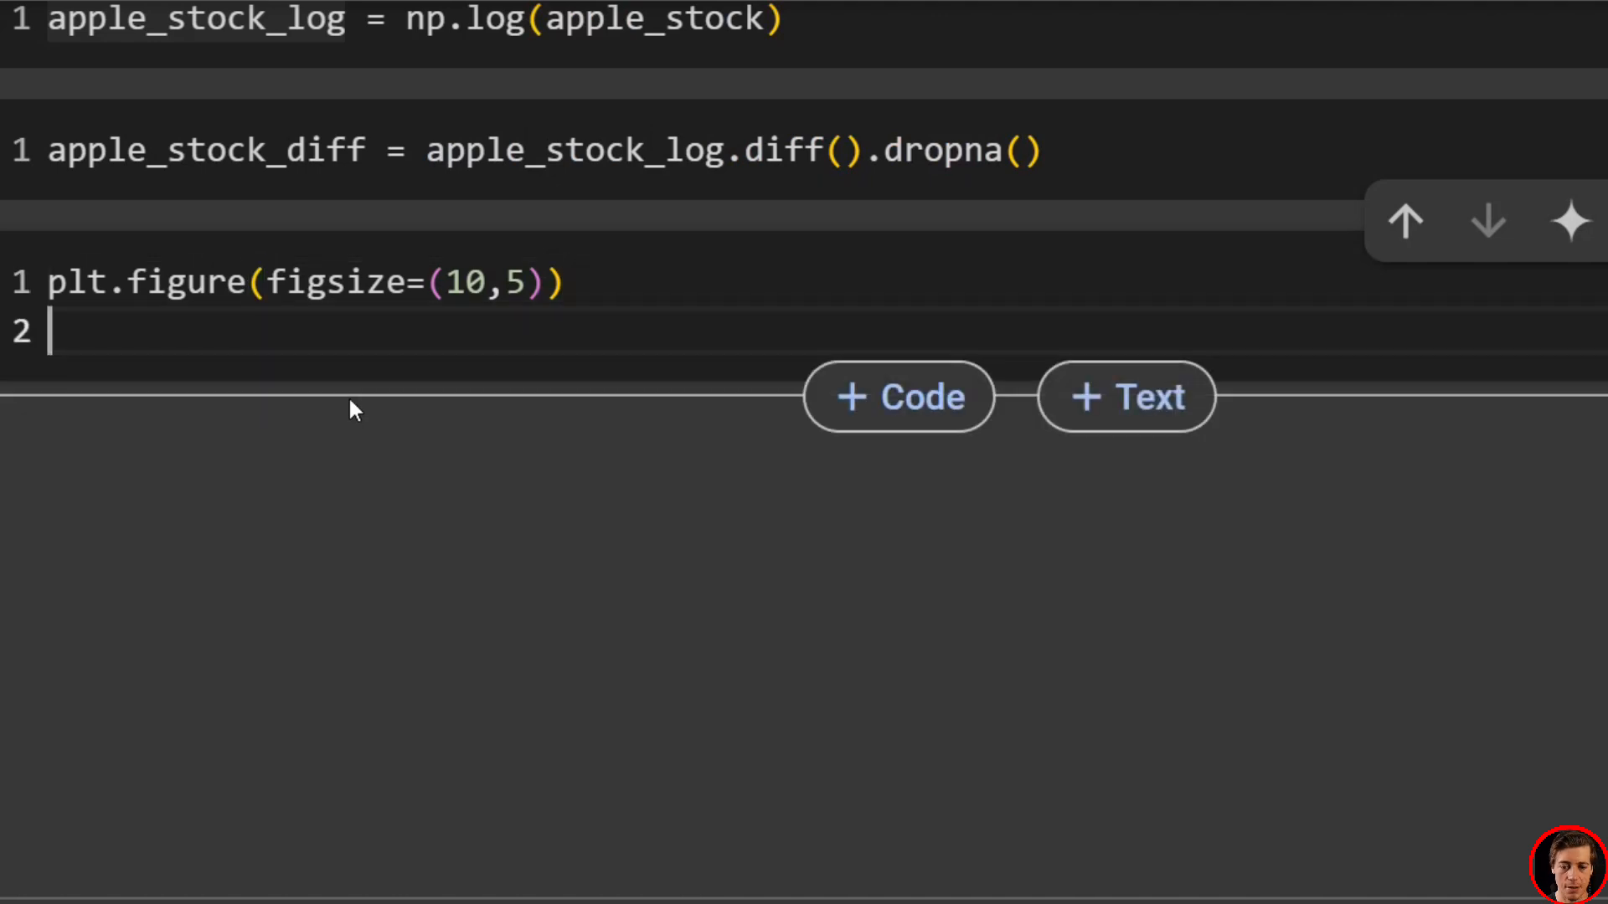
pyautogui.write('plo')
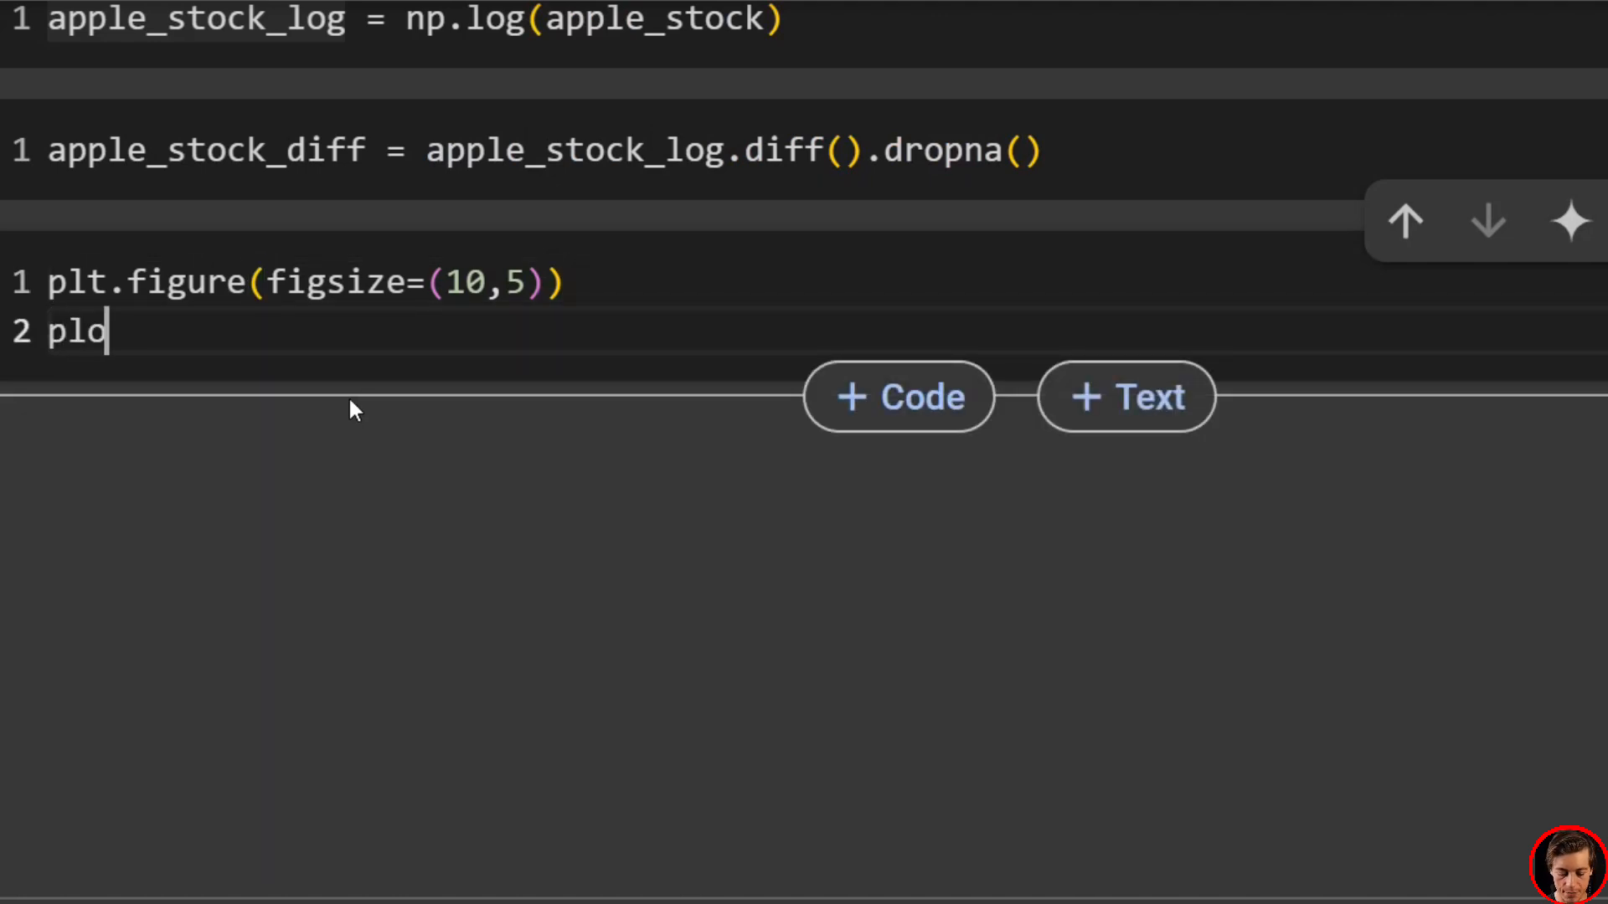
pyautogui.write('t_acf(apple_stock_diff, lags=40, markersize=4')
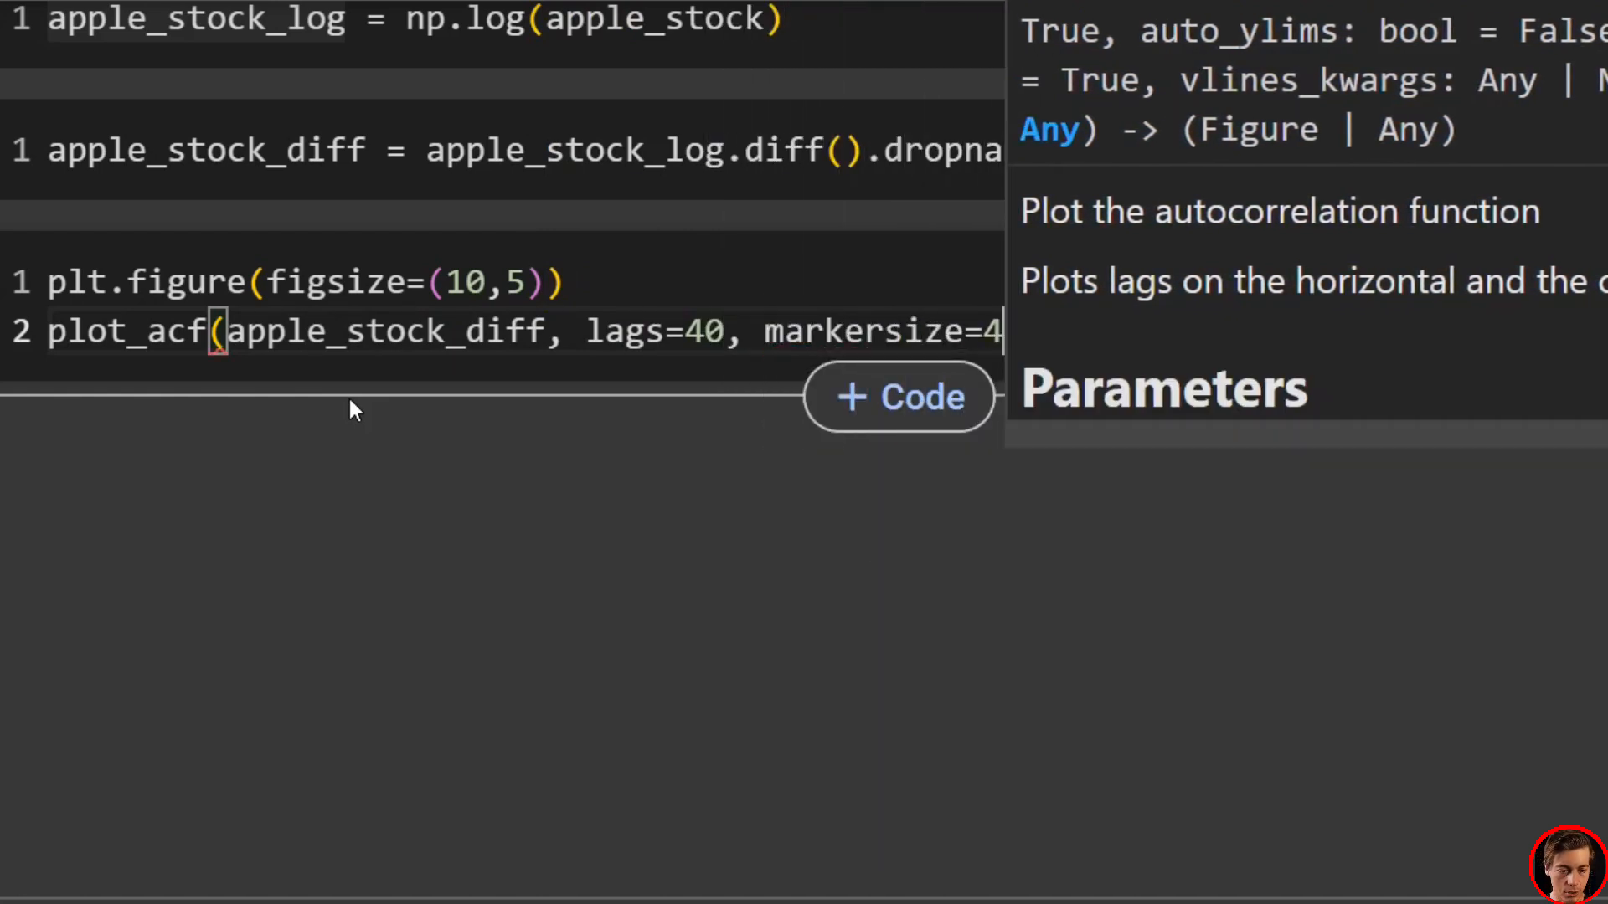
# Add plt.title("Autocorrelation Function (ACF) for AAPL Closing Prices") and plt.show()
pyautogui.write('pl')
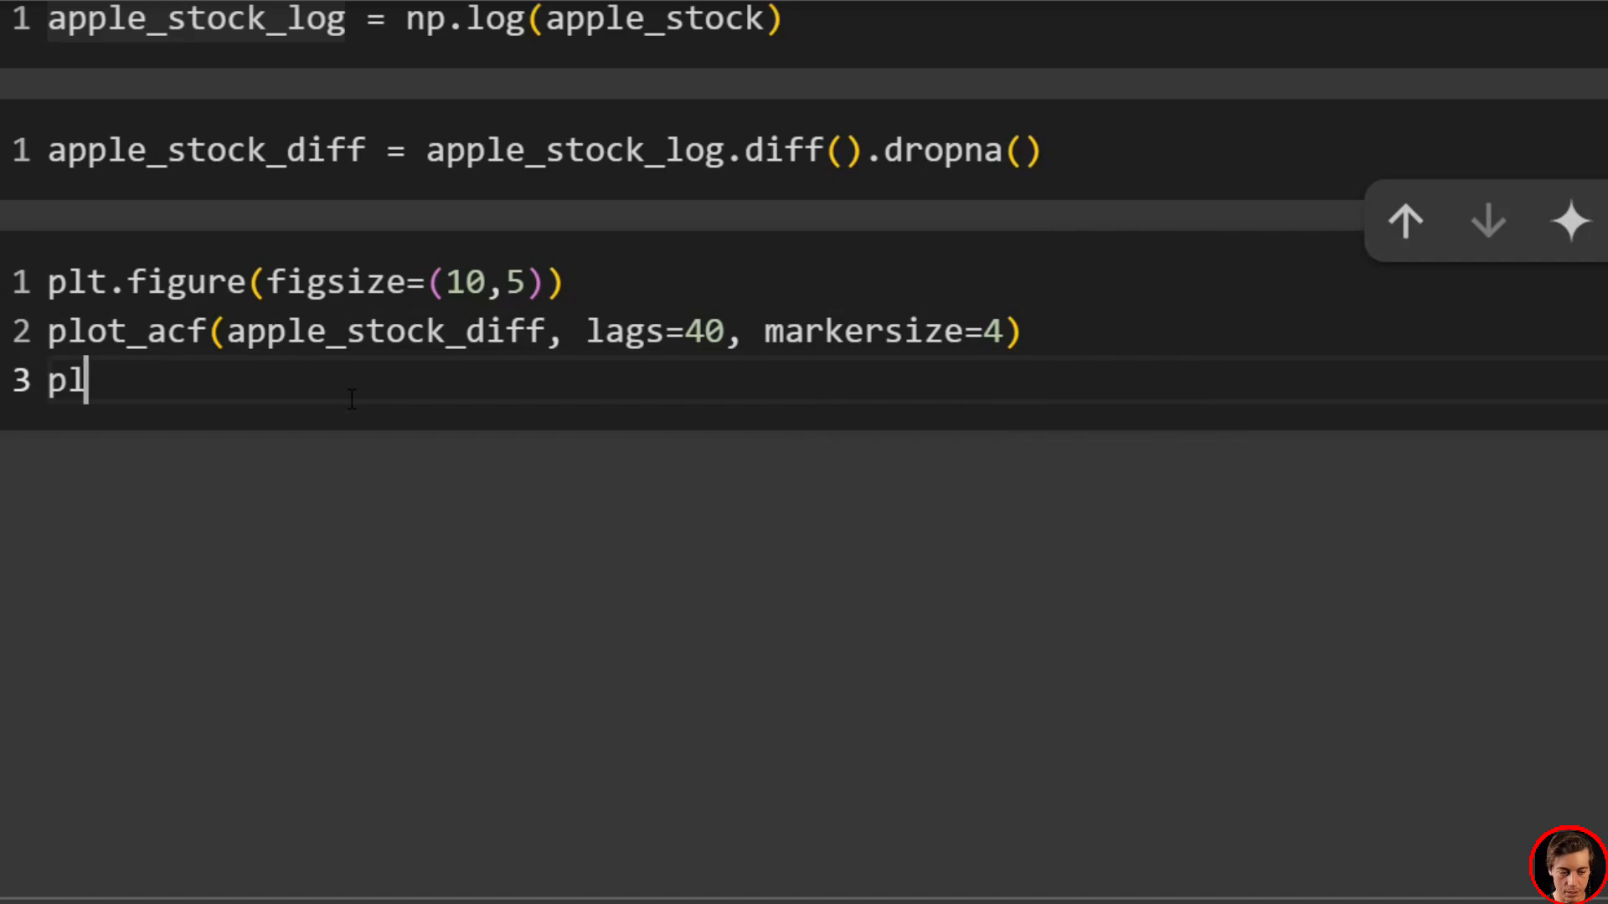
pyautogui.write('t.title()')
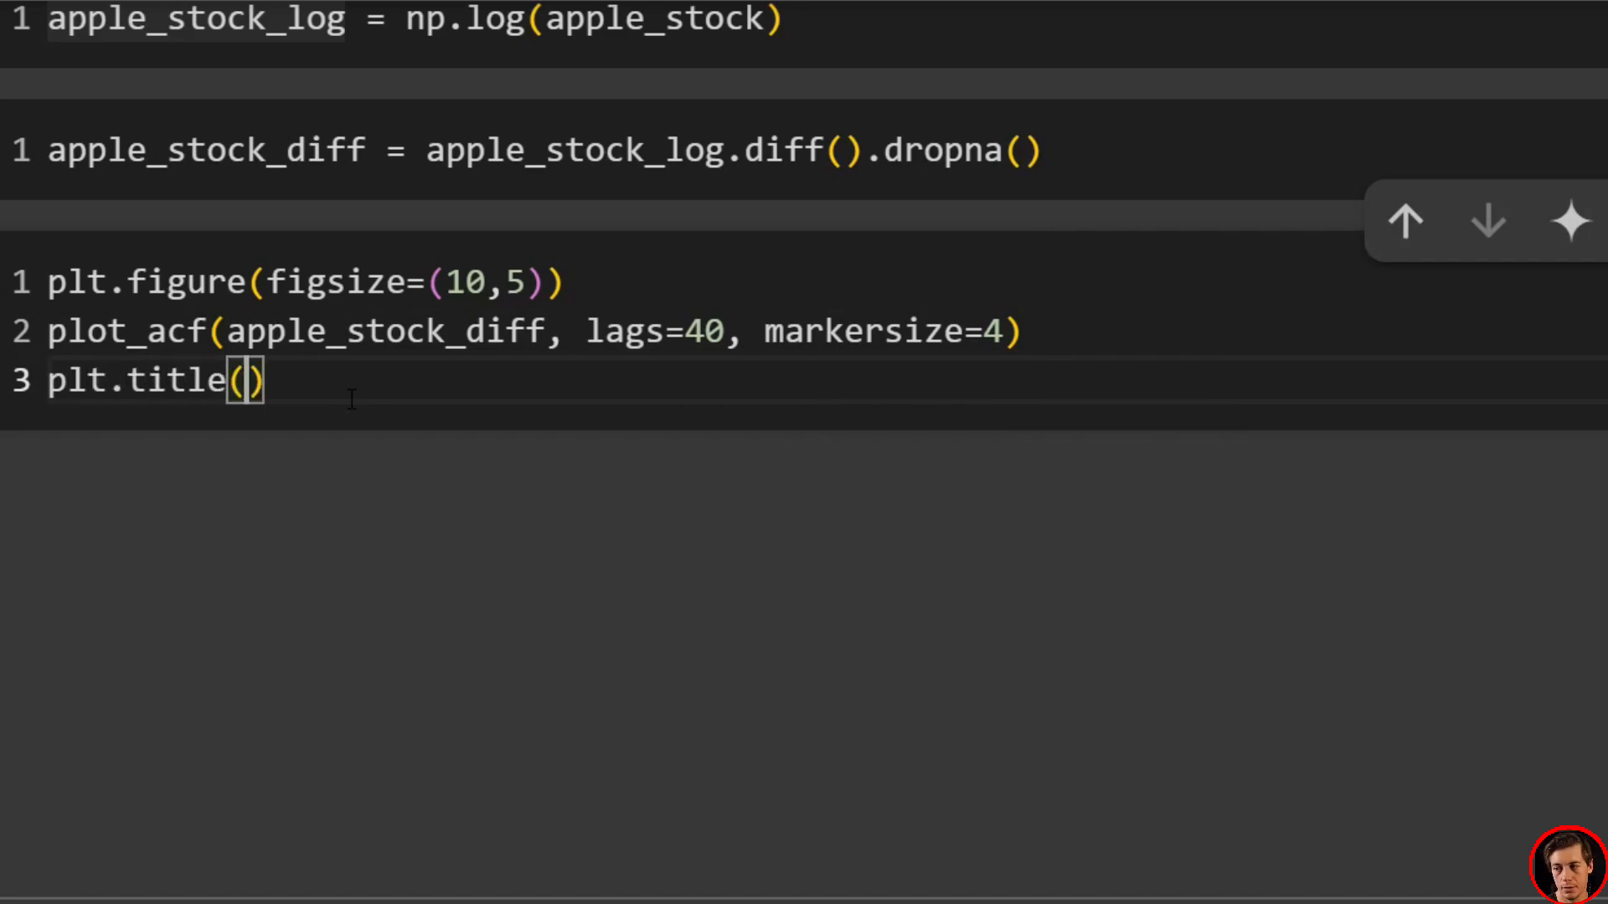
pyautogui.click(241, 382)
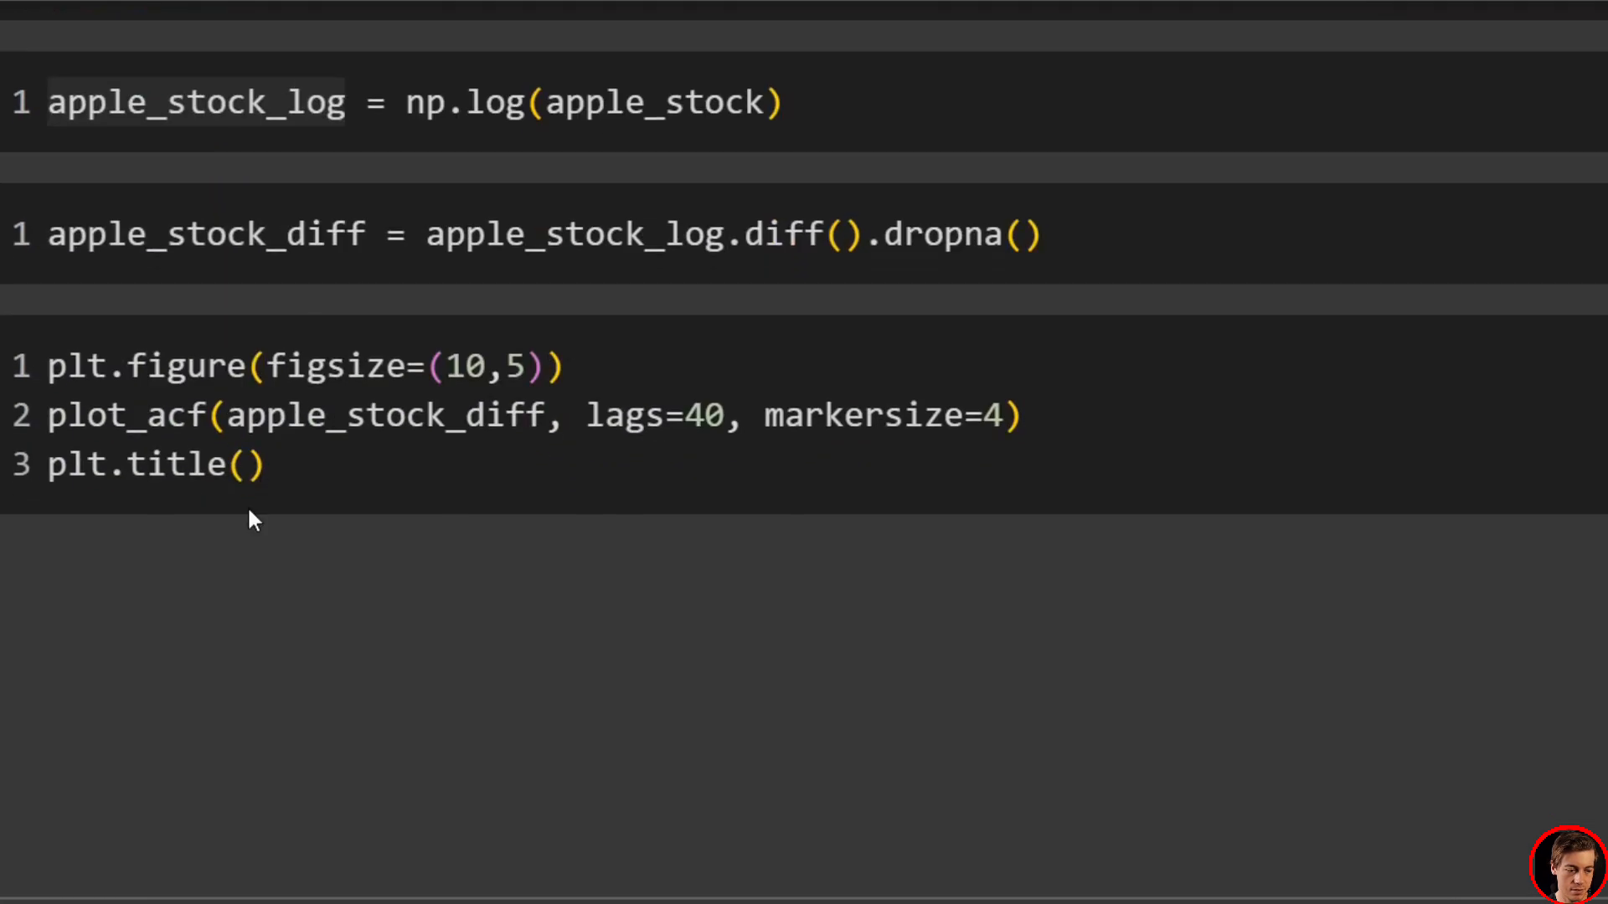
pyautogui.write('"Autocorrelation Function (ACF) for AAPL Closing Prices")')
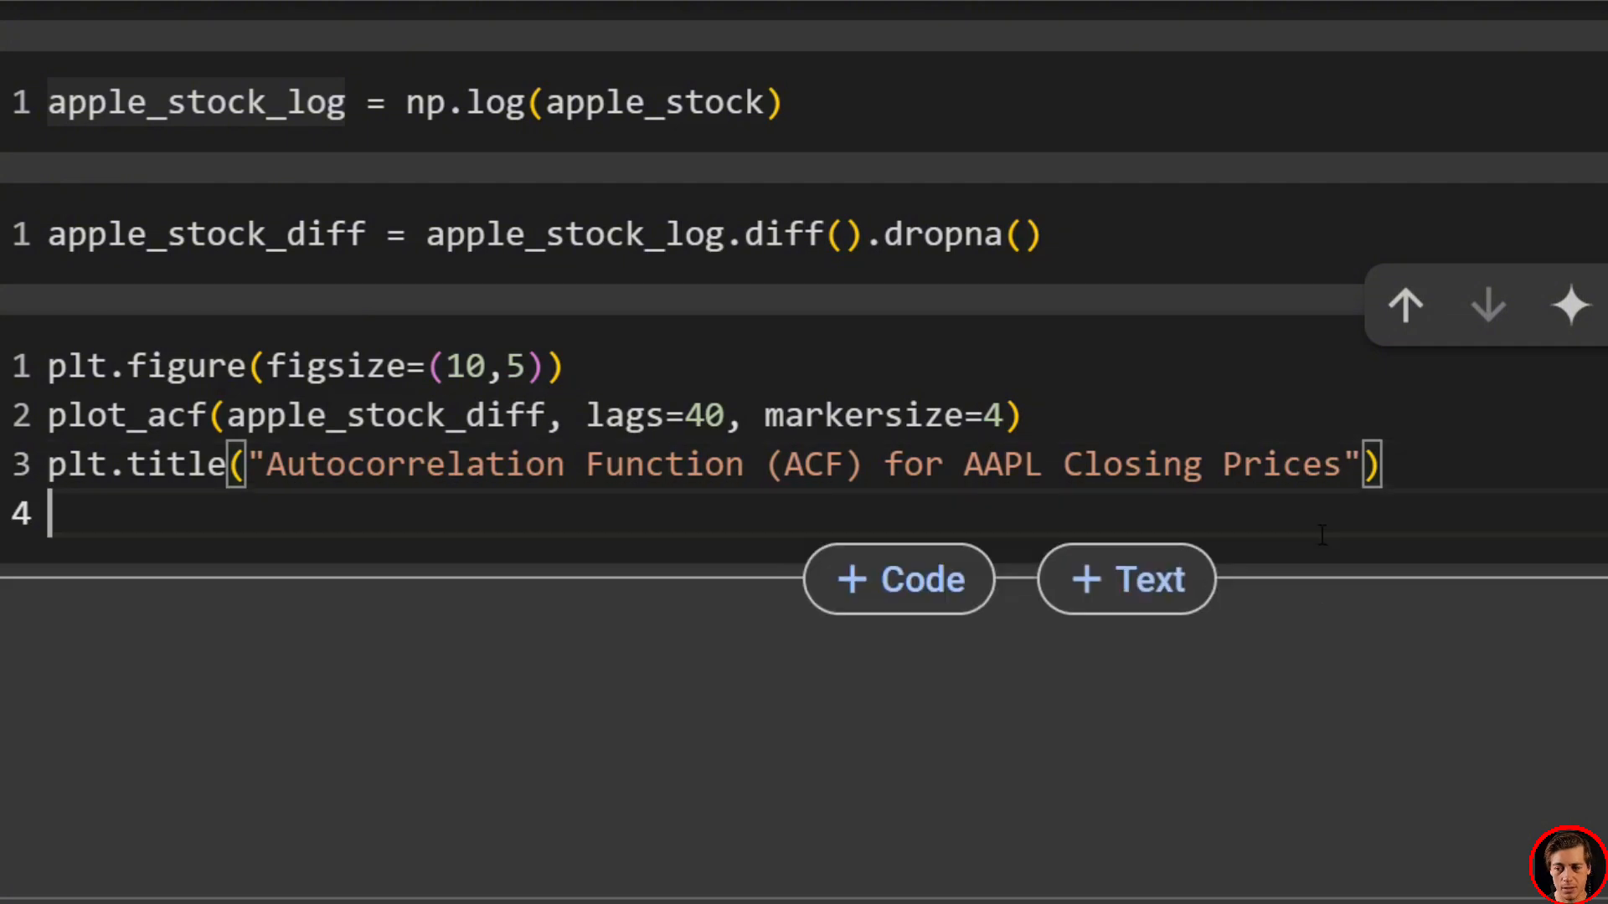
pyautogui.write('plt.sh')
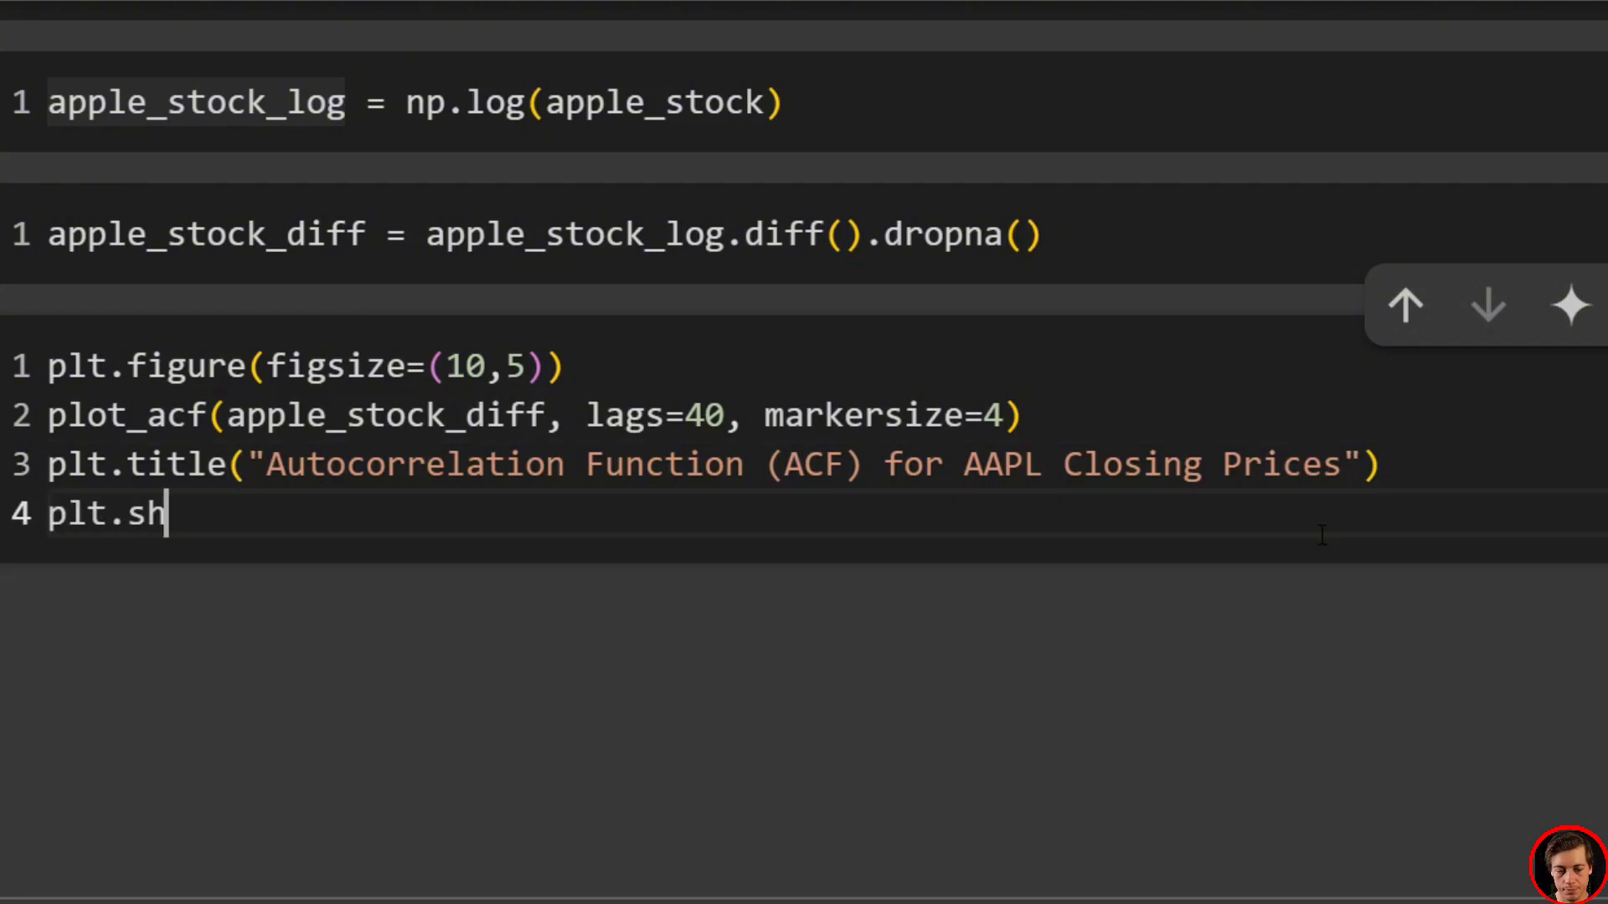
pyautogui.write('ow()')
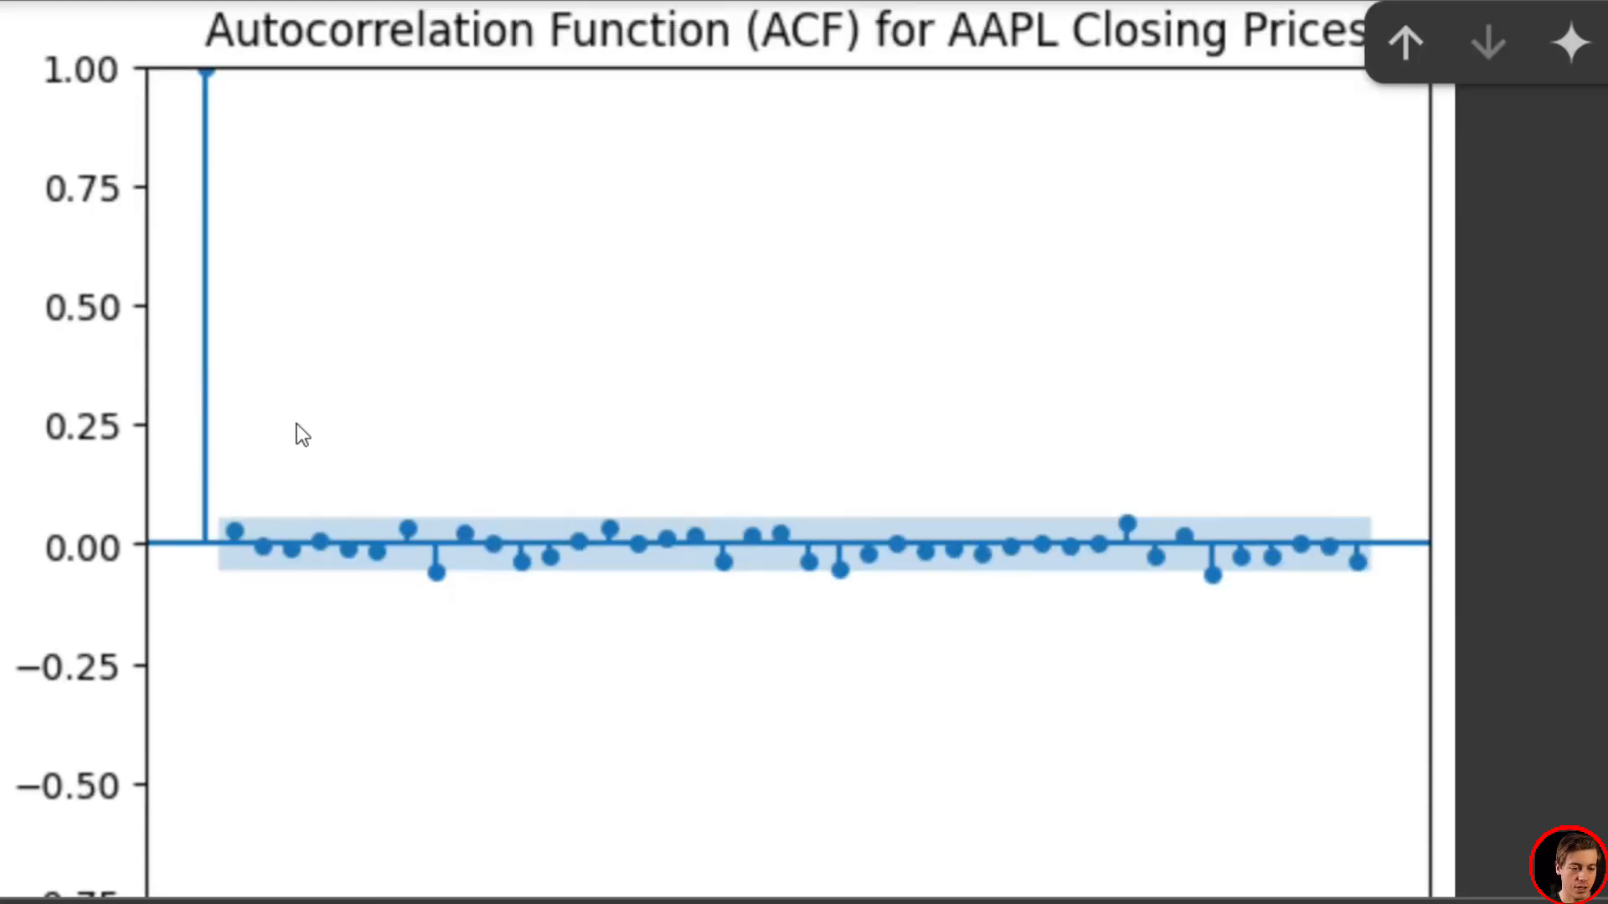
pyautogui.moveTo(199, 93)
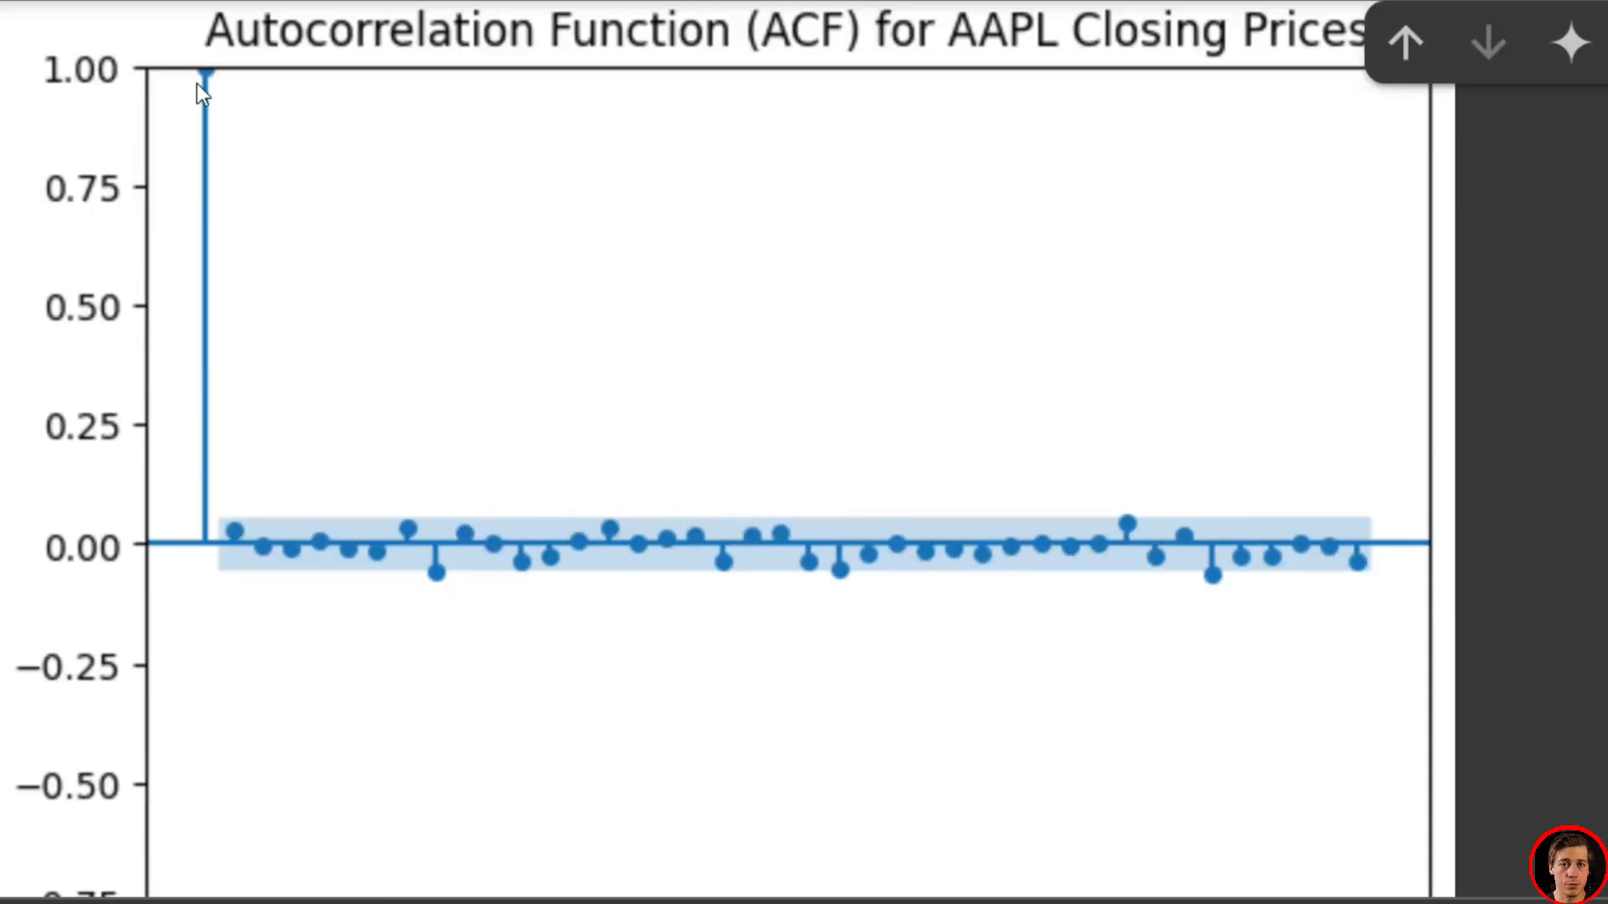
pyautogui.moveTo(317, 541)
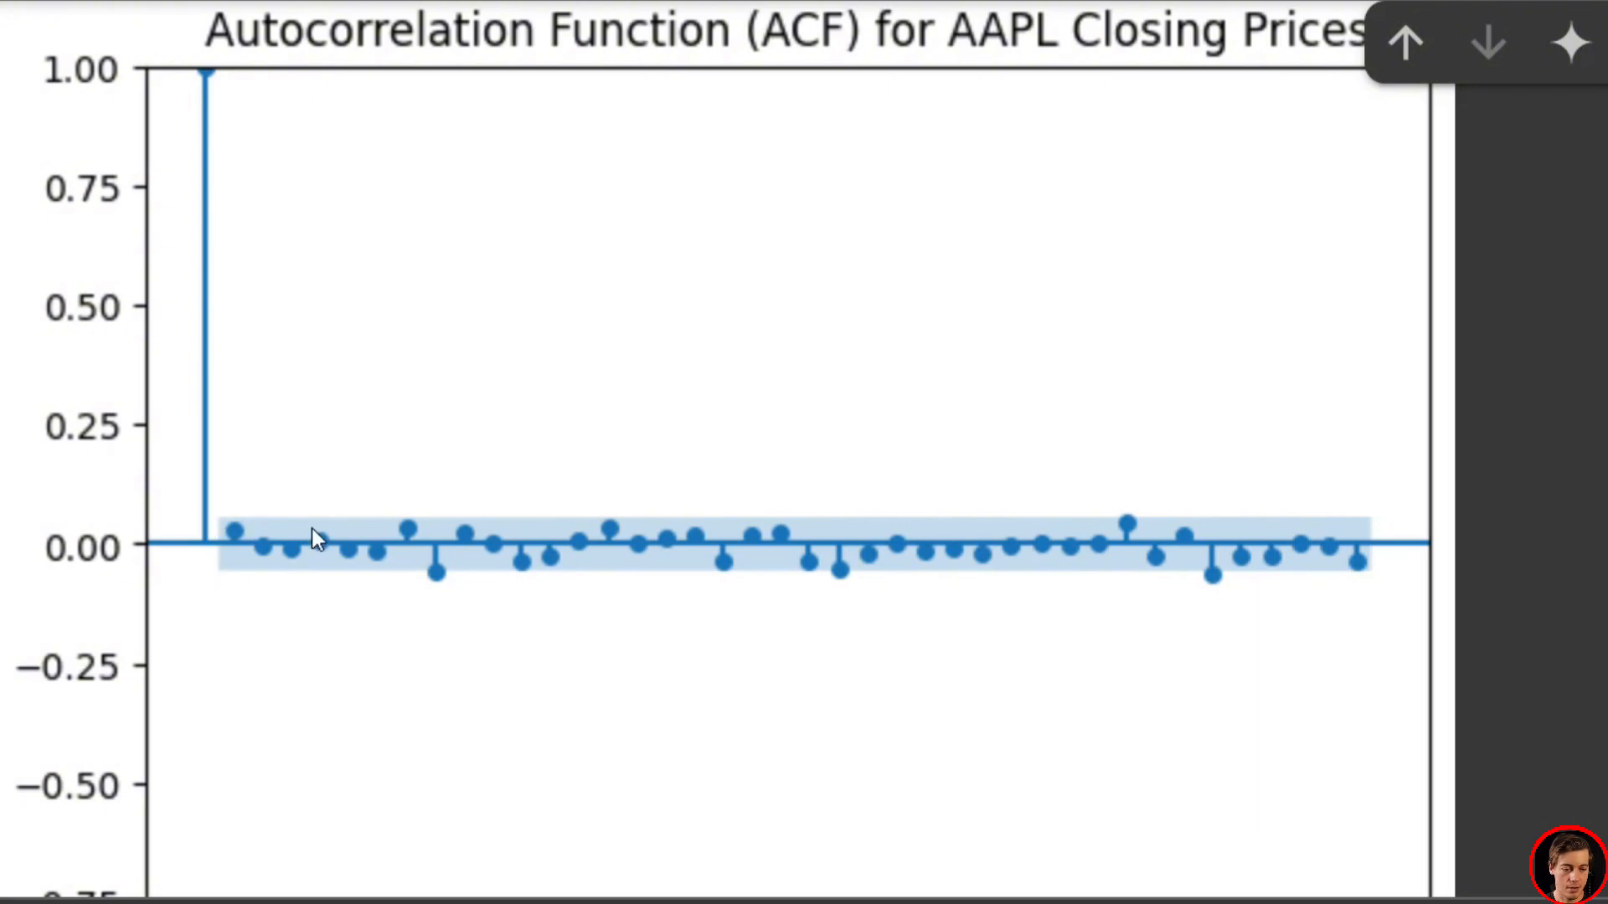
pyautogui.moveTo(989, 557)
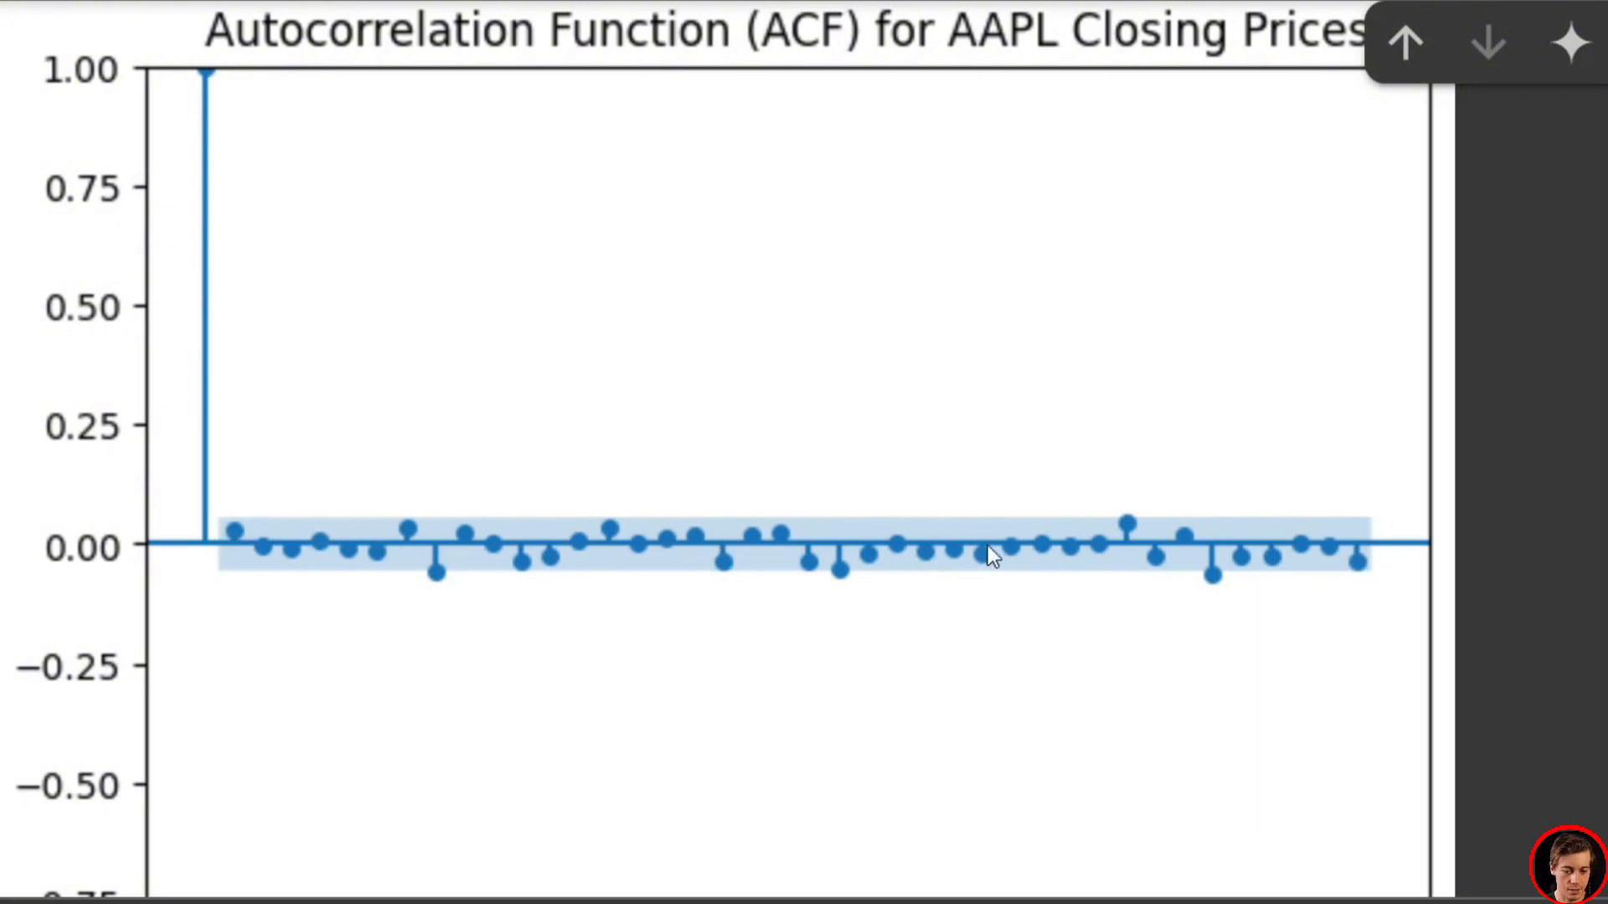
# Scroll through the differenced-series ACF chart to check the lags against the confidence band
pyautogui.scroll(-3)
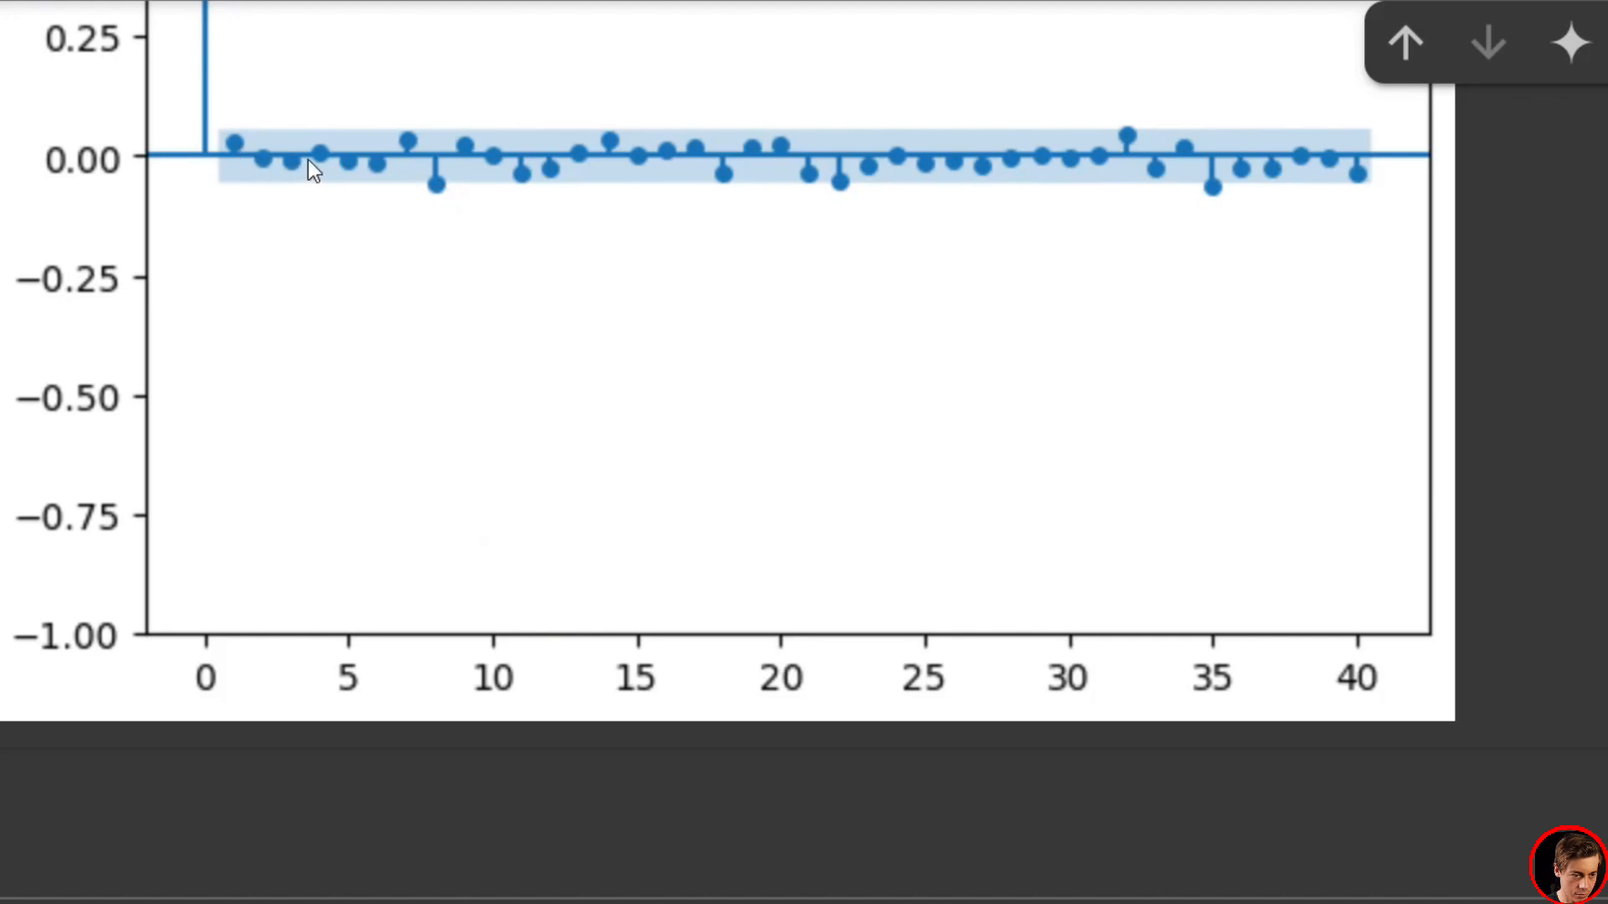
pyautogui.moveTo(438, 194)
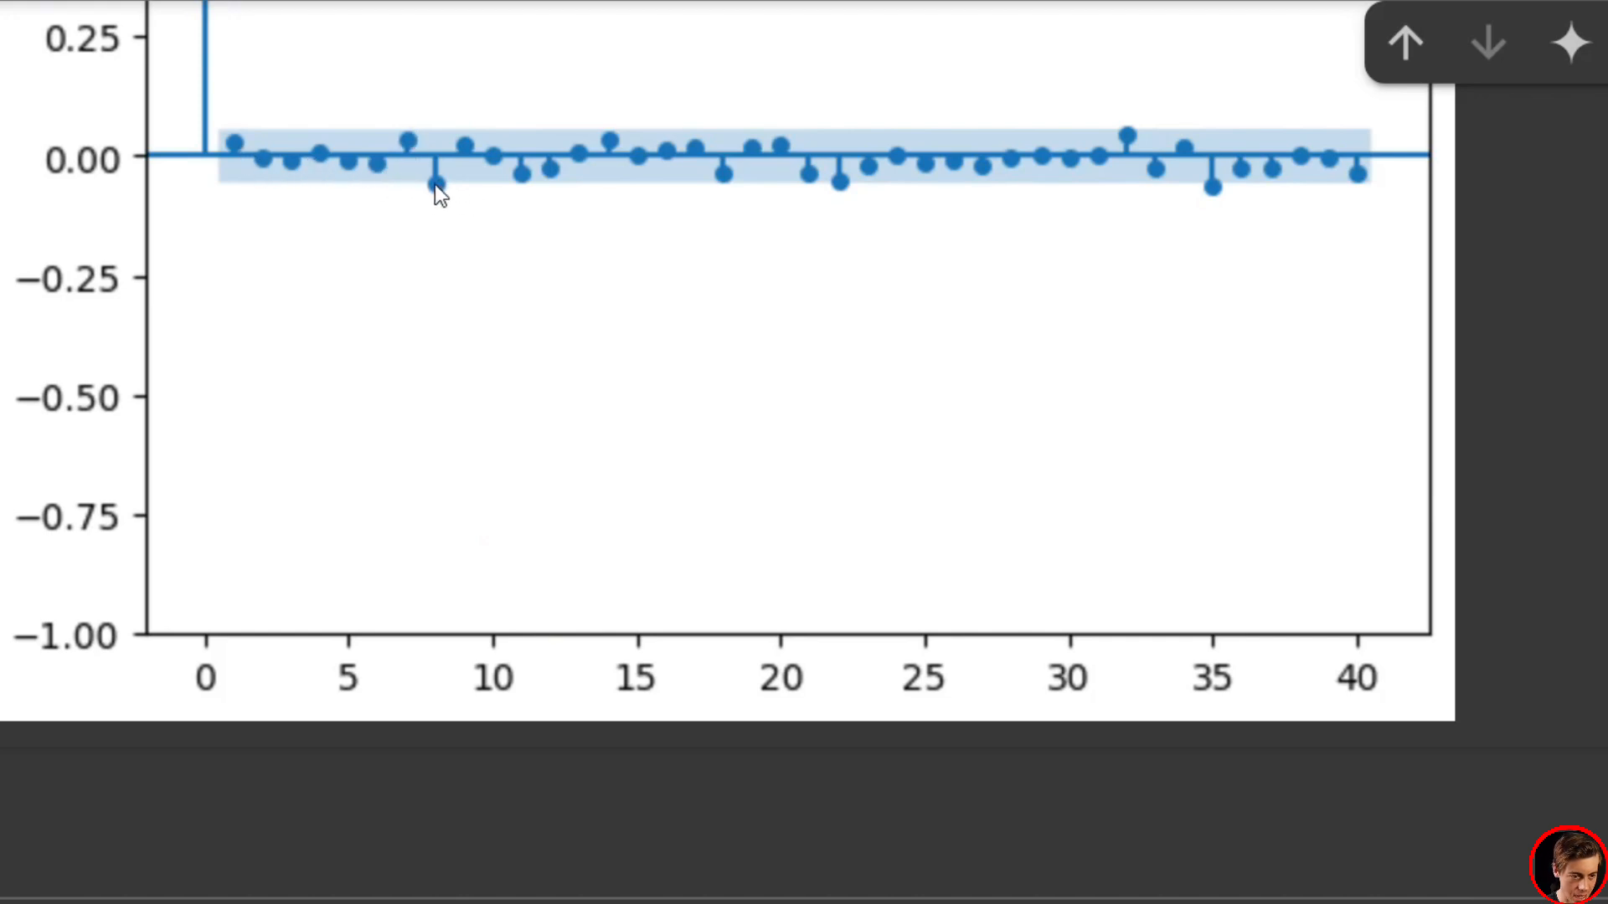
pyautogui.moveTo(610, 211)
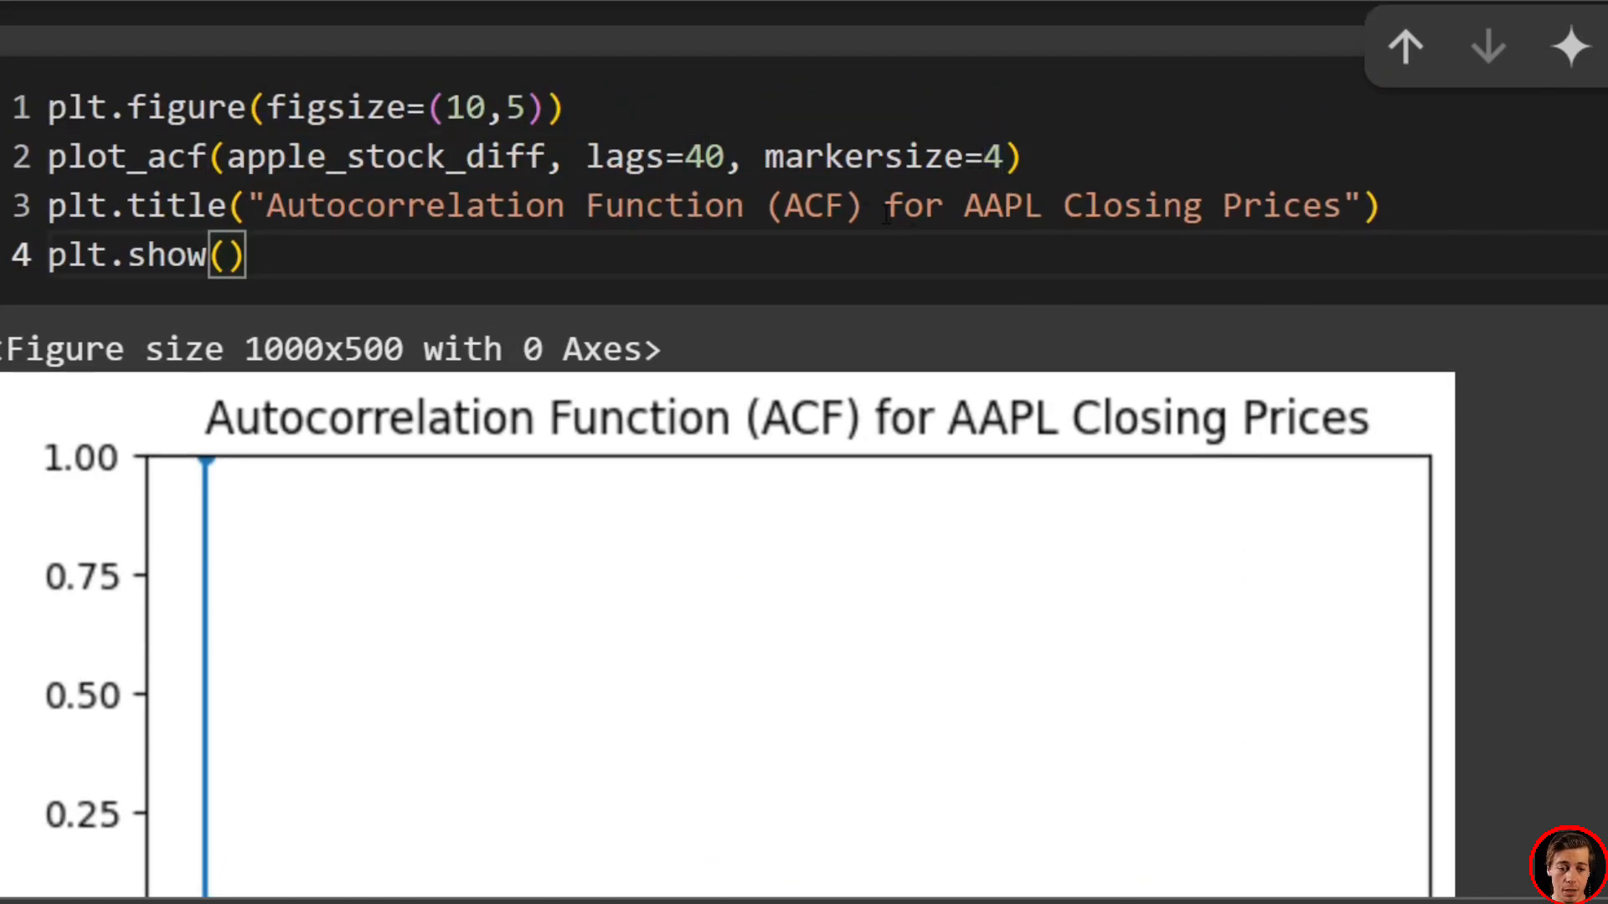
pyautogui.scroll(-3)
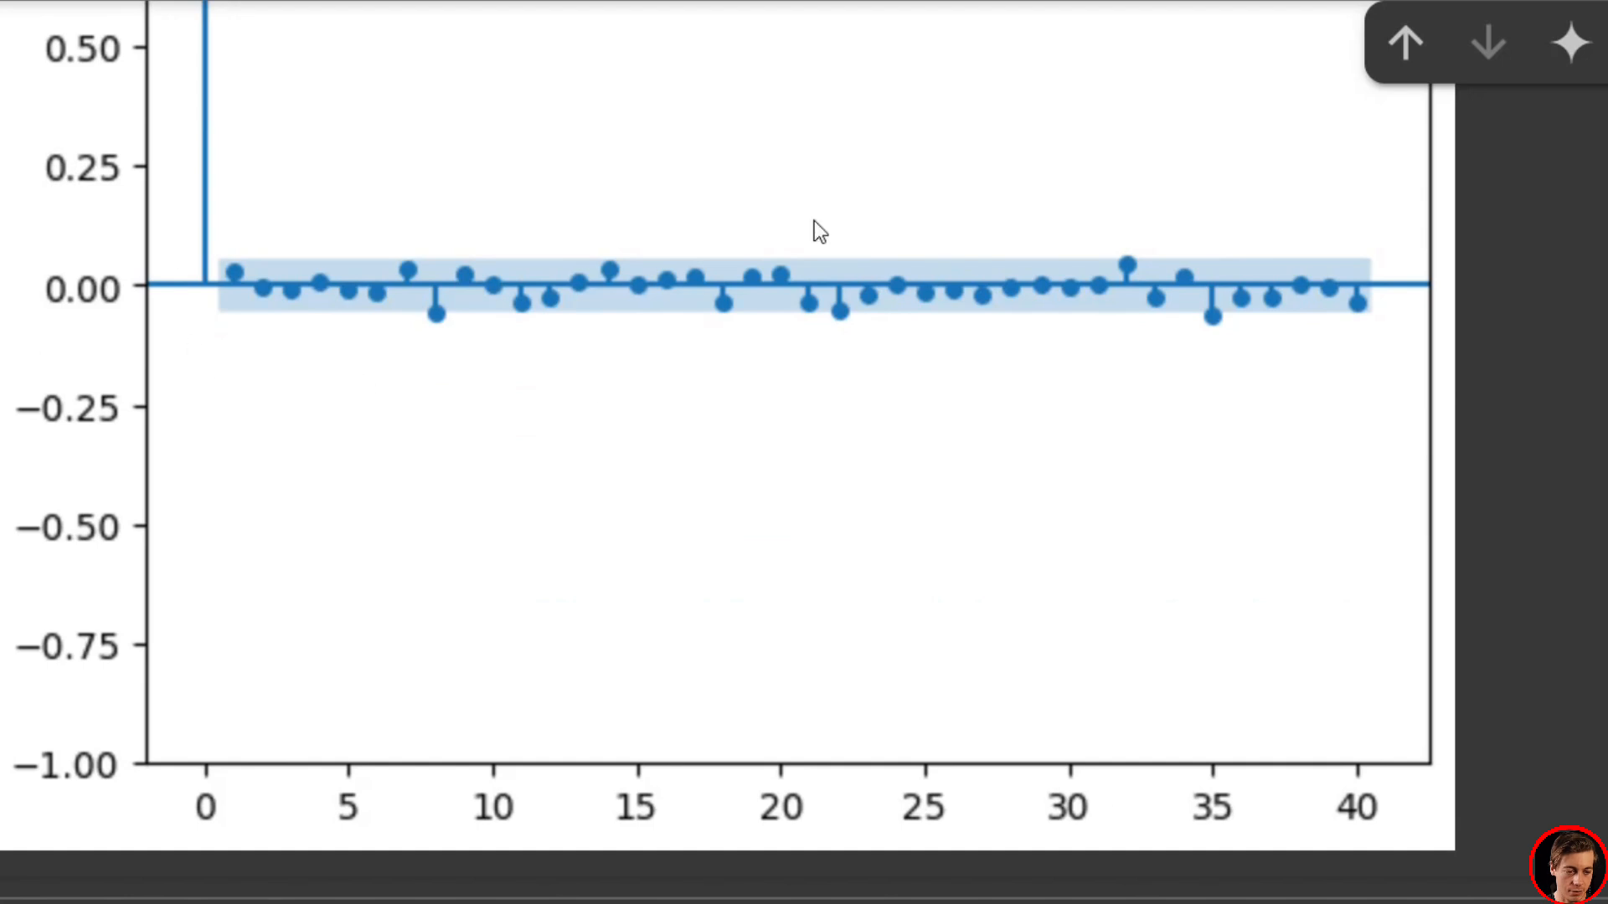
pyautogui.moveTo(452, 387)
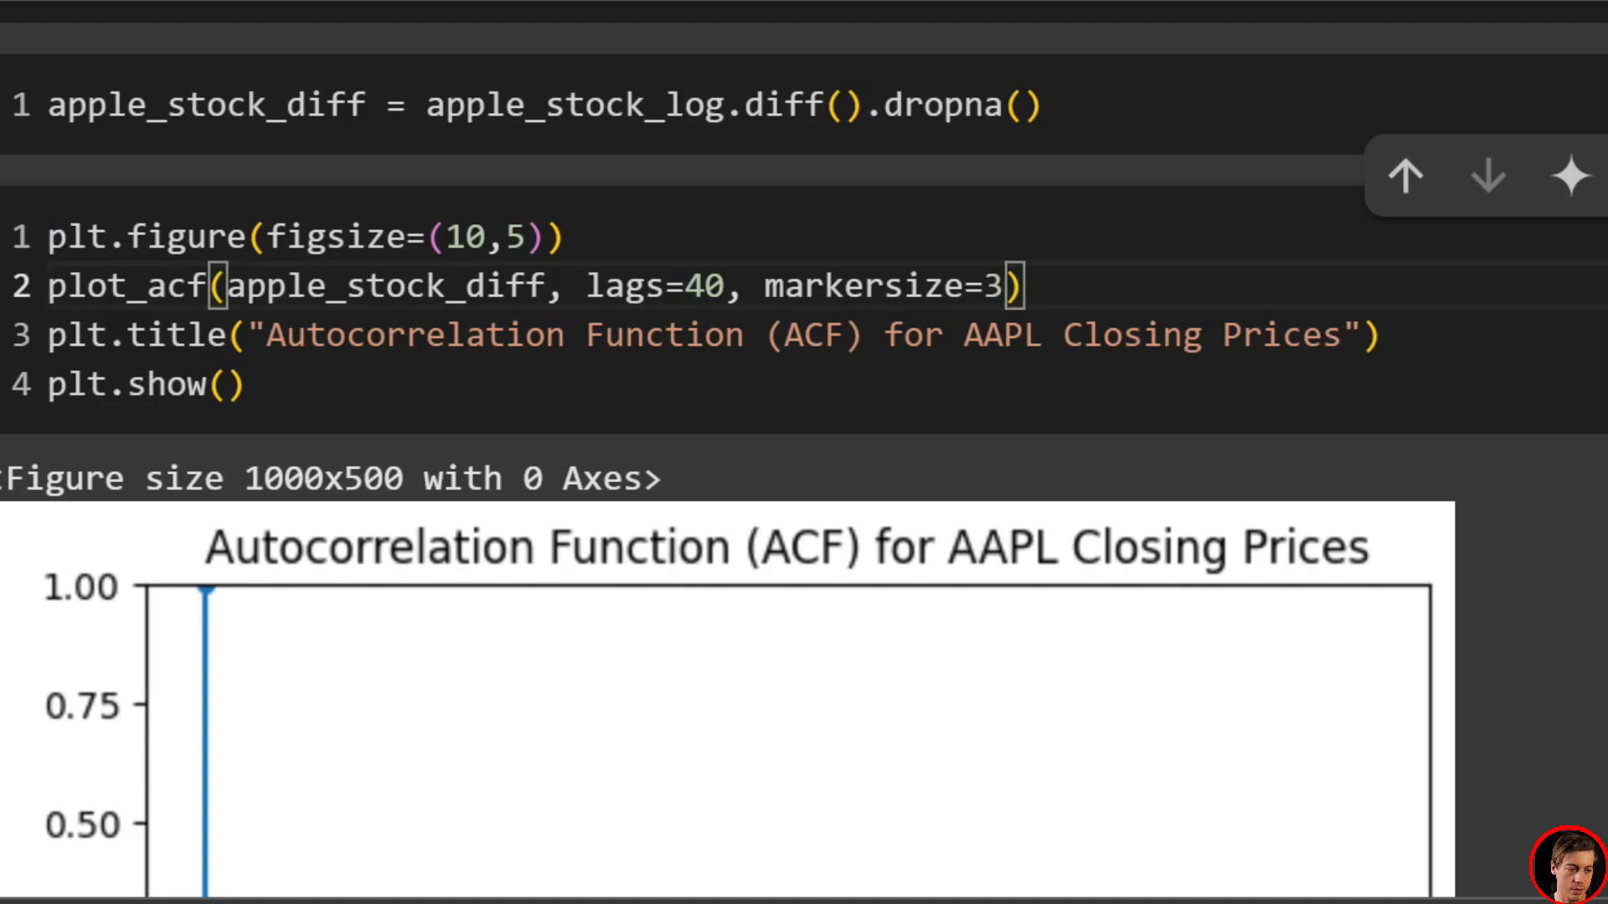
# Scroll down to view the ACF plot redrawn with markersize=3
pyautogui.scroll(-3)
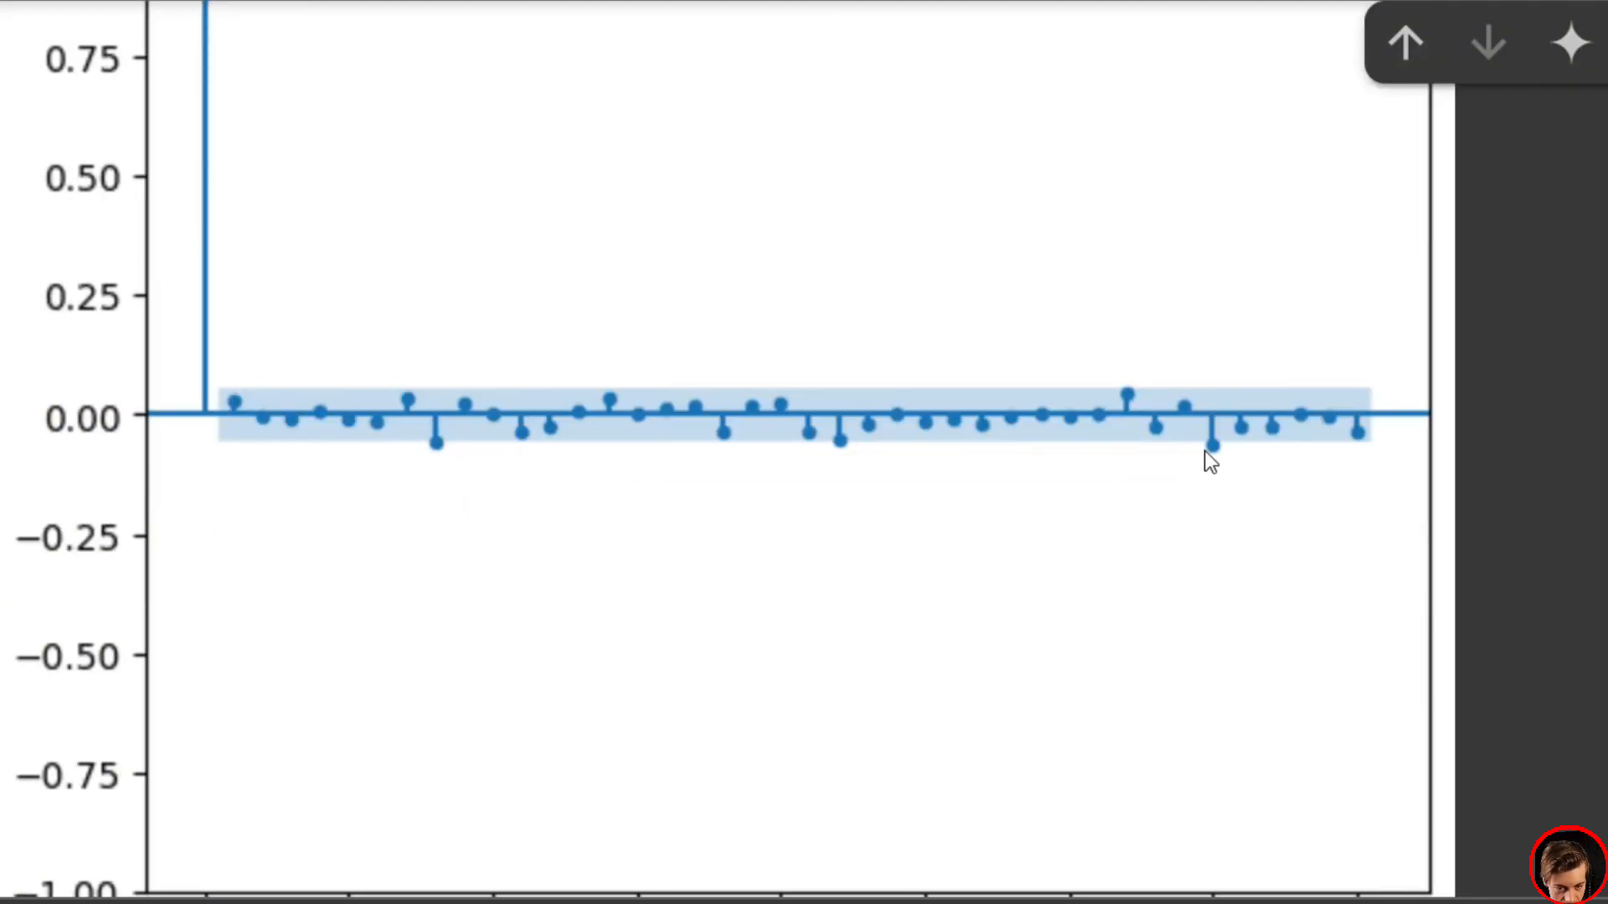
pyautogui.moveTo(501, 464)
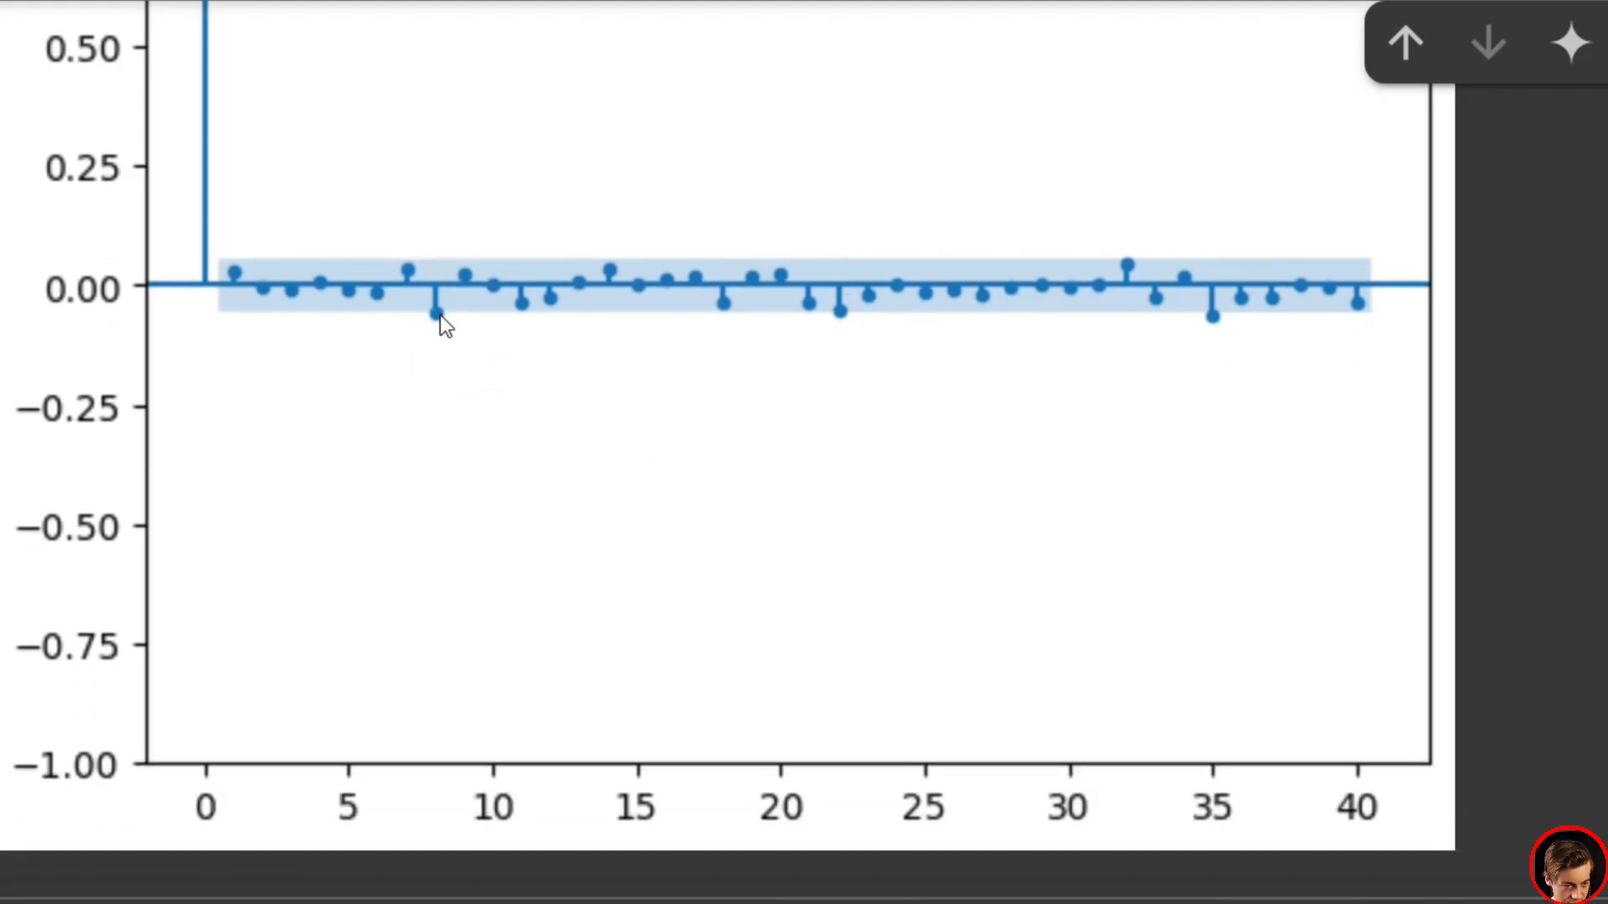
pyautogui.moveTo(783, 271)
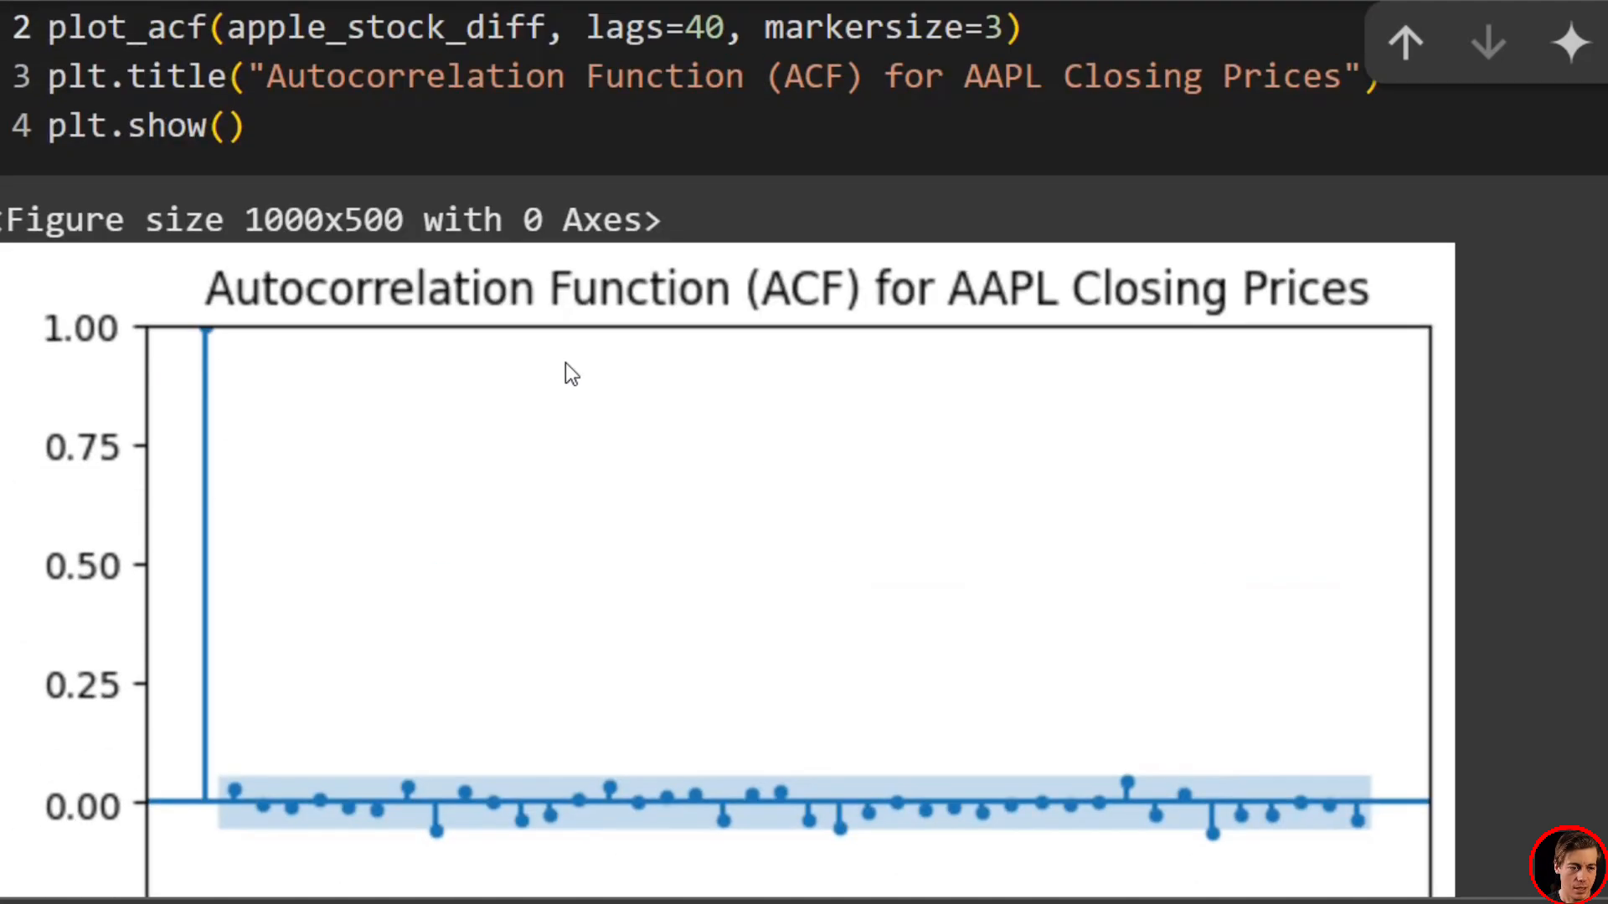
pyautogui.scroll(-3)
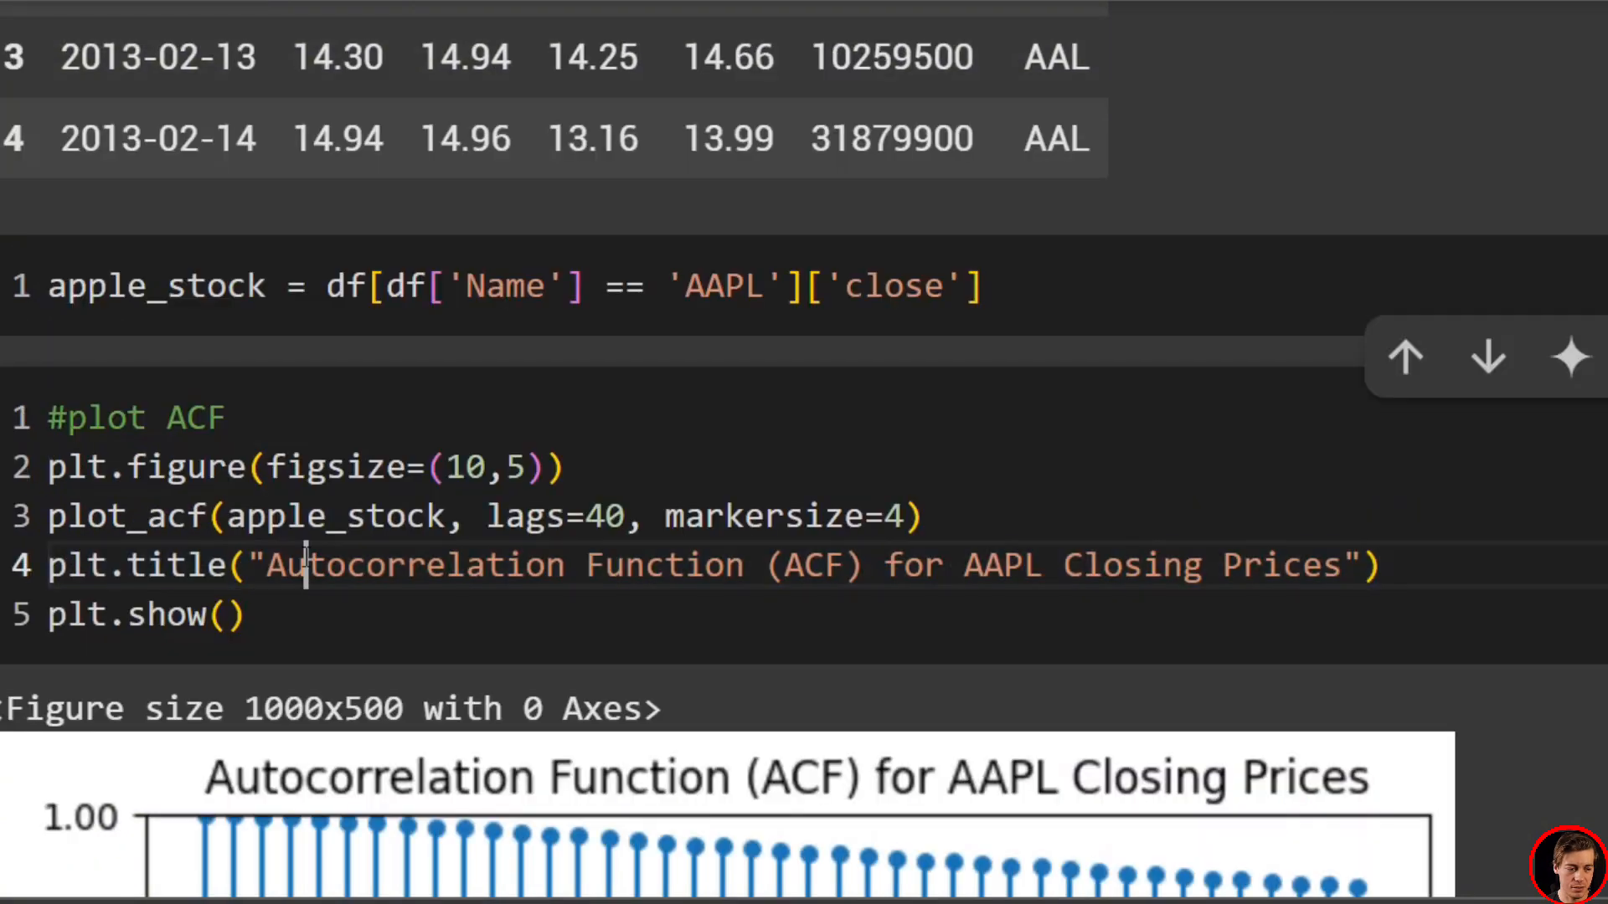
pyautogui.scroll(-3)
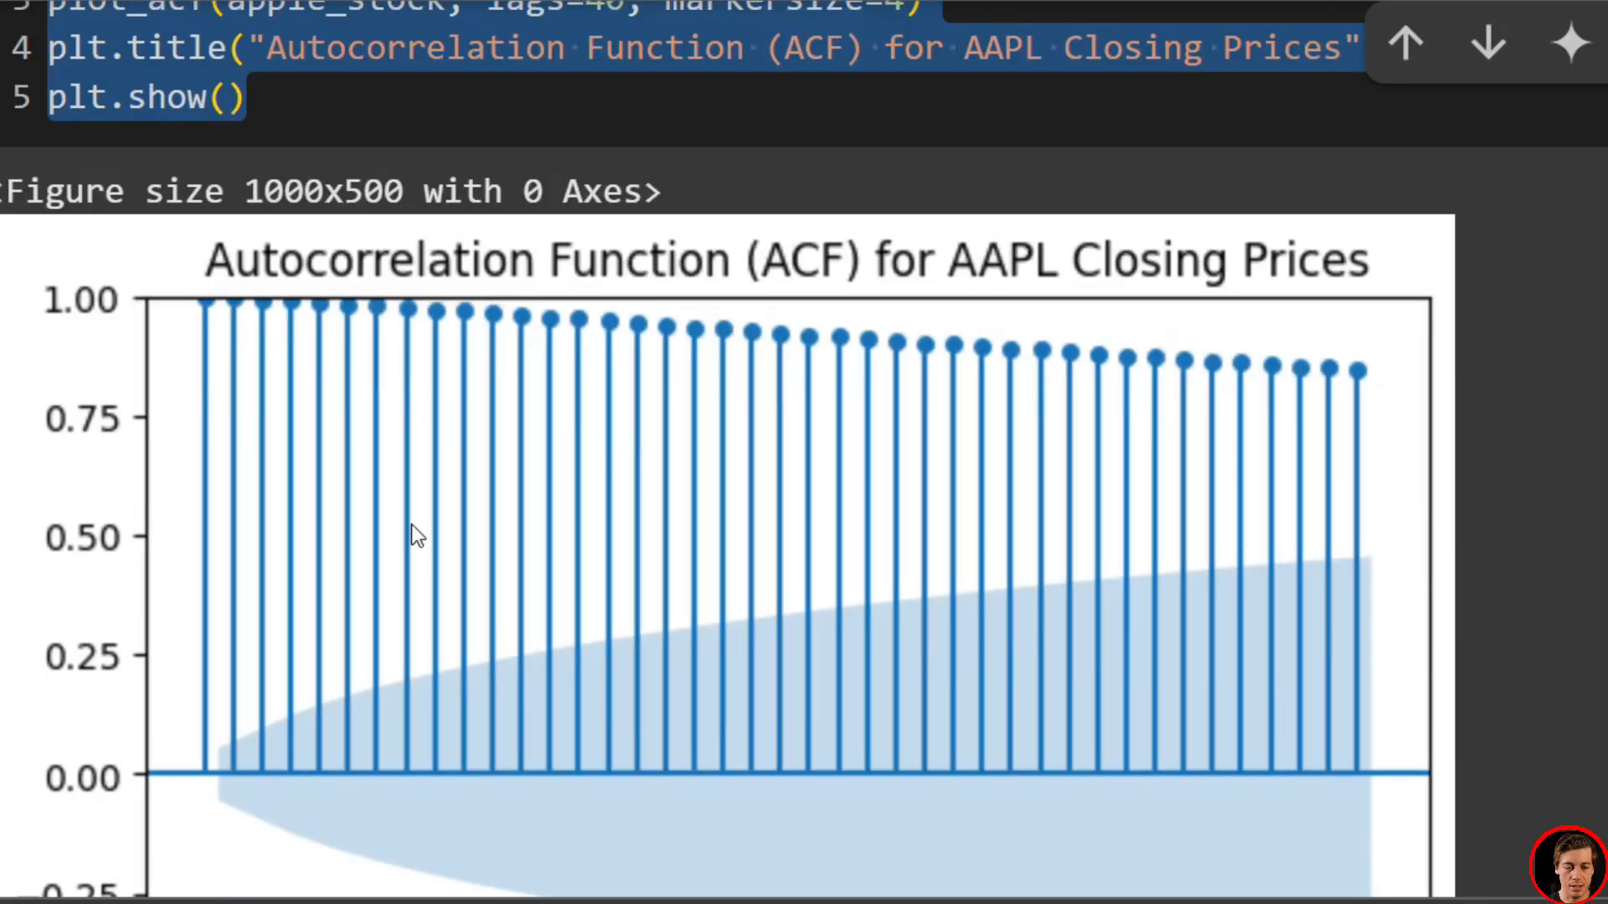
pyautogui.scroll(-3)
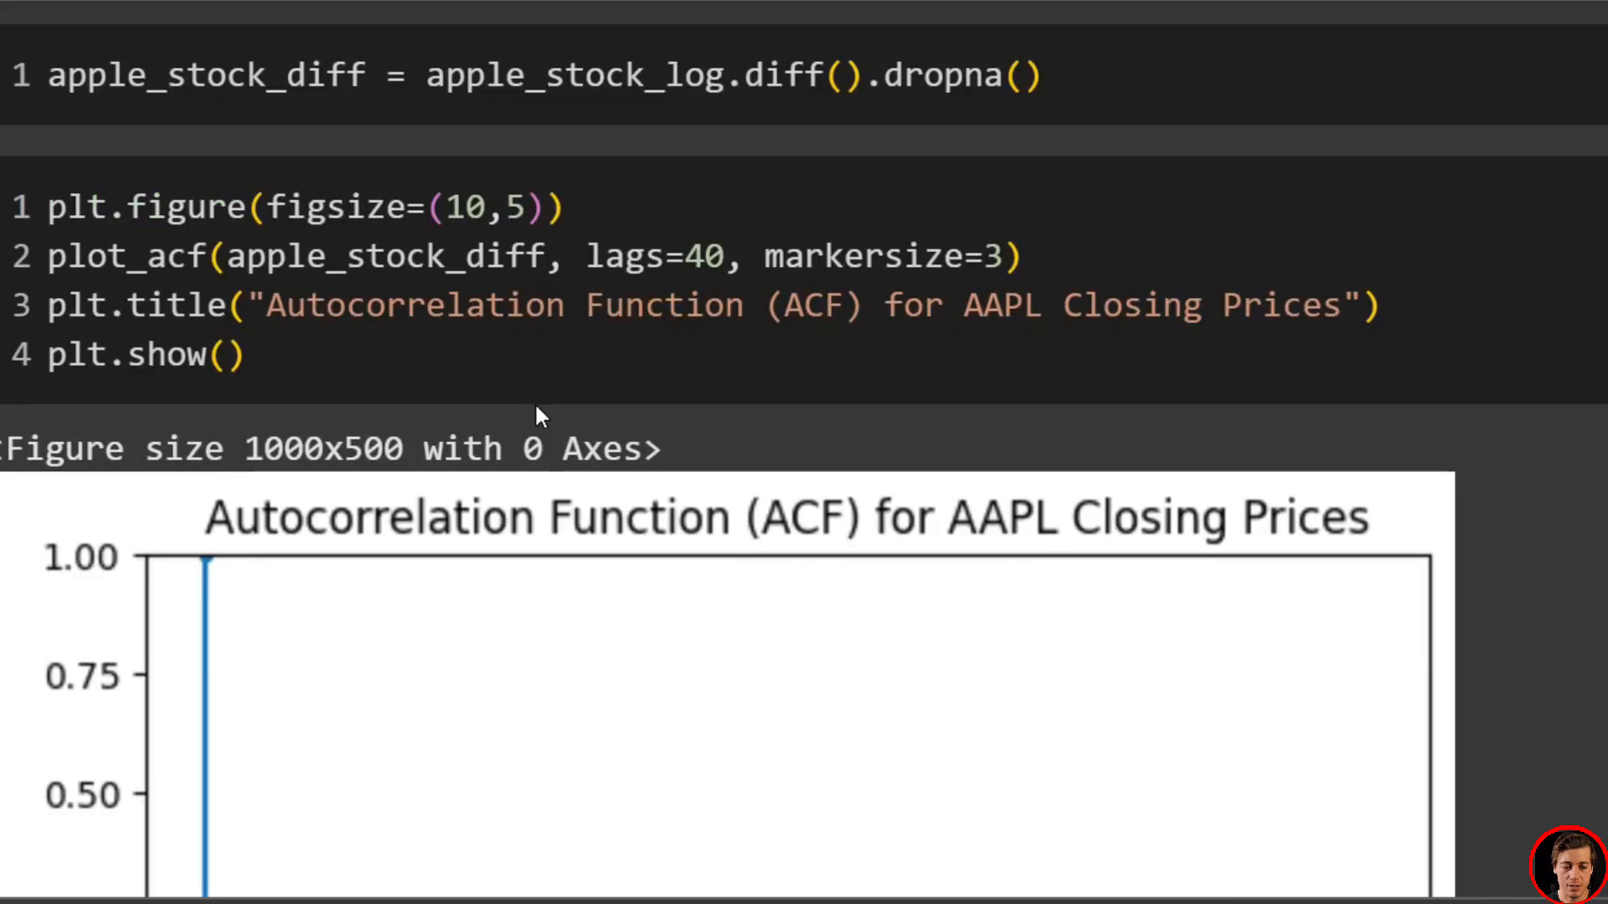
pyautogui.scroll(-3)
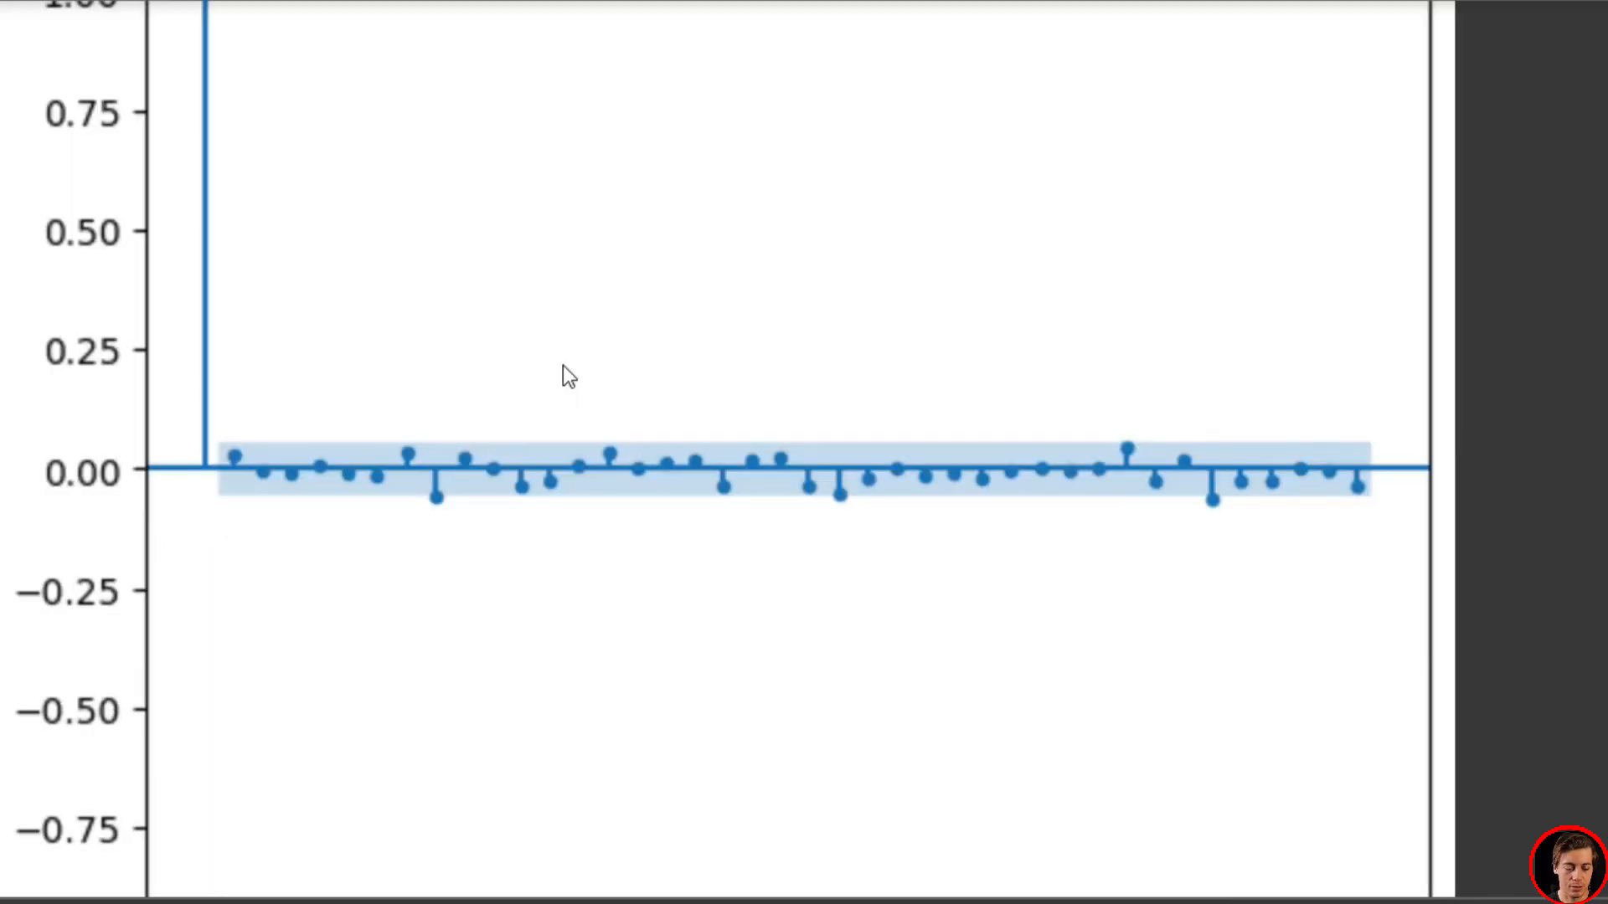